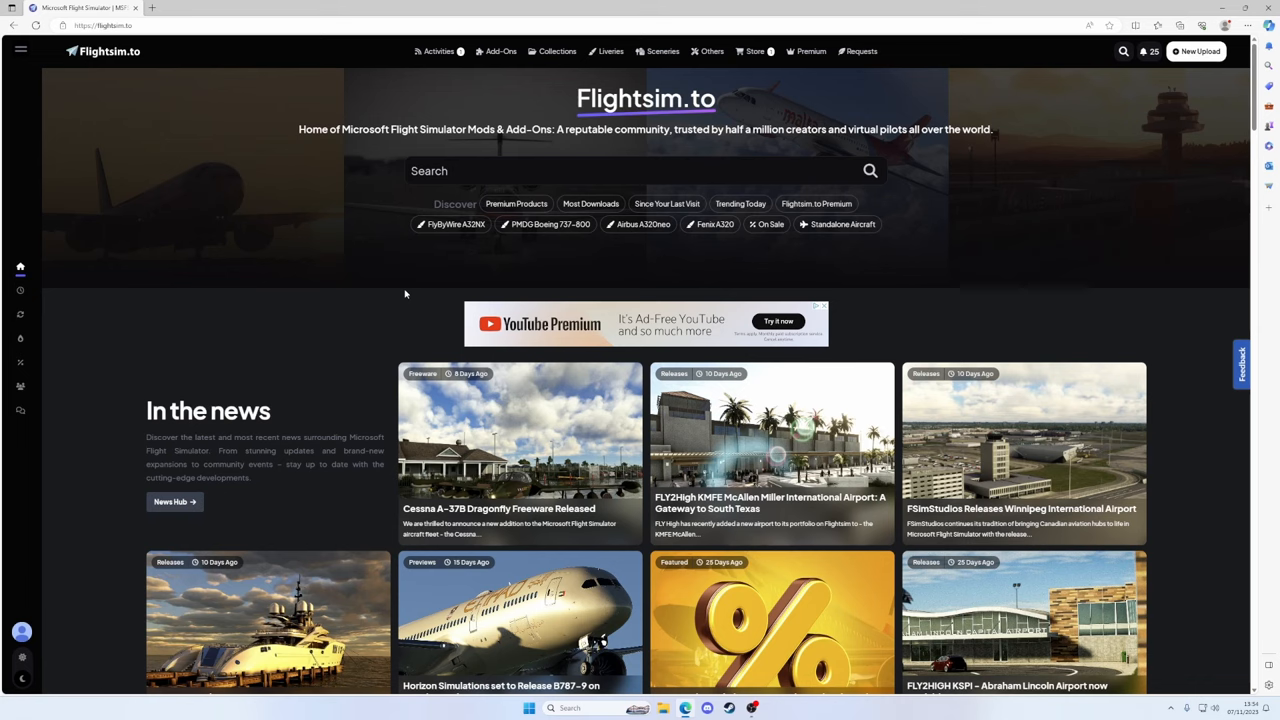
pyautogui.moveTo(511, 266)
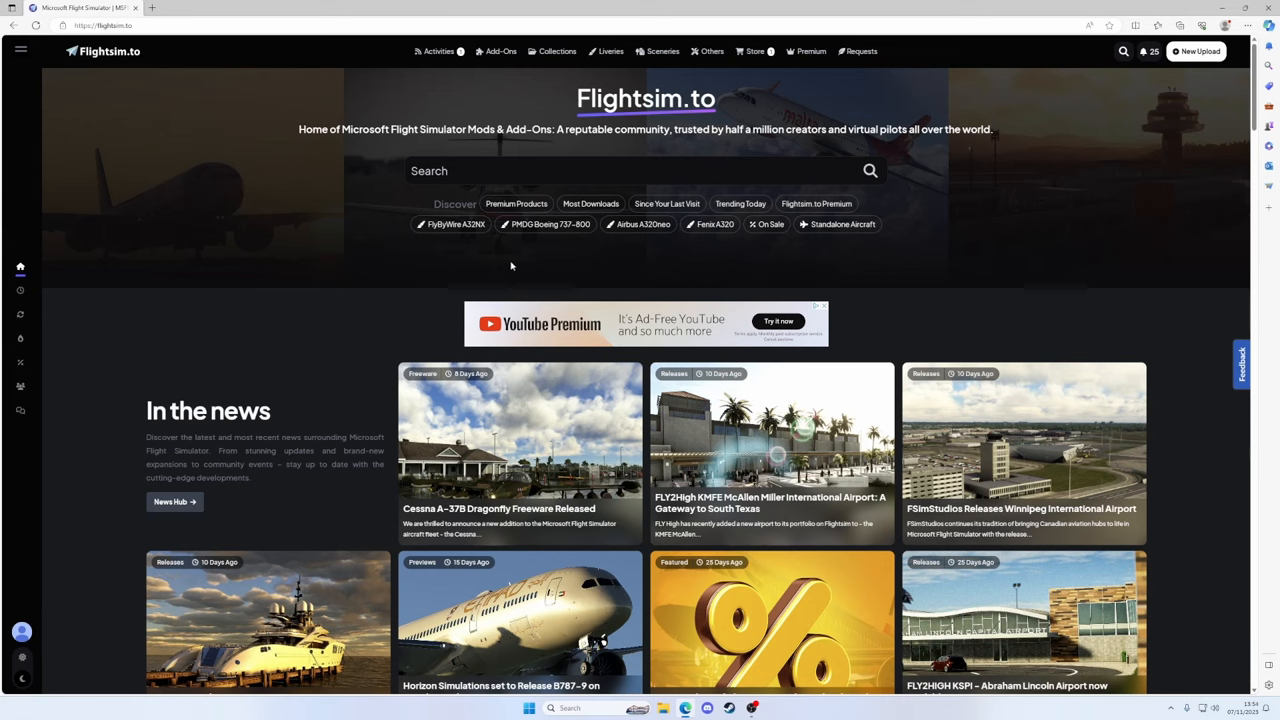
# Sort Flightsim.to's Paintkits by most downloads and open the A320 NEO 8K paintkit
pyautogui.click(710, 51)
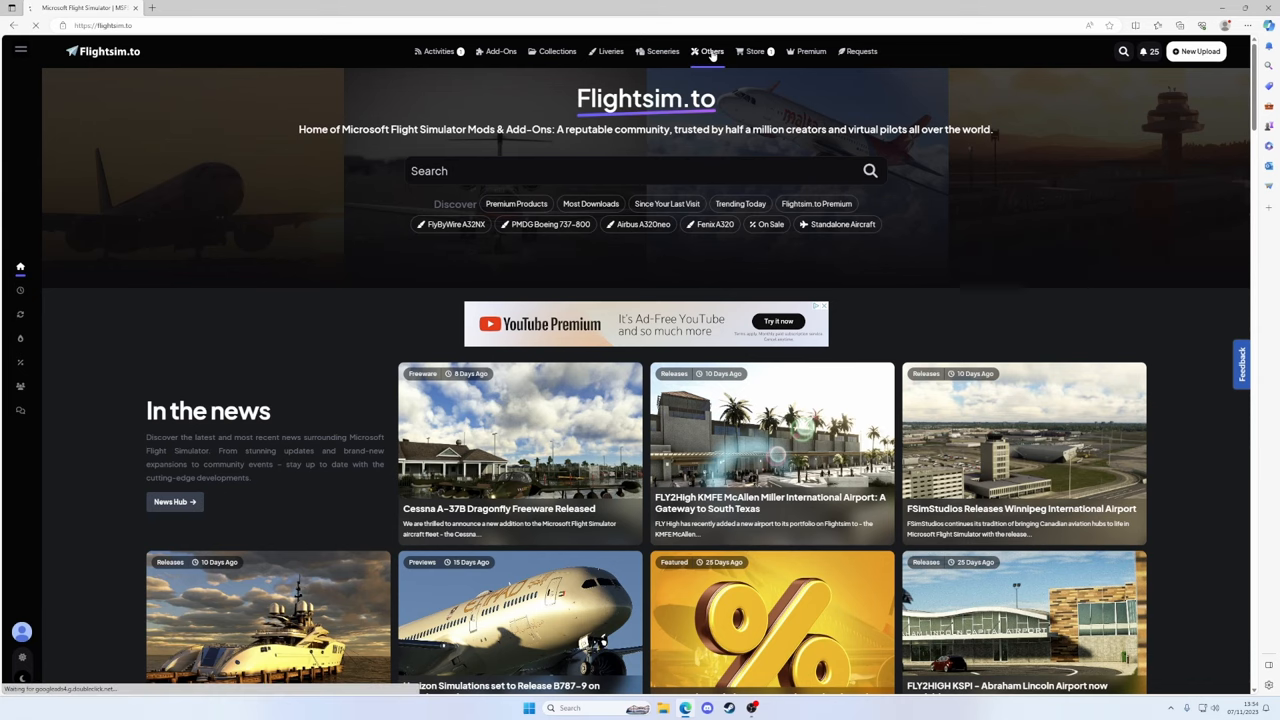
pyautogui.click(711, 51)
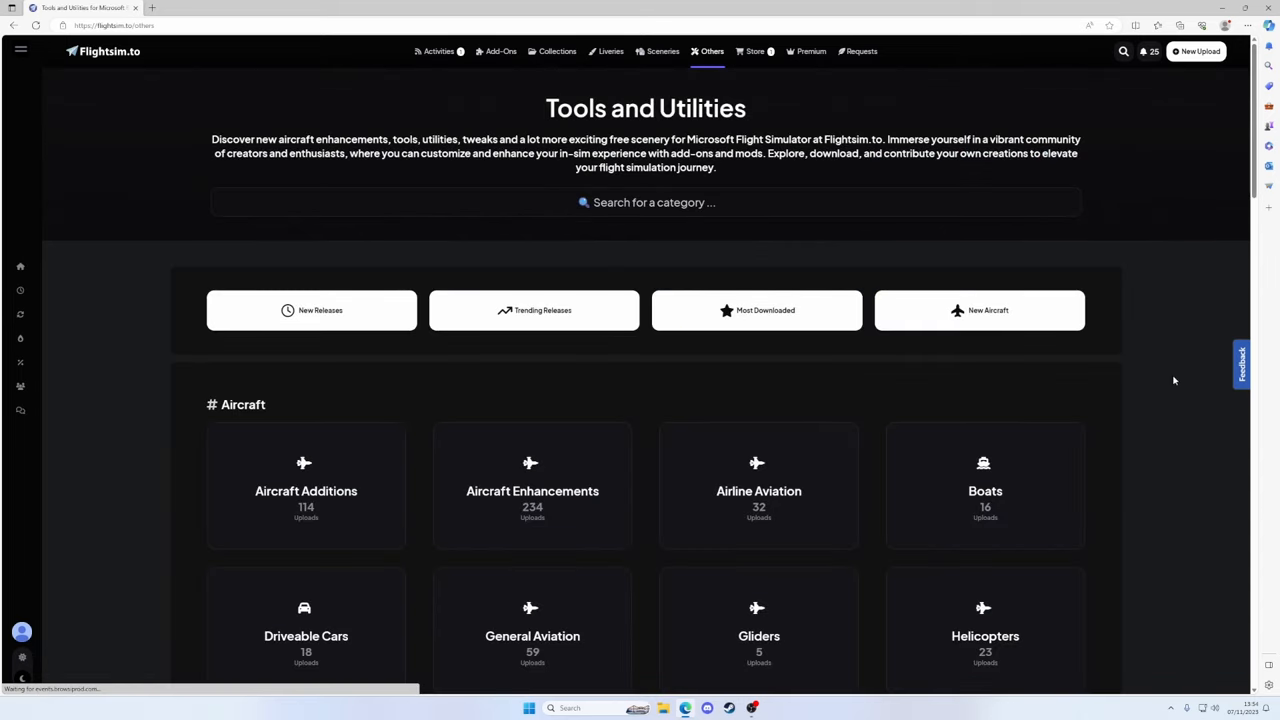
pyautogui.scroll(-3)
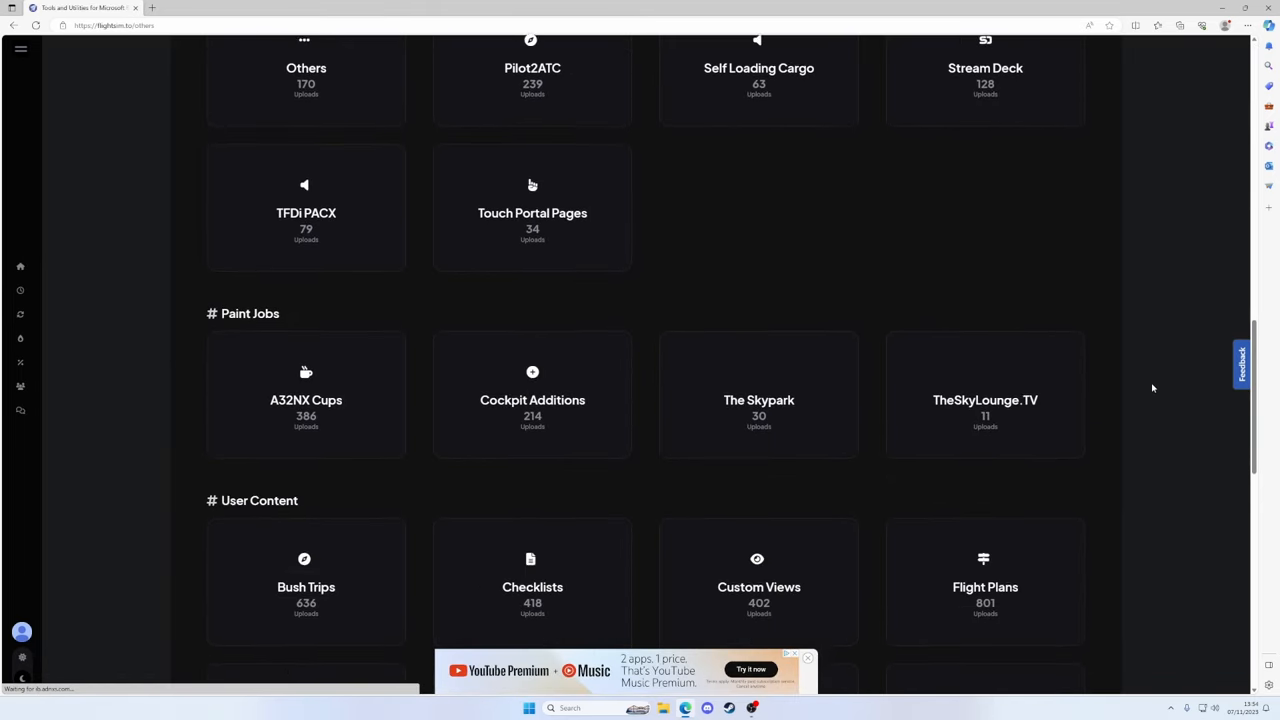
pyautogui.scroll(-3)
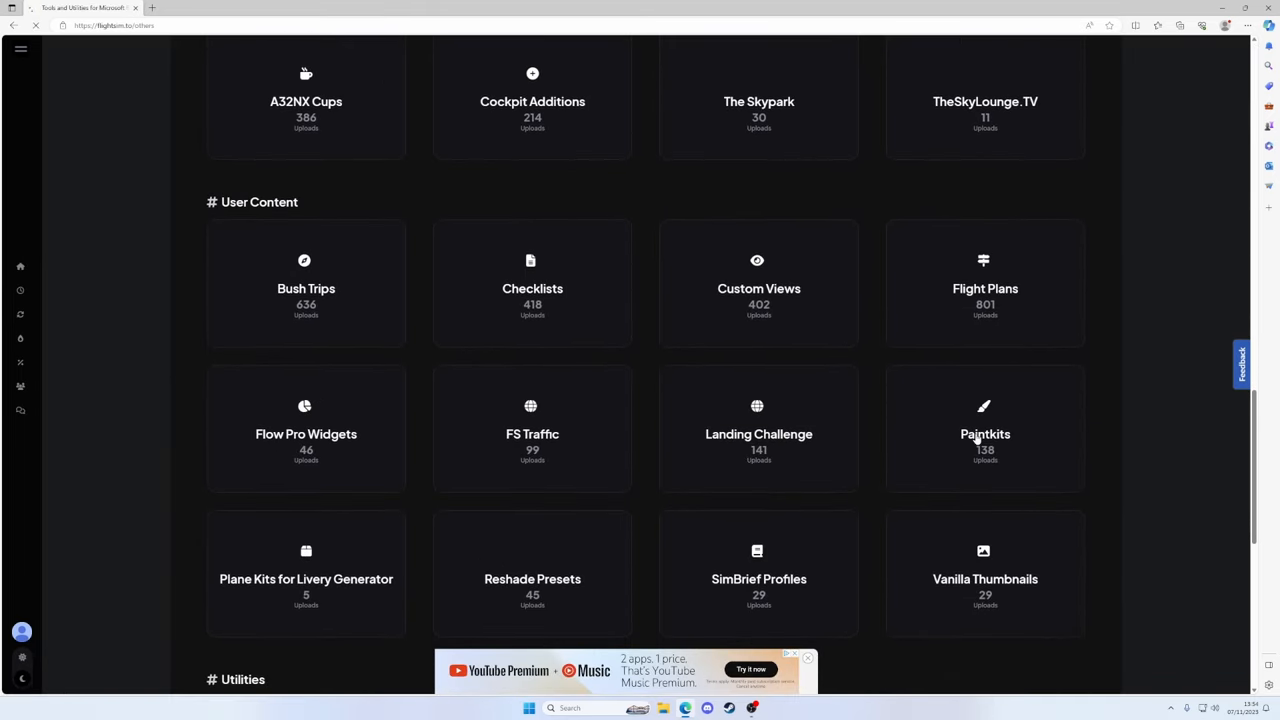
pyautogui.click(985, 433)
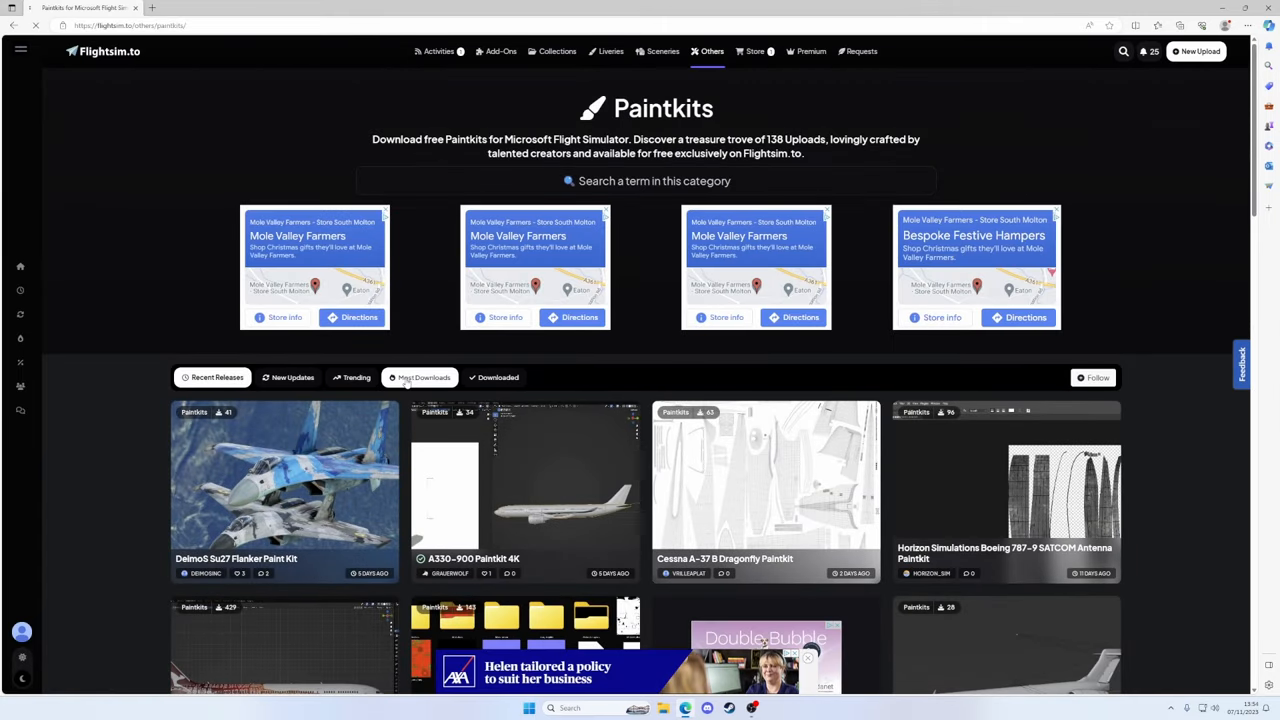
pyautogui.click(420, 377)
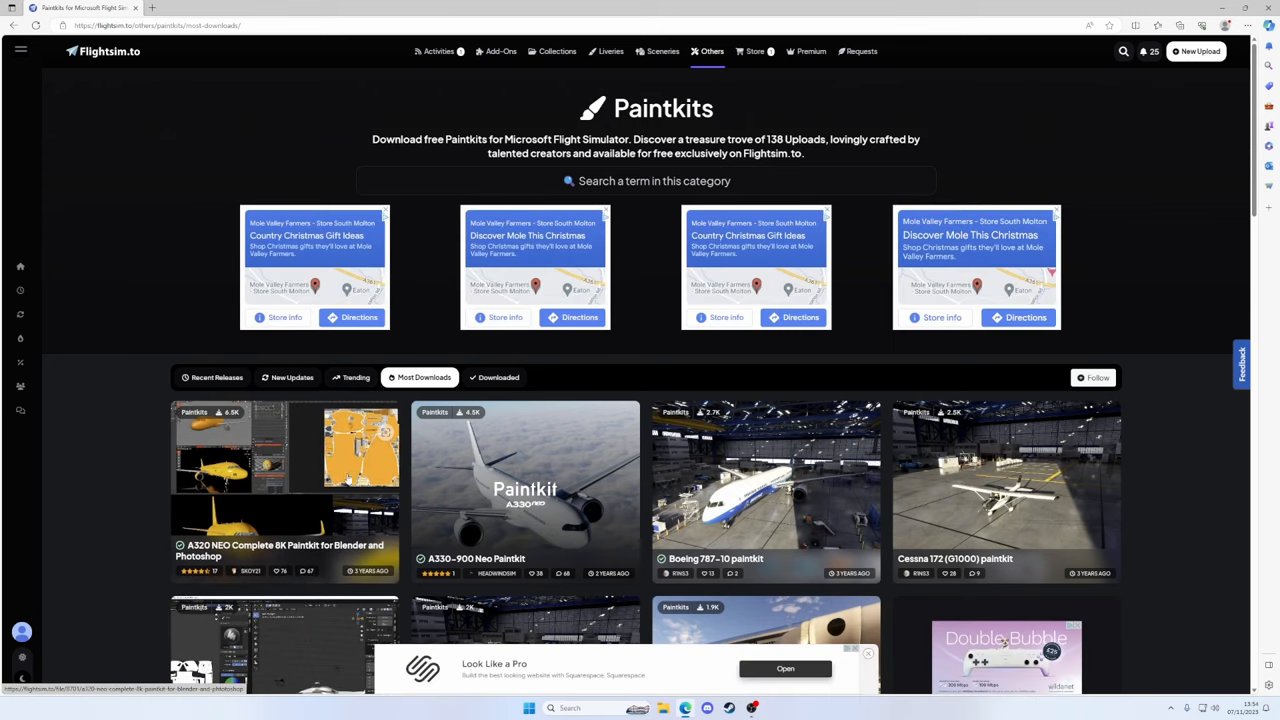
pyautogui.click(284, 460)
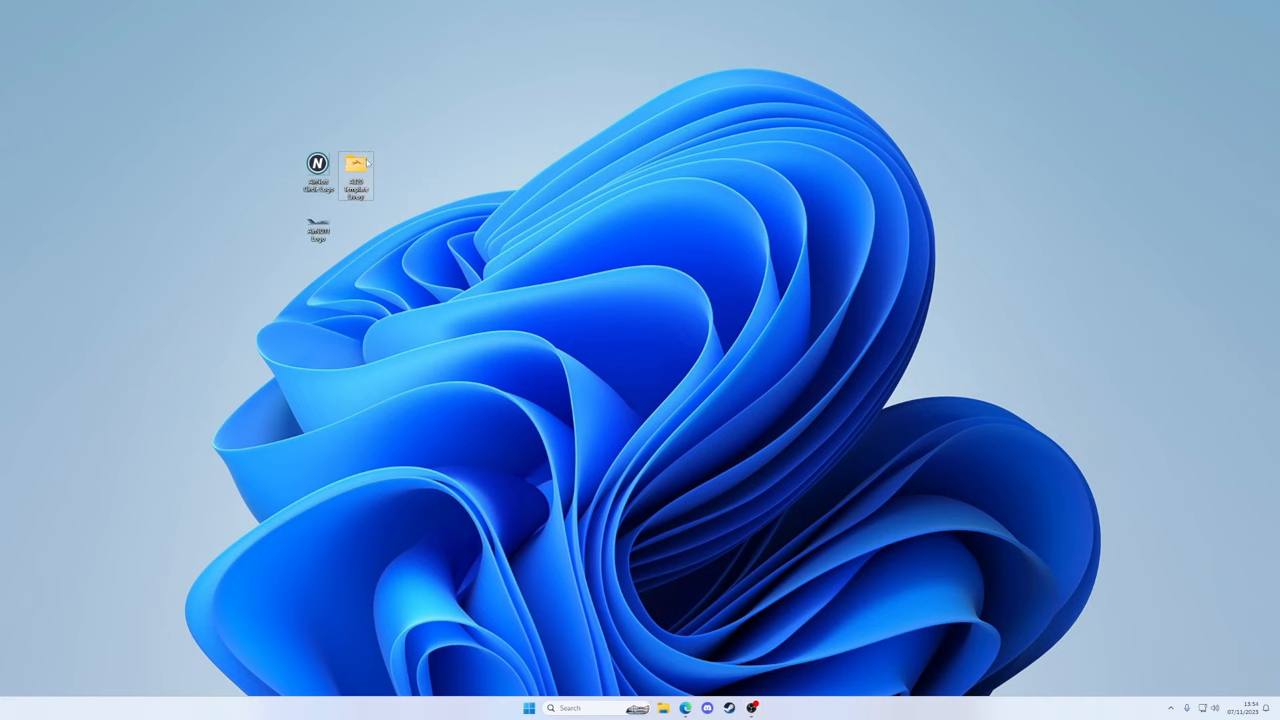
# Open the LIVERY-Asobo_A320_NEO_TEMPLATE folder and launch A320_NEO_TEMPLATE.blend in Blender
pyautogui.doubleClick(356, 177)
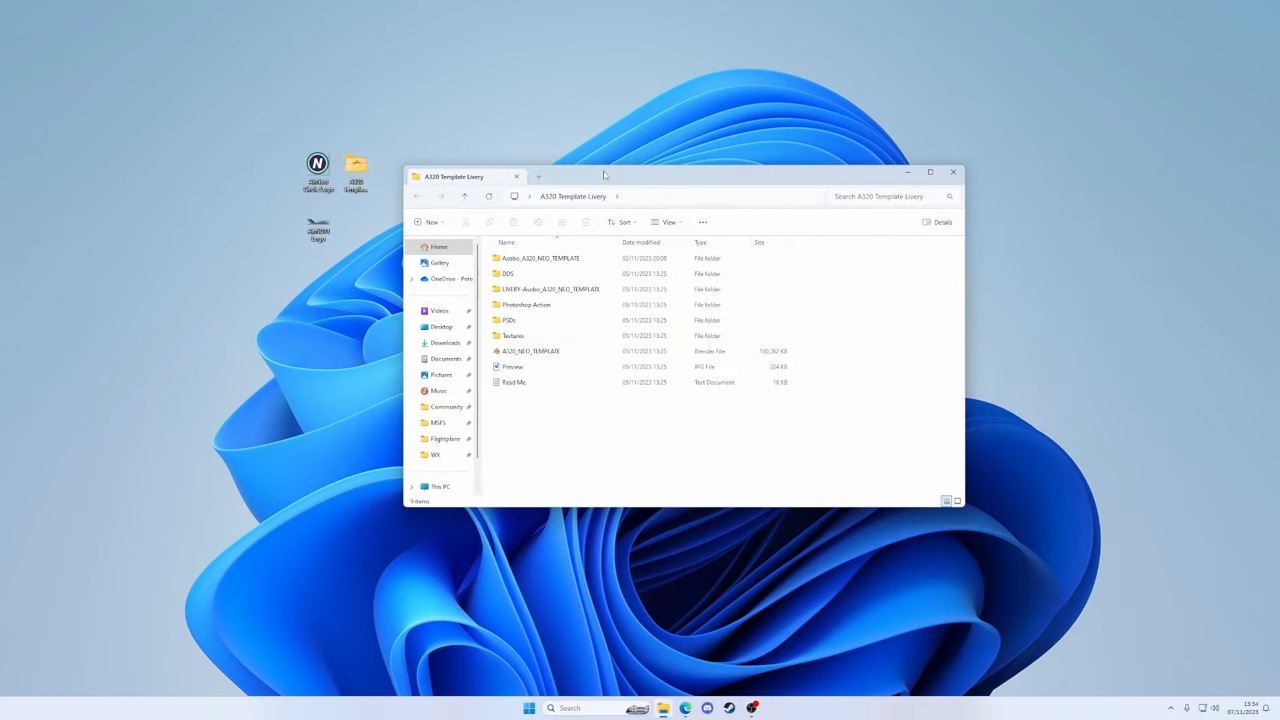
pyautogui.click(548, 289)
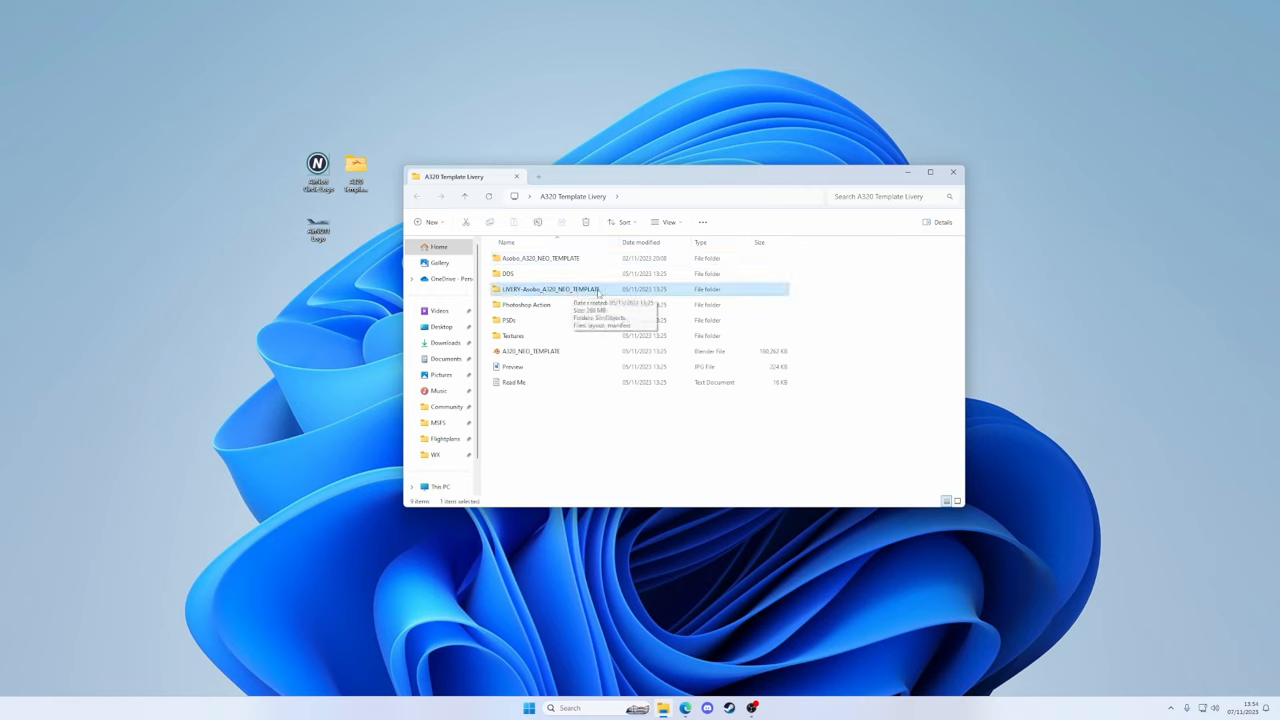
pyautogui.moveTo(557, 467)
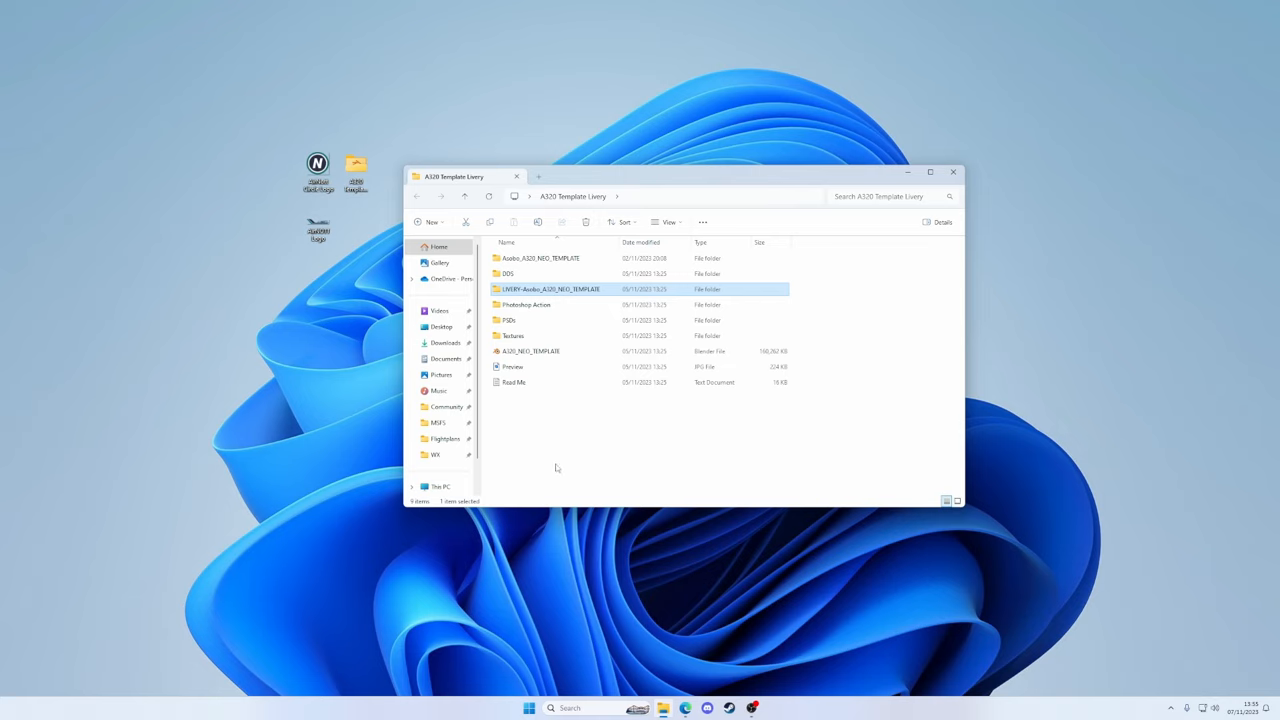
pyautogui.moveTo(577, 297)
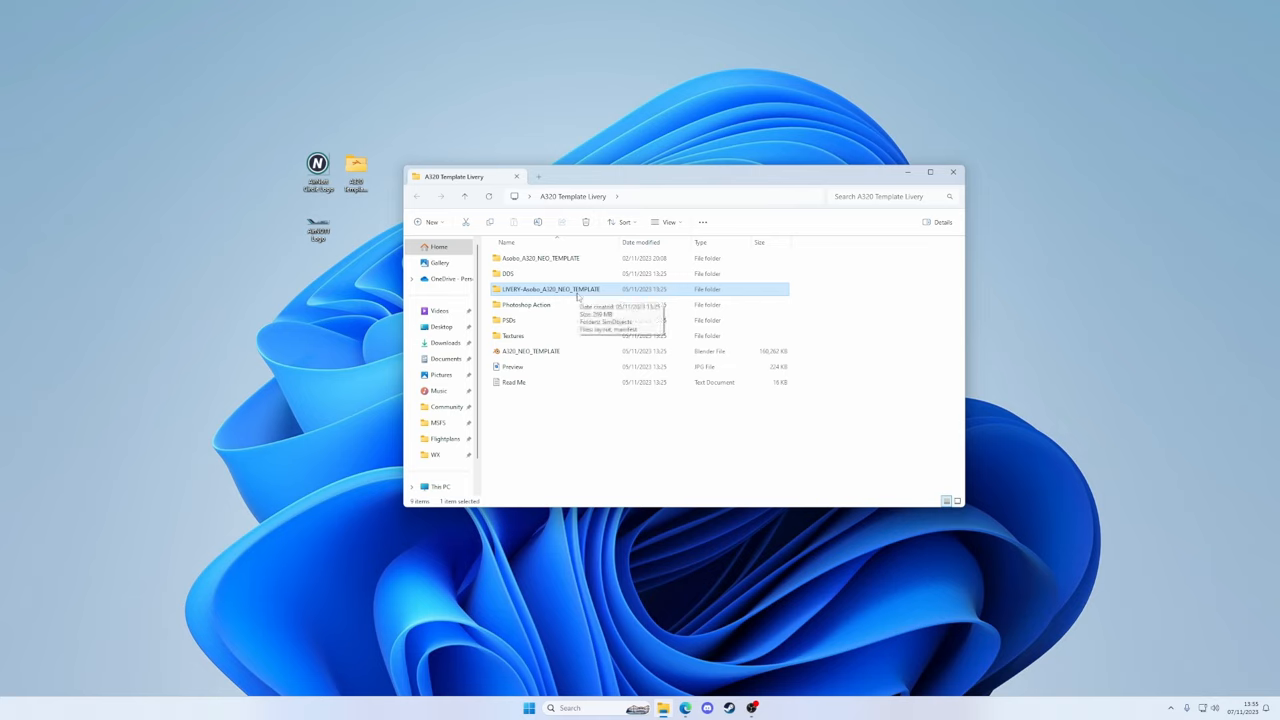
pyautogui.moveTo(567, 410)
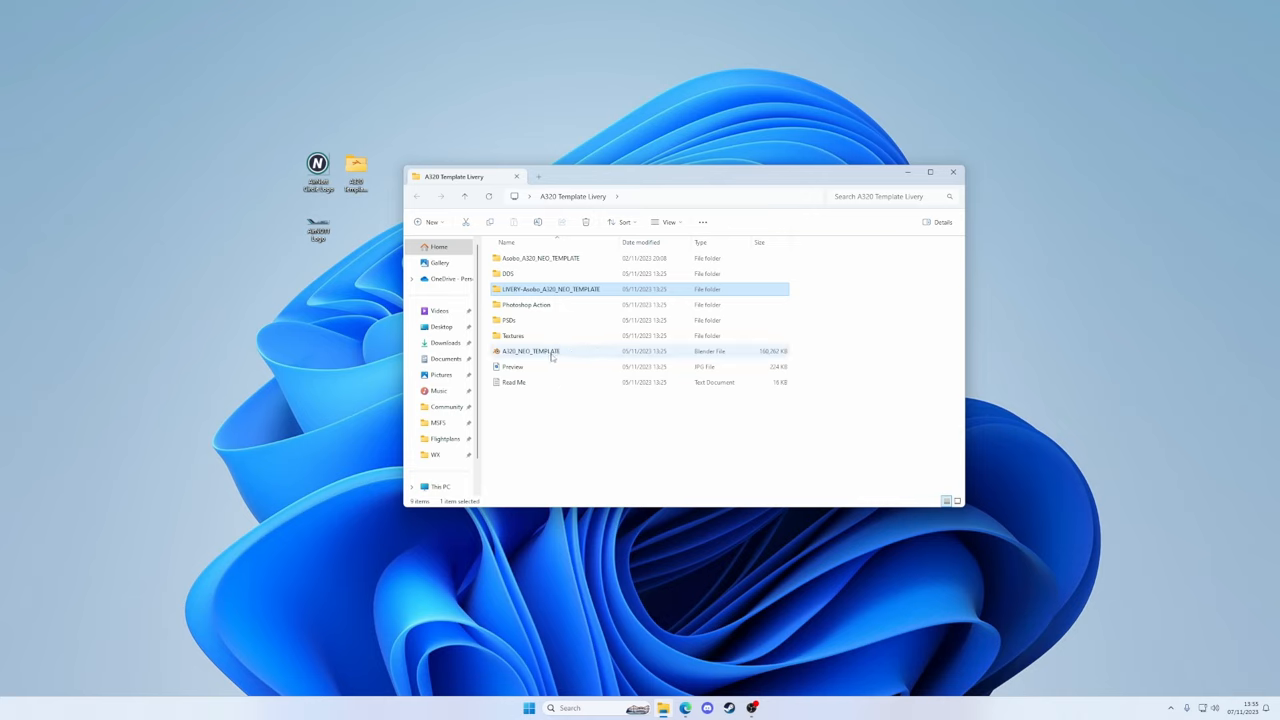
pyautogui.click(530, 351)
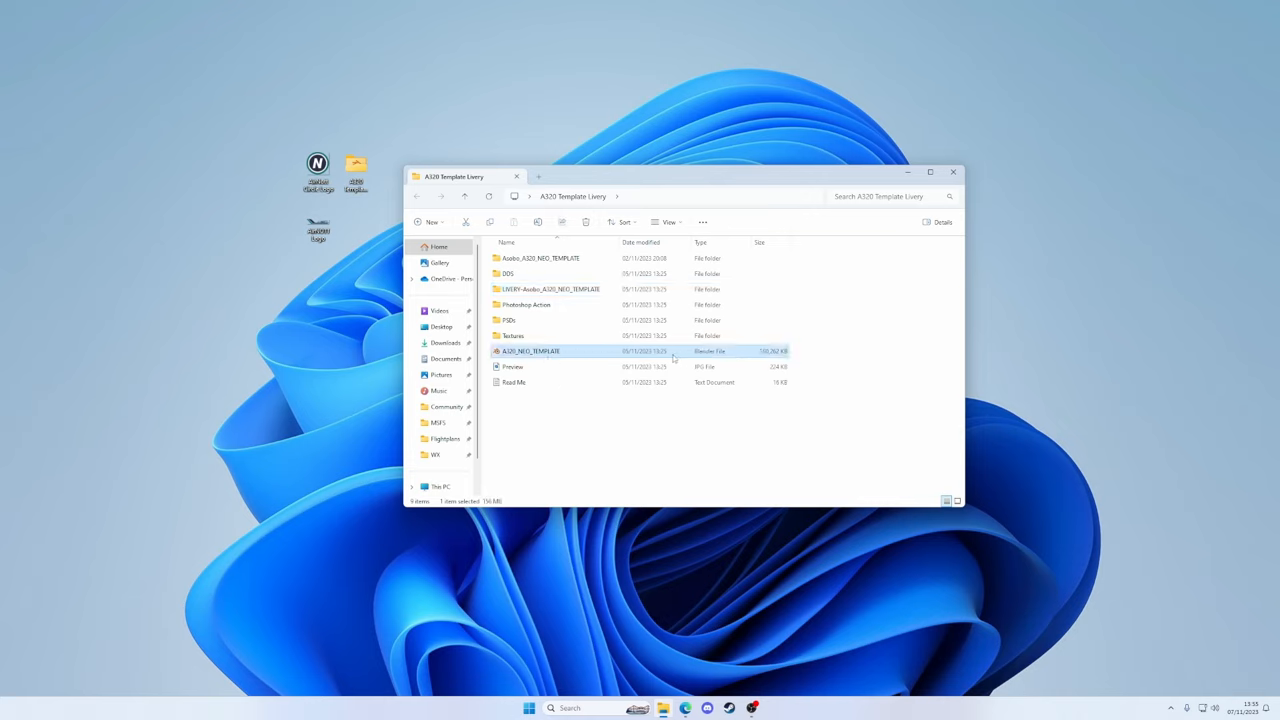
pyautogui.moveTo(560, 354)
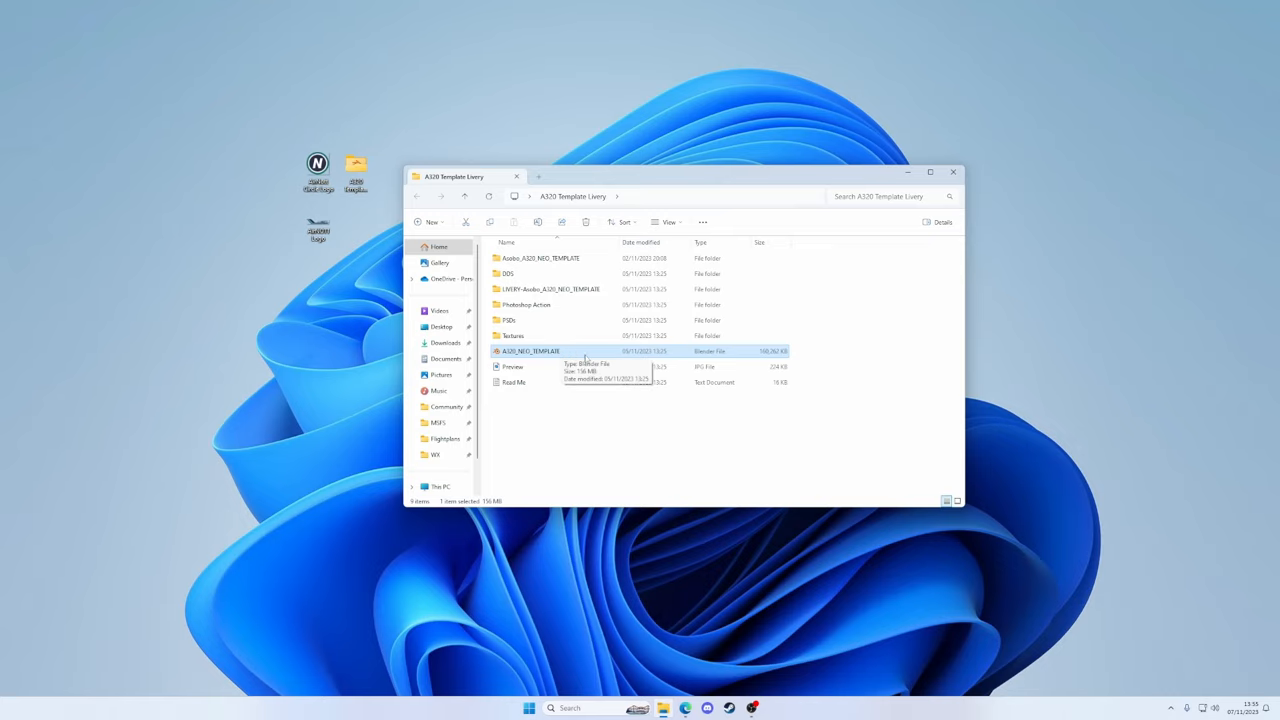
pyautogui.doubleClick(530, 351)
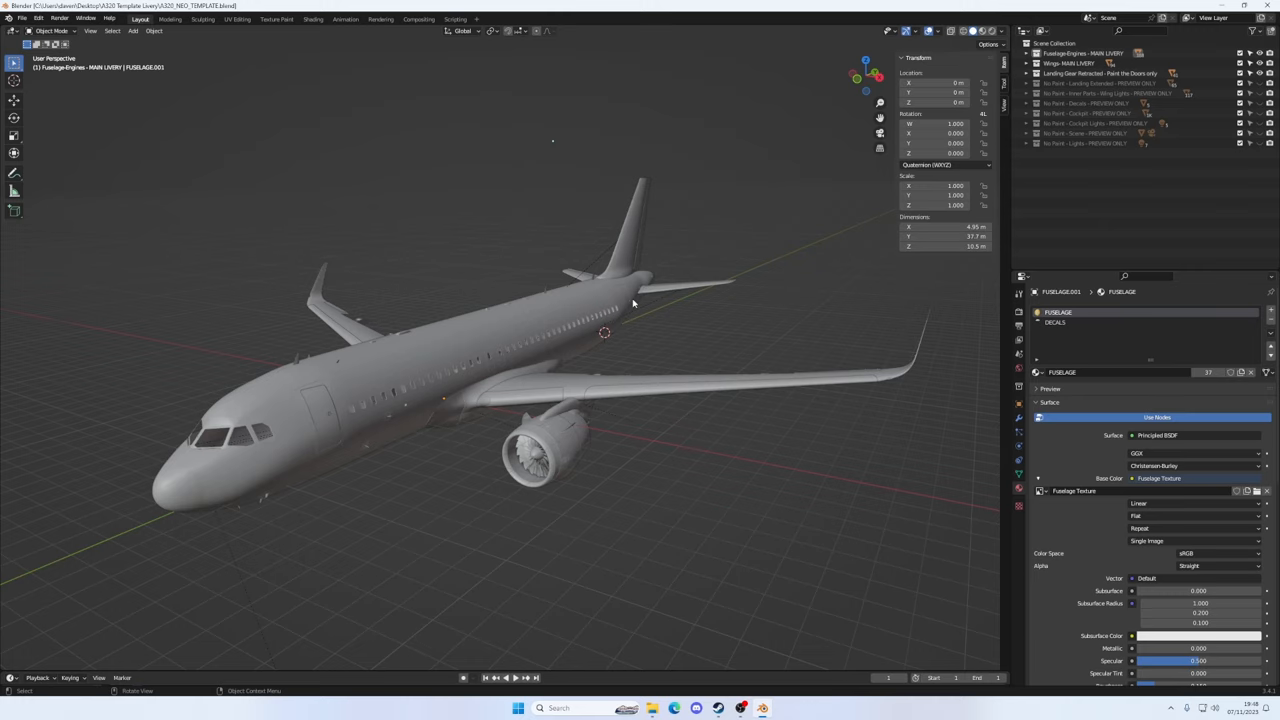
pyautogui.moveTo(264, 128)
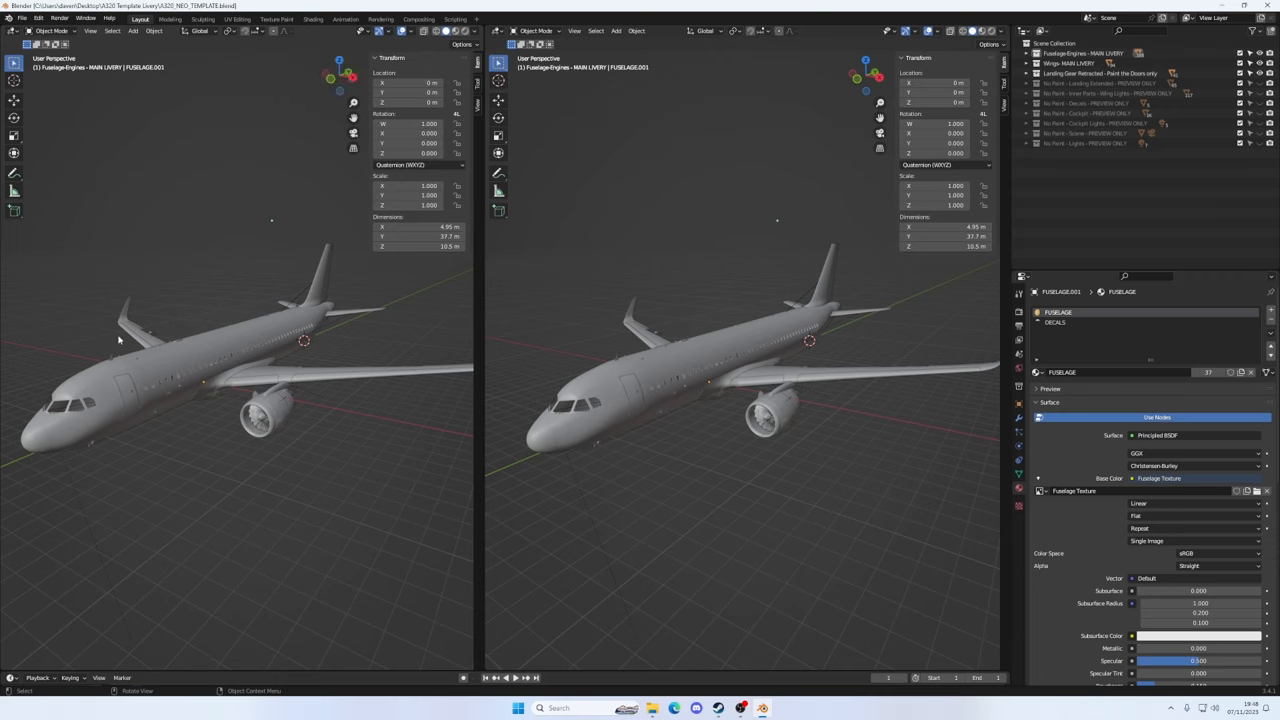
pyautogui.moveTo(153, 261)
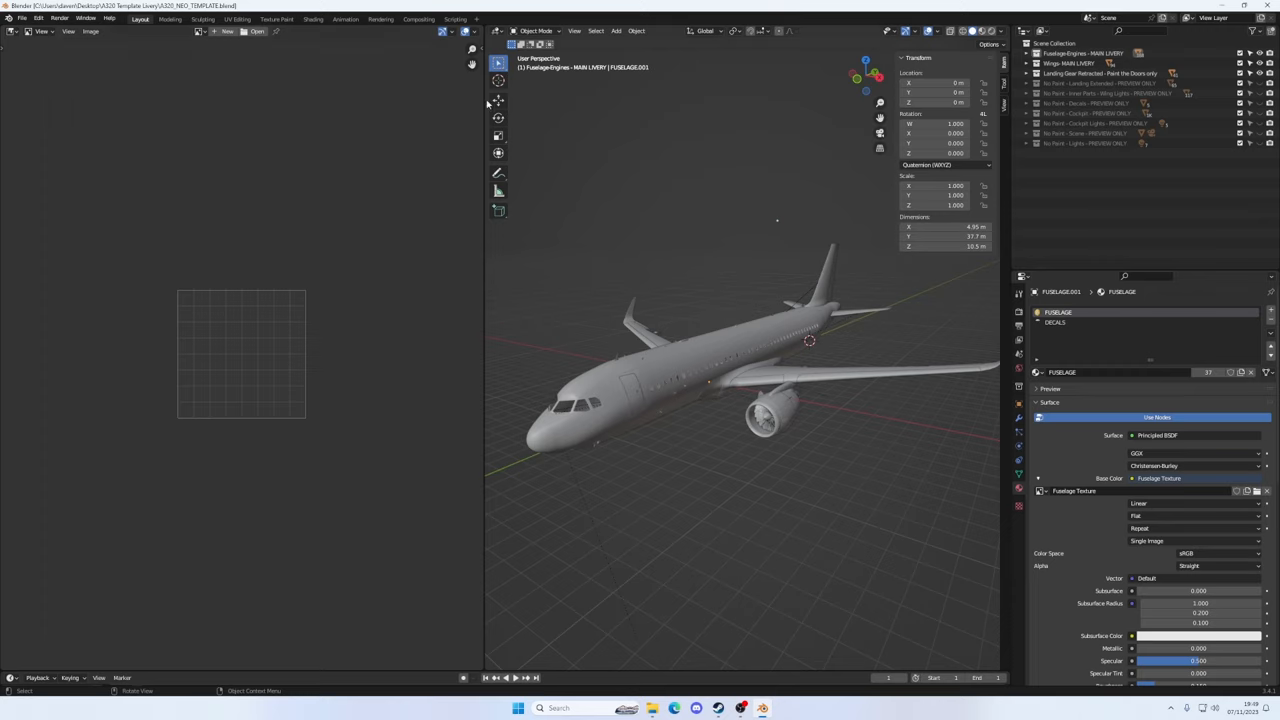
pyautogui.moveTo(570, 67)
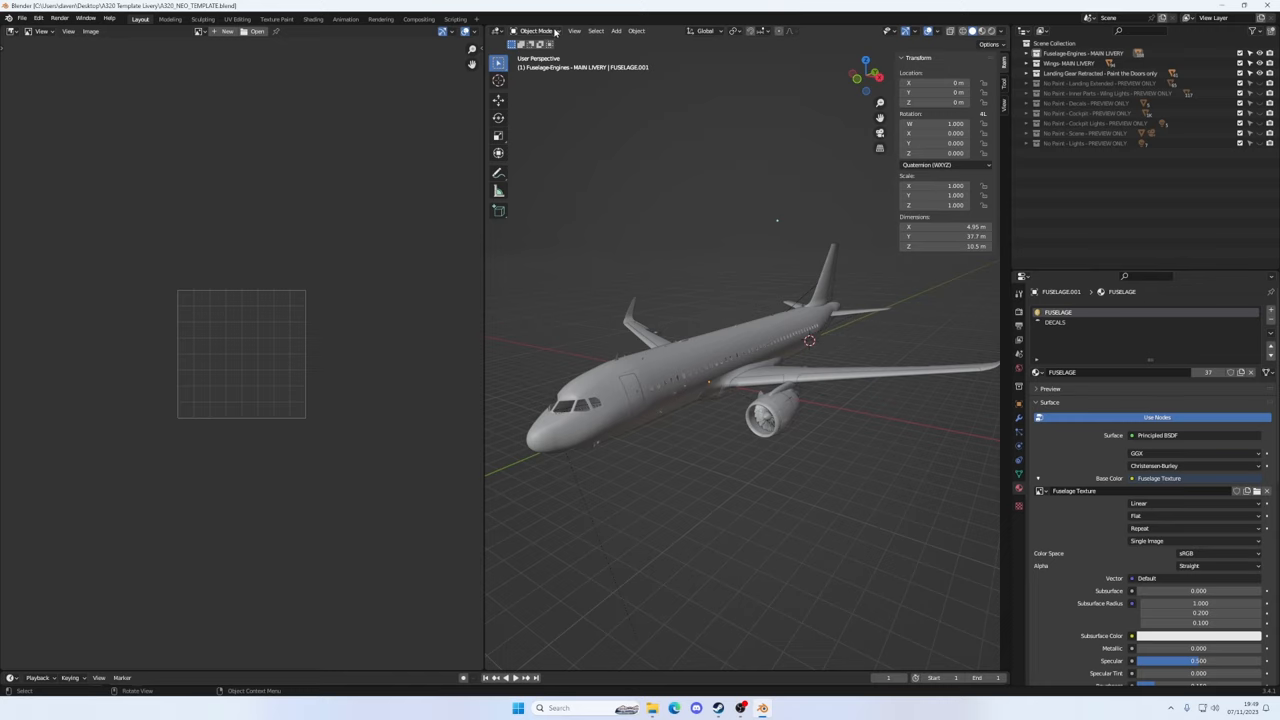
# Make the fuselage body the active object after briefly selecting the tail rudder
pyautogui.click(537, 30)
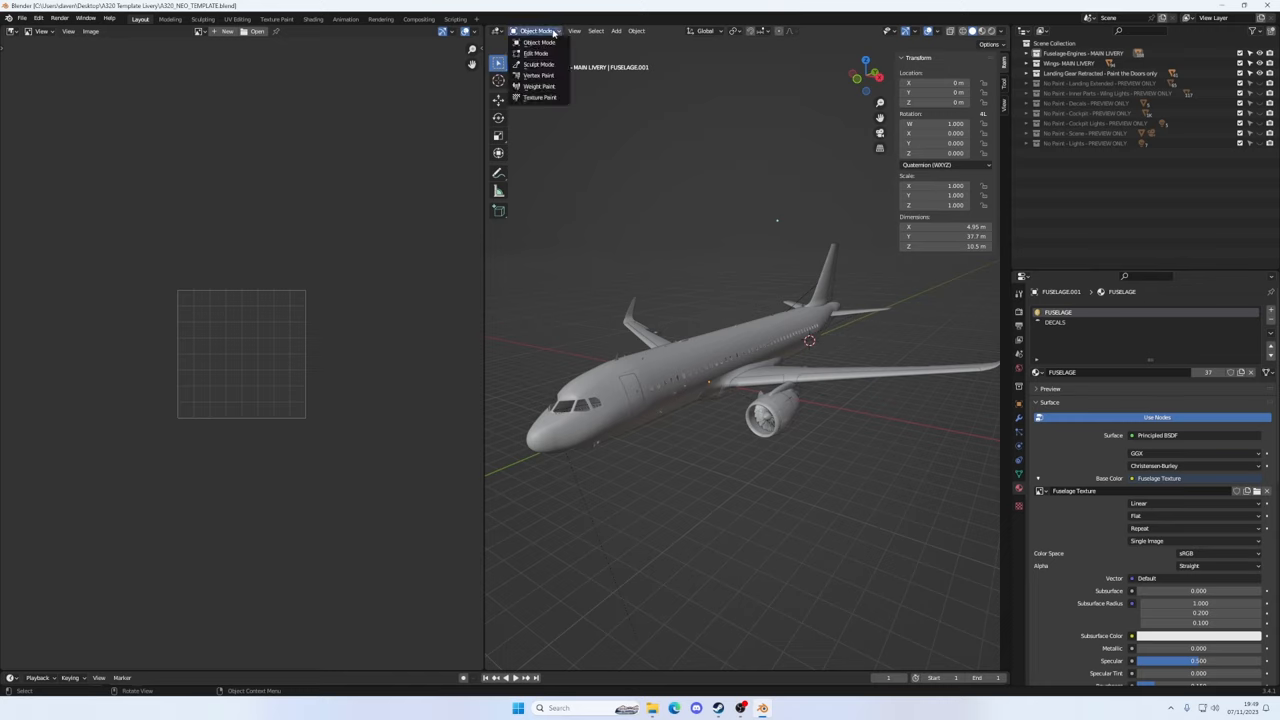
pyautogui.click(536, 42)
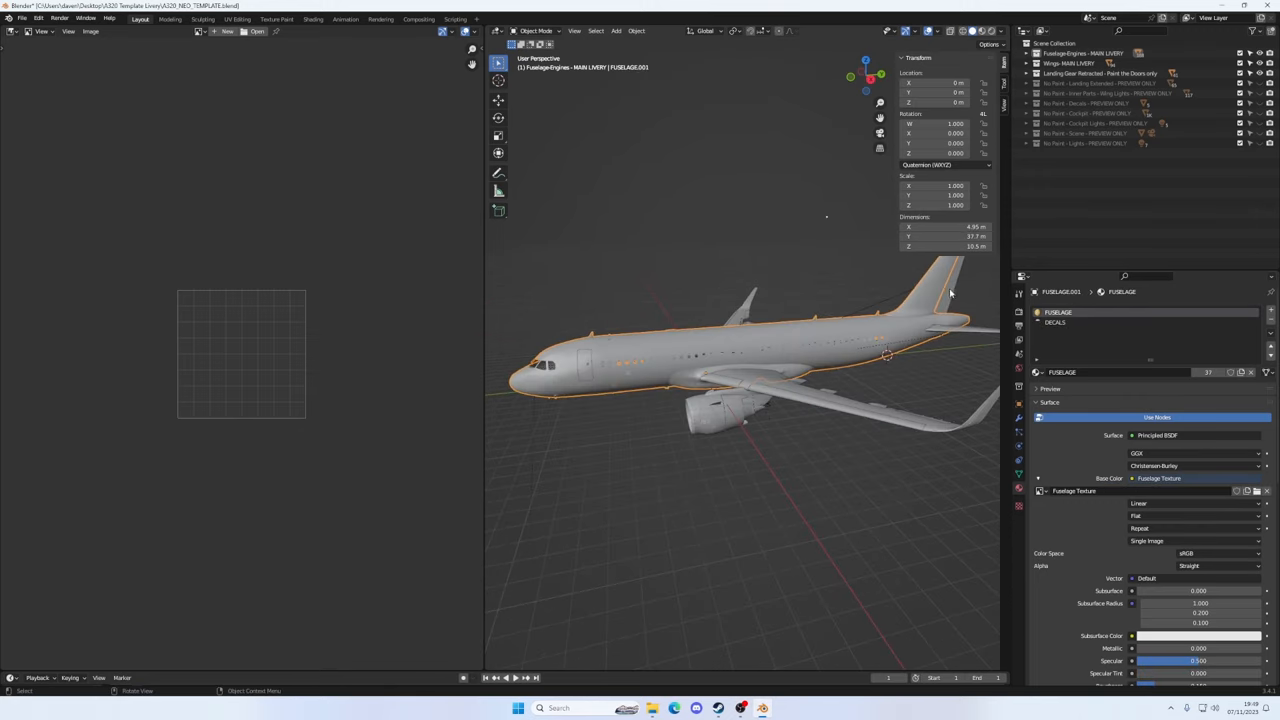
pyautogui.click(945, 290)
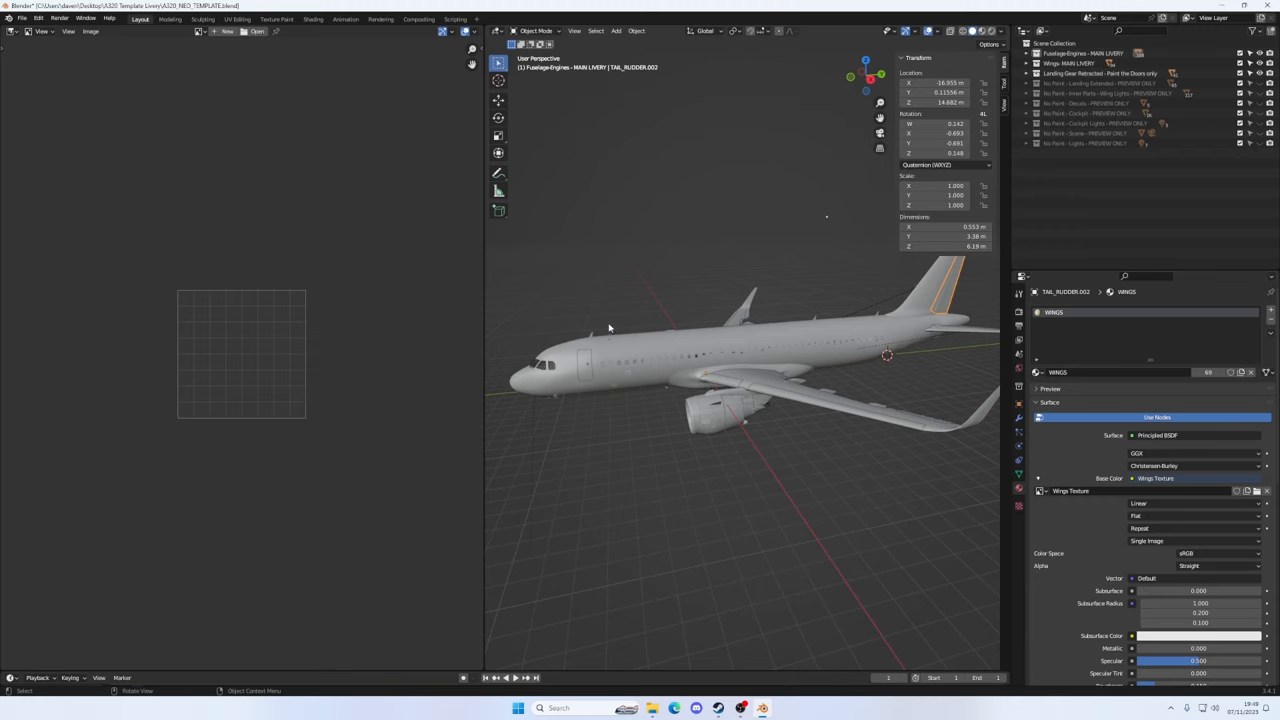
pyautogui.click(620, 352)
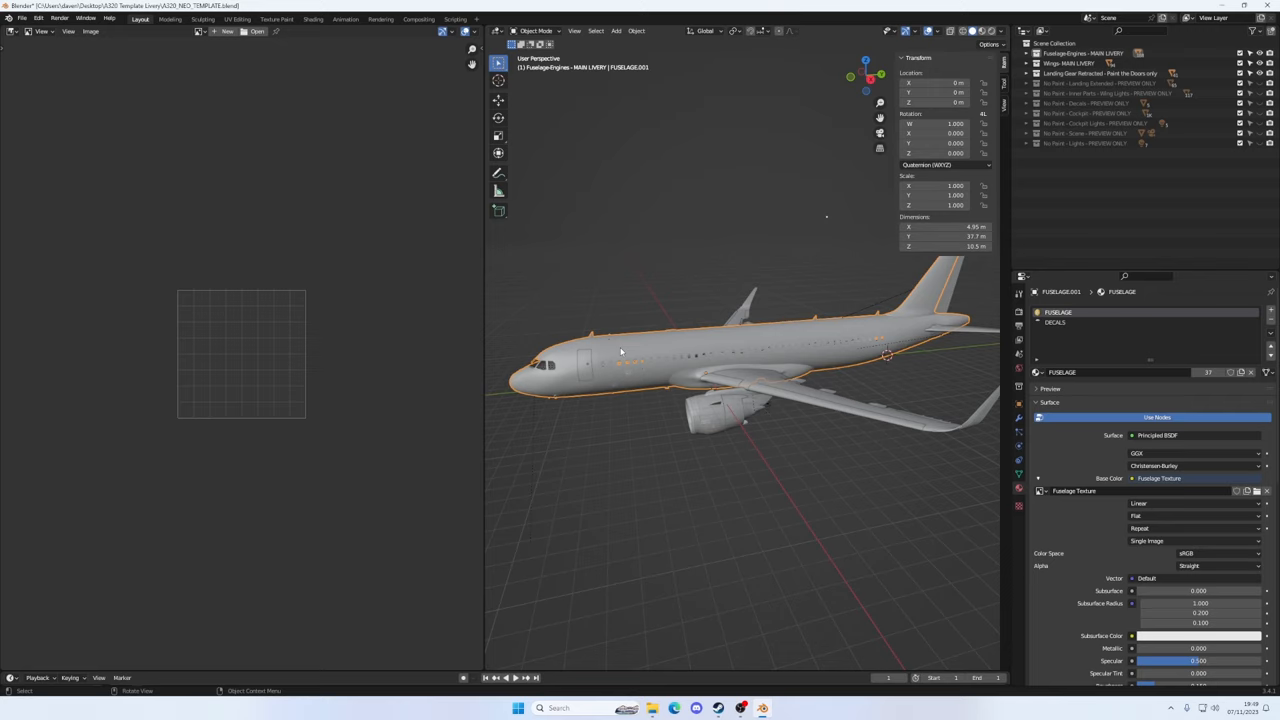
pyautogui.moveTo(590, 398)
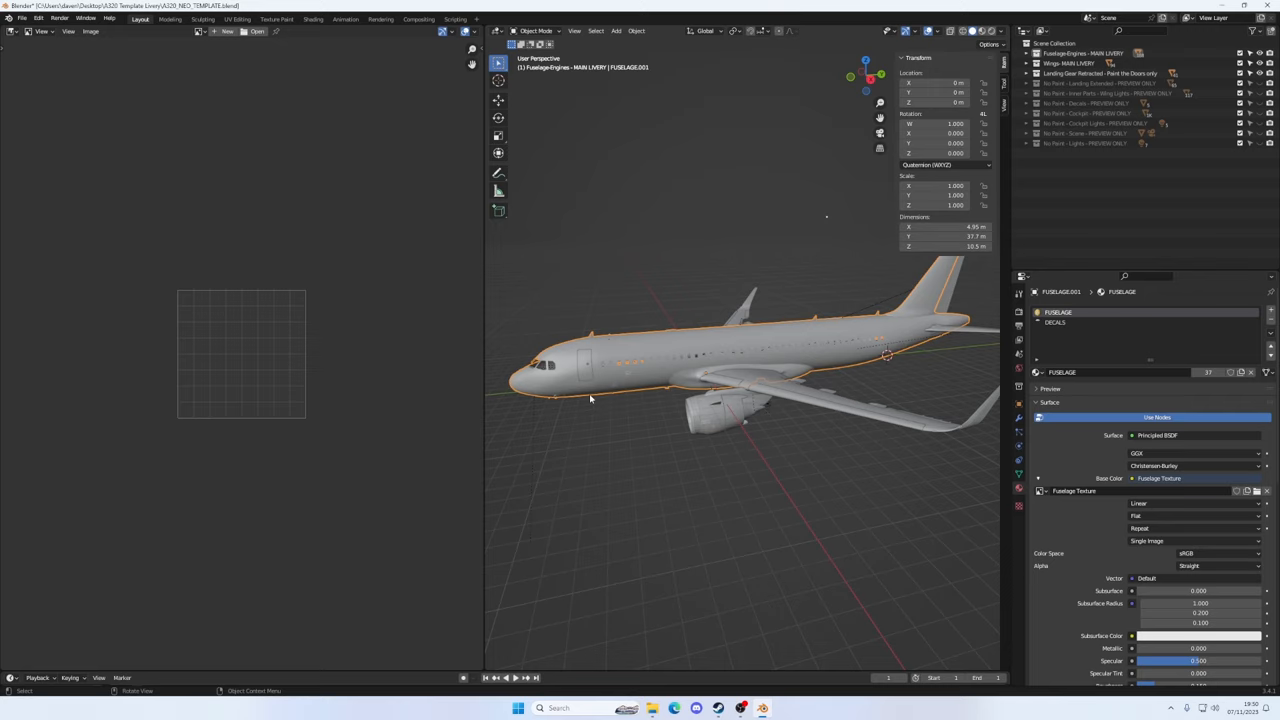
pyautogui.moveTo(800, 322)
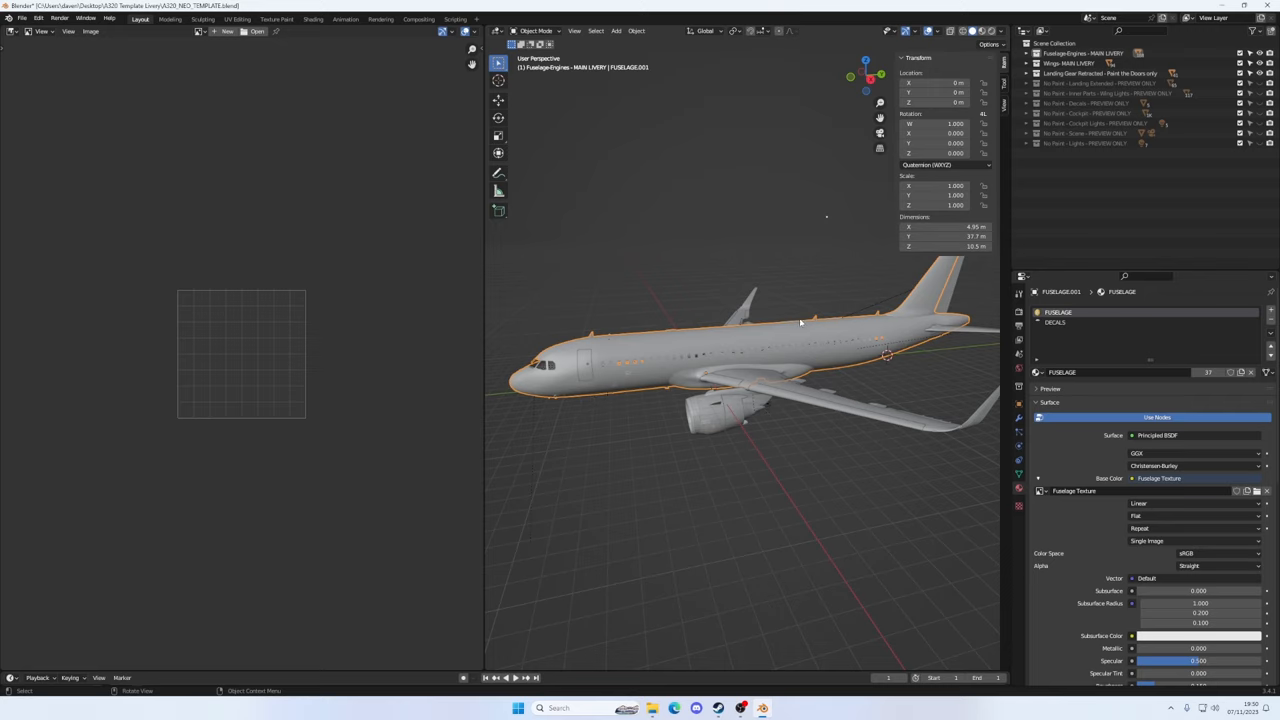
pyautogui.moveTo(709, 345)
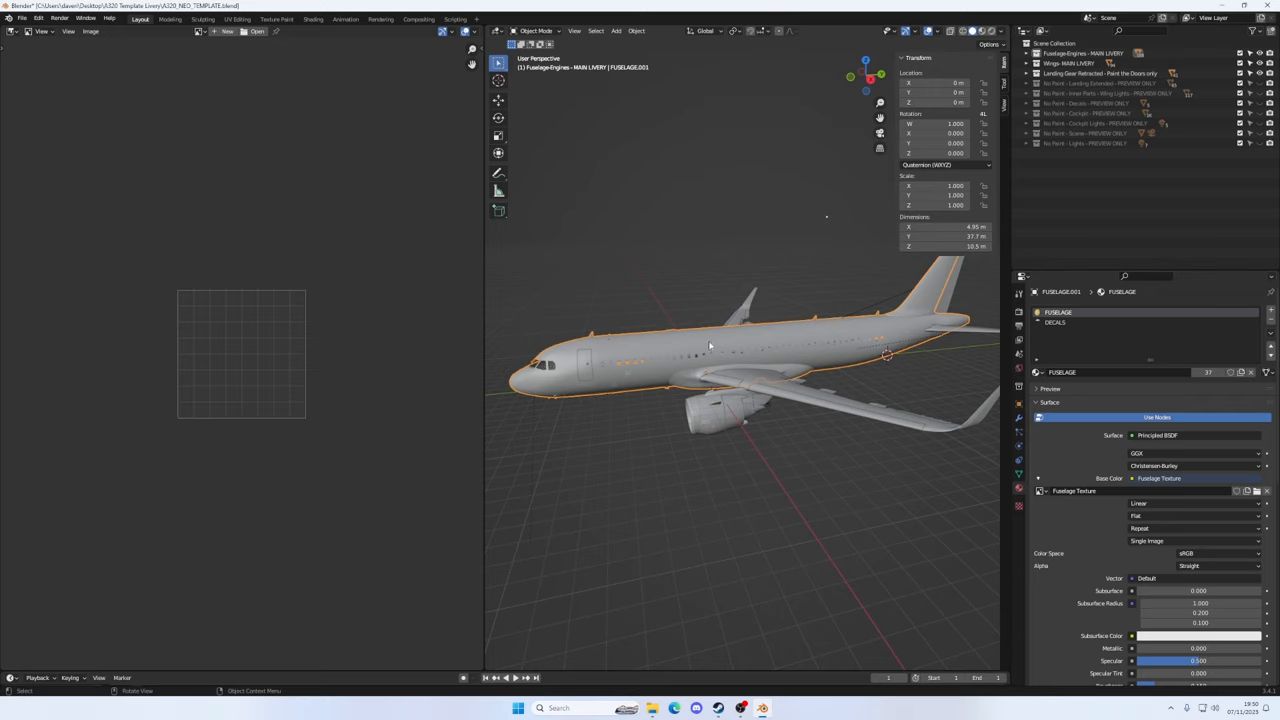
pyautogui.click(536, 30)
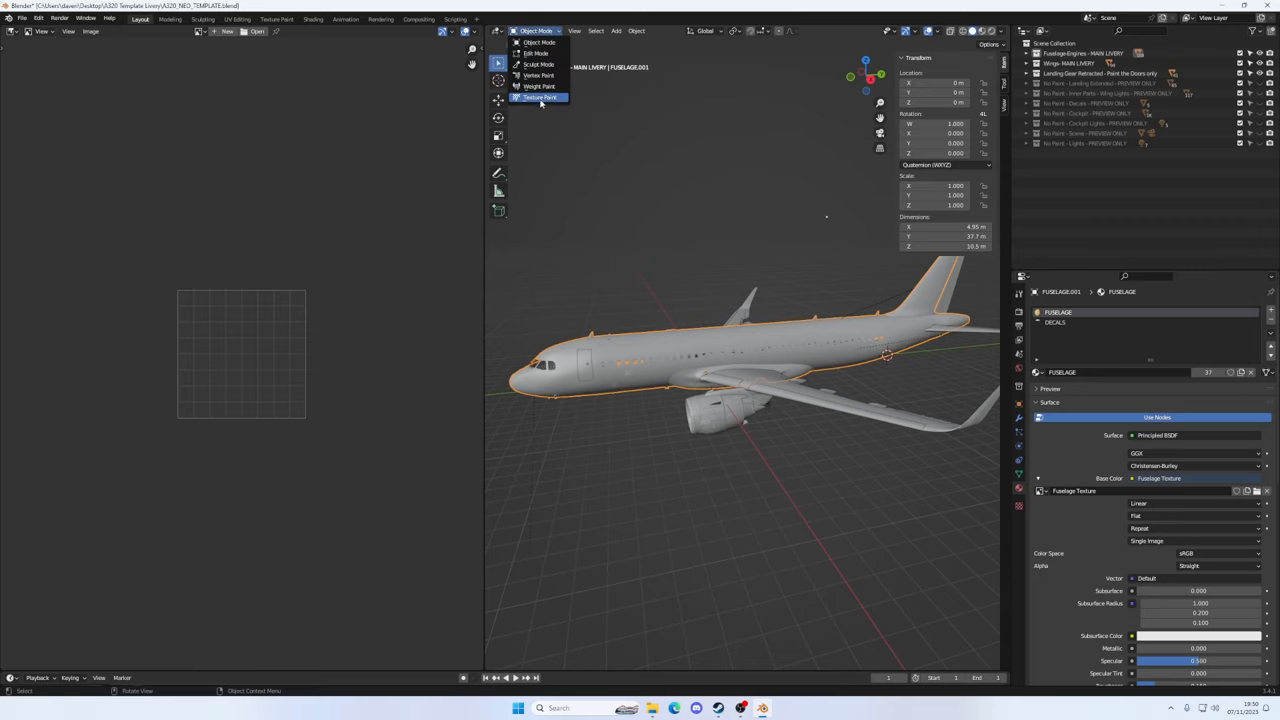
pyautogui.moveTo(585, 131)
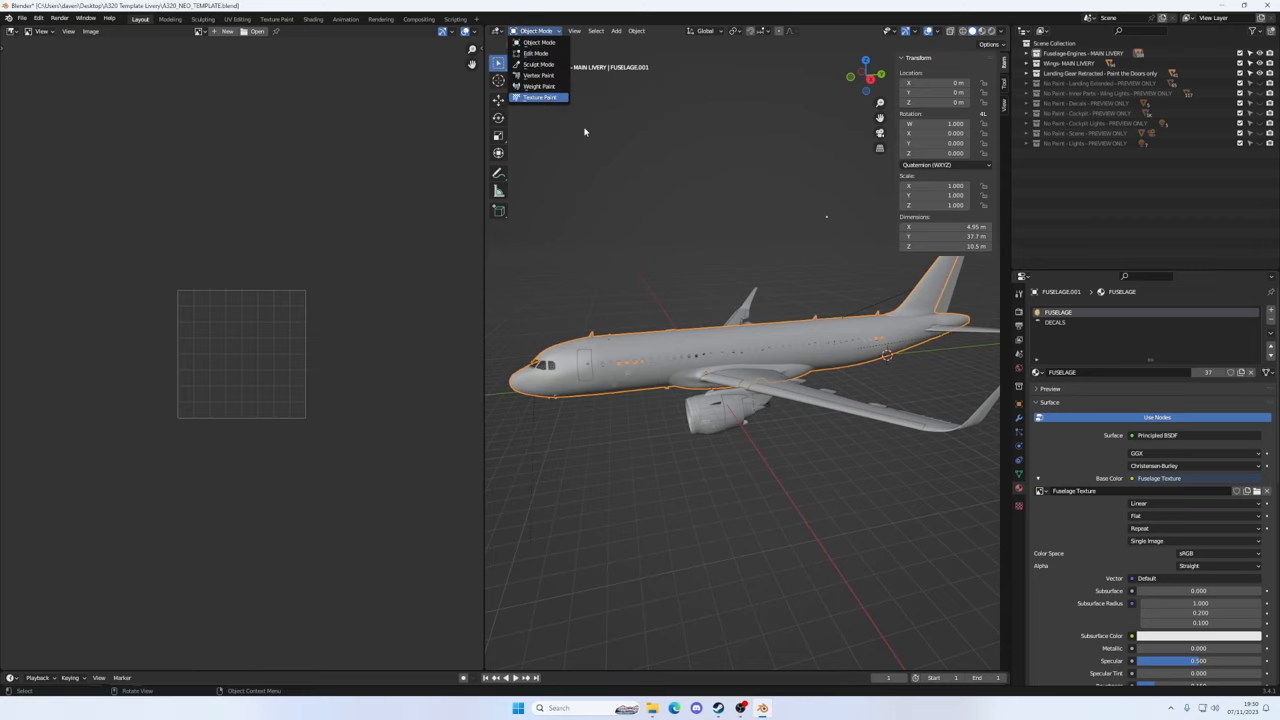
pyautogui.click(540, 97)
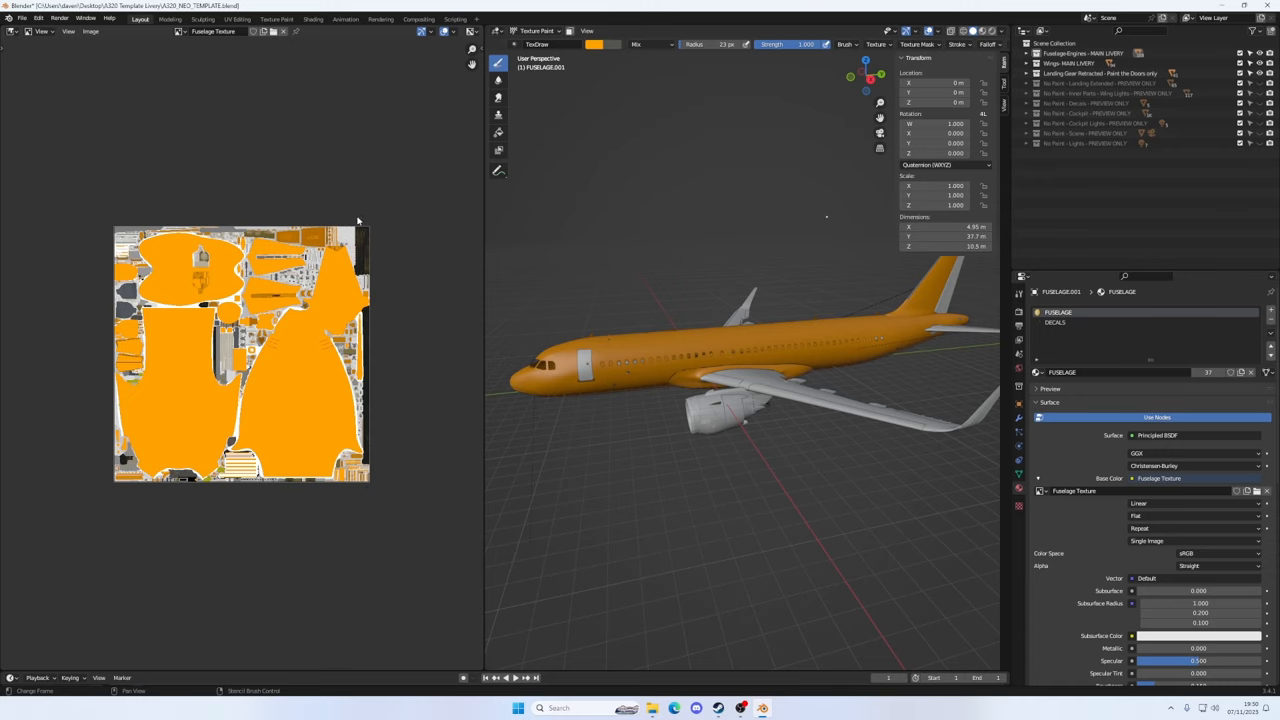
pyautogui.moveTo(223, 425)
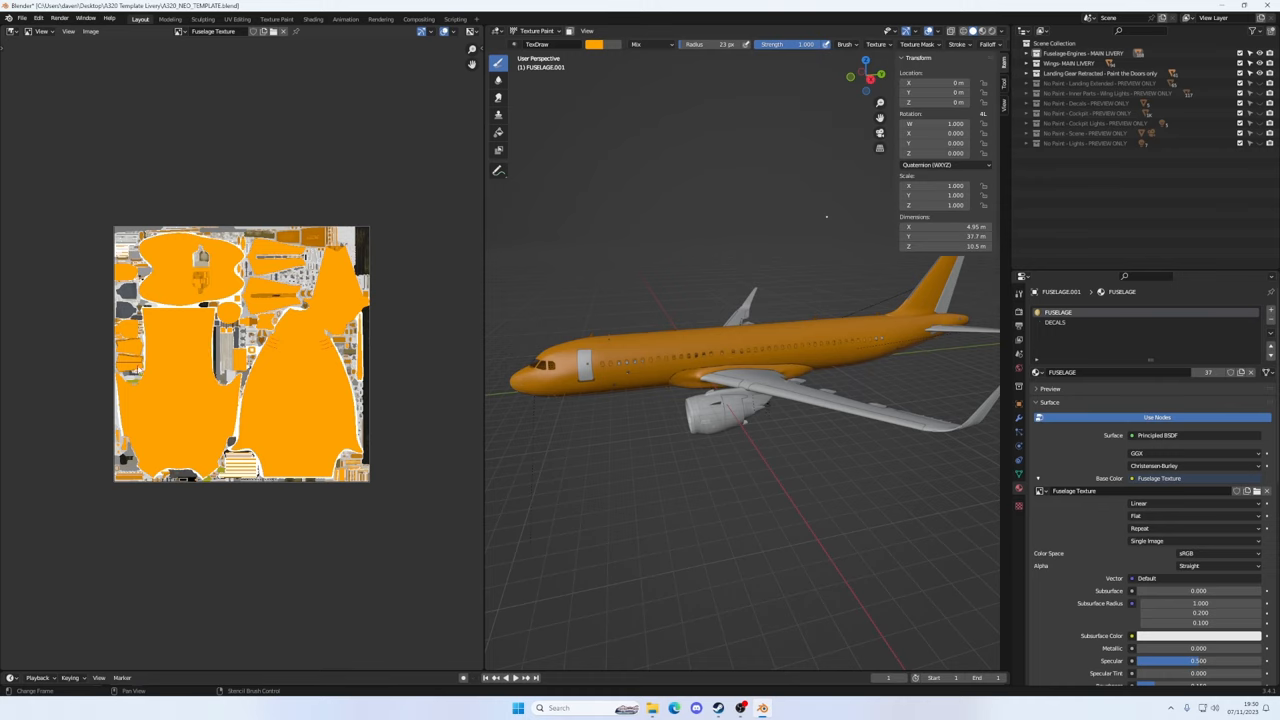
pyautogui.moveTo(330, 358)
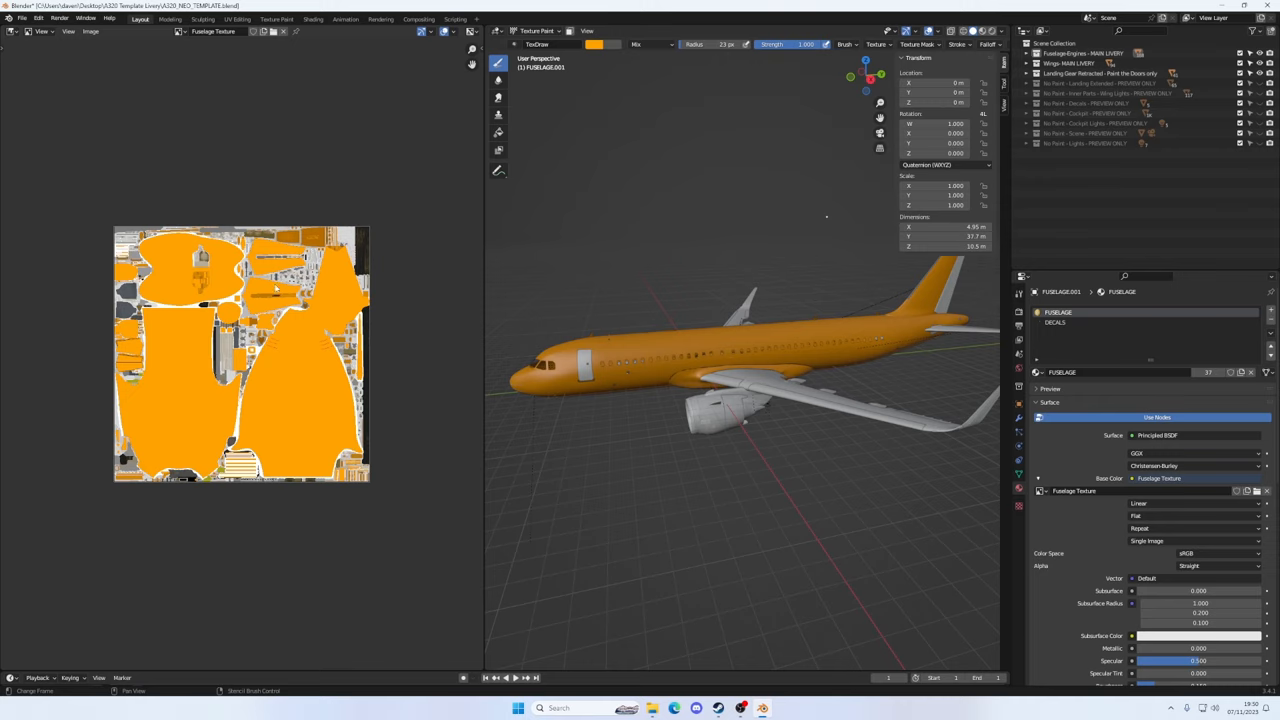
pyautogui.moveTo(168, 282)
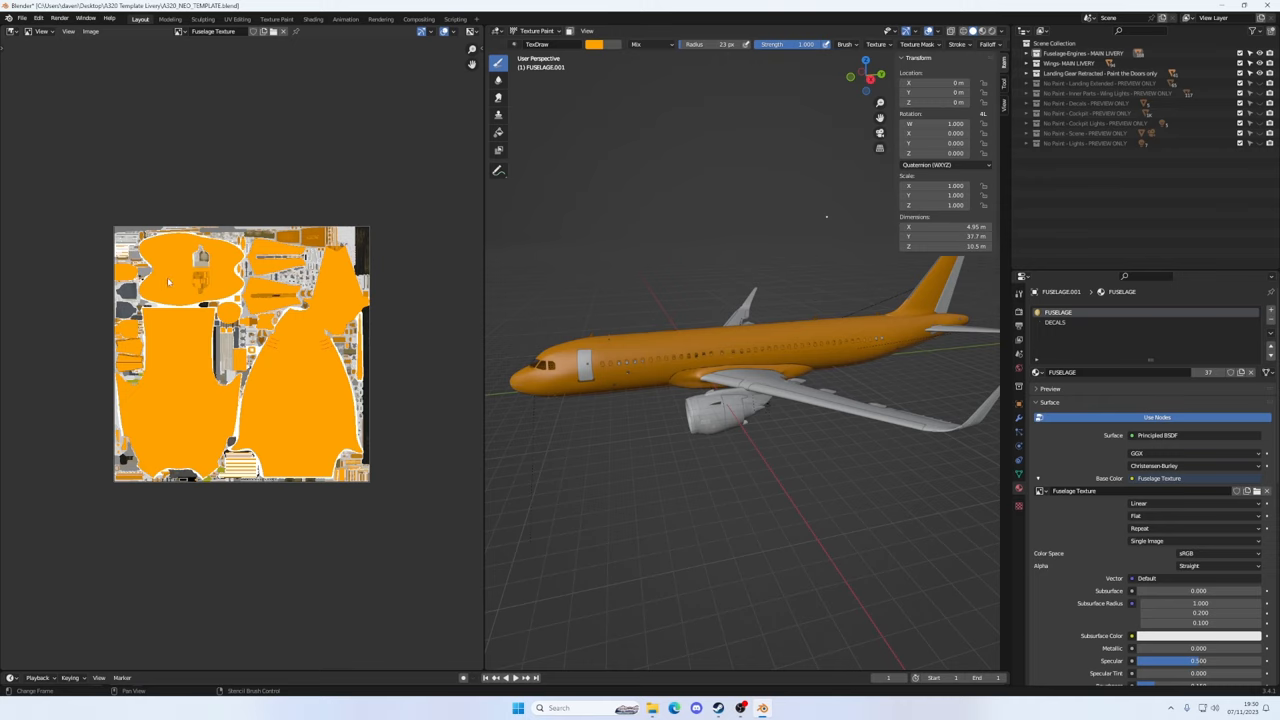
pyautogui.moveTo(128, 371)
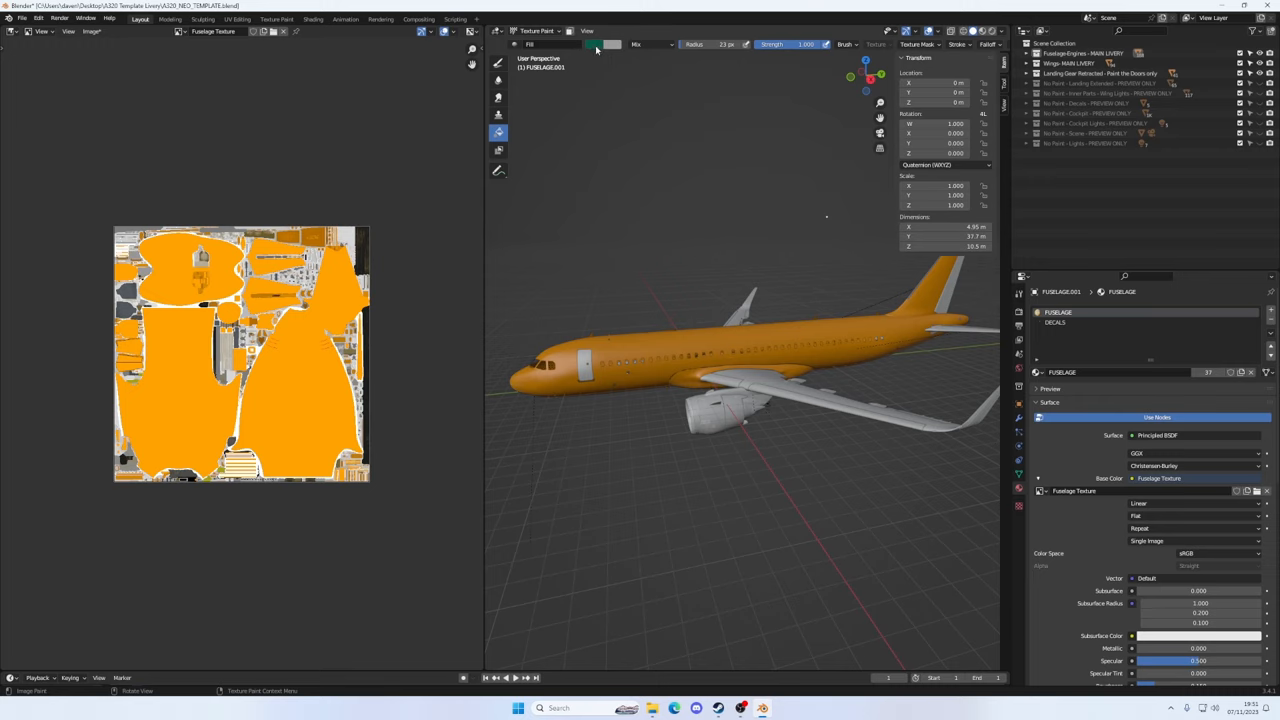
# Set the paint brush colour to white
pyautogui.click(612, 44)
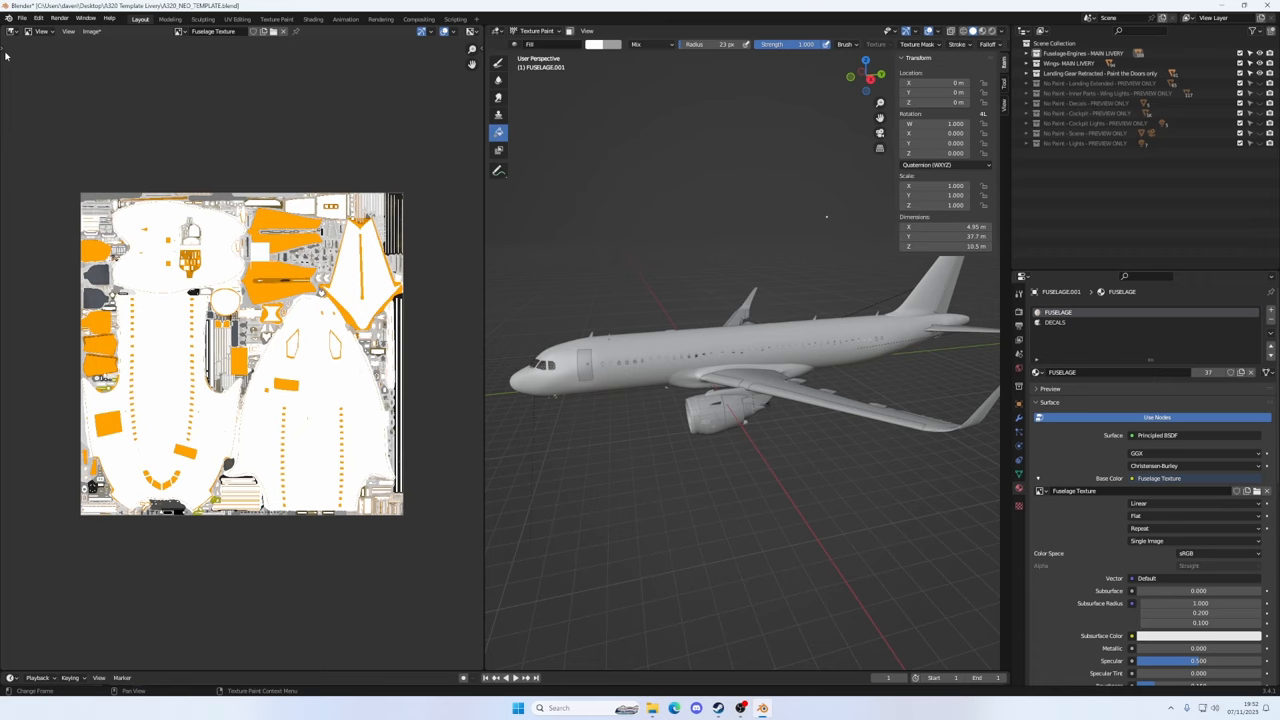
# Switch the Image Editor to Paint mode to paint directly on the fuselage texture
pyautogui.click(42, 31)
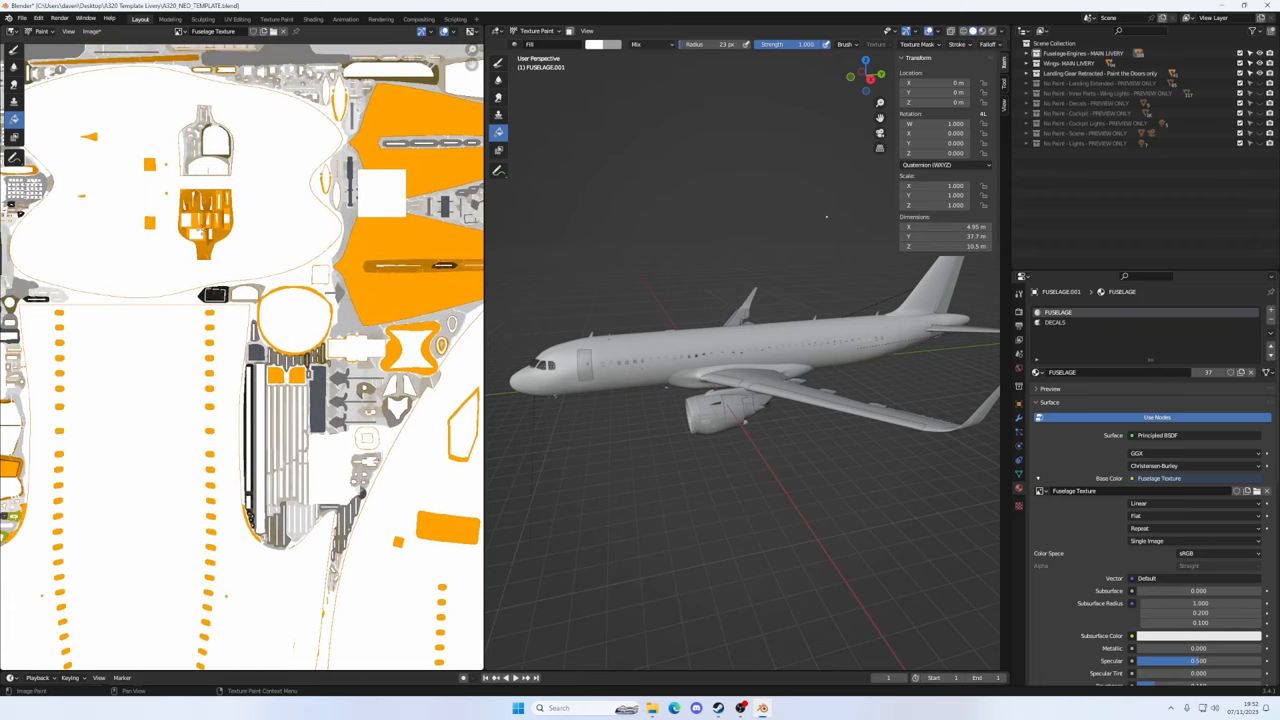
pyautogui.moveTo(135, 148)
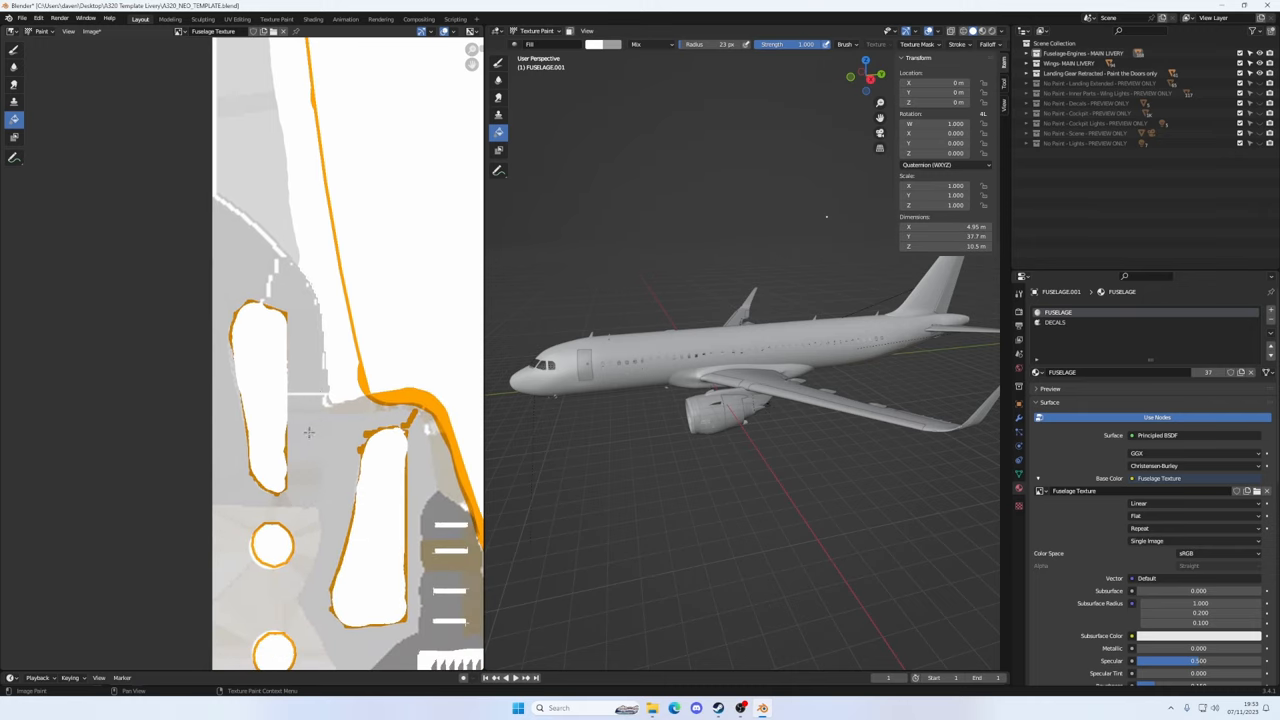
pyautogui.moveTo(399, 462)
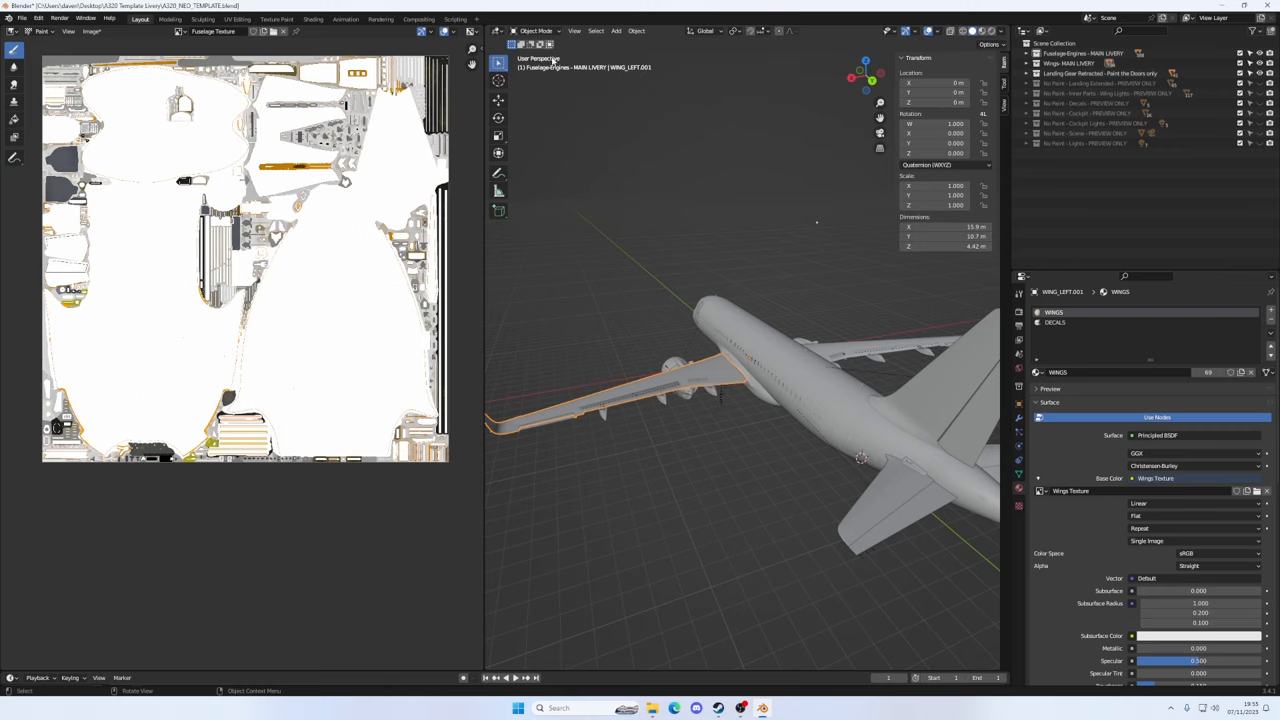
# Enter Texture Paint on the wing and fill its orange panels and blocks with white
pyautogui.click(537, 30)
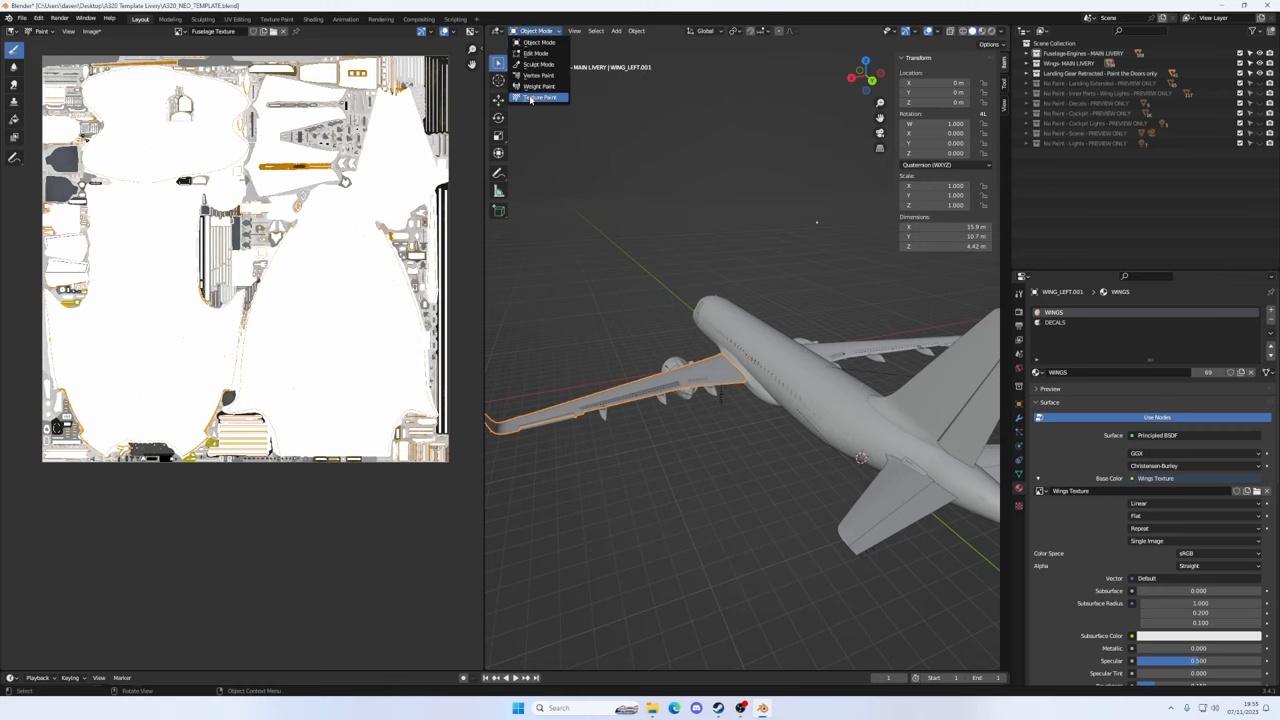
pyautogui.click(540, 97)
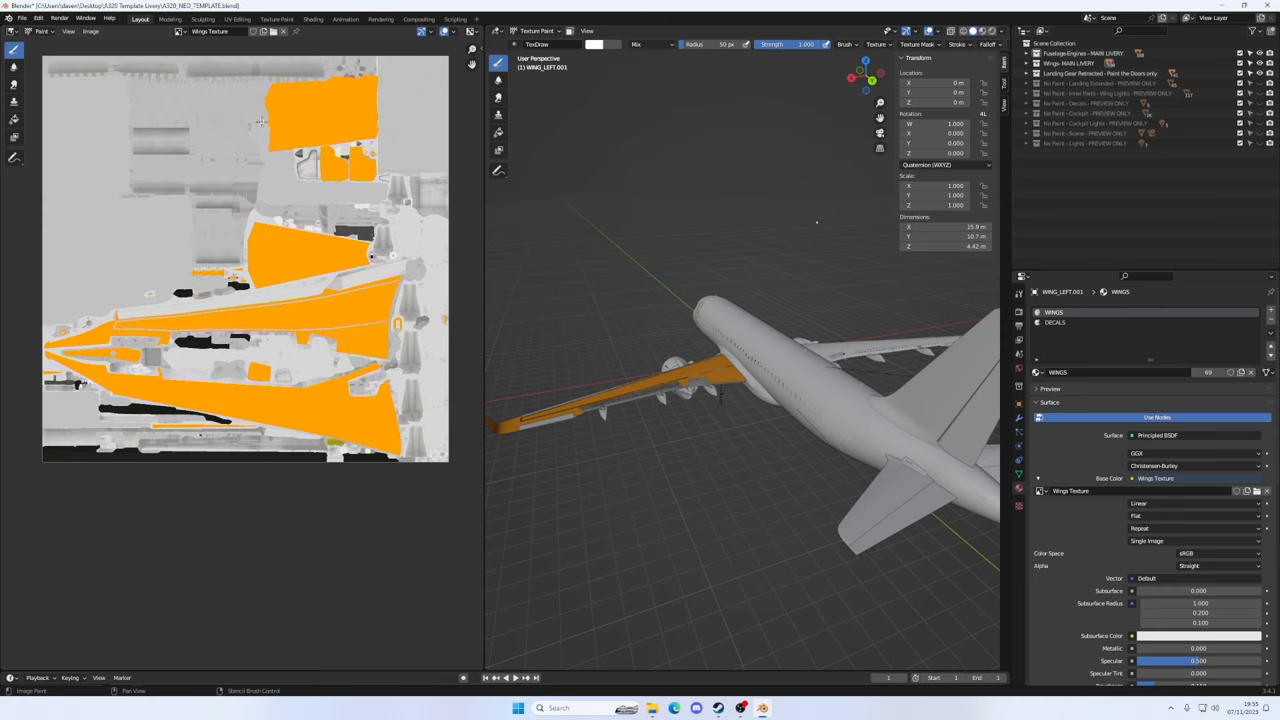
pyautogui.moveTo(534, 290)
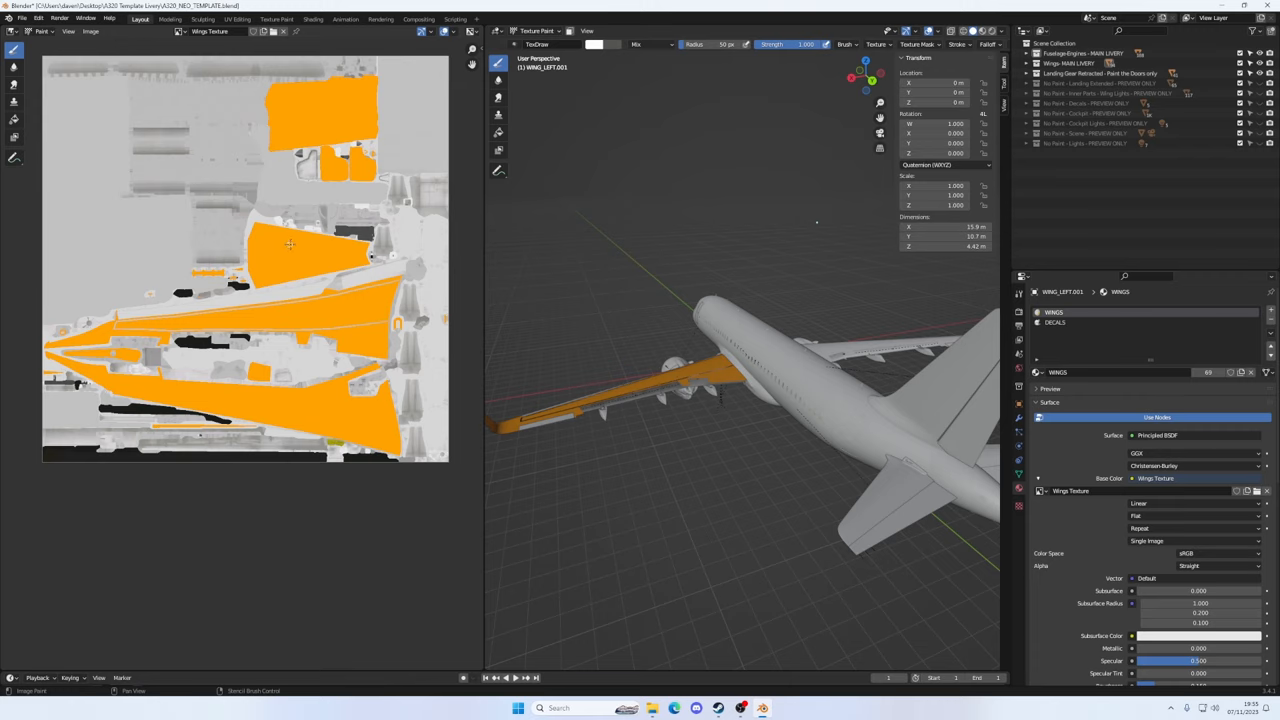
pyautogui.moveTo(262, 247)
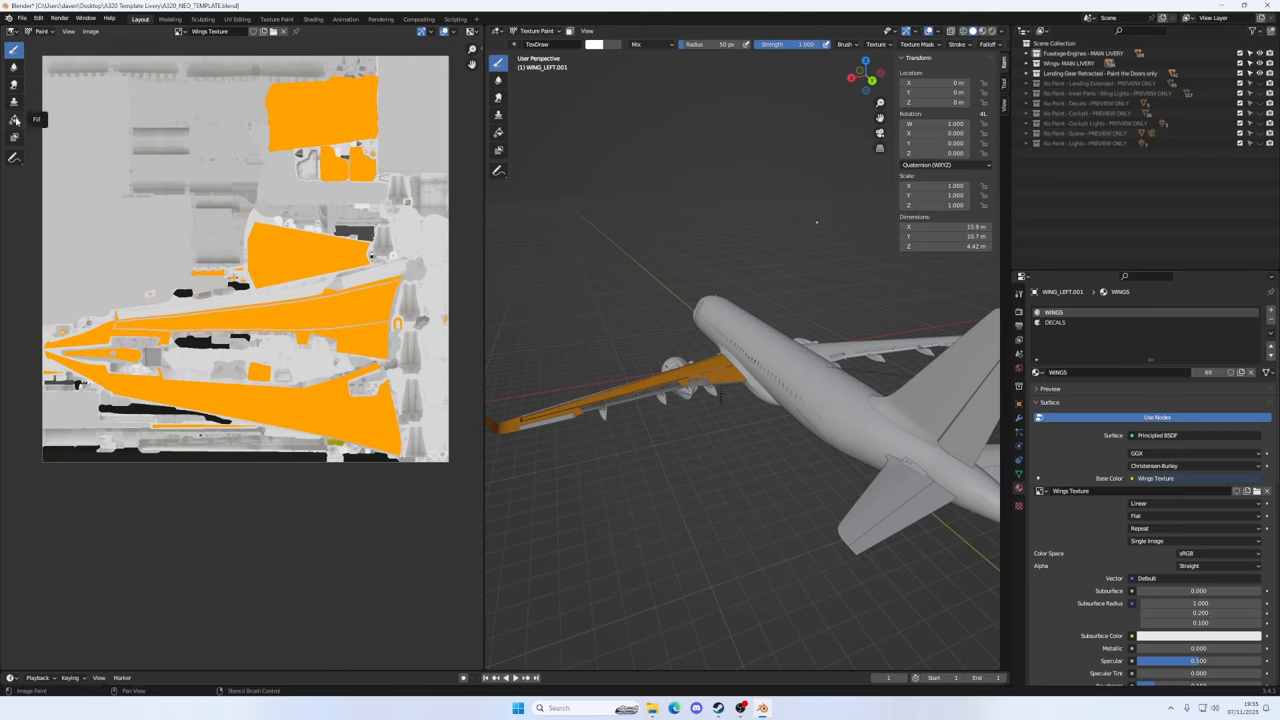
pyautogui.click(14, 119)
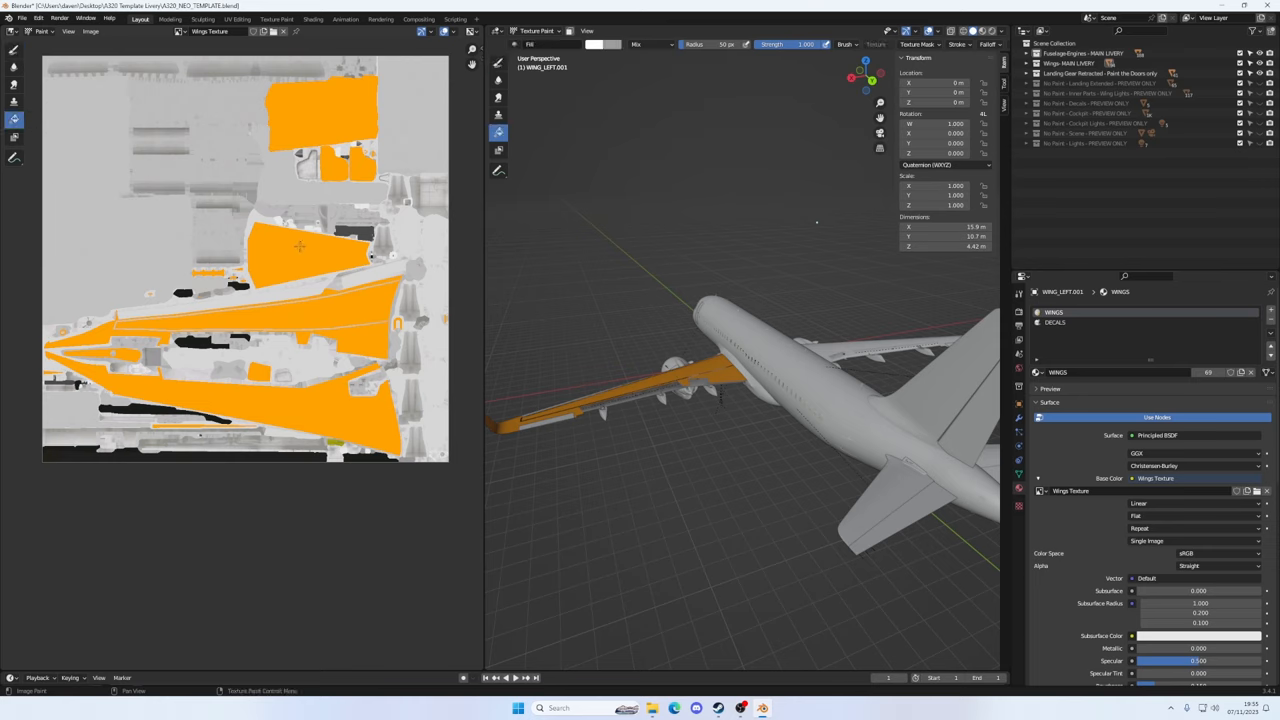
pyautogui.click(300, 247)
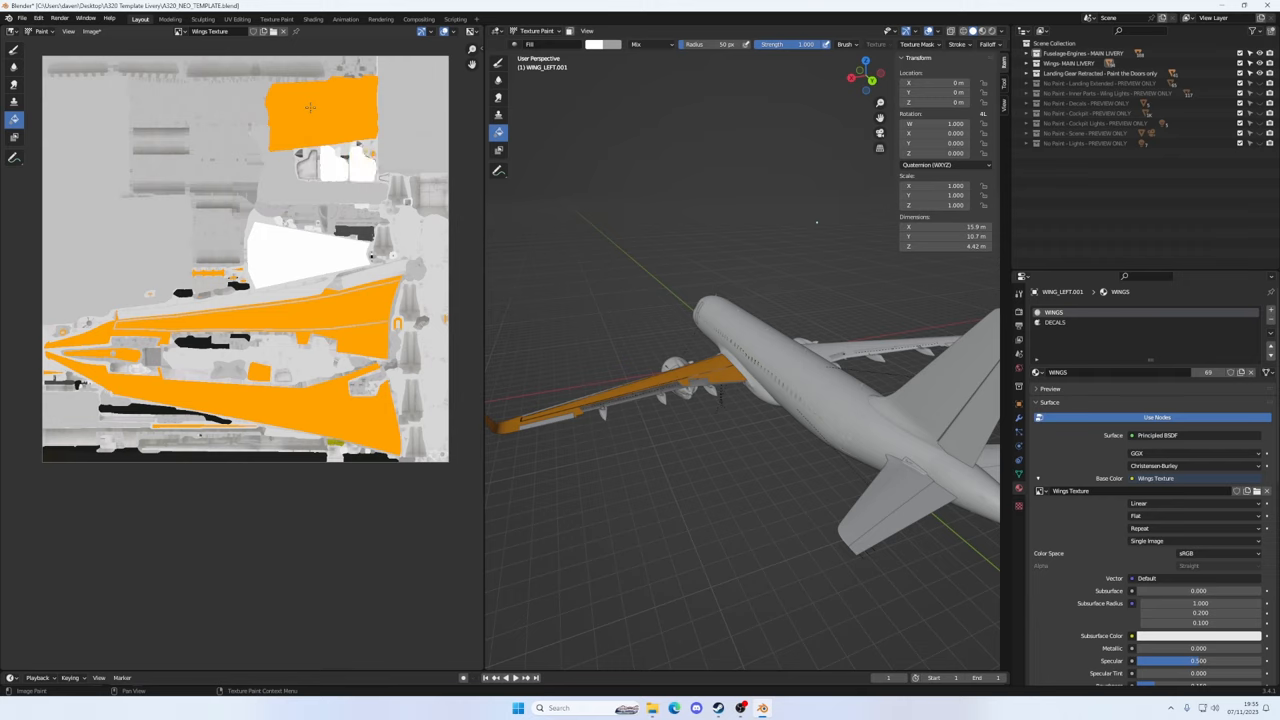
pyautogui.click(320, 108)
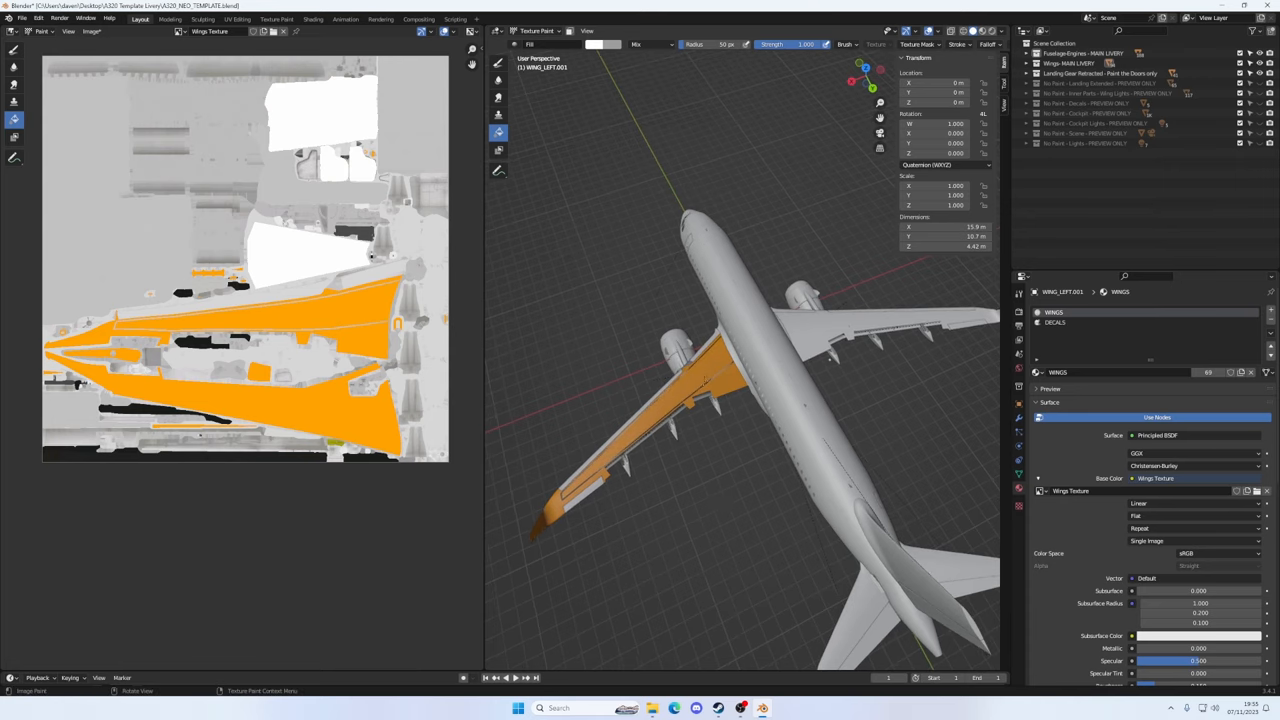
pyautogui.moveTo(717, 363)
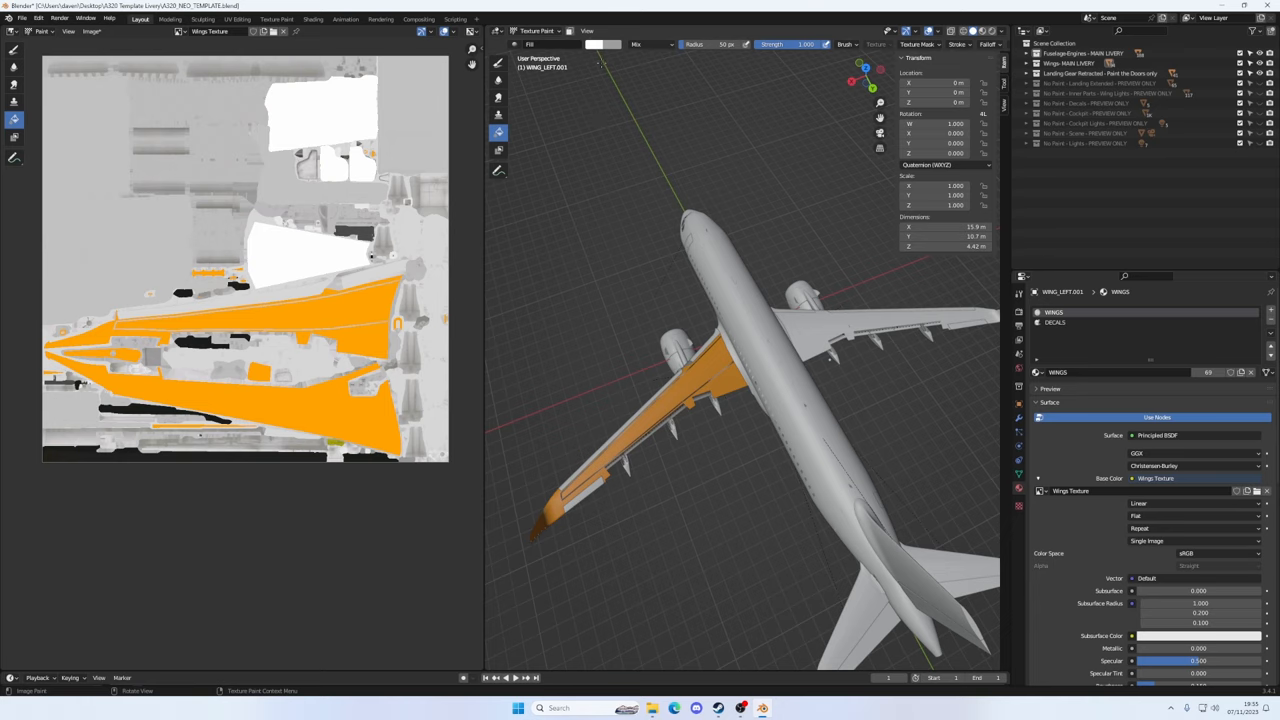
pyautogui.click(595, 44)
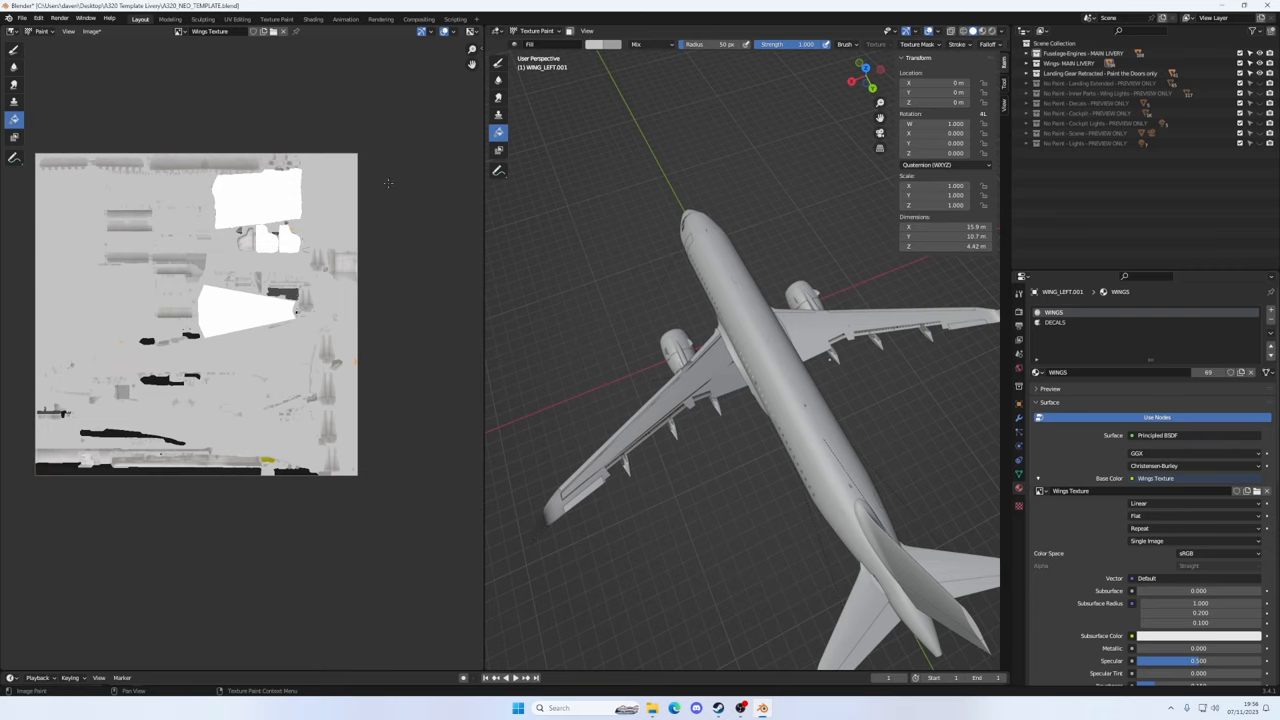
pyautogui.moveTo(404, 333)
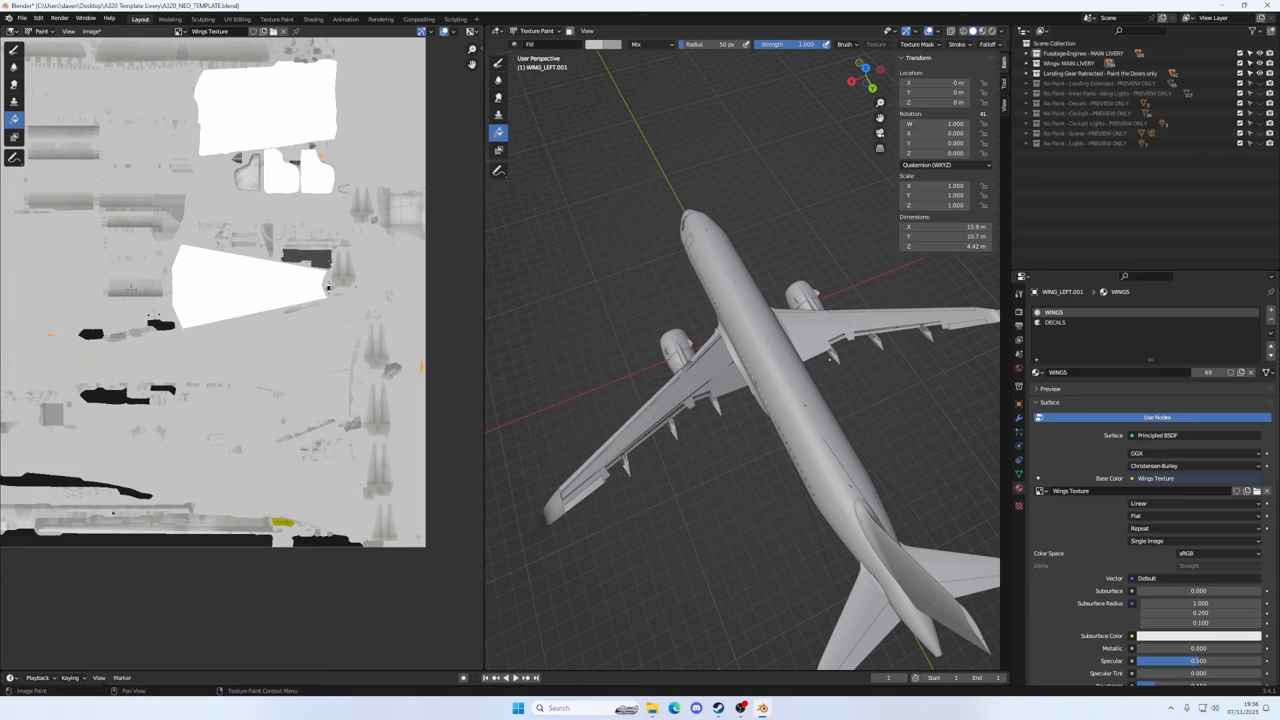
pyautogui.moveTo(379, 303)
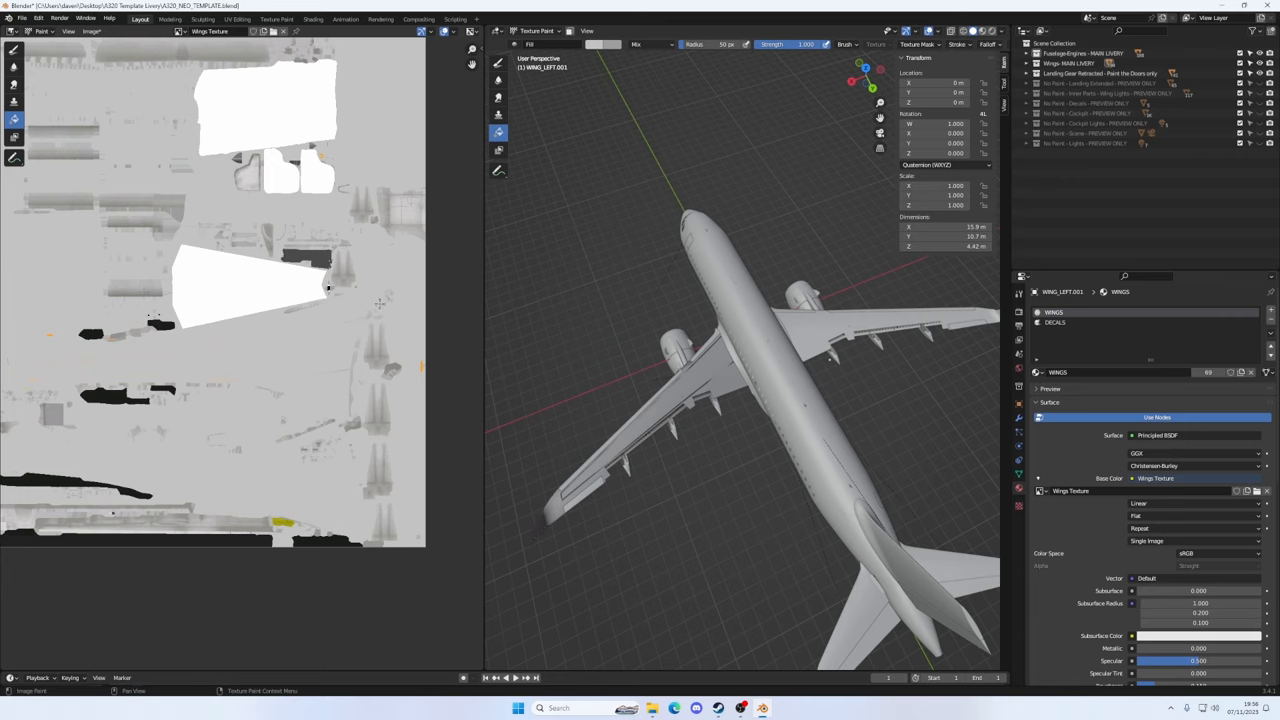
pyautogui.moveTo(272, 354)
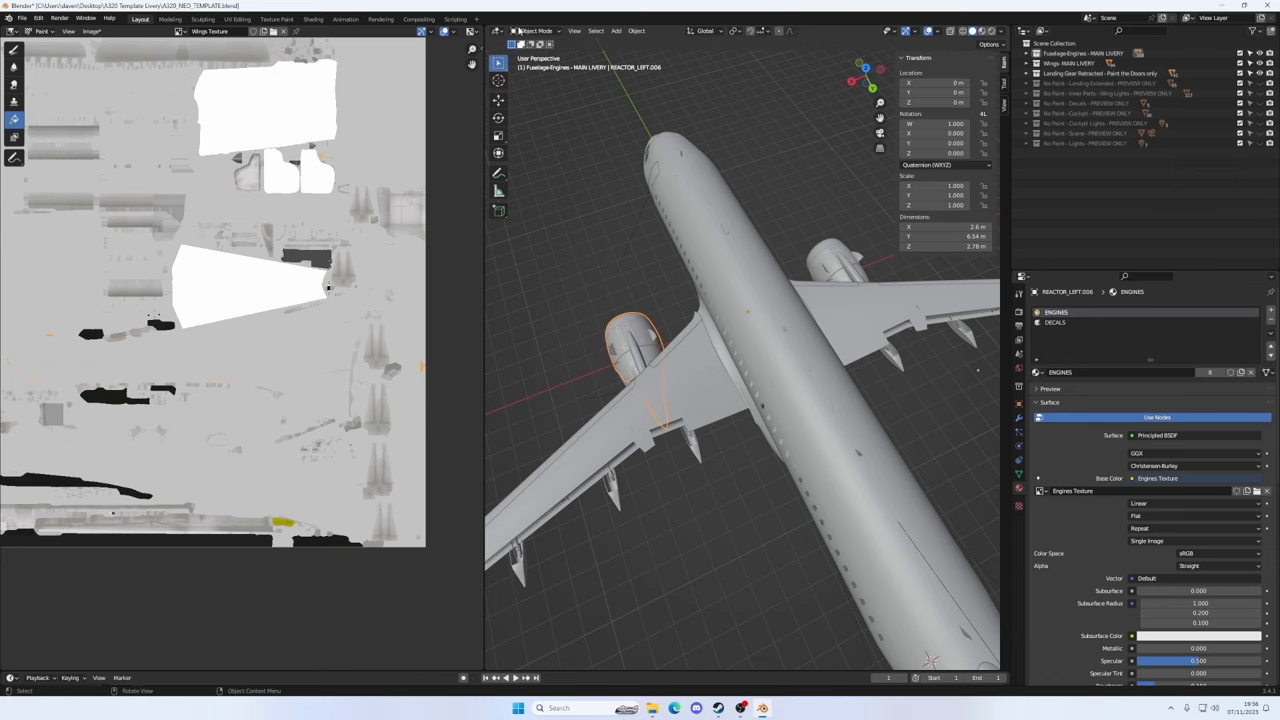
# In Texture Paint, fill the engine texture's orange bands with dark navy blue
pyautogui.click(535, 30)
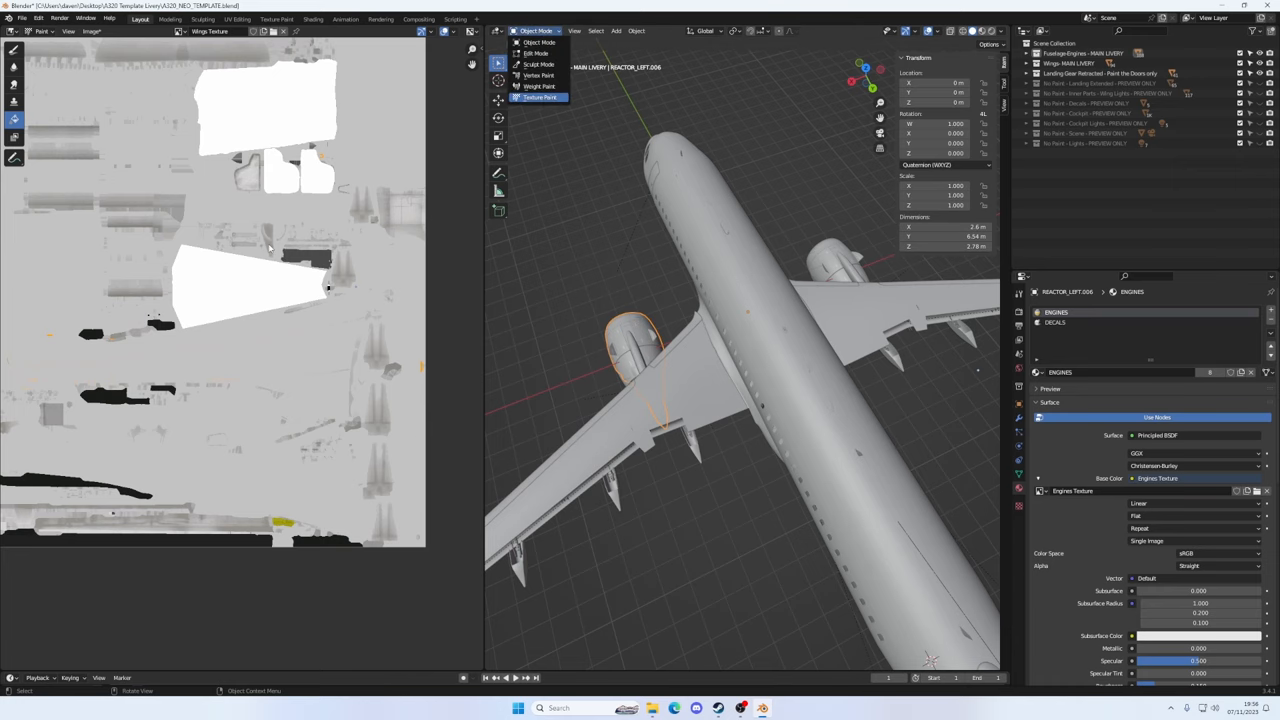
pyautogui.click(540, 97)
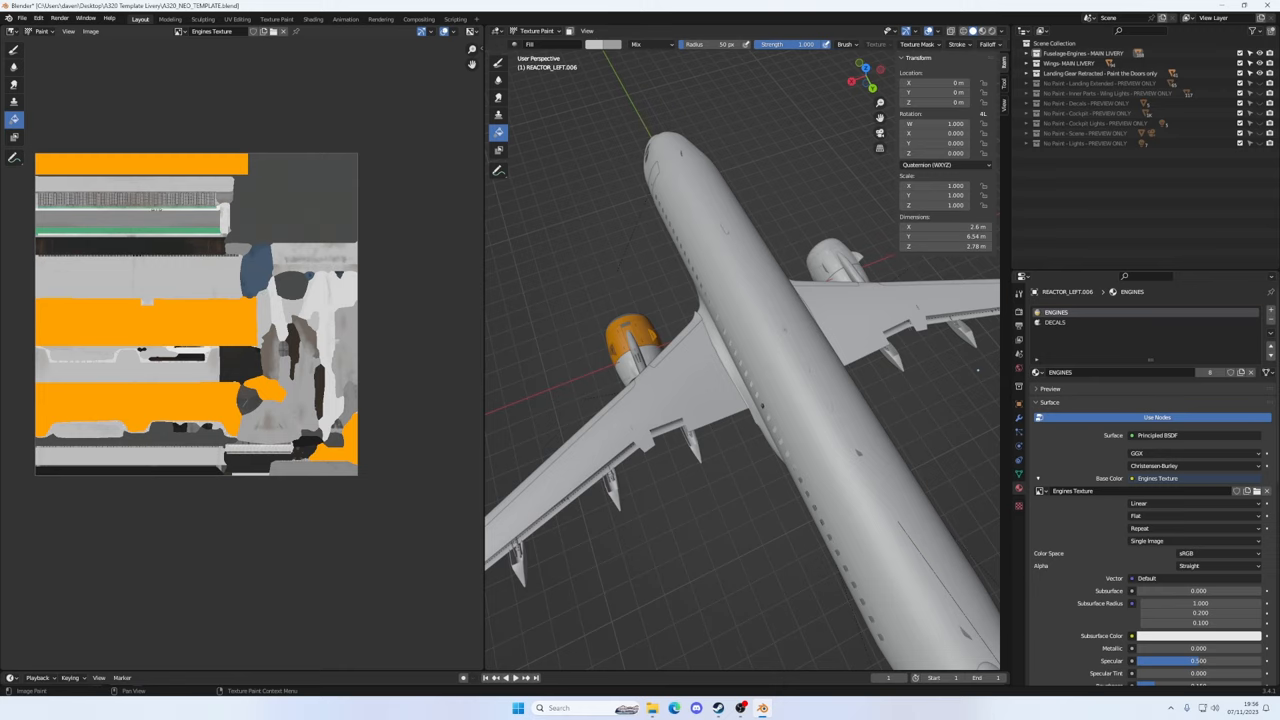
pyautogui.moveTo(388, 159)
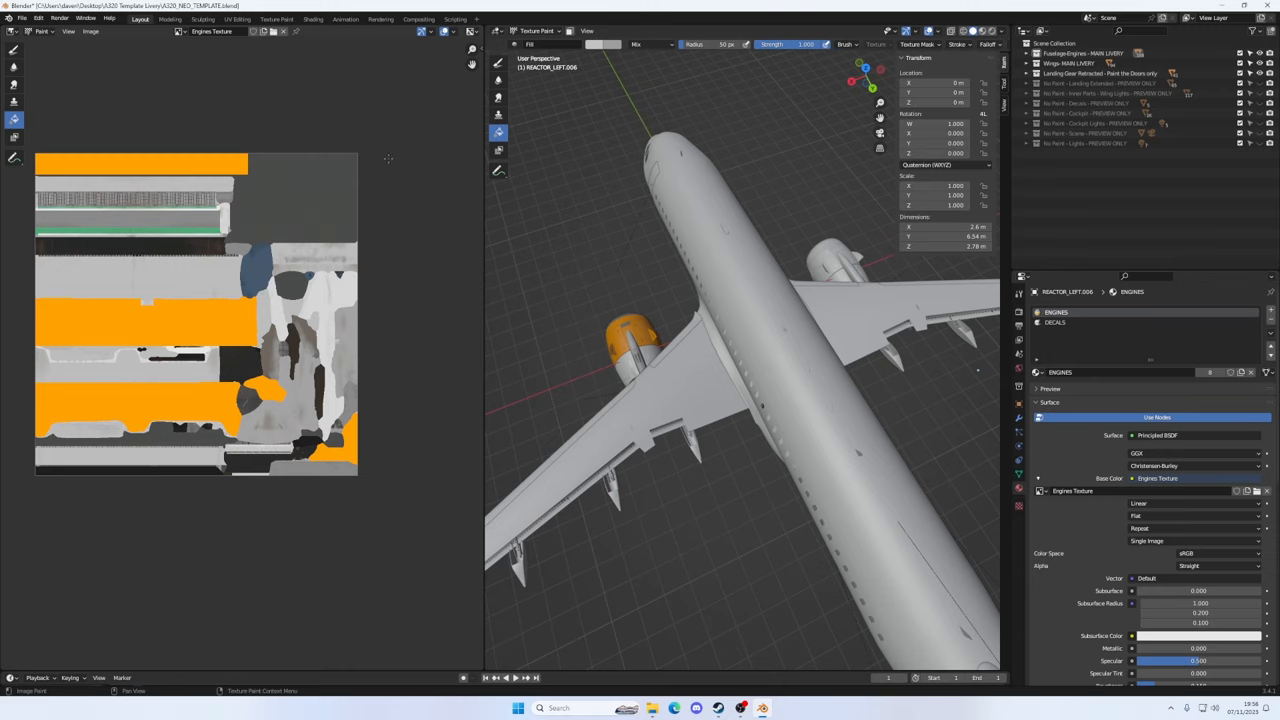
pyautogui.moveTo(367, 98)
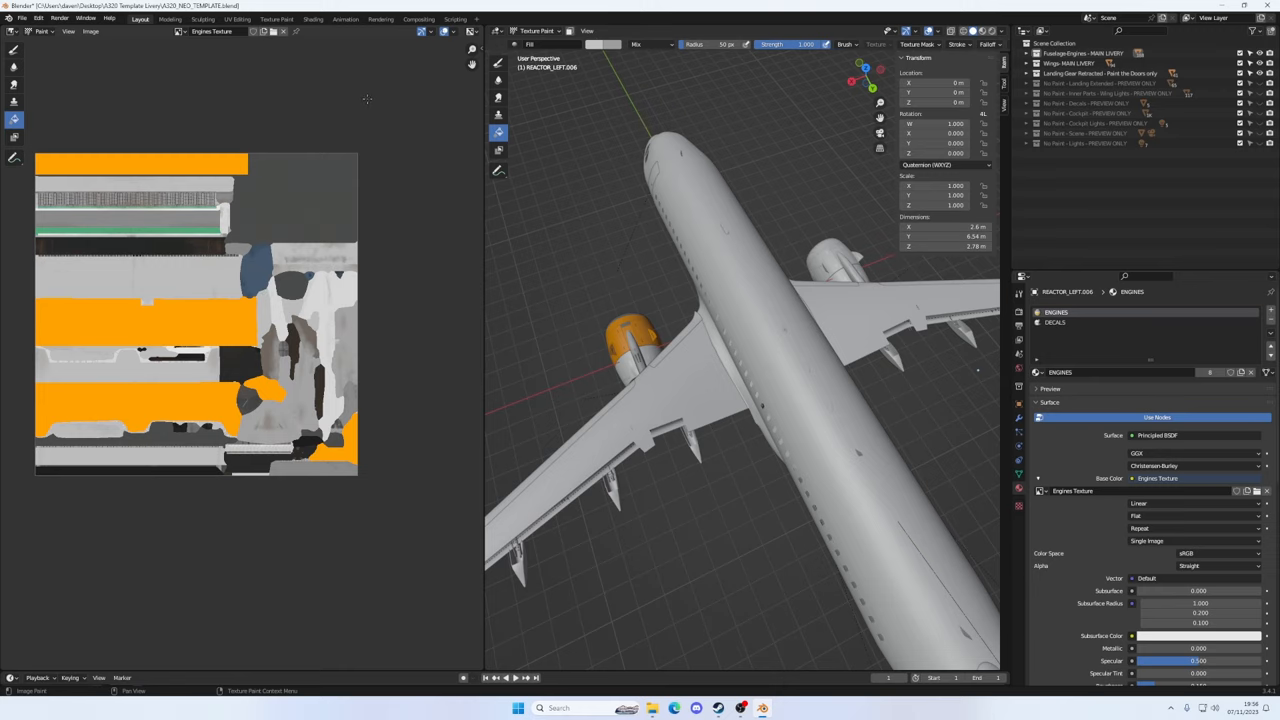
pyautogui.moveTo(389, 81)
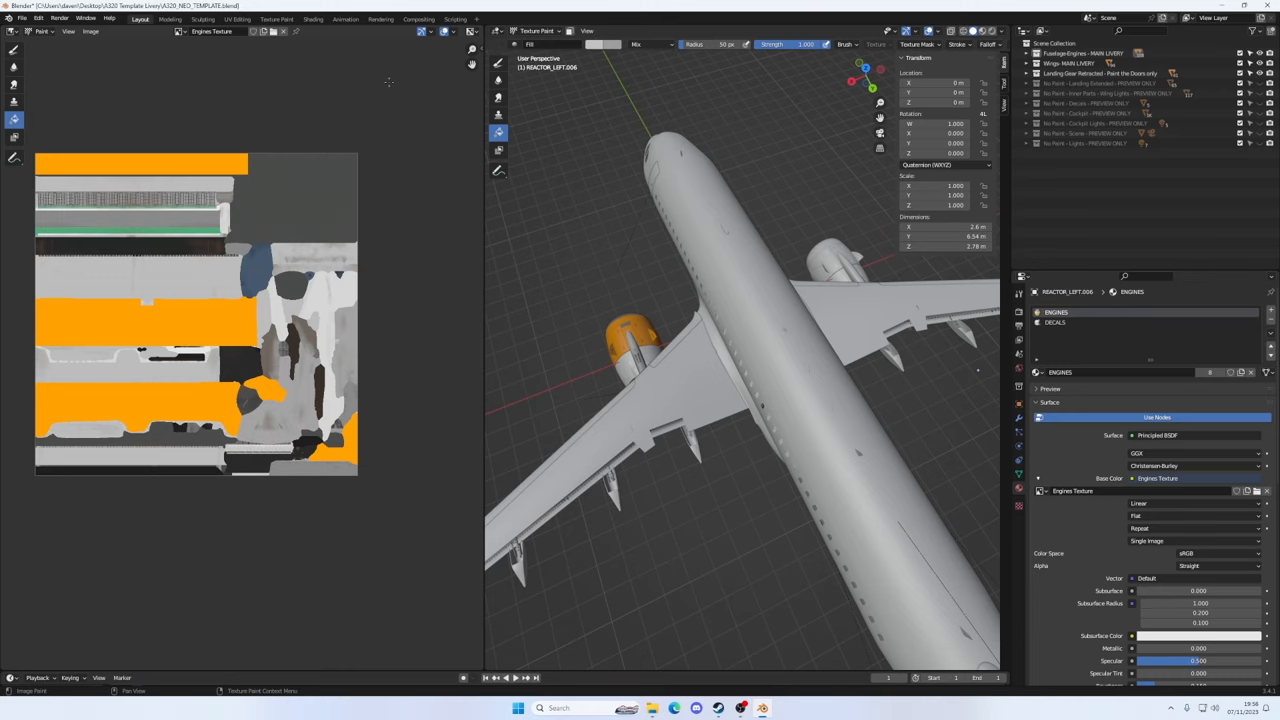
pyautogui.moveTo(344, 85)
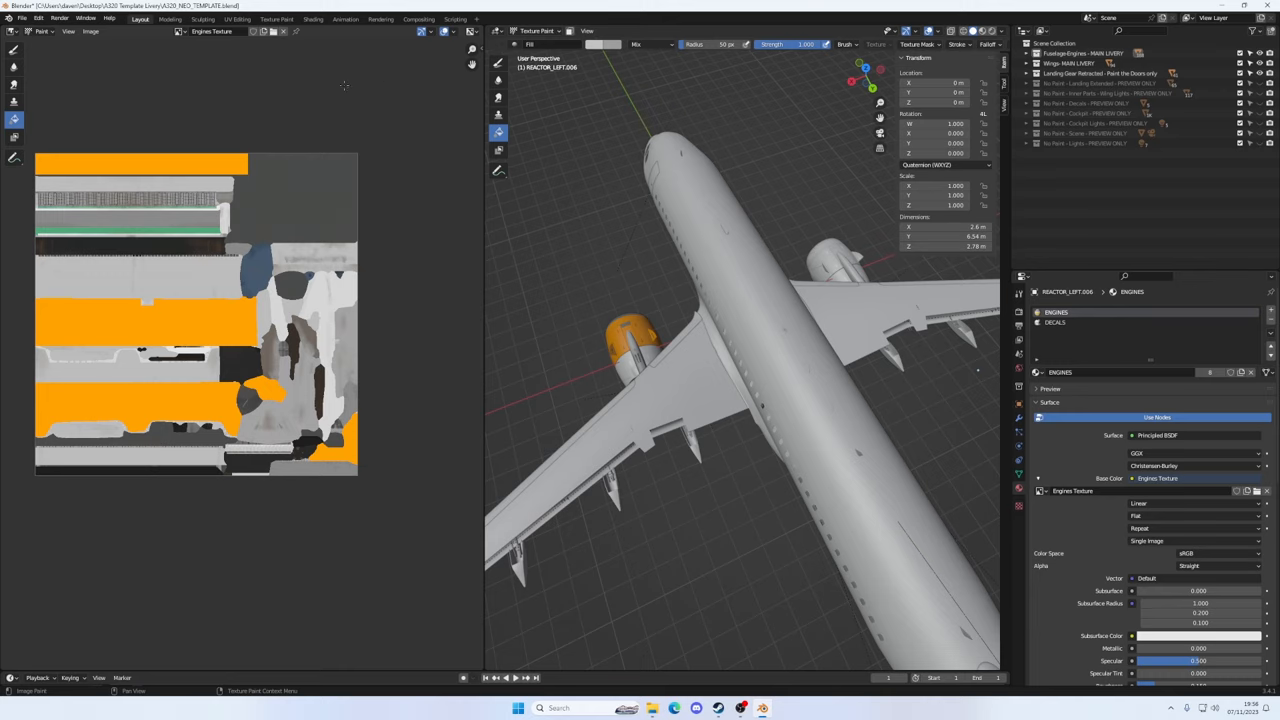
pyautogui.click(600, 44)
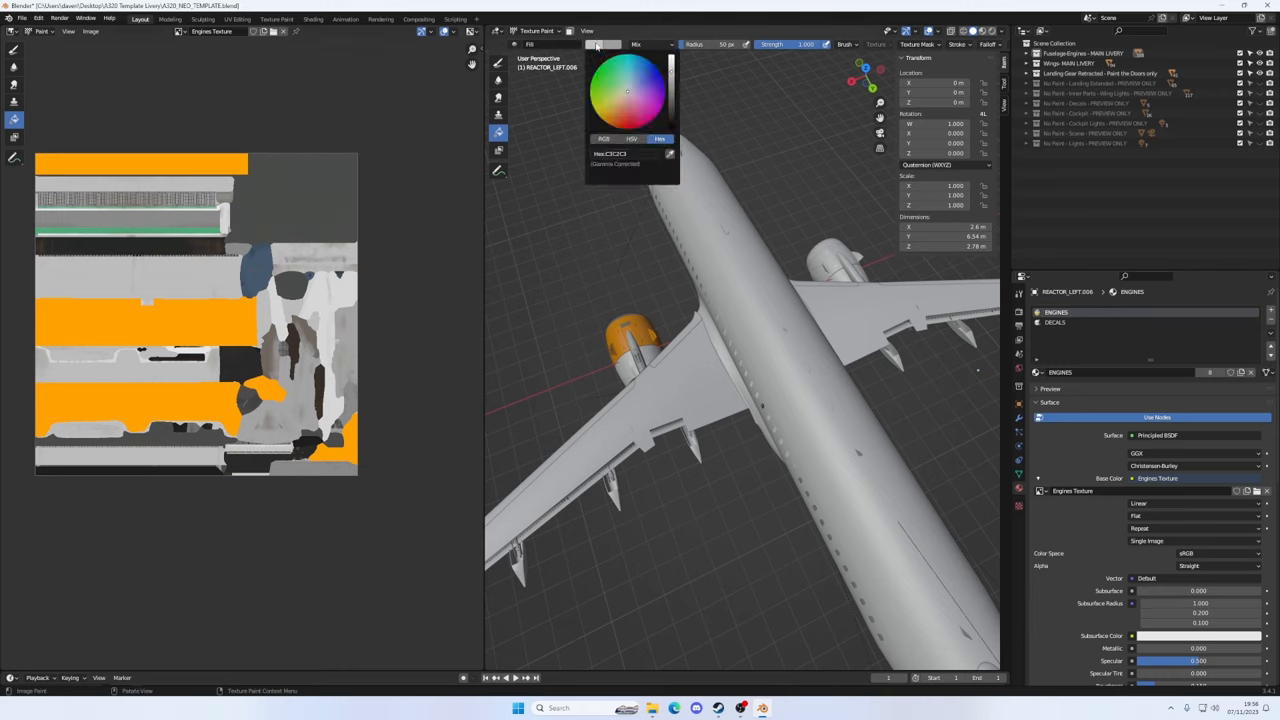
pyautogui.click(655, 77)
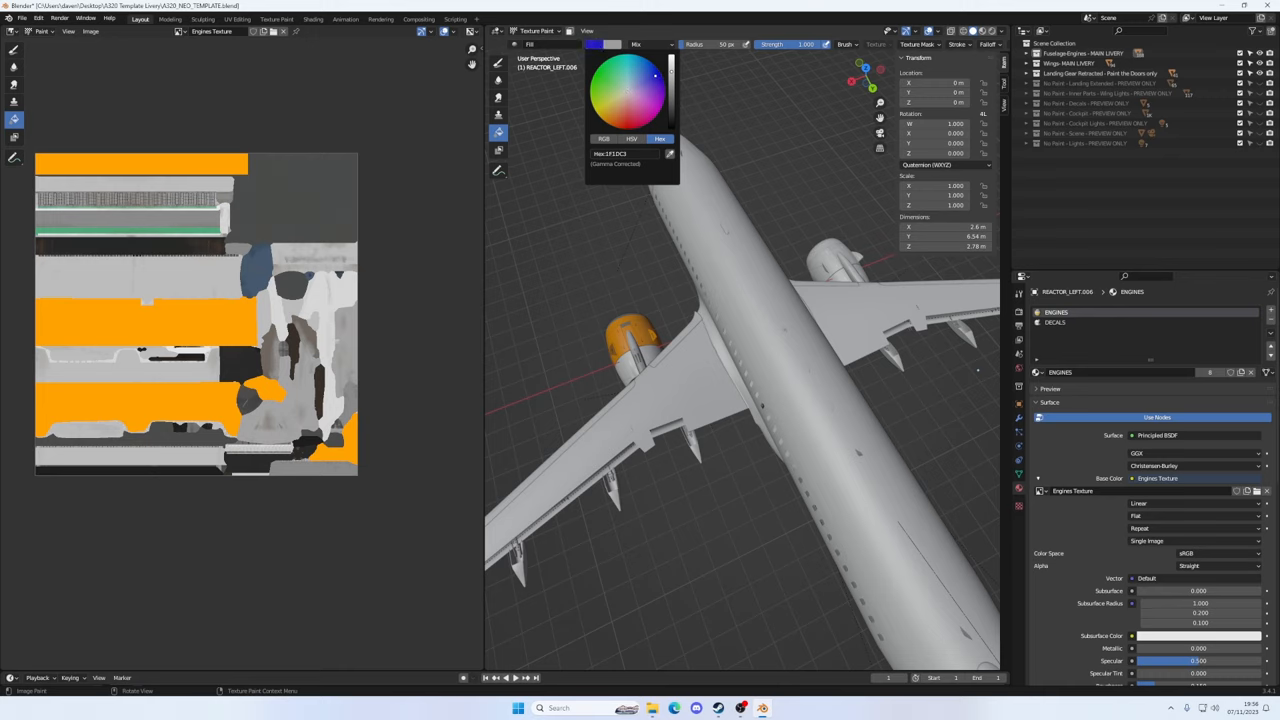
pyautogui.click(630, 85)
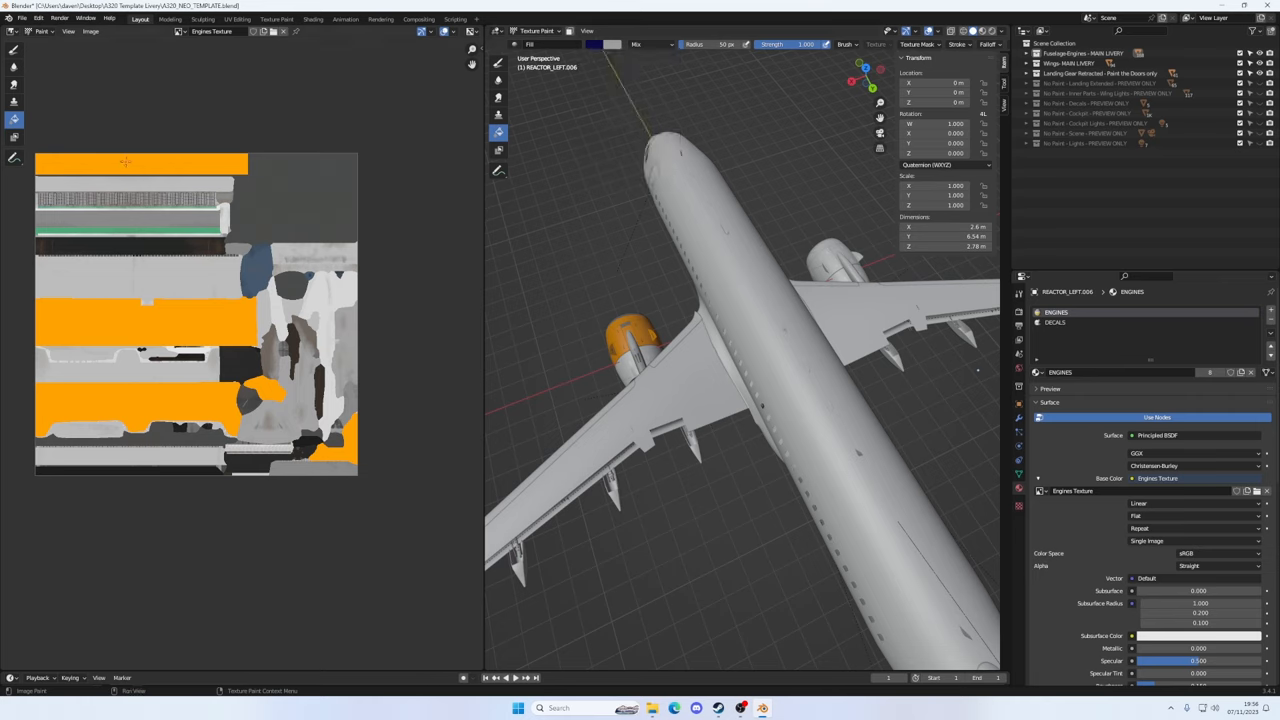
pyautogui.click(140, 163)
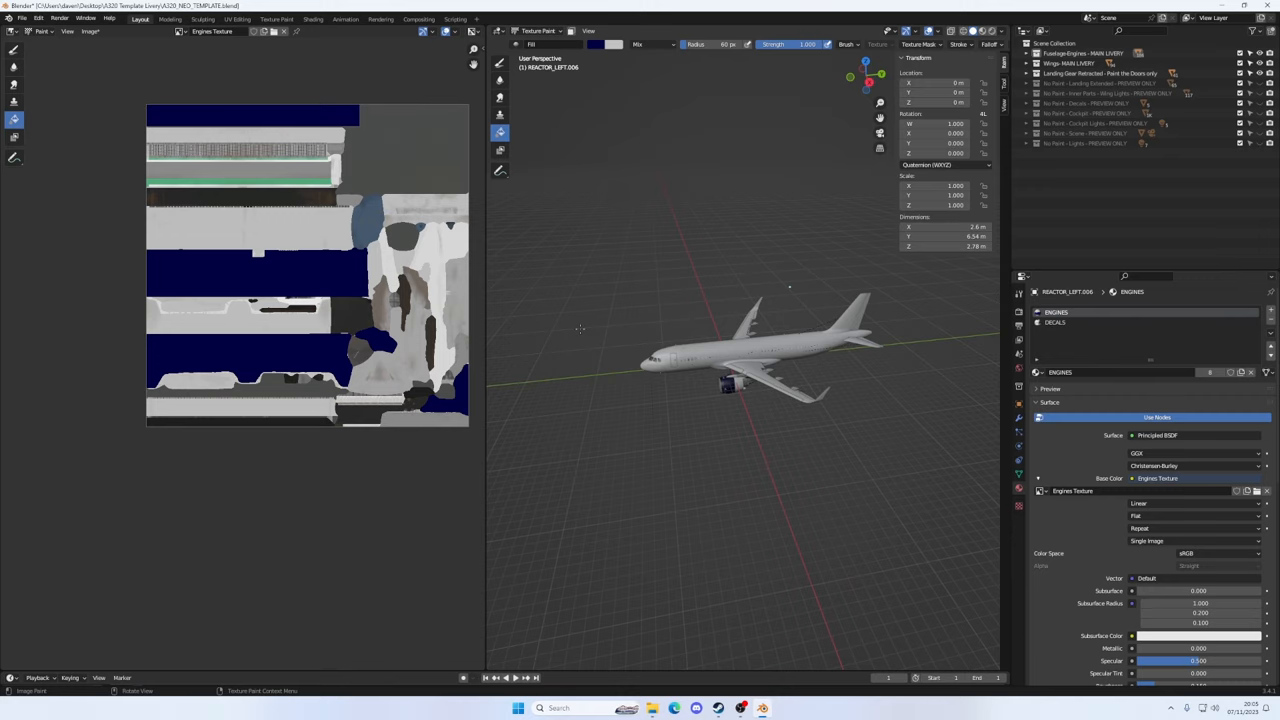
pyautogui.moveTo(645, 272)
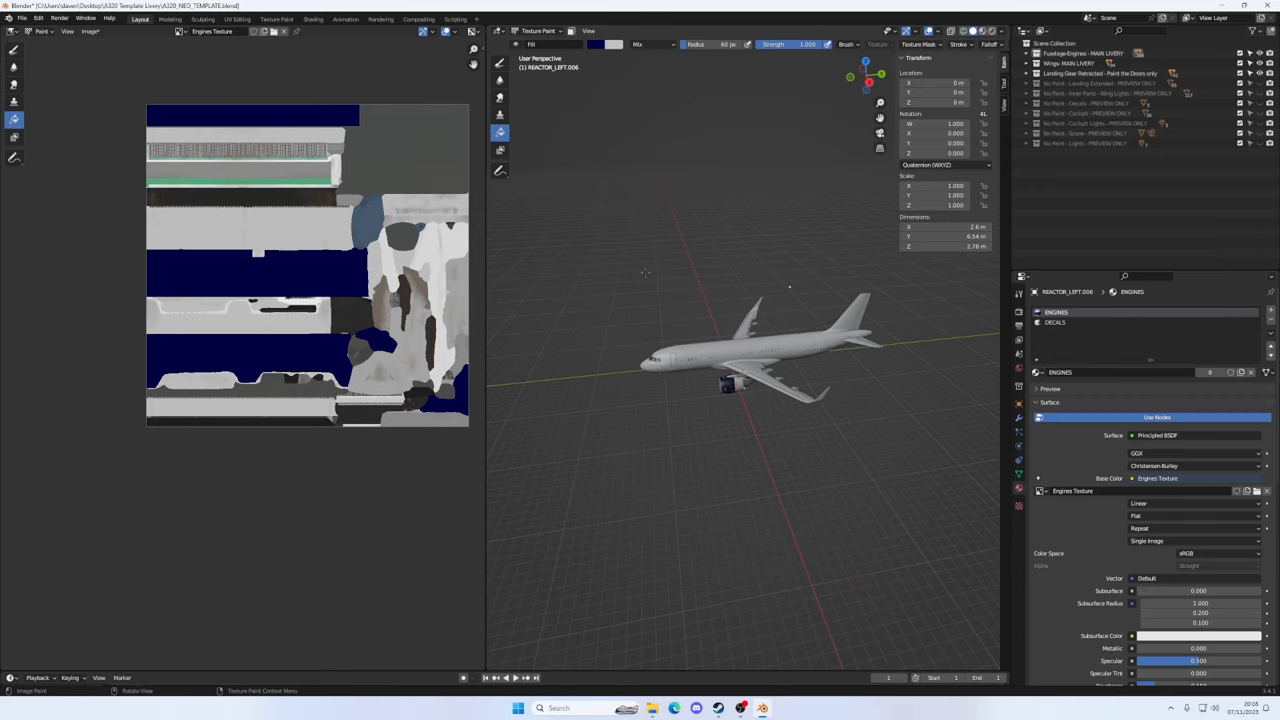
pyautogui.moveTo(643, 225)
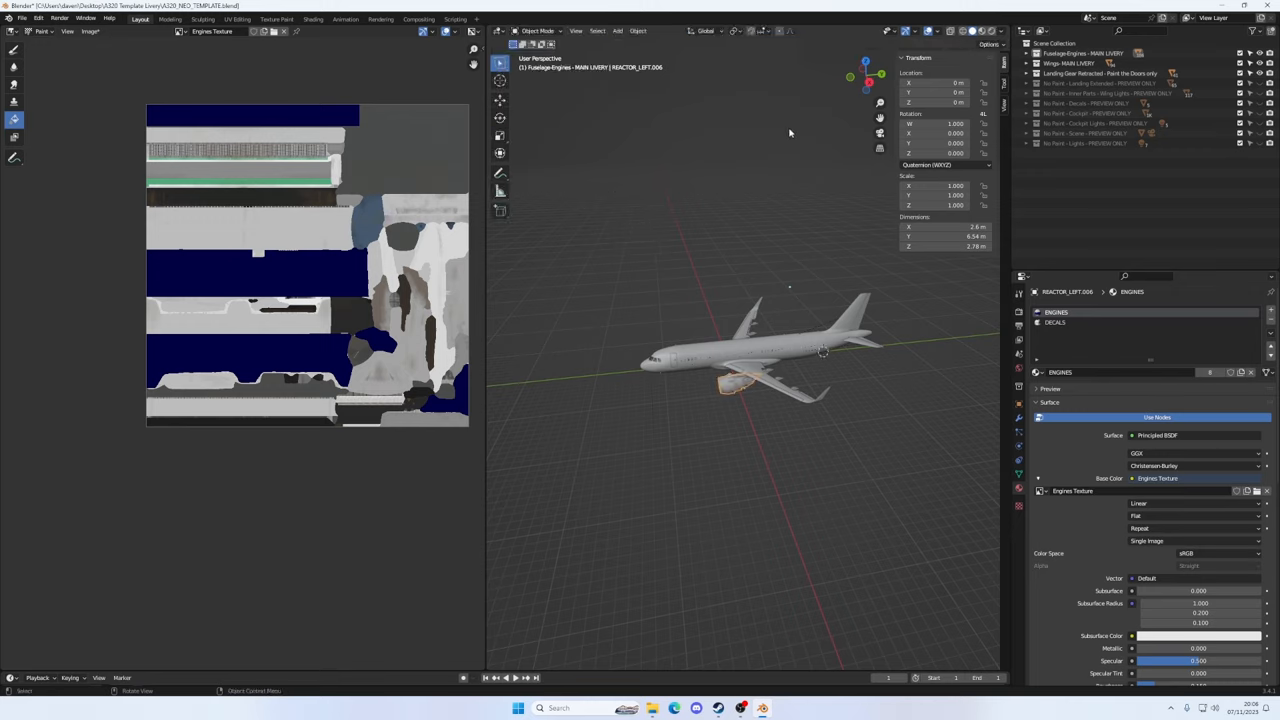
pyautogui.moveTo(865, 75)
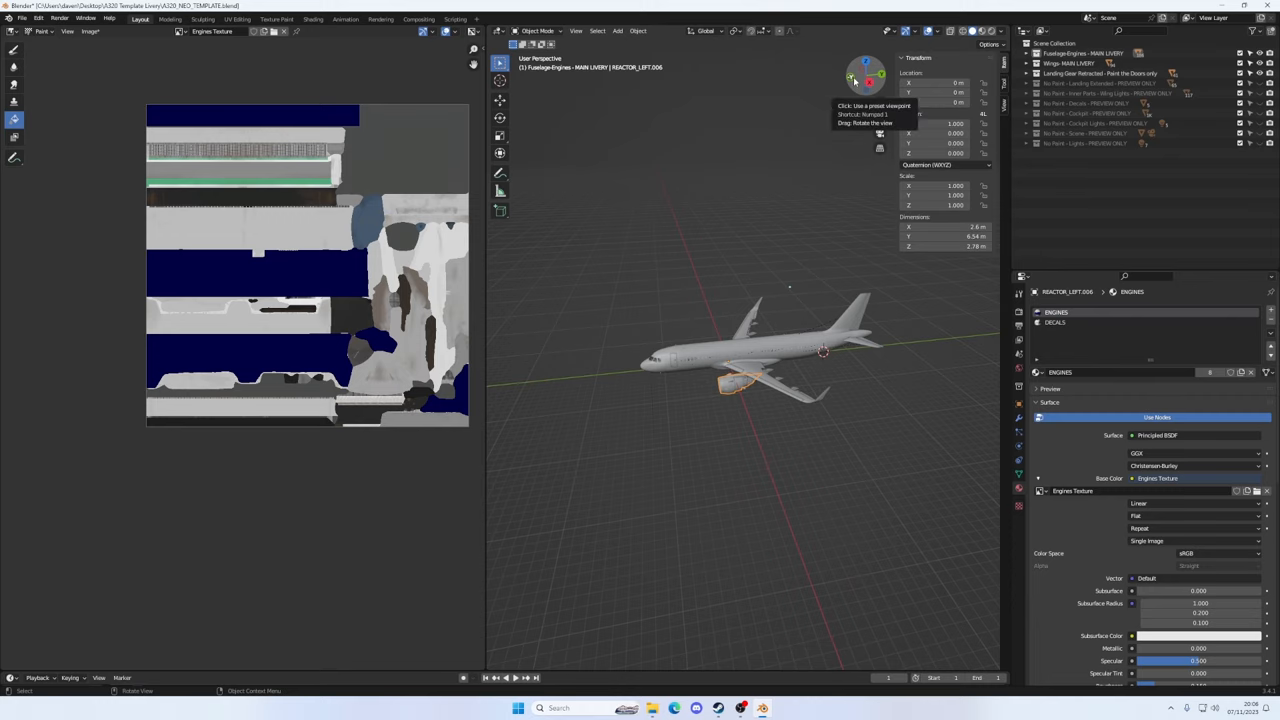
# Switch to the Right Orthographic side view and select the fuselage
pyautogui.click(866, 75)
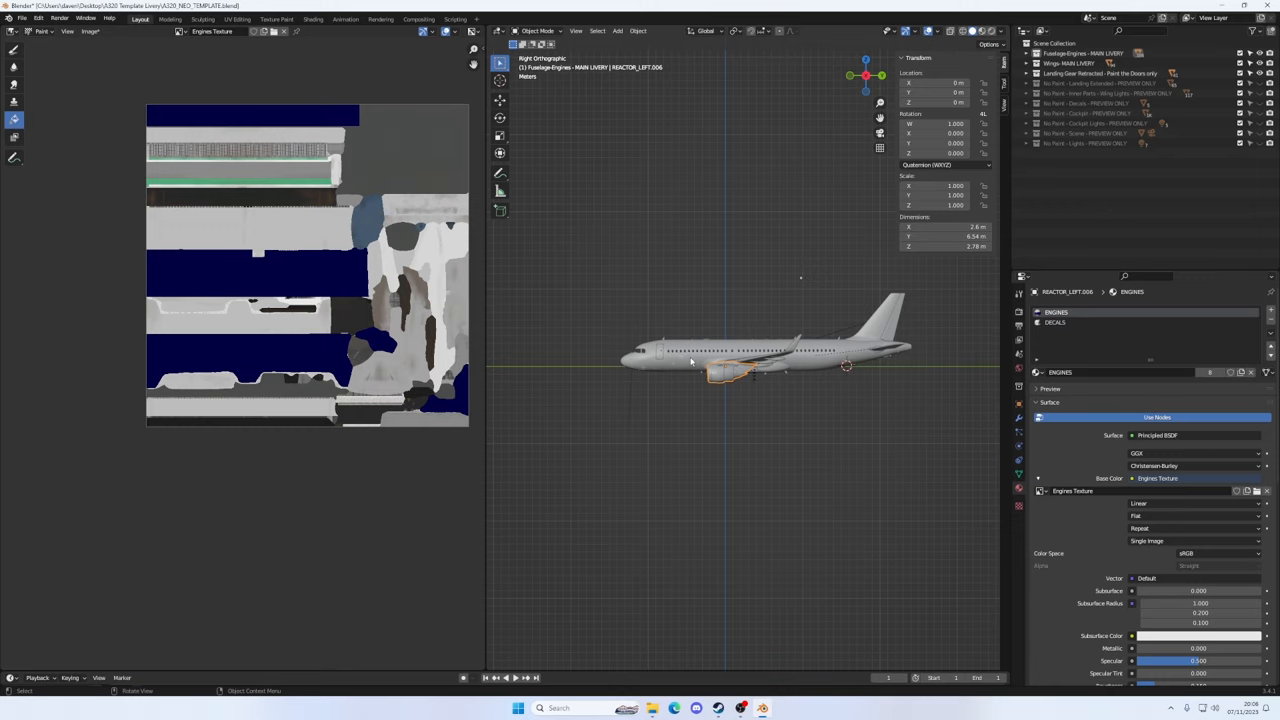
pyautogui.click(685, 348)
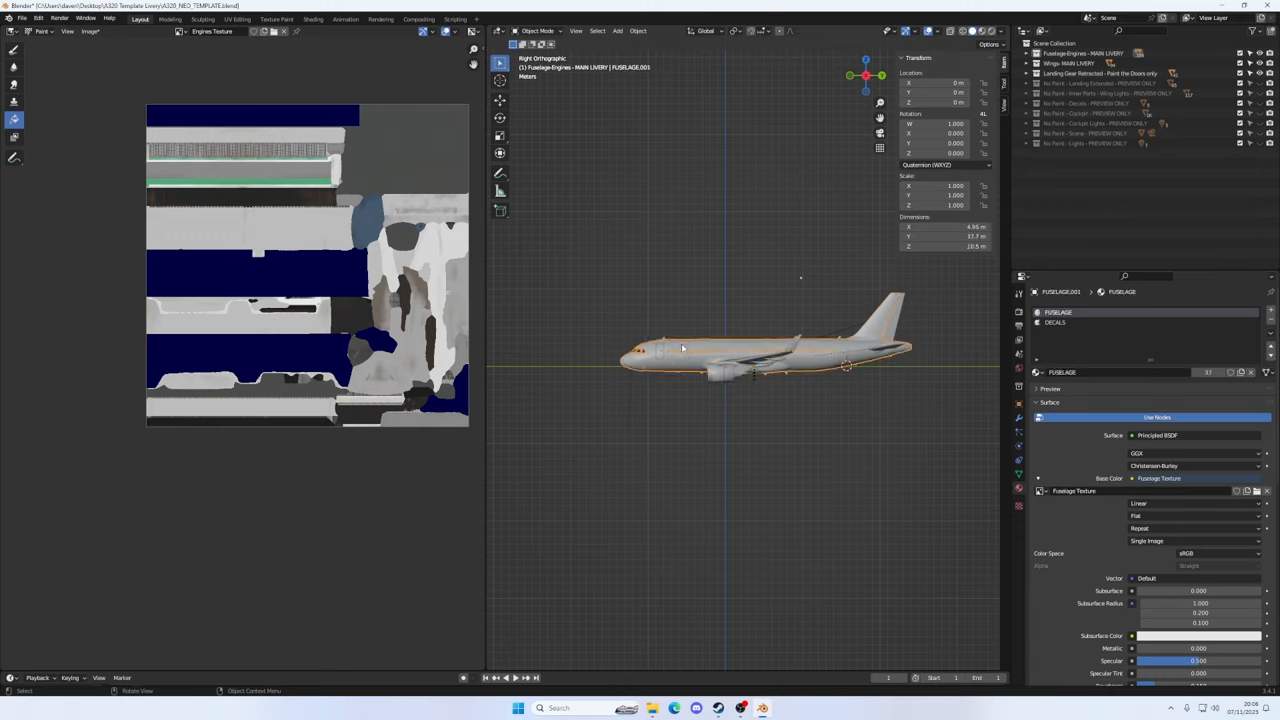
pyautogui.moveTo(682, 331)
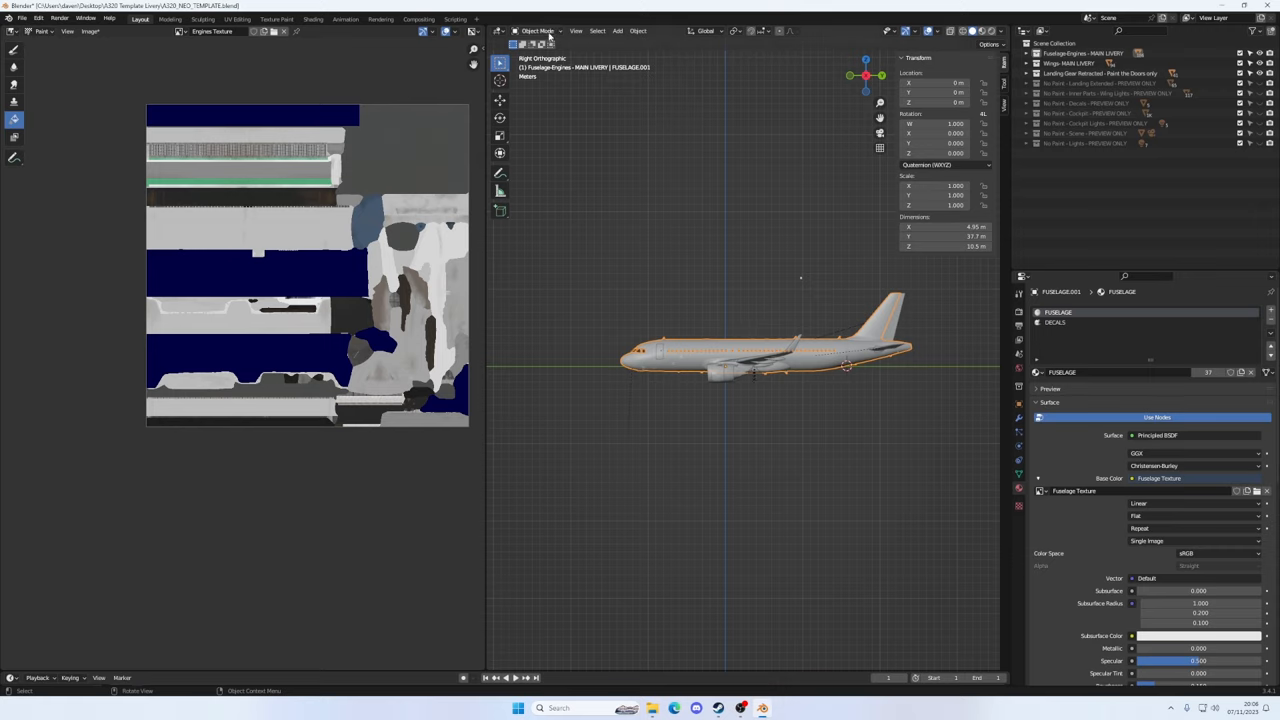
# Put the fuselage in Texture Paint and expand Brush Settings > Texture and its properties
pyautogui.click(538, 30)
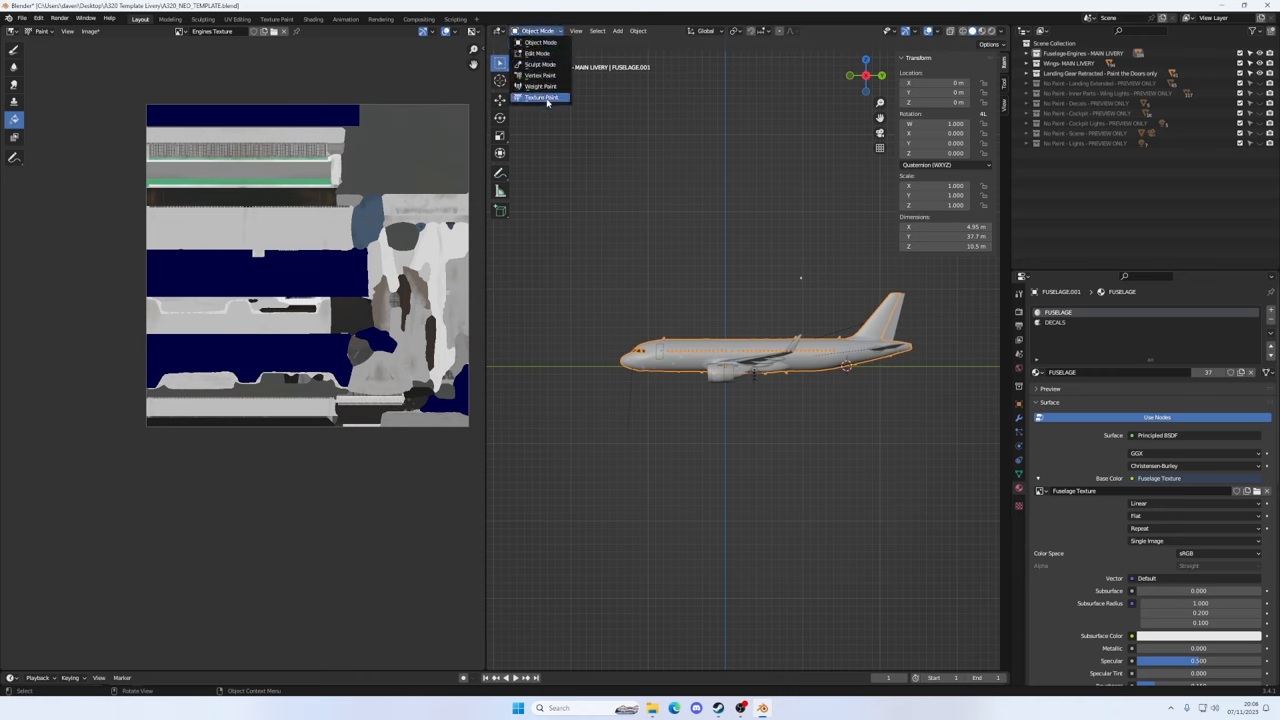
pyautogui.click(540, 97)
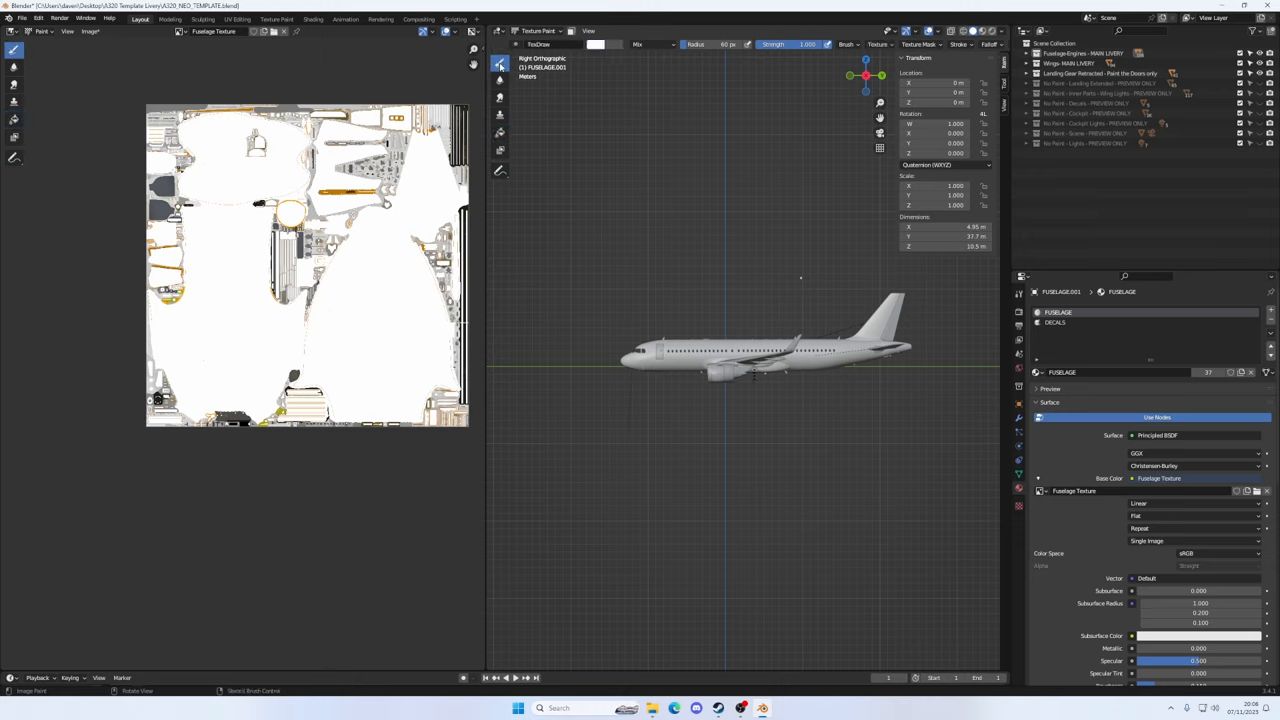
pyautogui.moveTo(1023, 242)
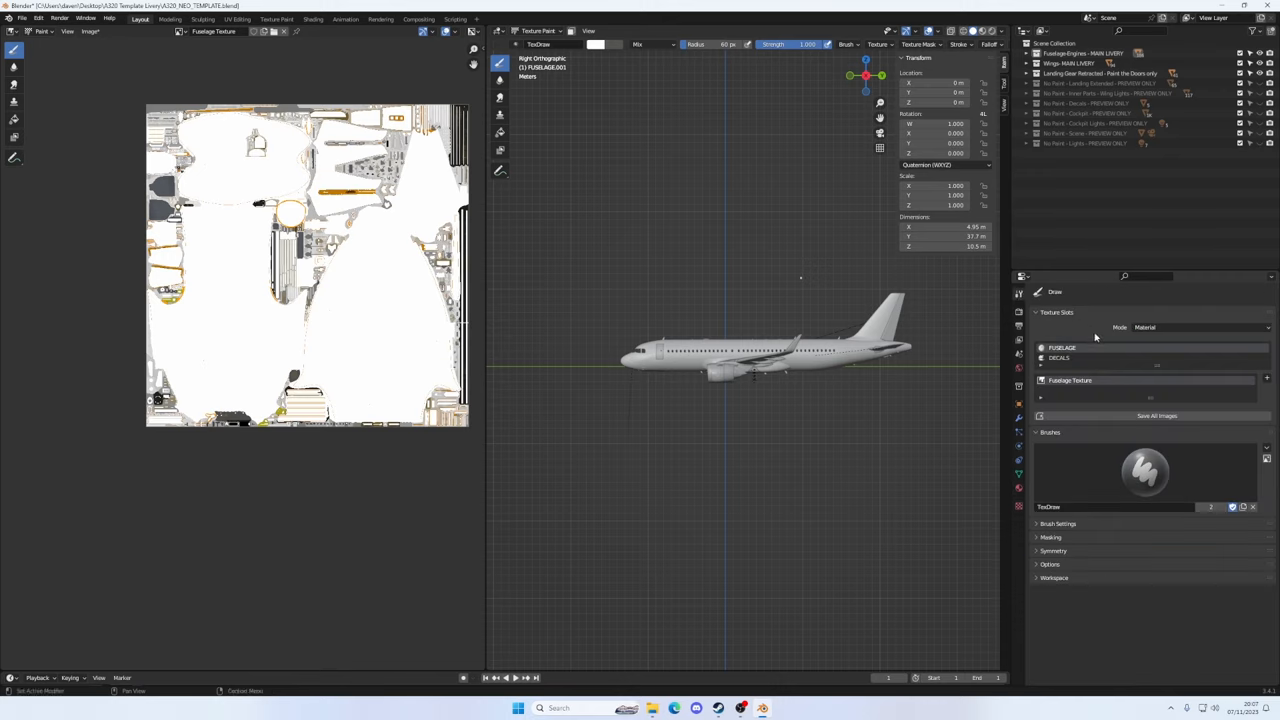
pyautogui.click(1058, 523)
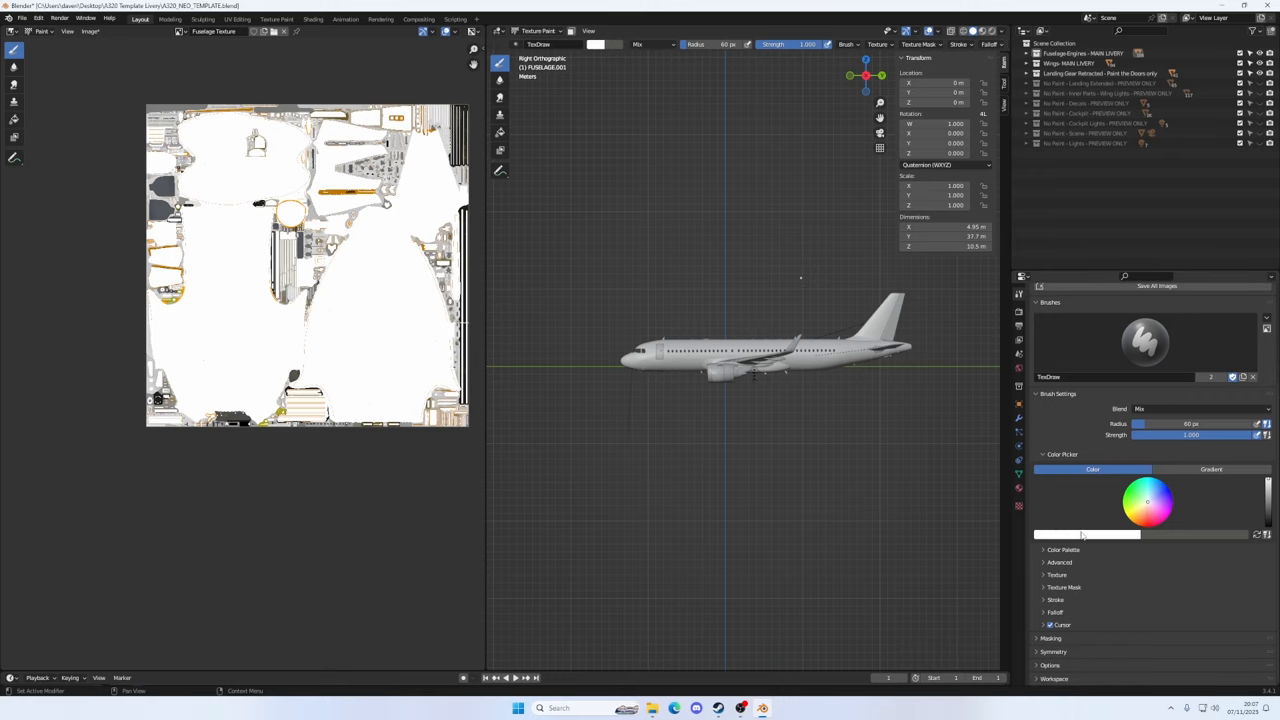
pyautogui.click(1145, 505)
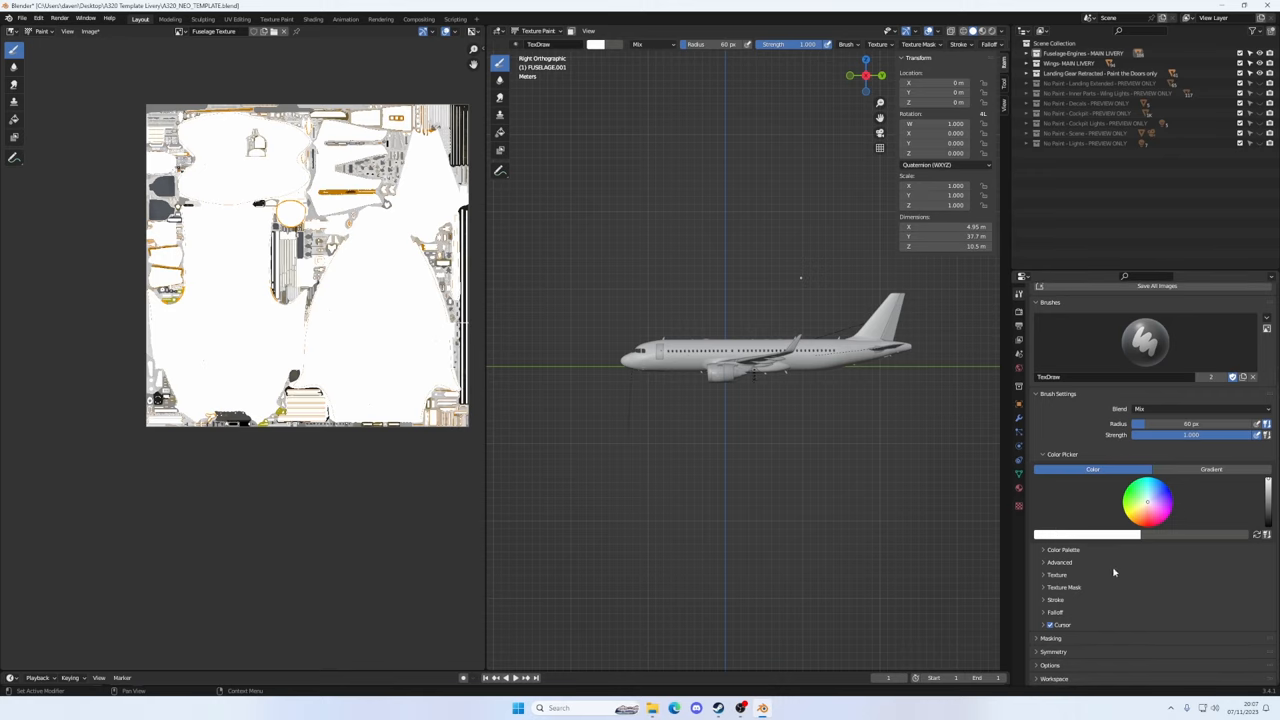
pyautogui.click(1057, 574)
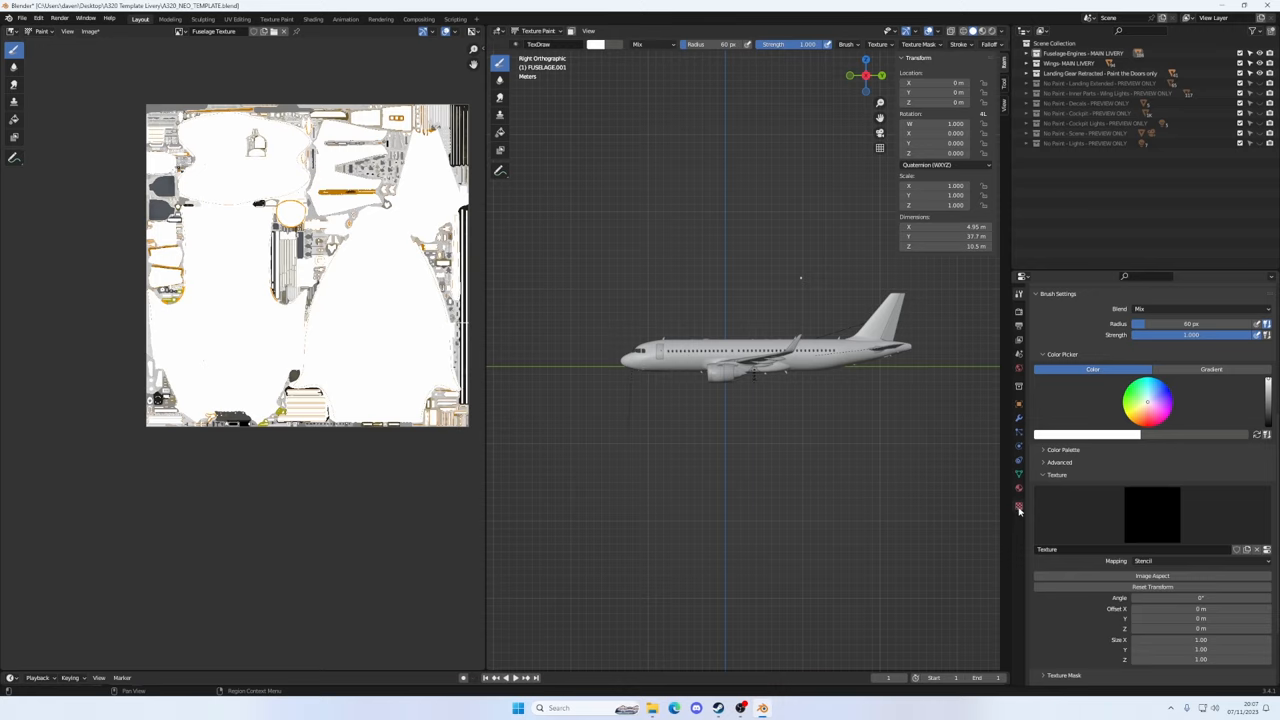
pyautogui.click(1019, 508)
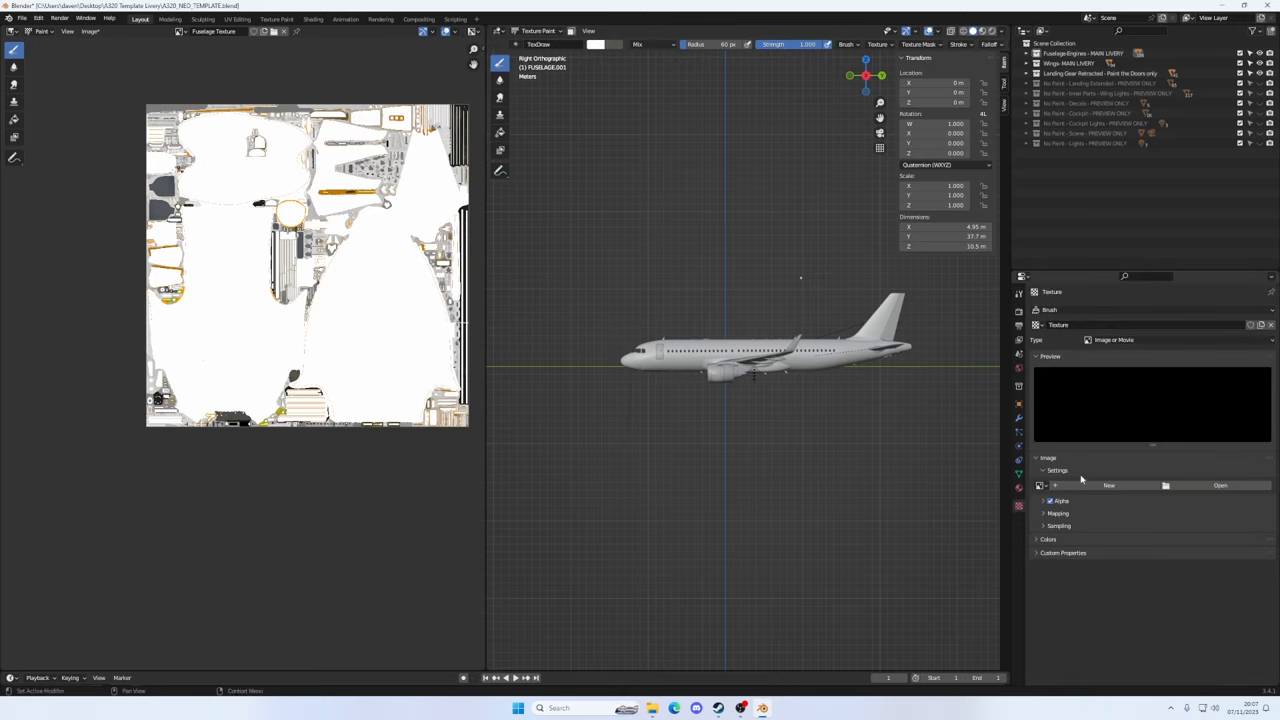
# Load AirNOTT Logo.png from the Desktop as the brush texture image
pyautogui.click(1220, 485)
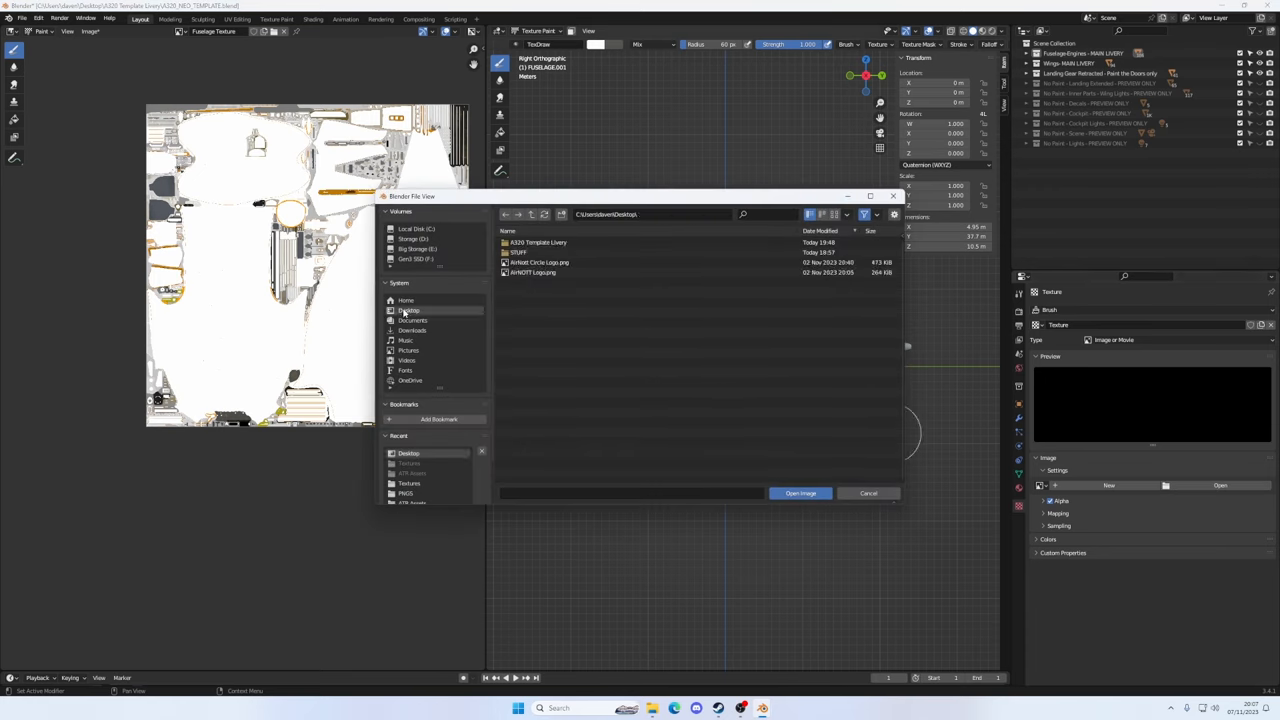
pyautogui.click(535, 272)
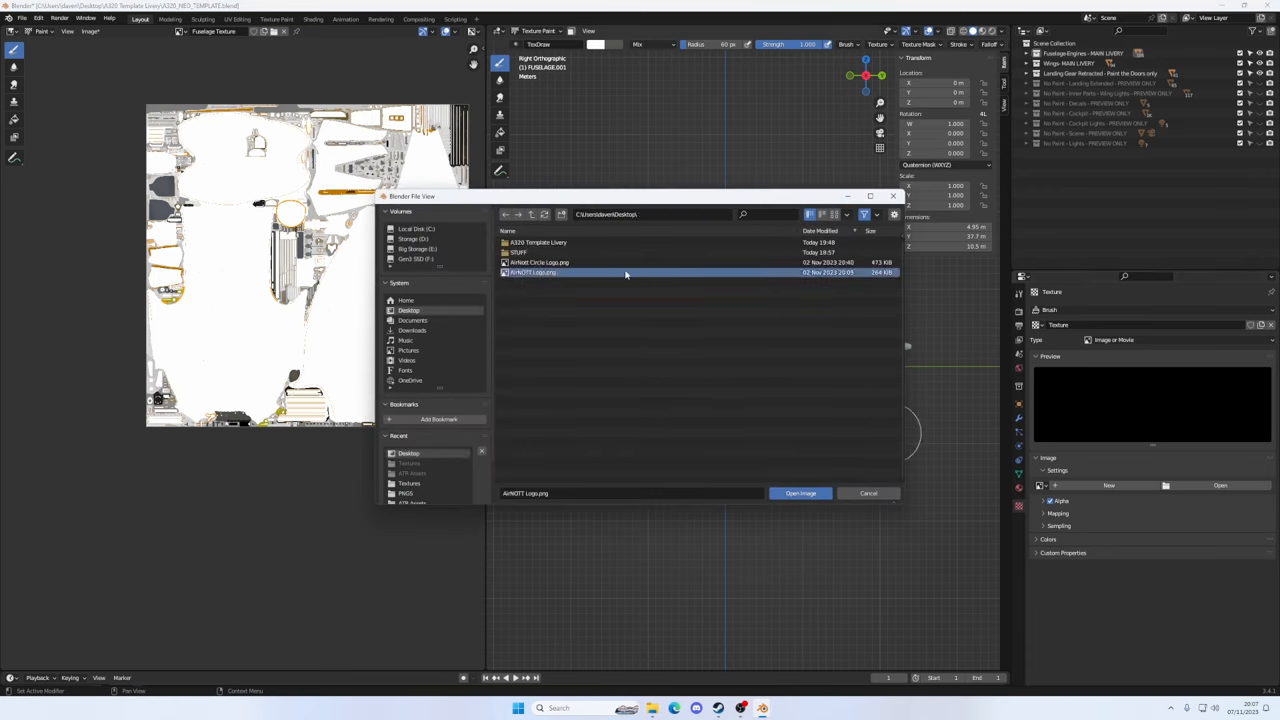
pyautogui.click(800, 492)
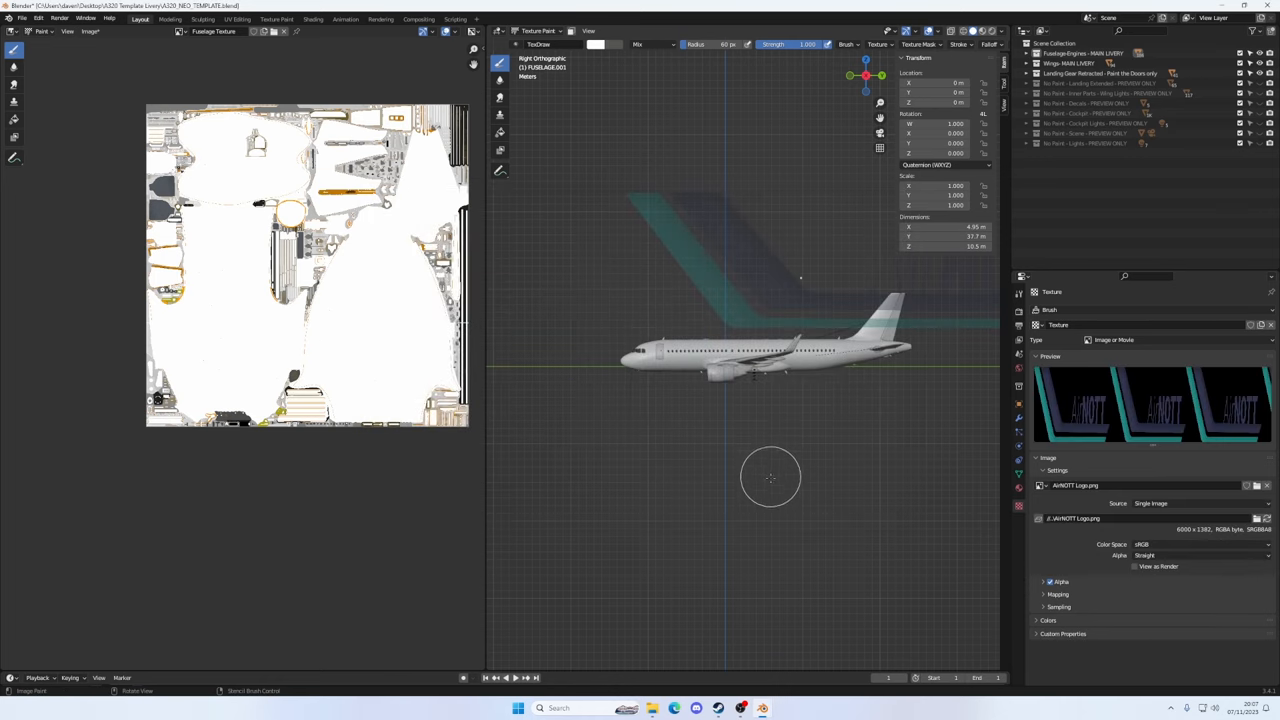
pyautogui.moveTo(780, 278)
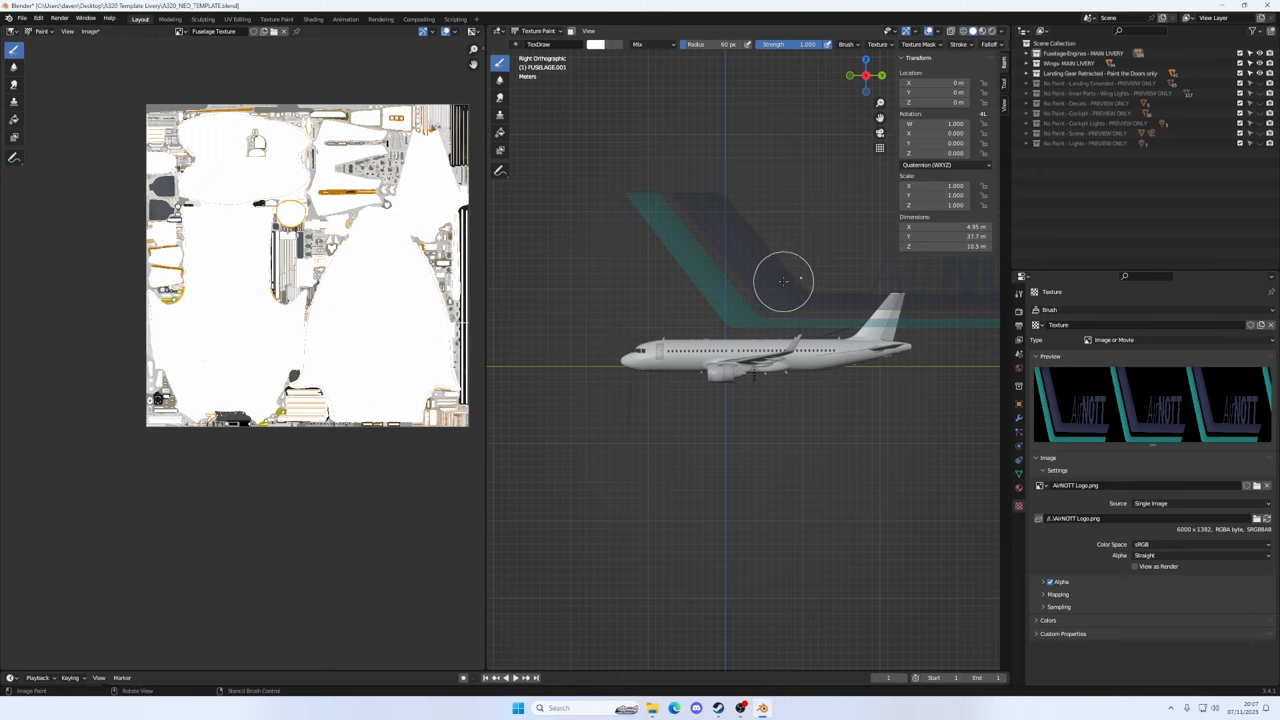
pyautogui.moveTo(785, 278)
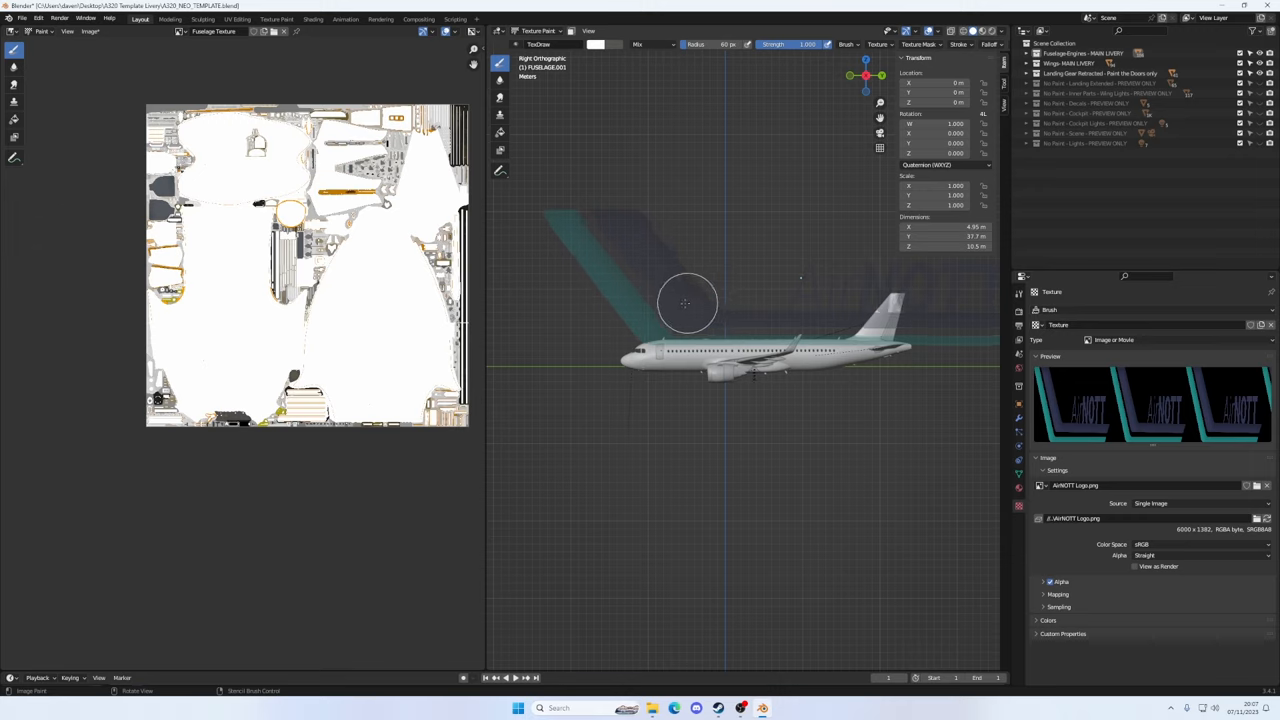
pyautogui.moveTo(635, 310)
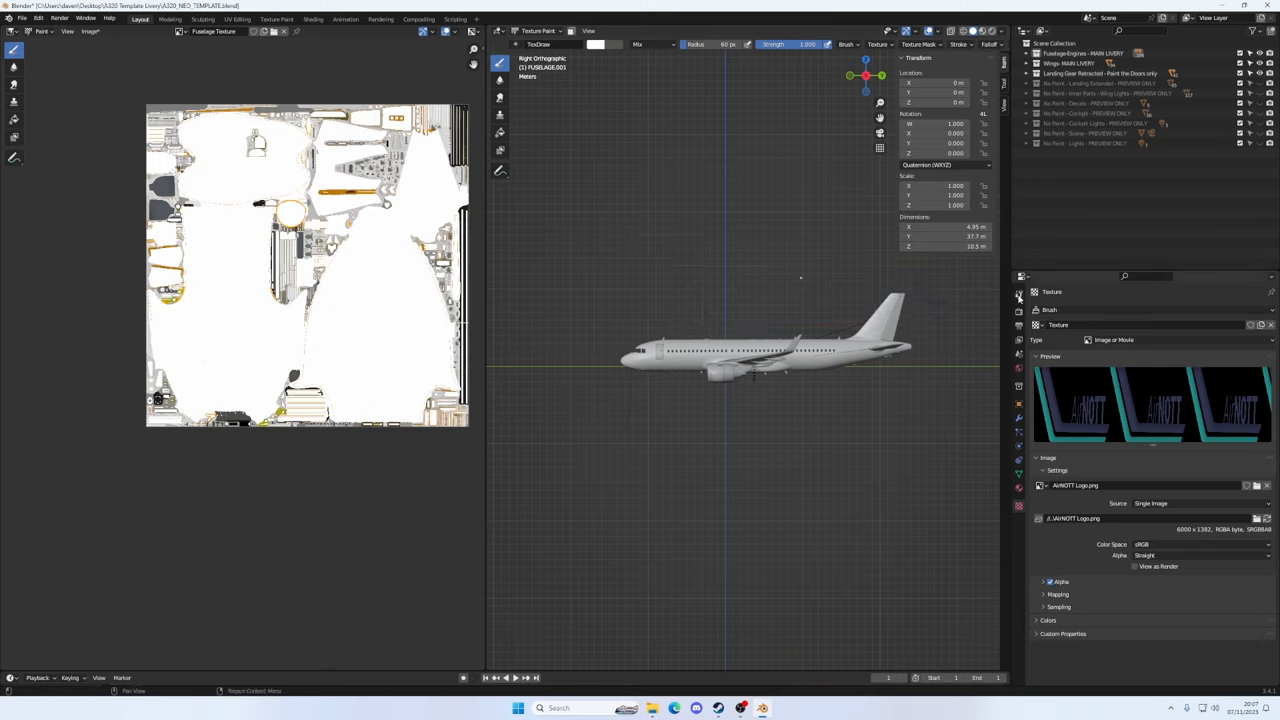
# Paint the AirNOTT logo stencil onto the fuselage side with the TexDraw brush
pyautogui.click(1019, 292)
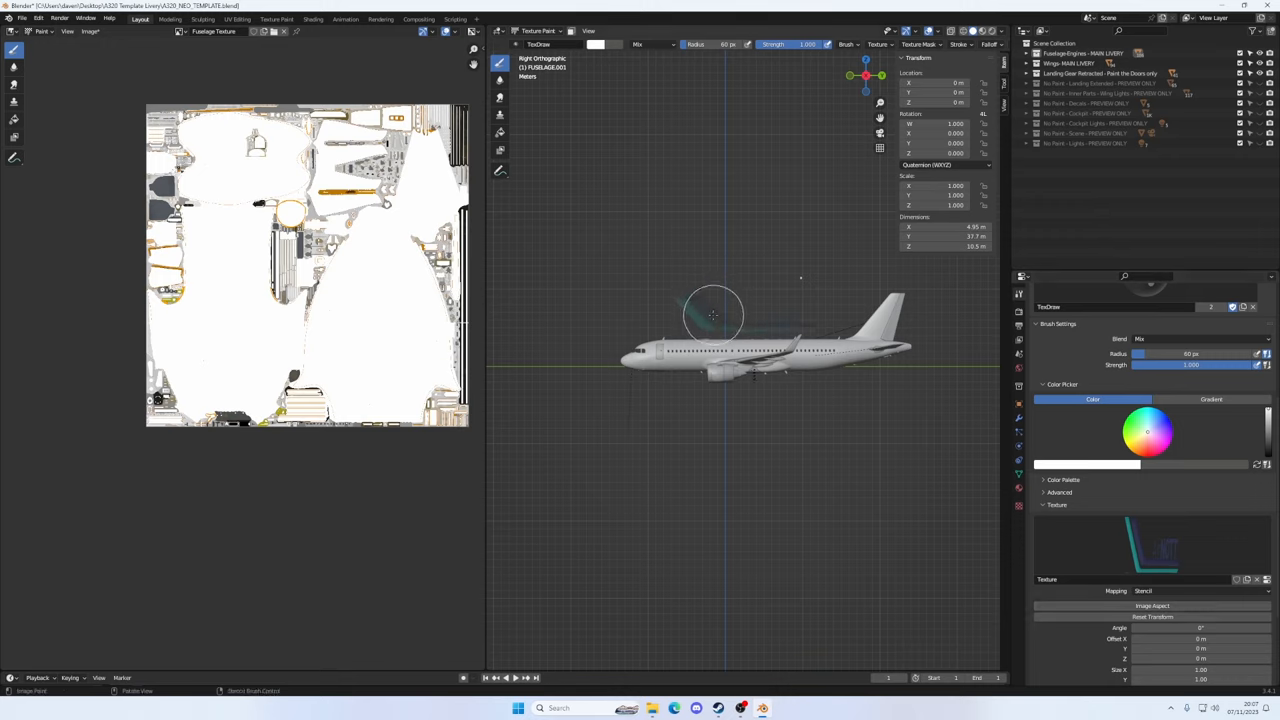
pyautogui.moveTo(714, 315); pyautogui.dragTo(670, 343)
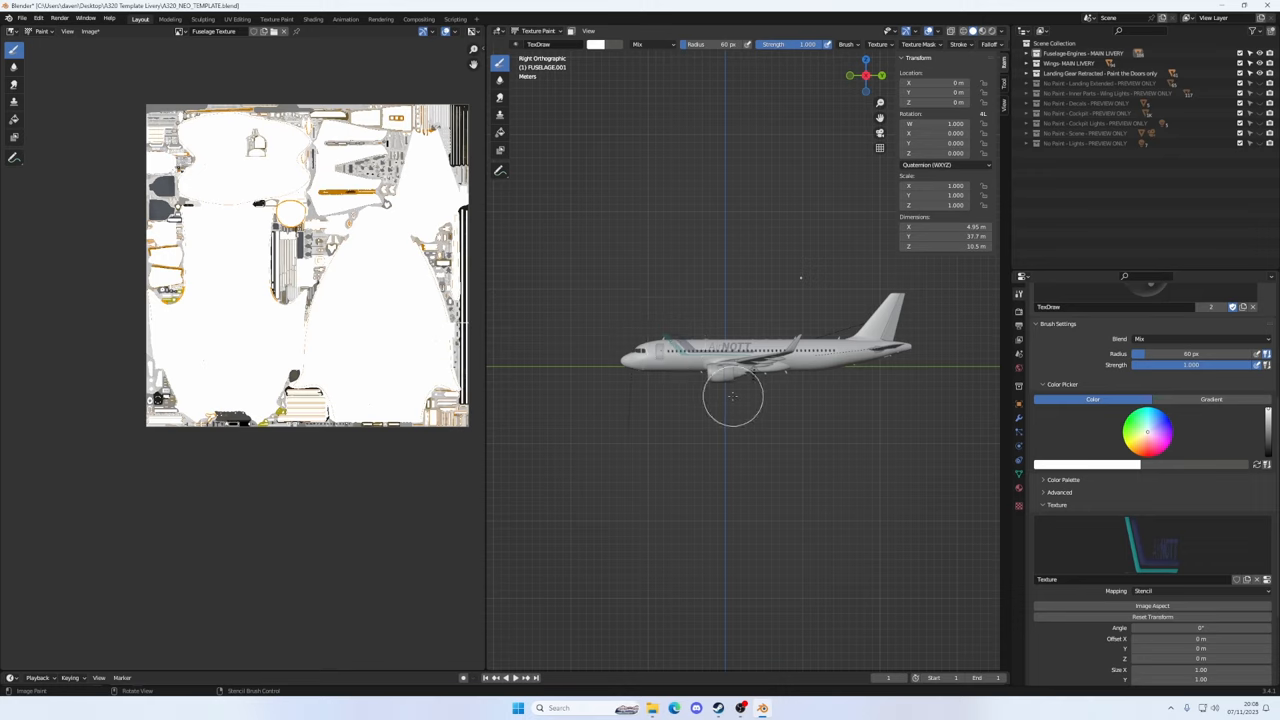
pyautogui.moveTo(713, 383)
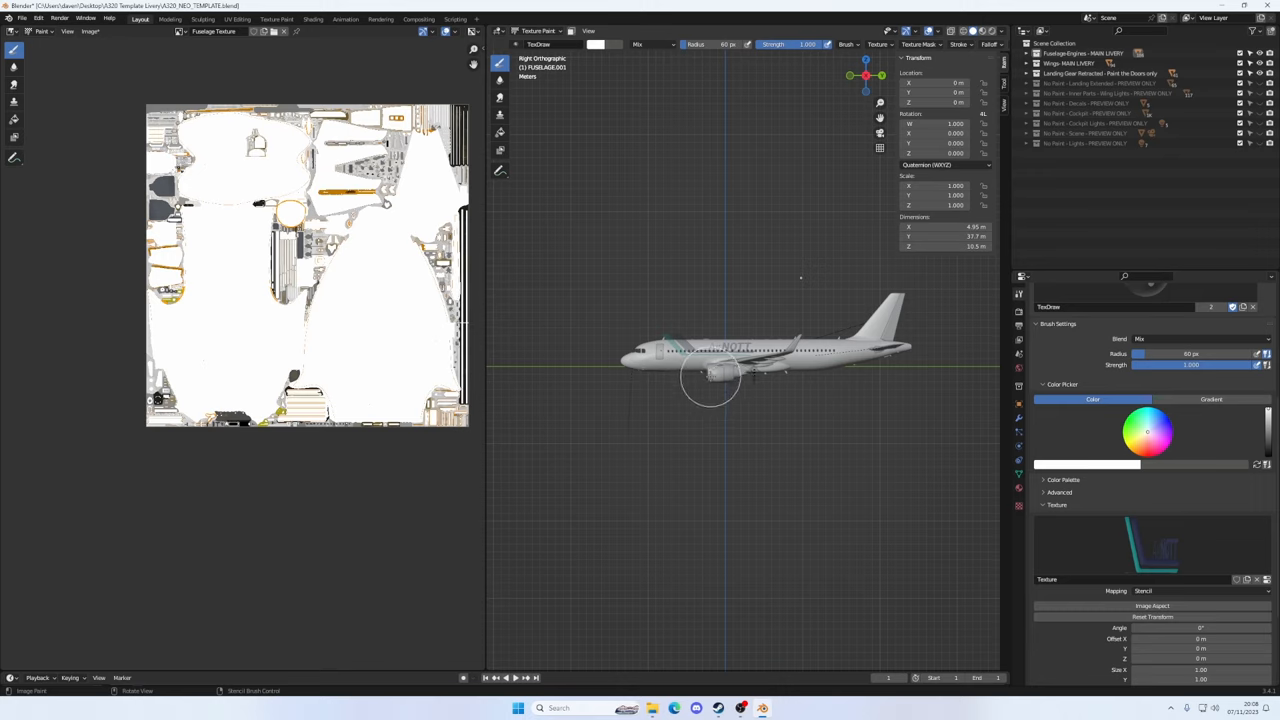
pyautogui.moveTo(735, 330)
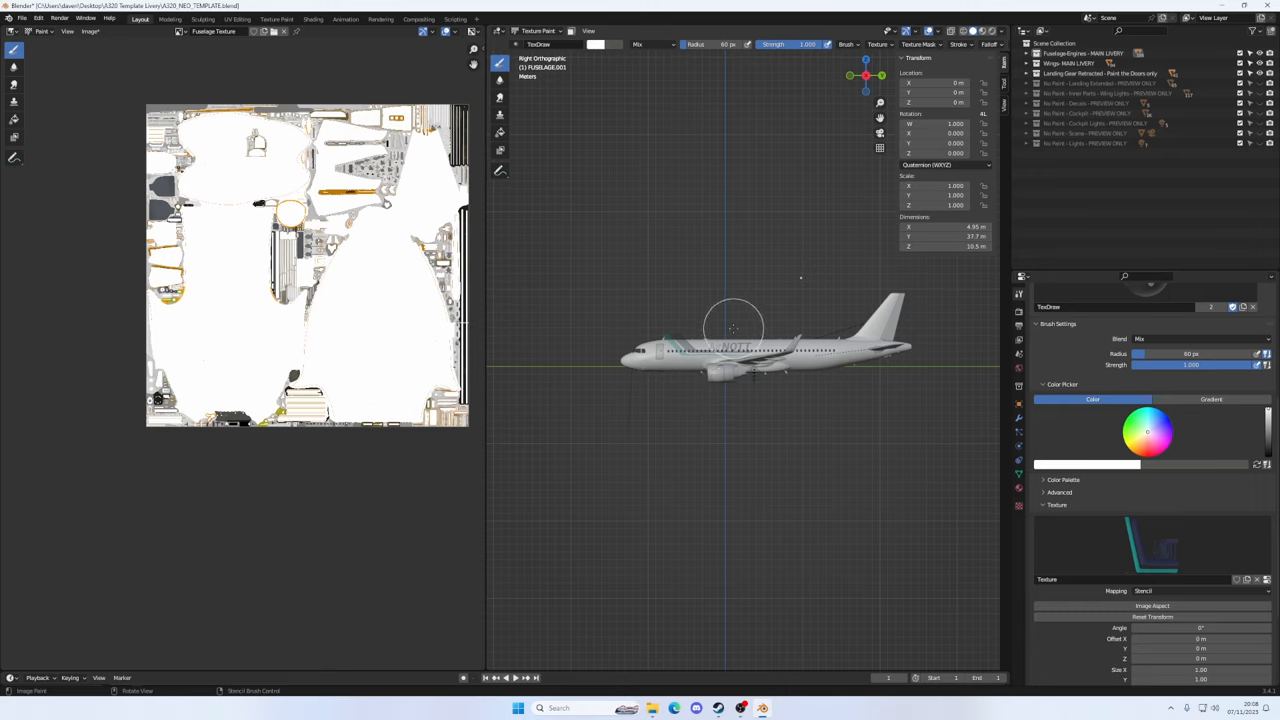
pyautogui.moveTo(740, 85)
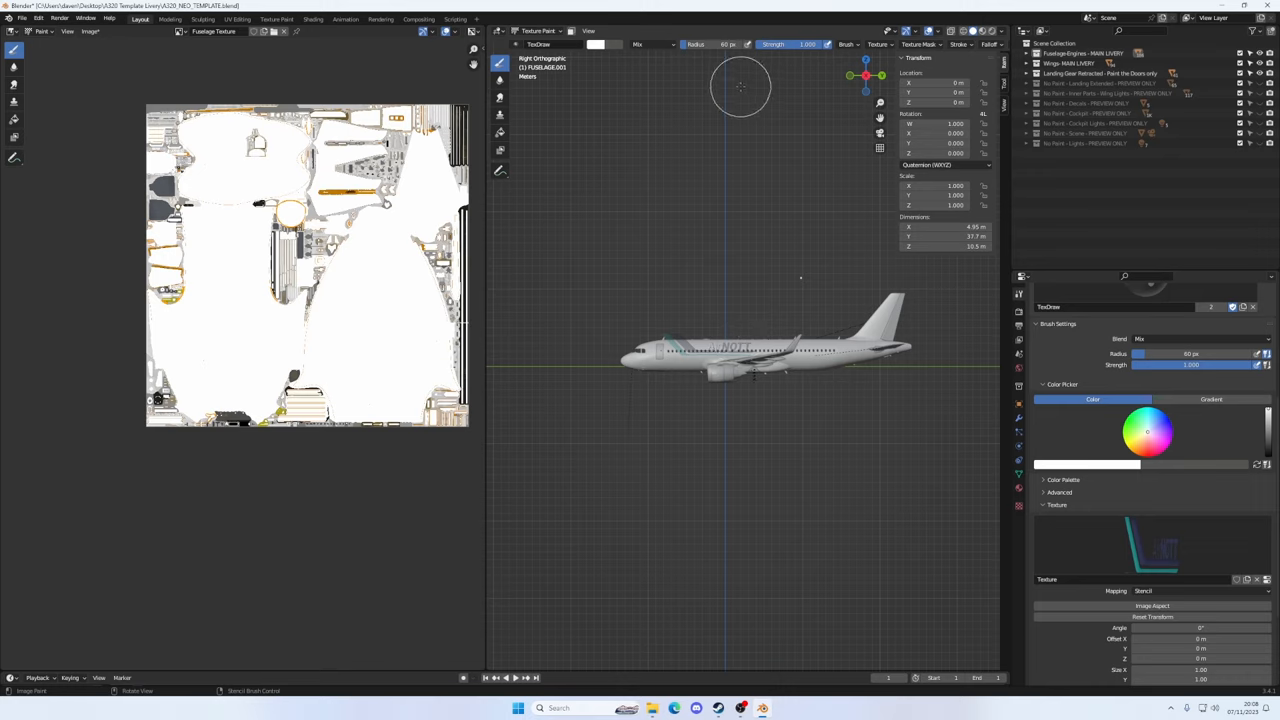
pyautogui.moveTo(760, 340)
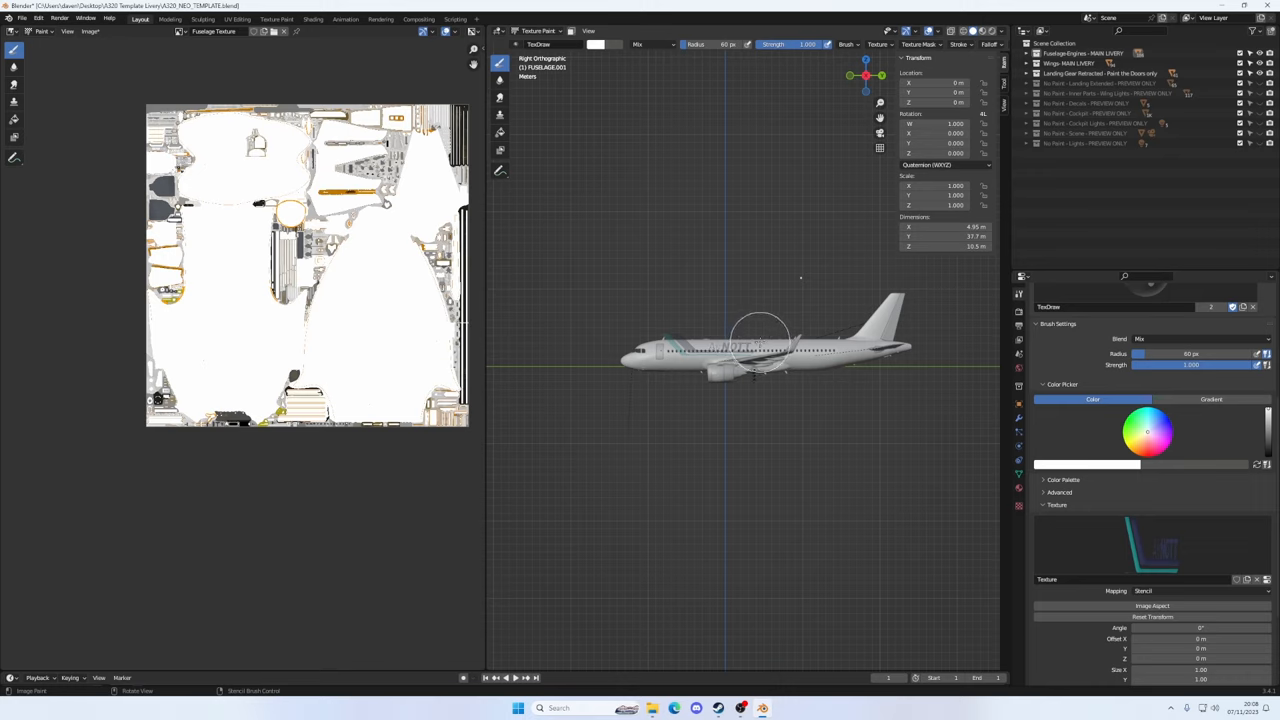
pyautogui.moveTo(765, 340)
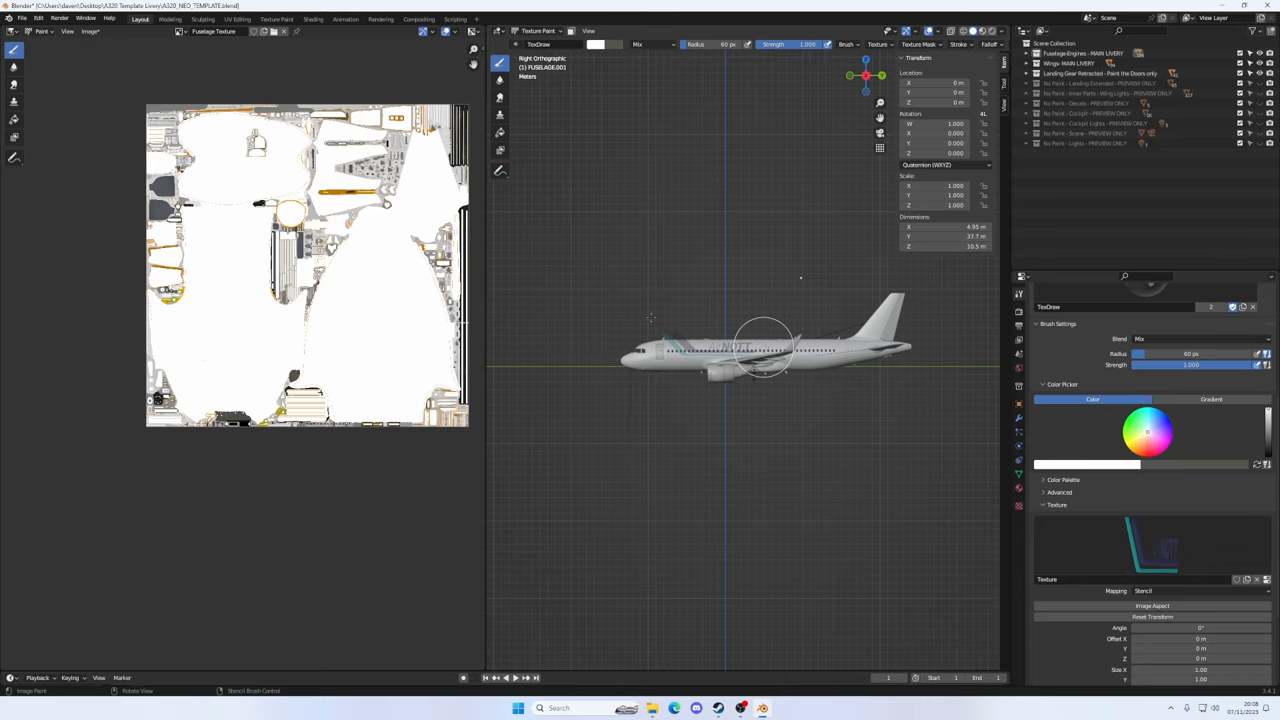
pyautogui.moveTo(658, 323)
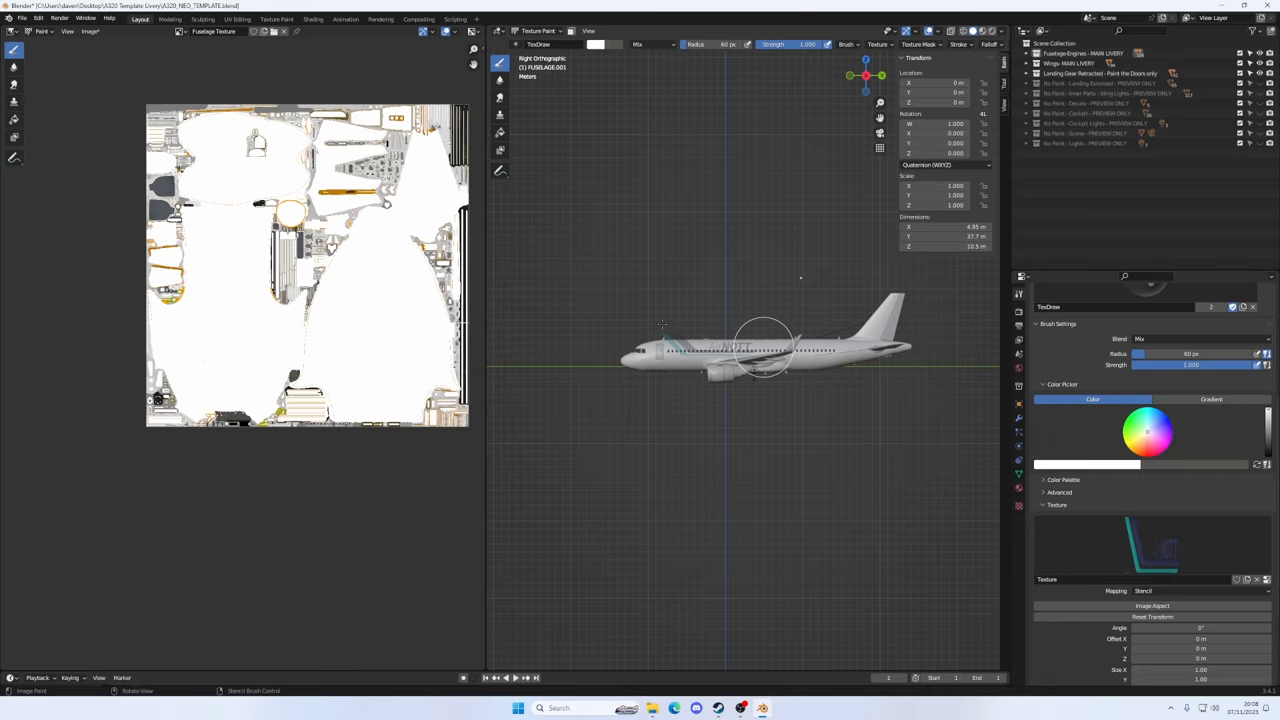
# Paint more of the logo, shrink the brush radius to 20 px, and browse for an image
pyautogui.click(740, 348)
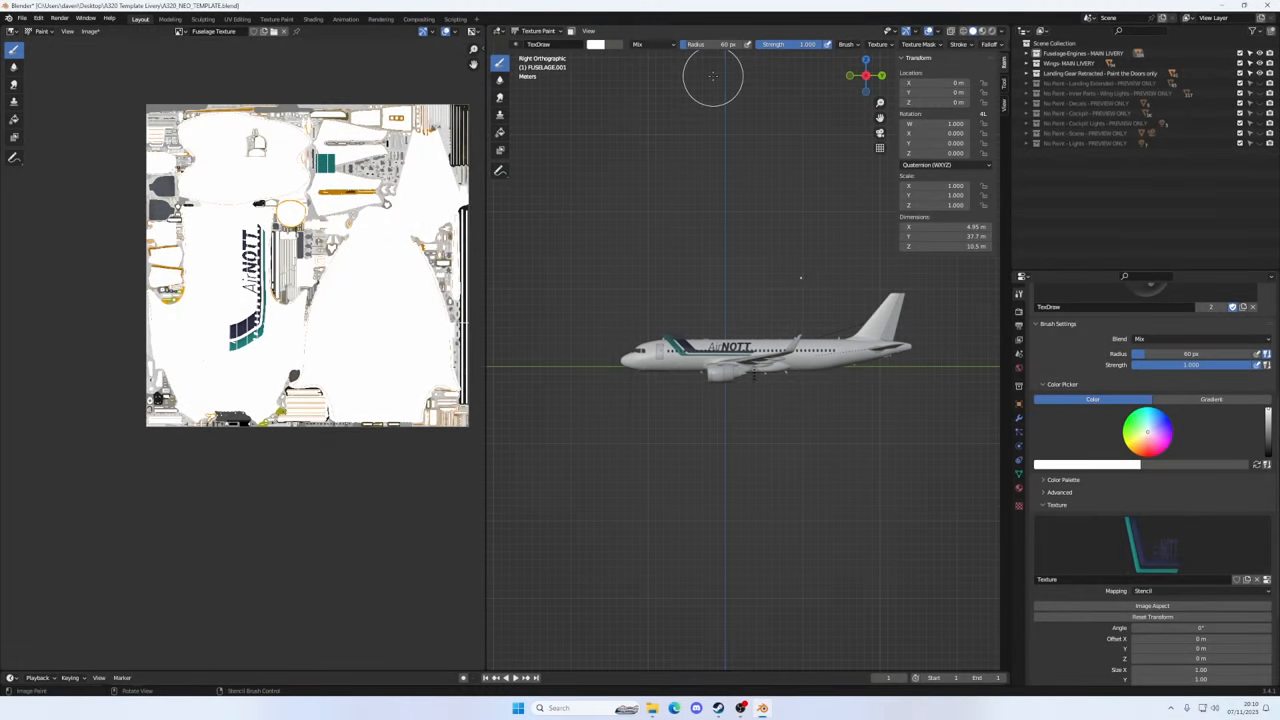
pyautogui.moveTo(713, 273)
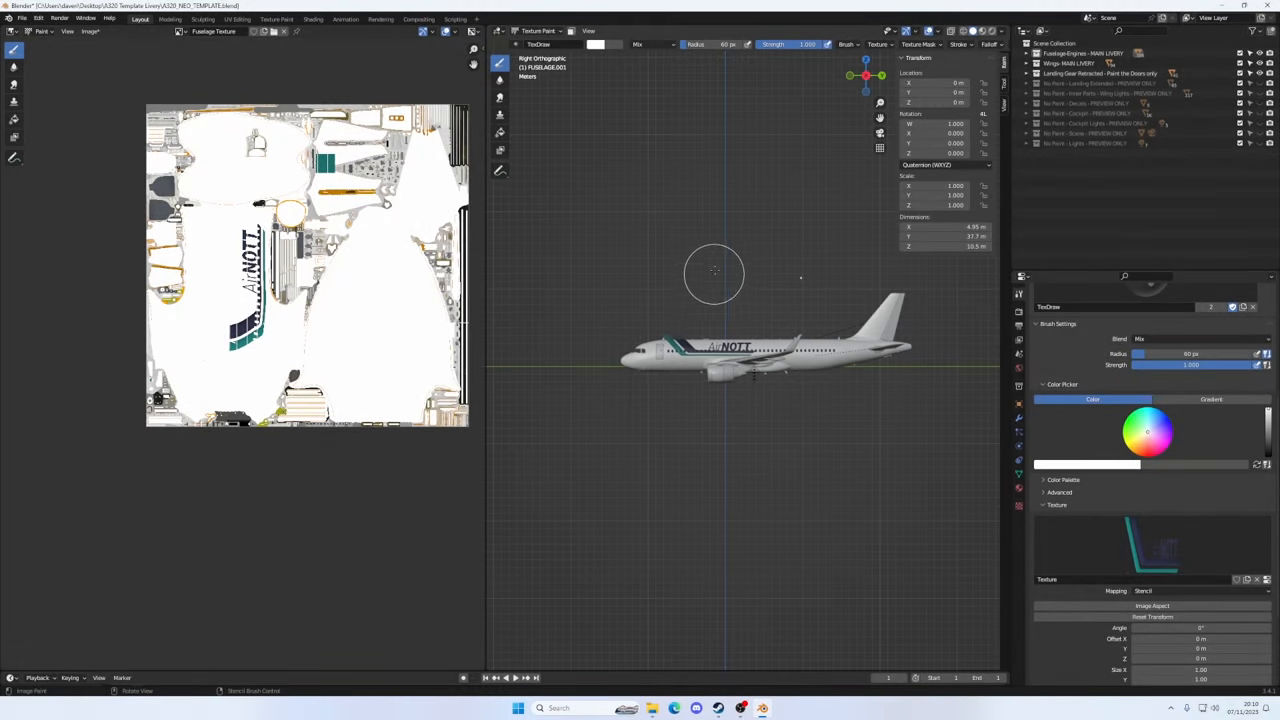
pyautogui.moveTo(715, 358)
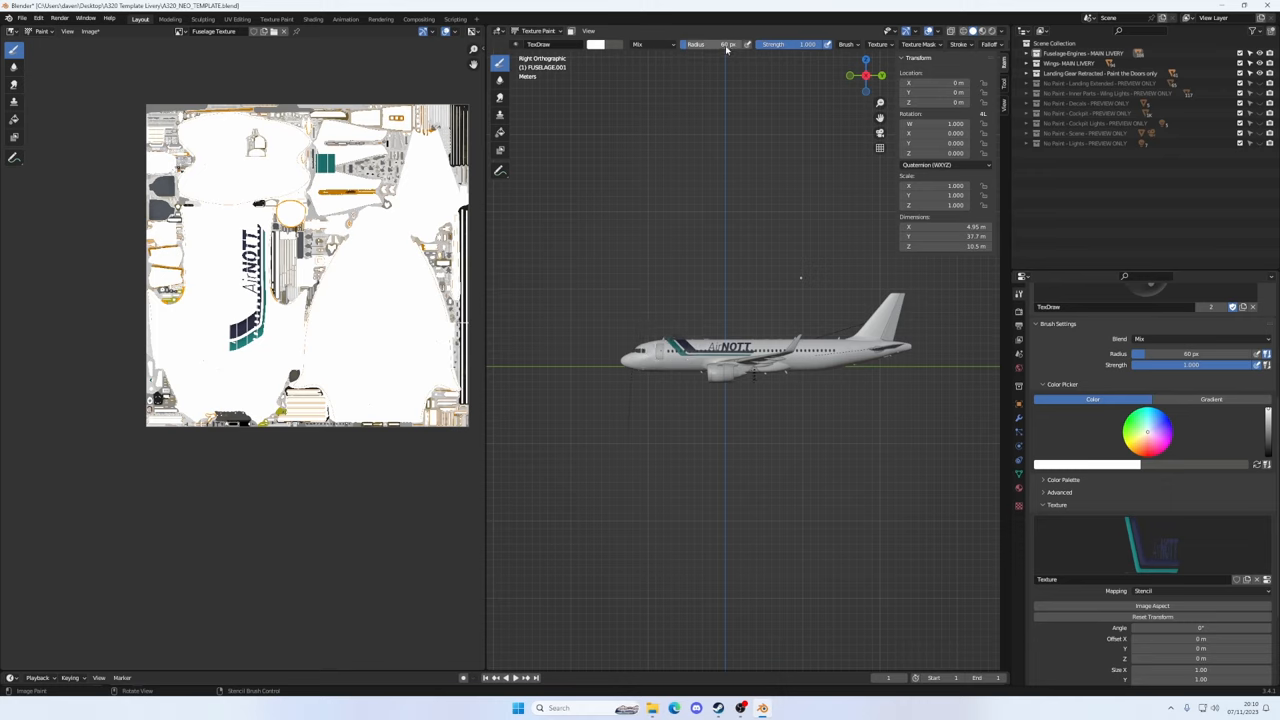
pyautogui.moveTo(725, 45)
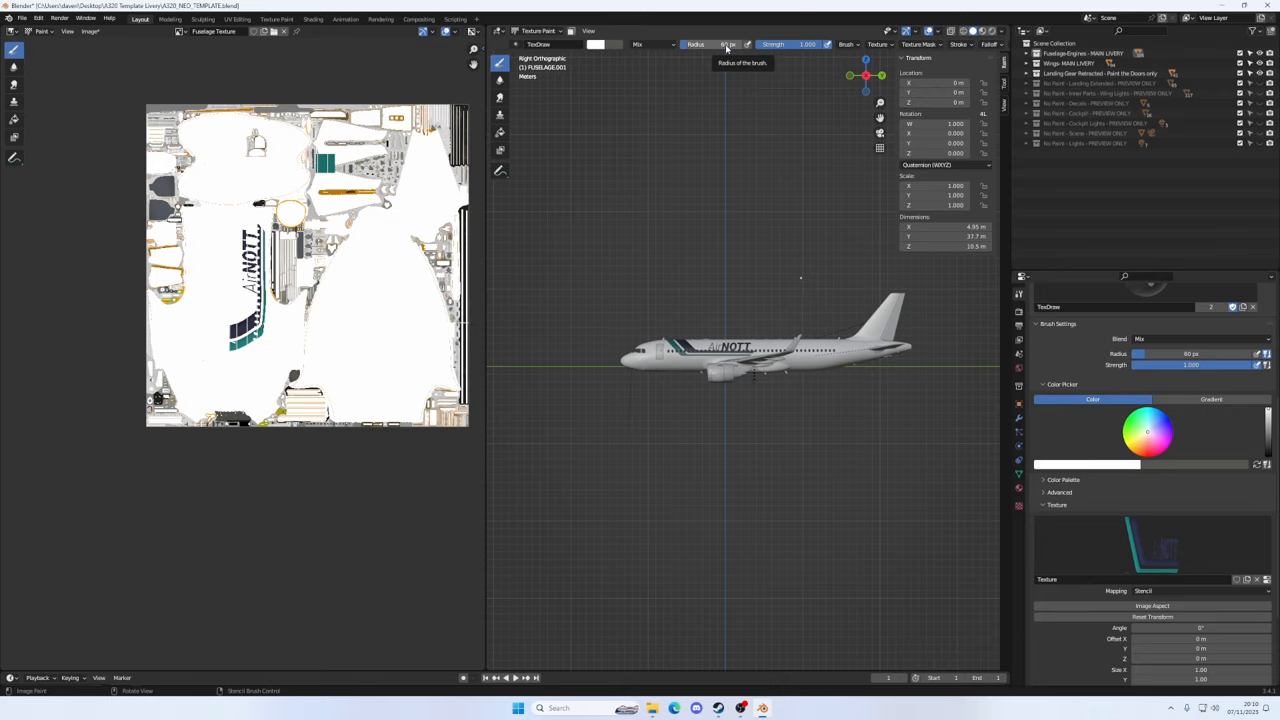
pyautogui.click(710, 44)
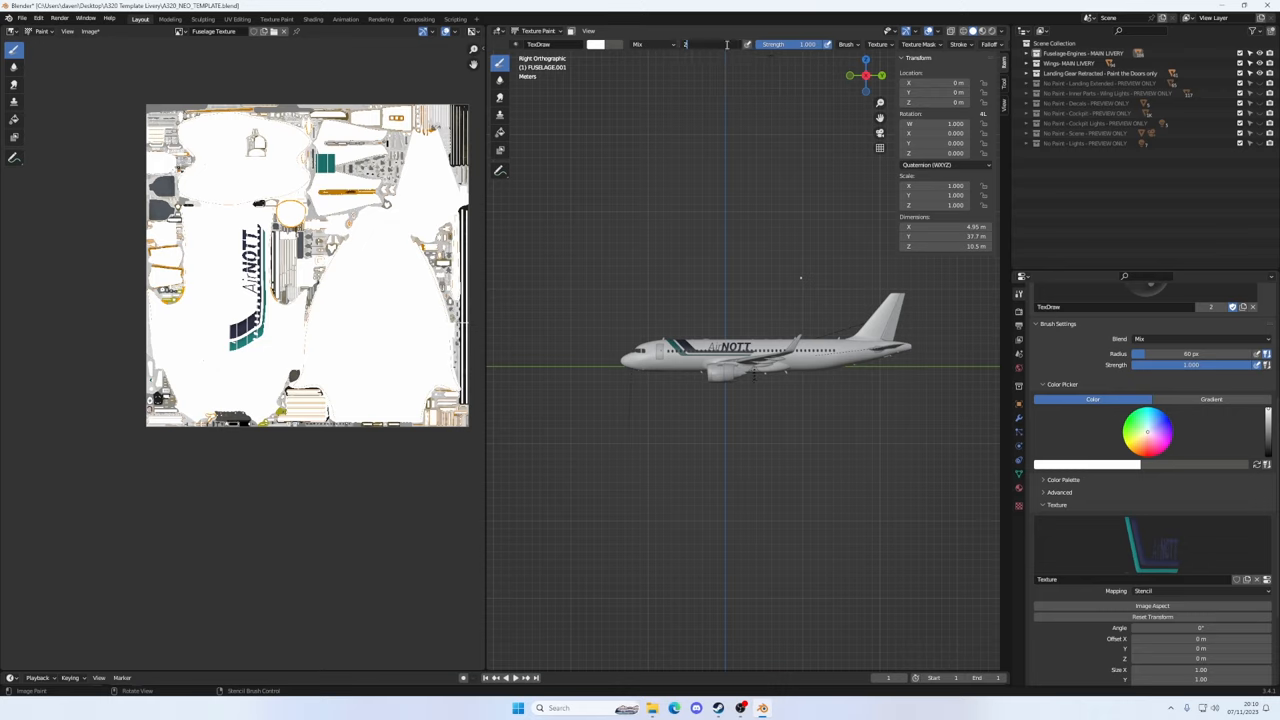
pyautogui.click(707, 44)
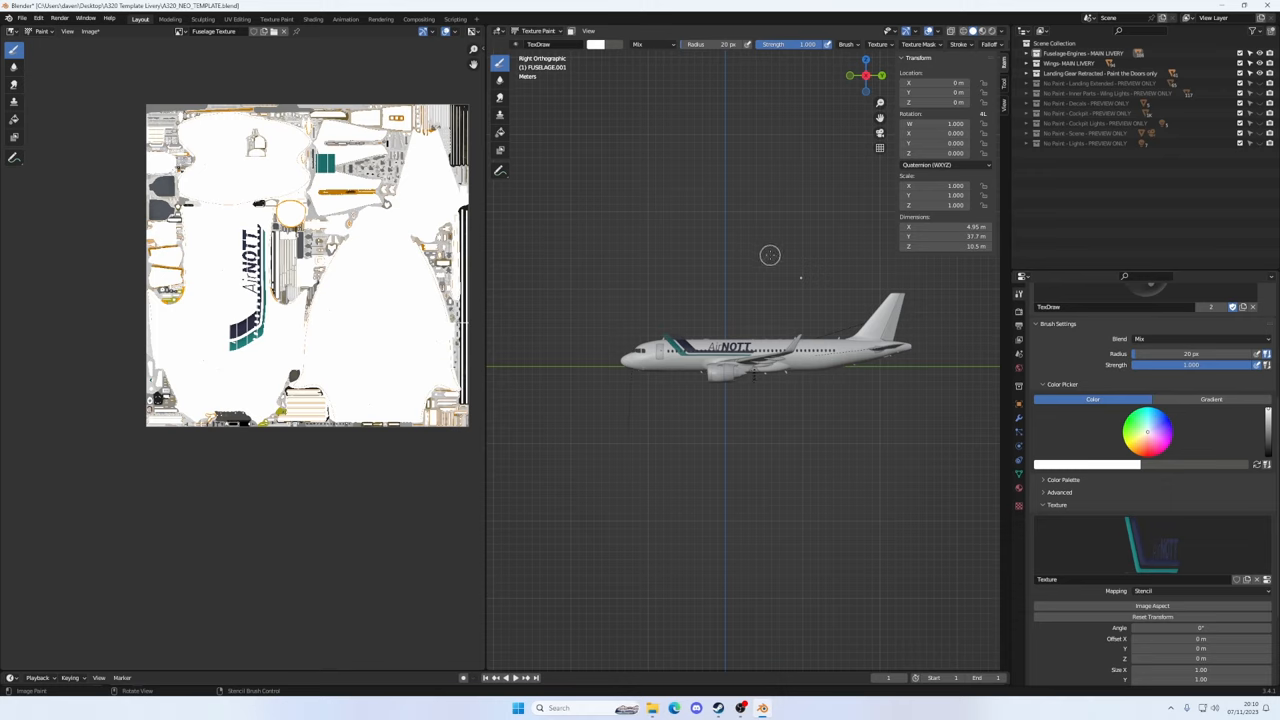
pyautogui.moveTo(870, 323)
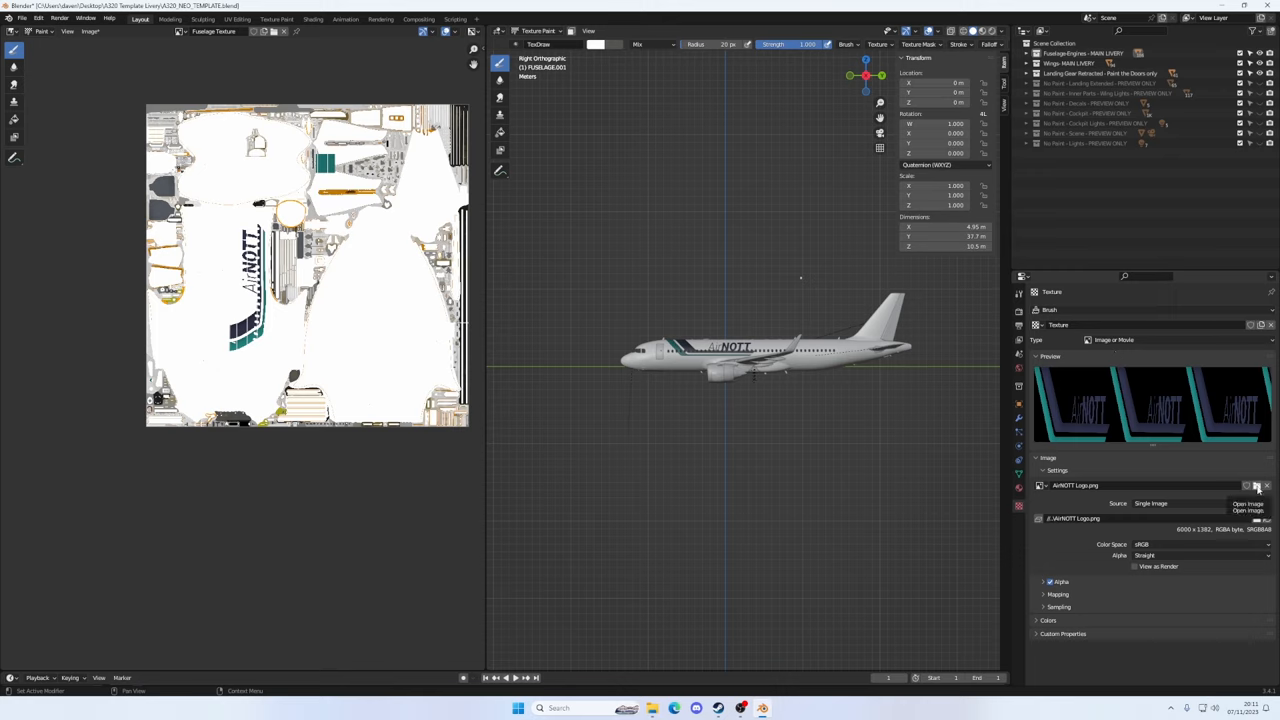
pyautogui.click(1256, 485)
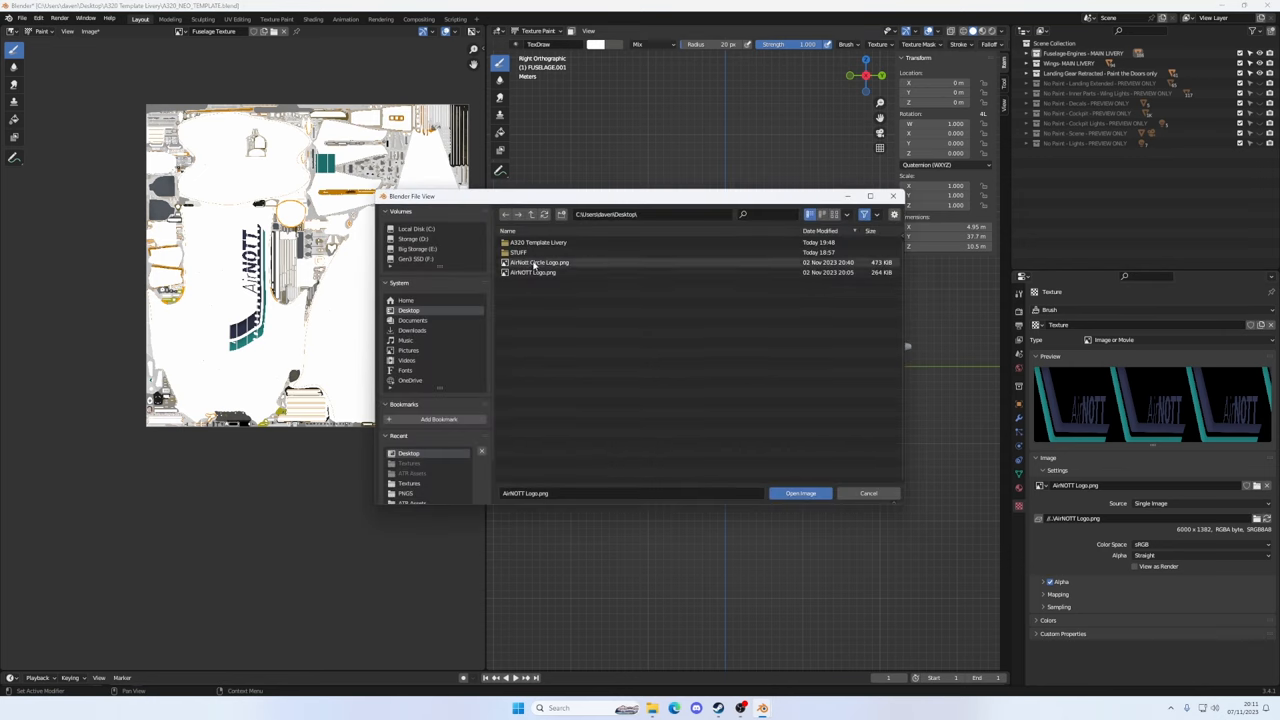
# Load AirNott Circle Logo.png as the brush stencil texture
pyautogui.click(540, 262)
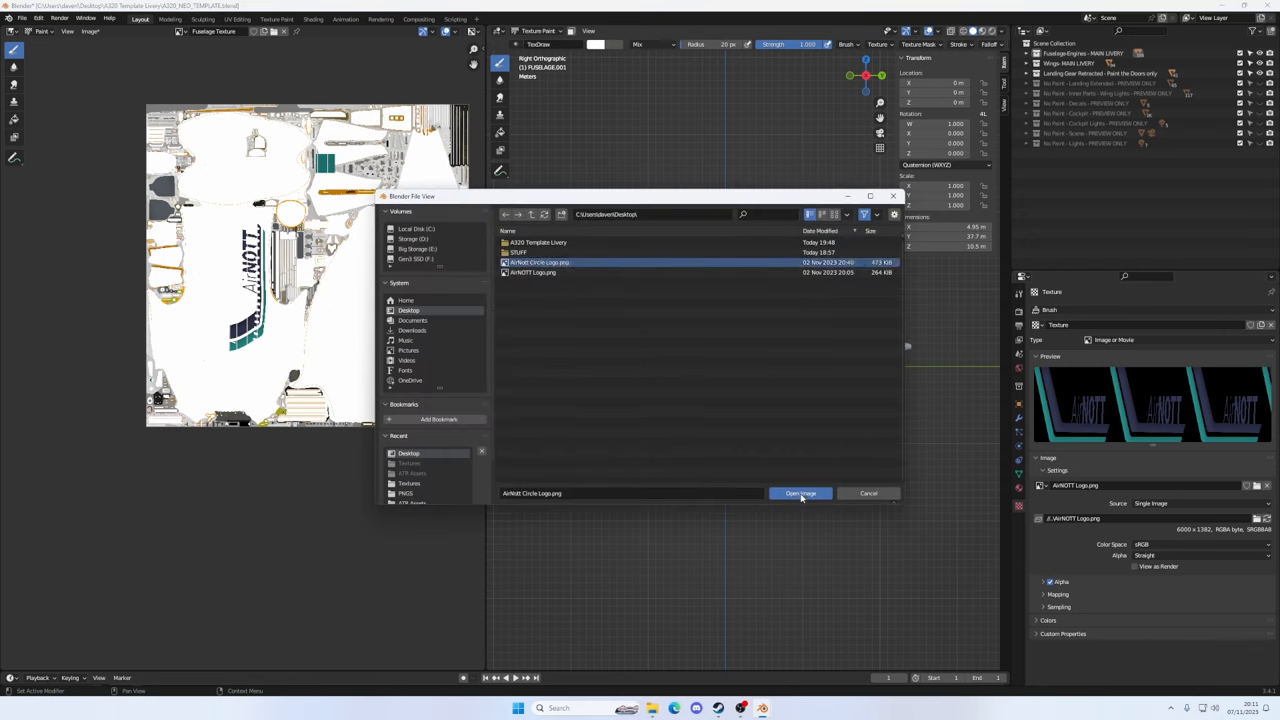
pyautogui.click(799, 493)
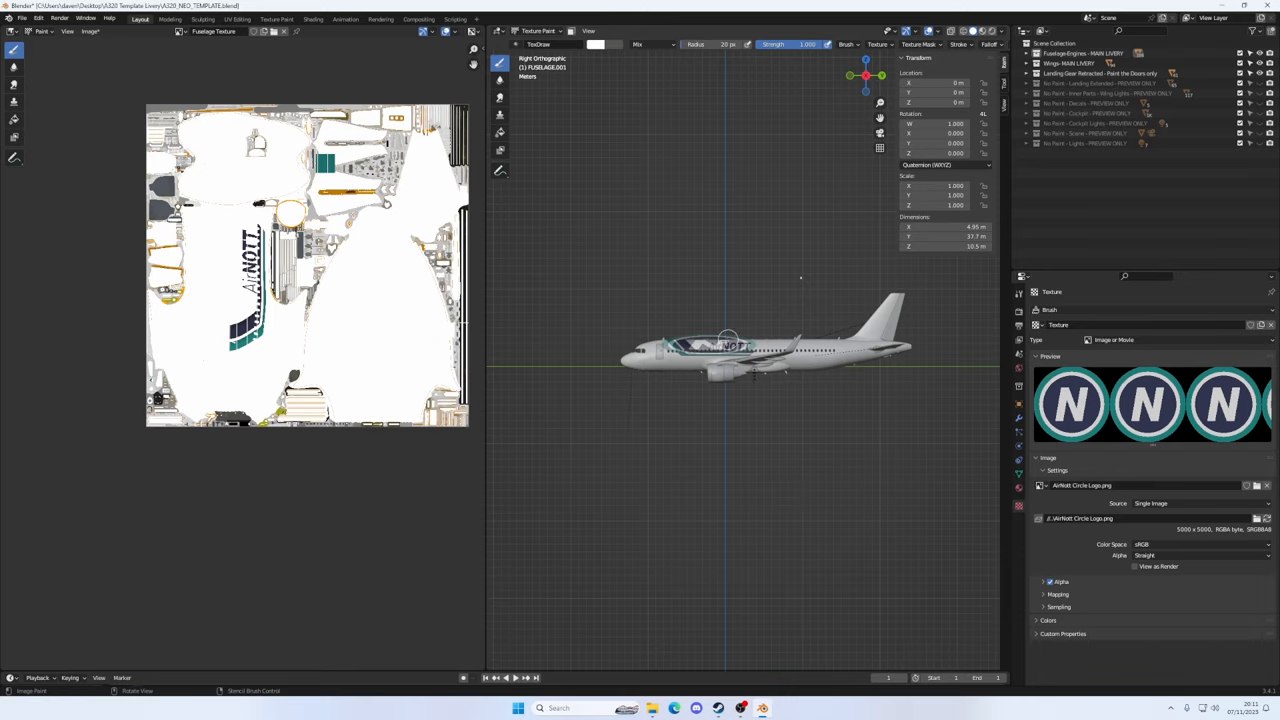
pyautogui.moveTo(835, 341)
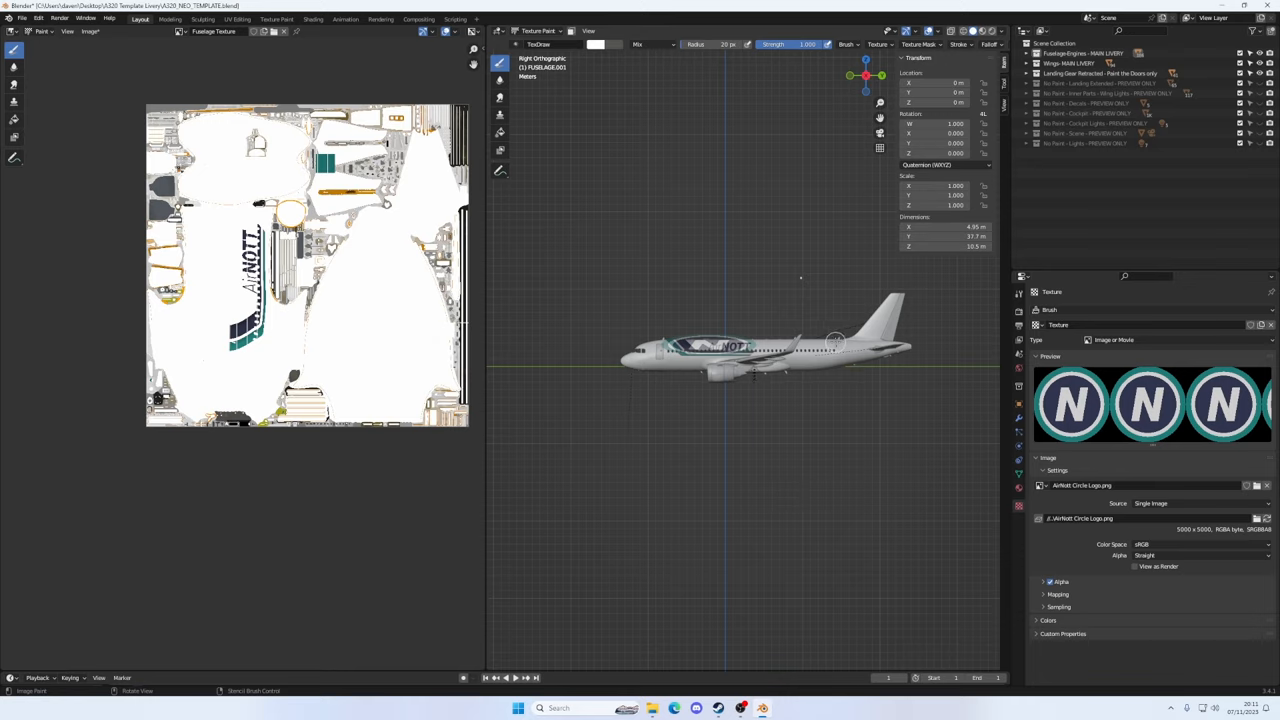
pyautogui.click(1019, 291)
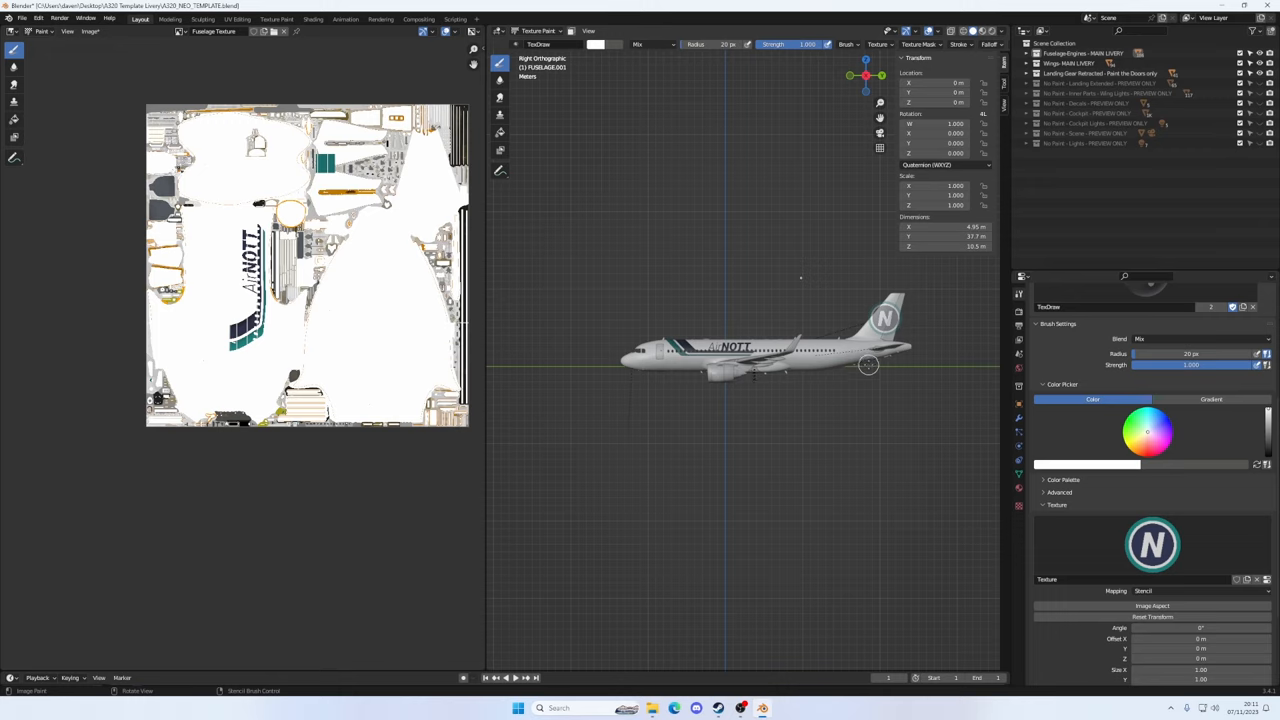
pyautogui.moveTo(868, 350)
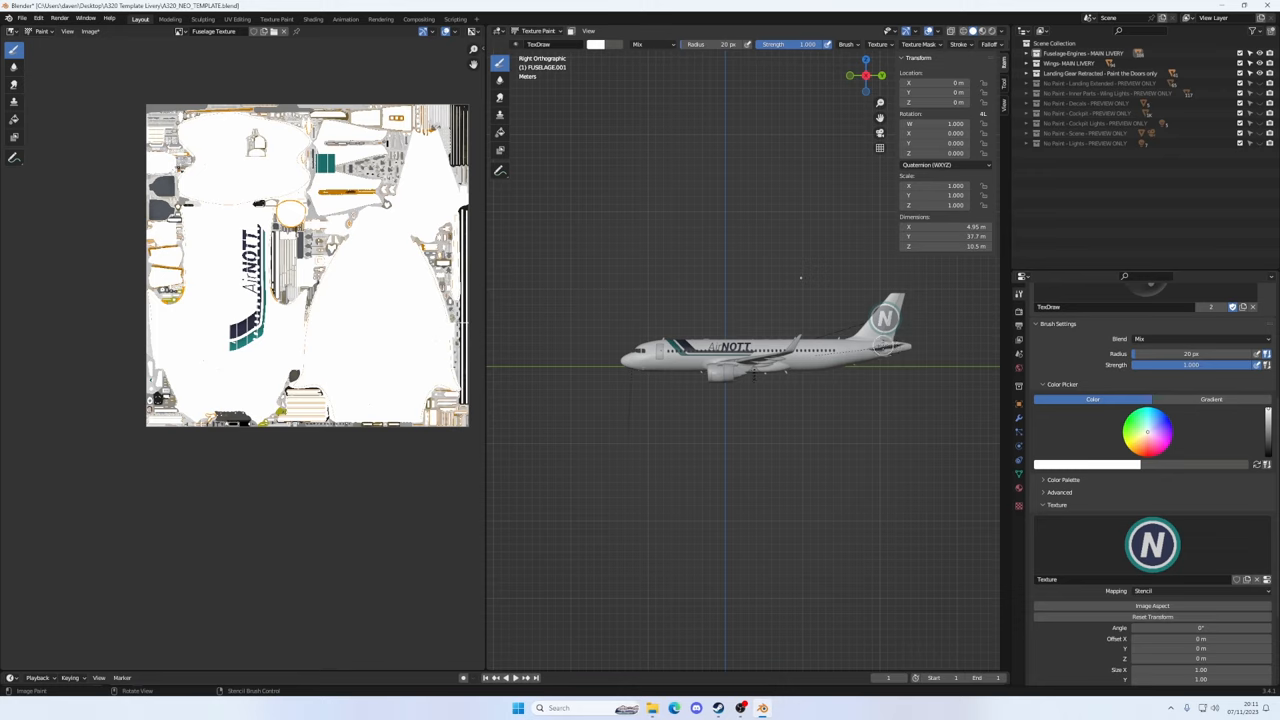
pyautogui.moveTo(890, 290)
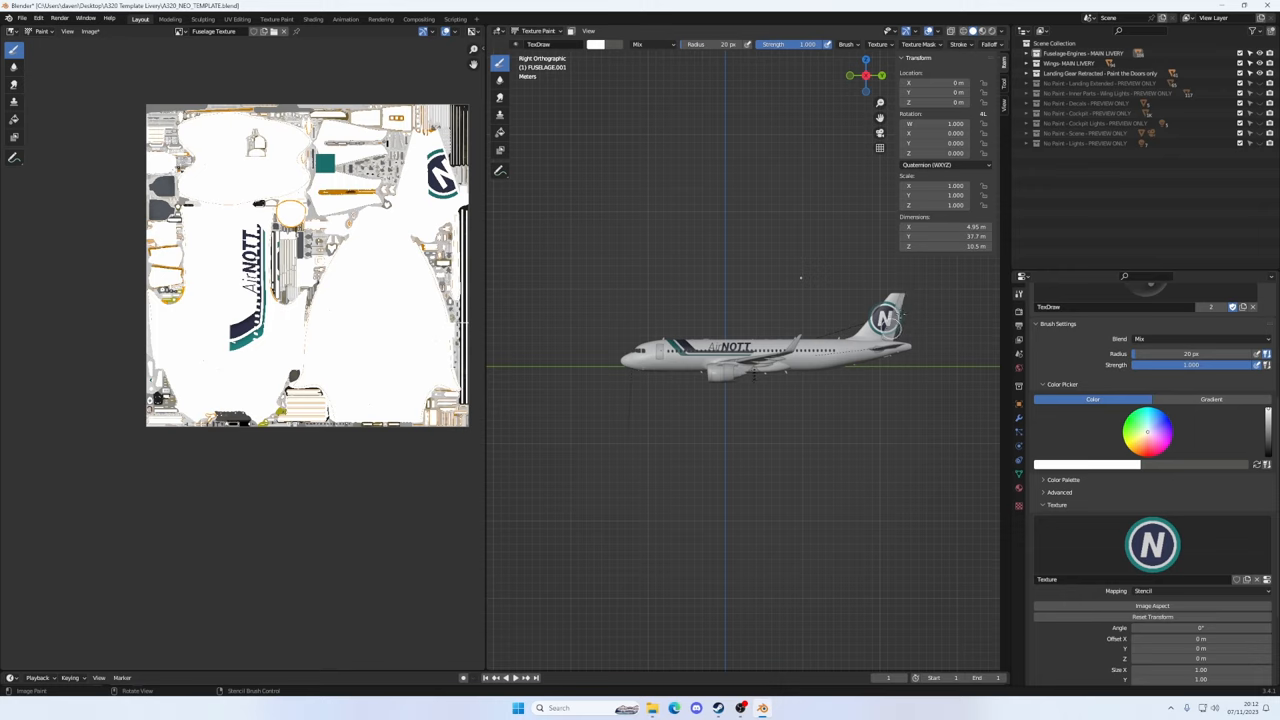
pyautogui.moveTo(690, 186)
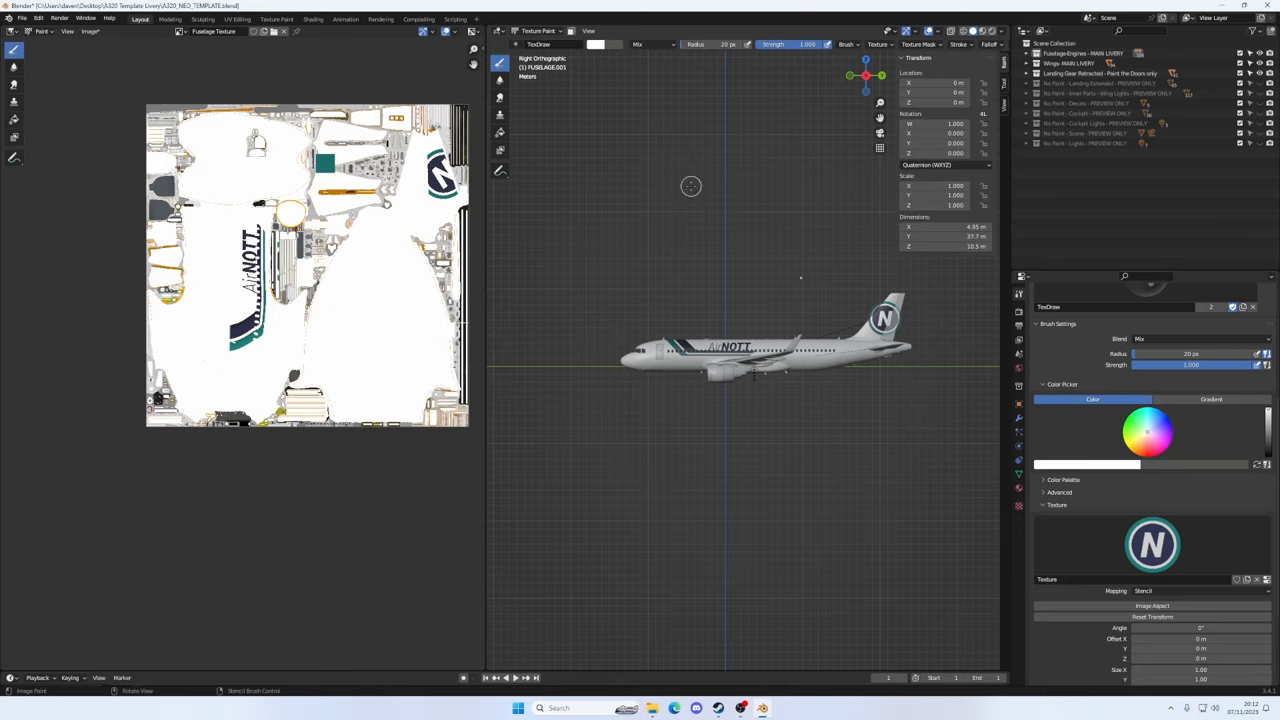
# Bring up the editing mode selector after painting the circle logo on the fin
pyautogui.click(540, 31)
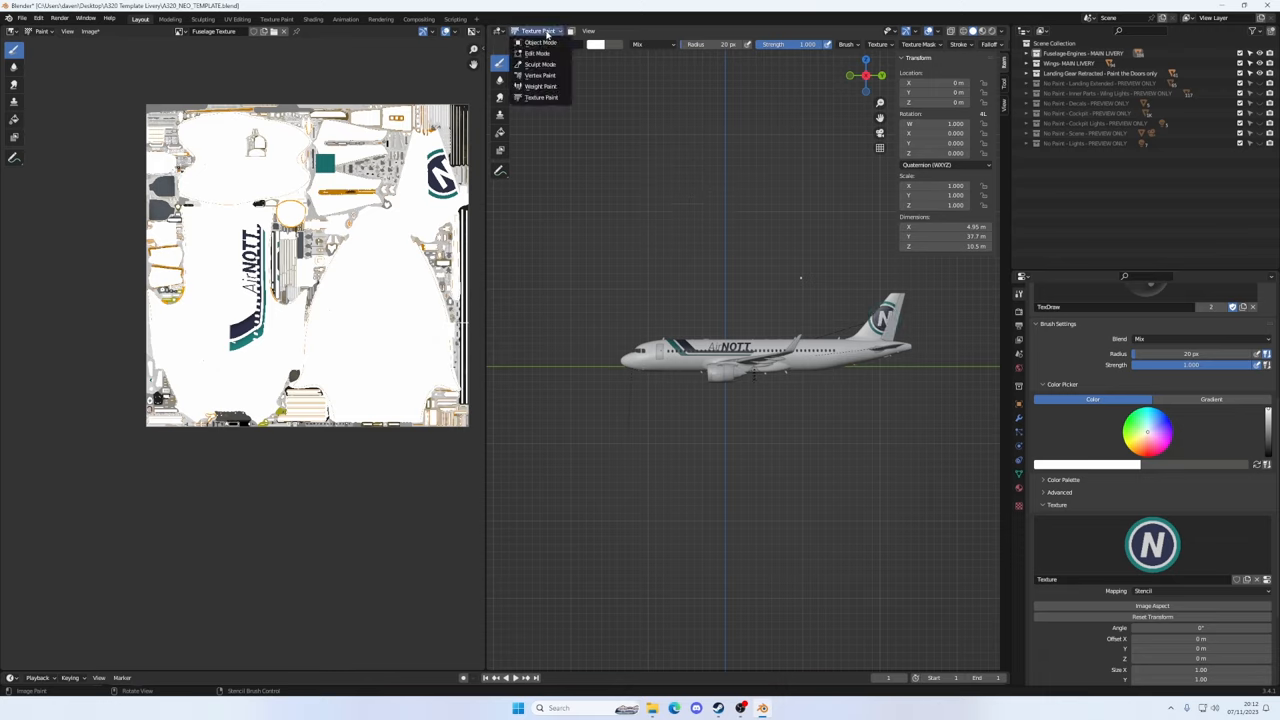
# Put the tail rudder into Texture Paint mode and stamp the circle logo onto it
pyautogui.click(540, 42)
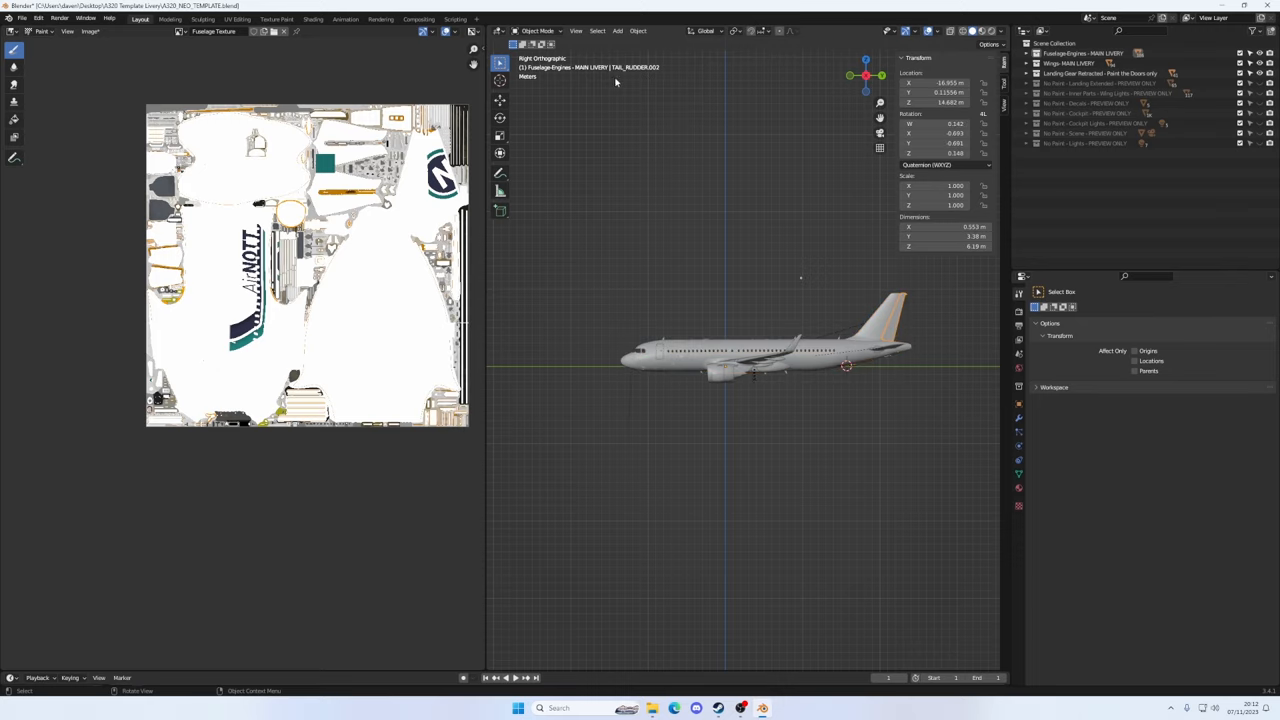
pyautogui.click(538, 30)
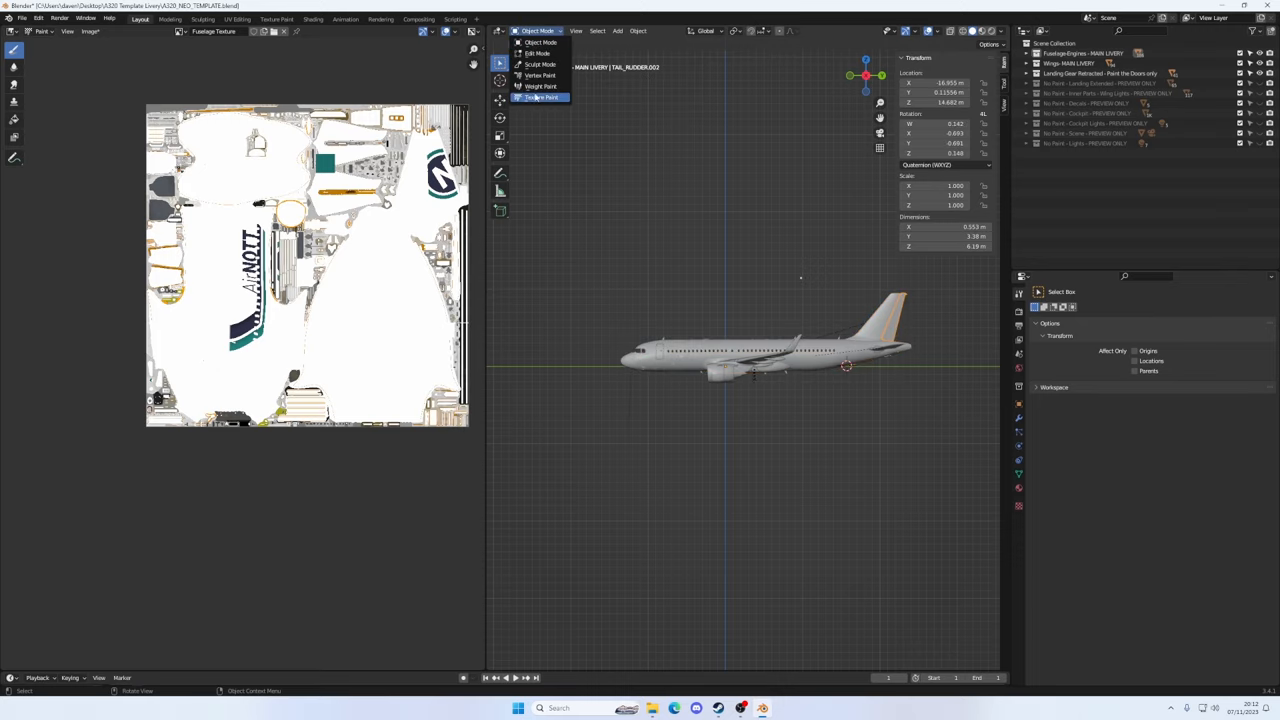
pyautogui.click(541, 97)
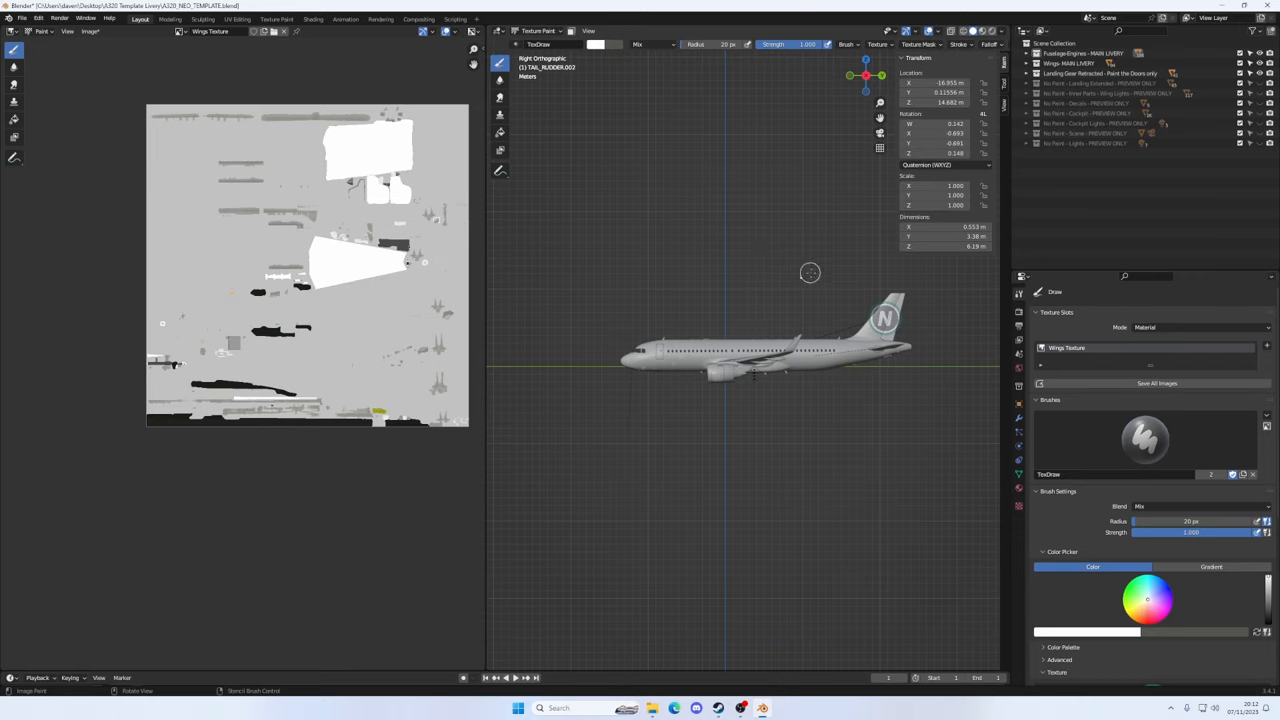
pyautogui.moveTo(893, 313)
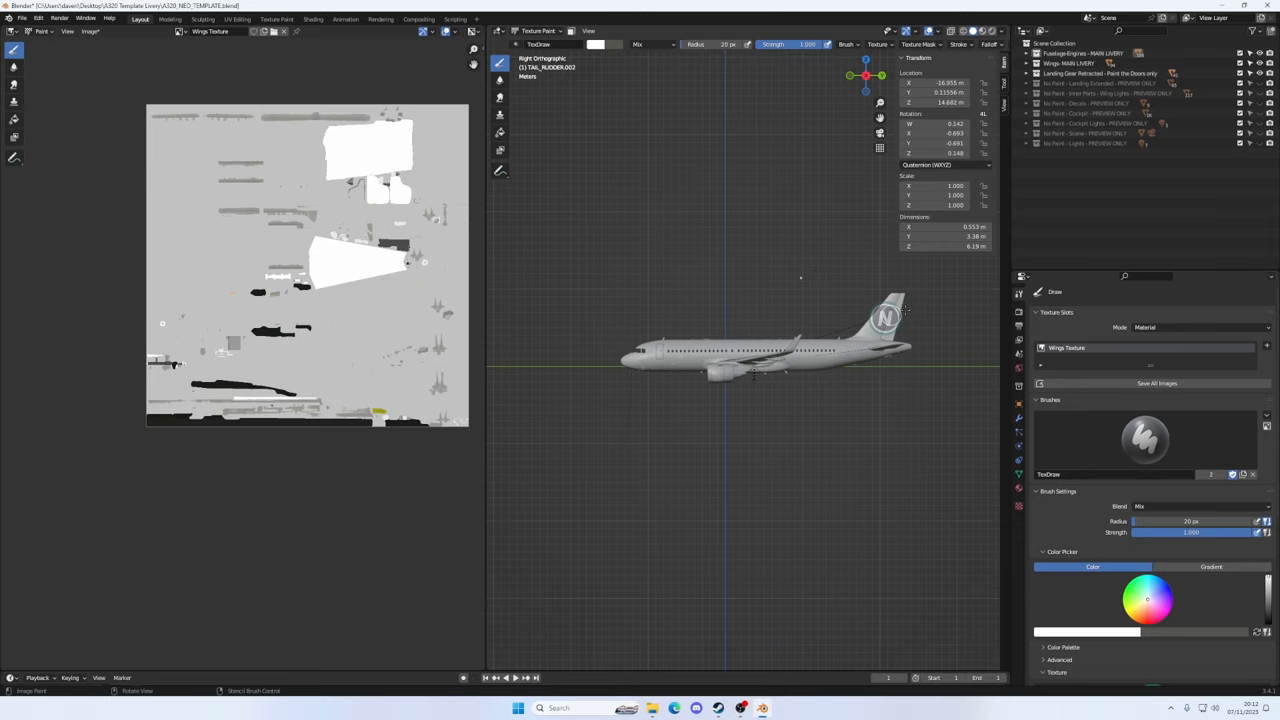
pyautogui.moveTo(910, 311)
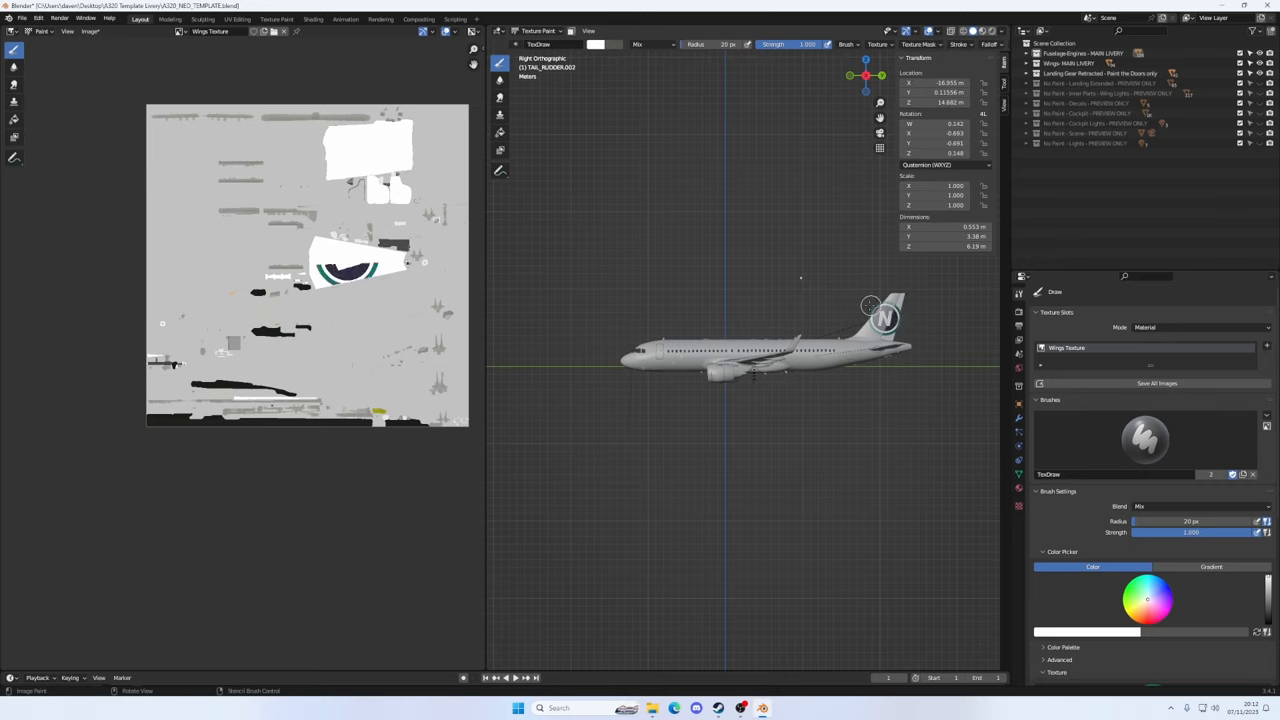
pyautogui.click(885, 318)
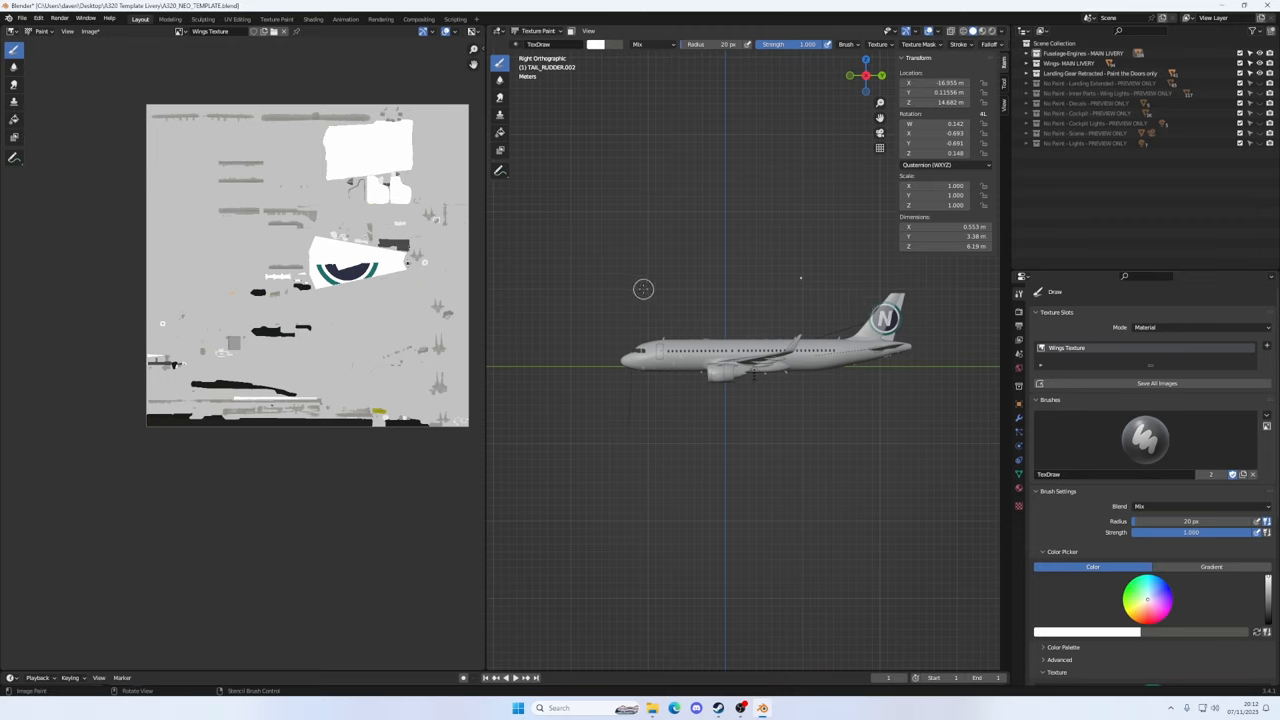
pyautogui.moveTo(881, 75)
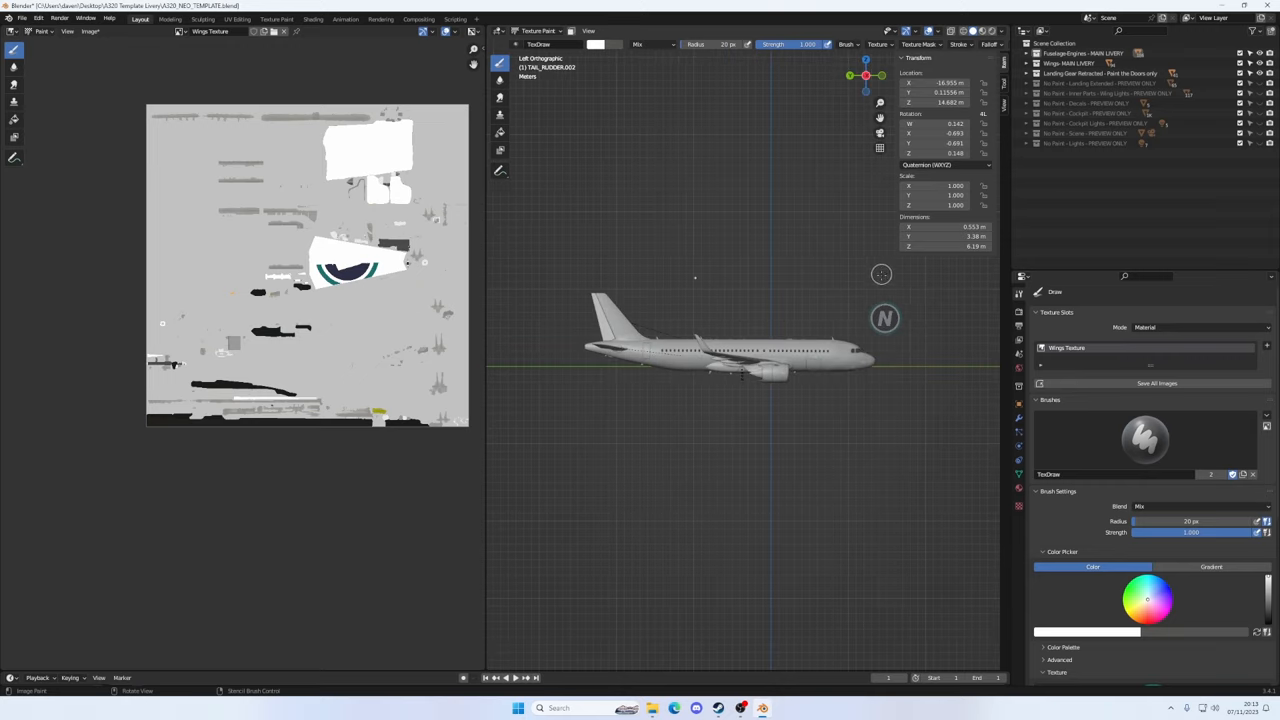
pyautogui.moveTo(843, 318)
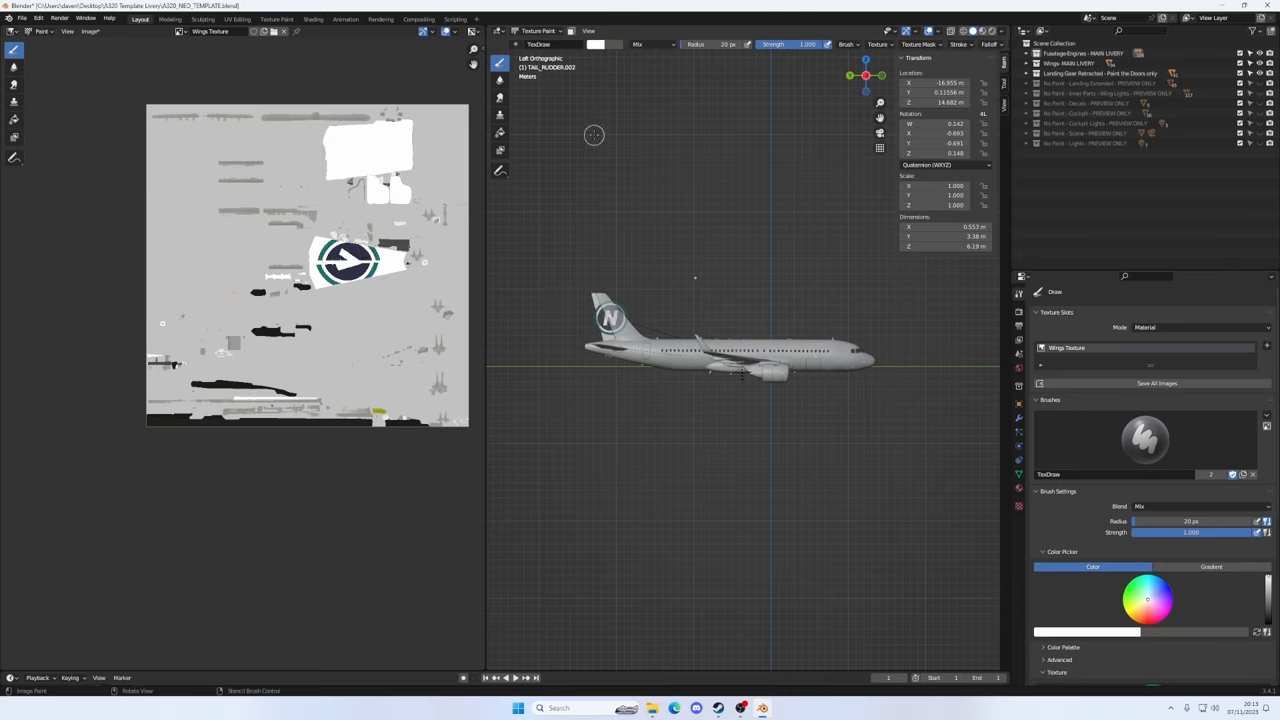
# Return the fuselage to Texture Paint mode and paint the circle logo on the fin's left side
pyautogui.click(540, 30)
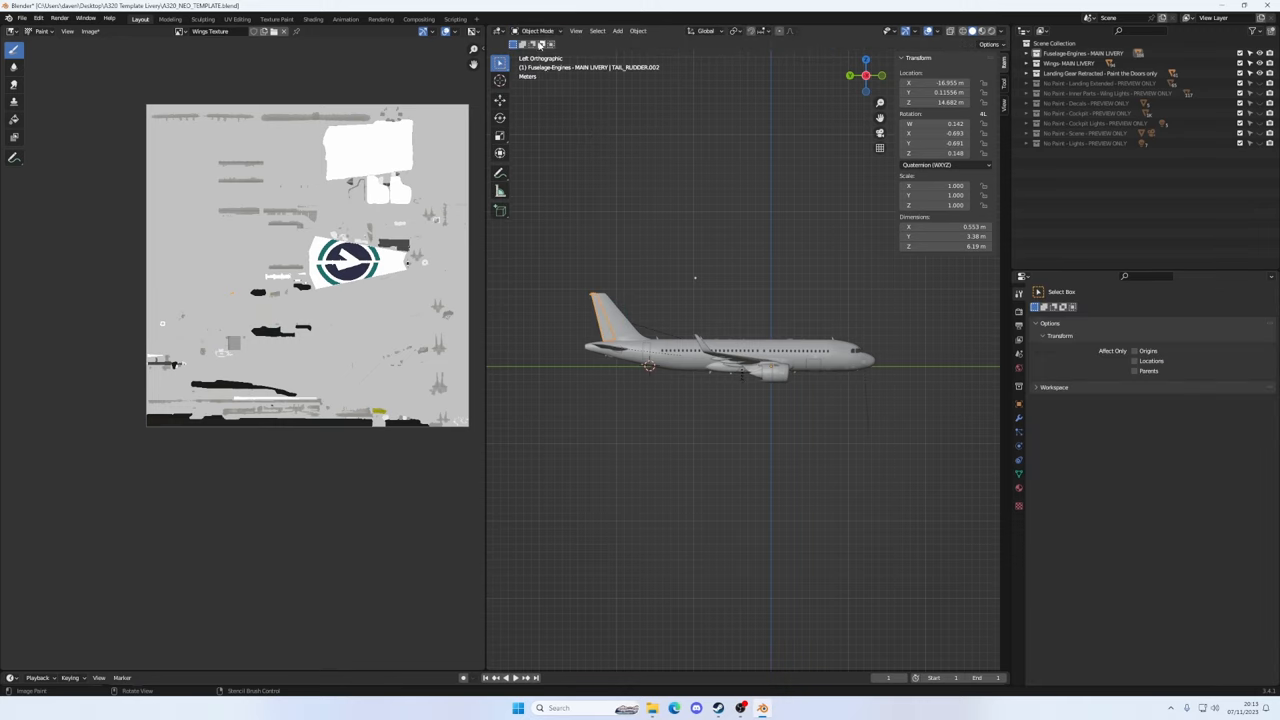
pyautogui.click(538, 30)
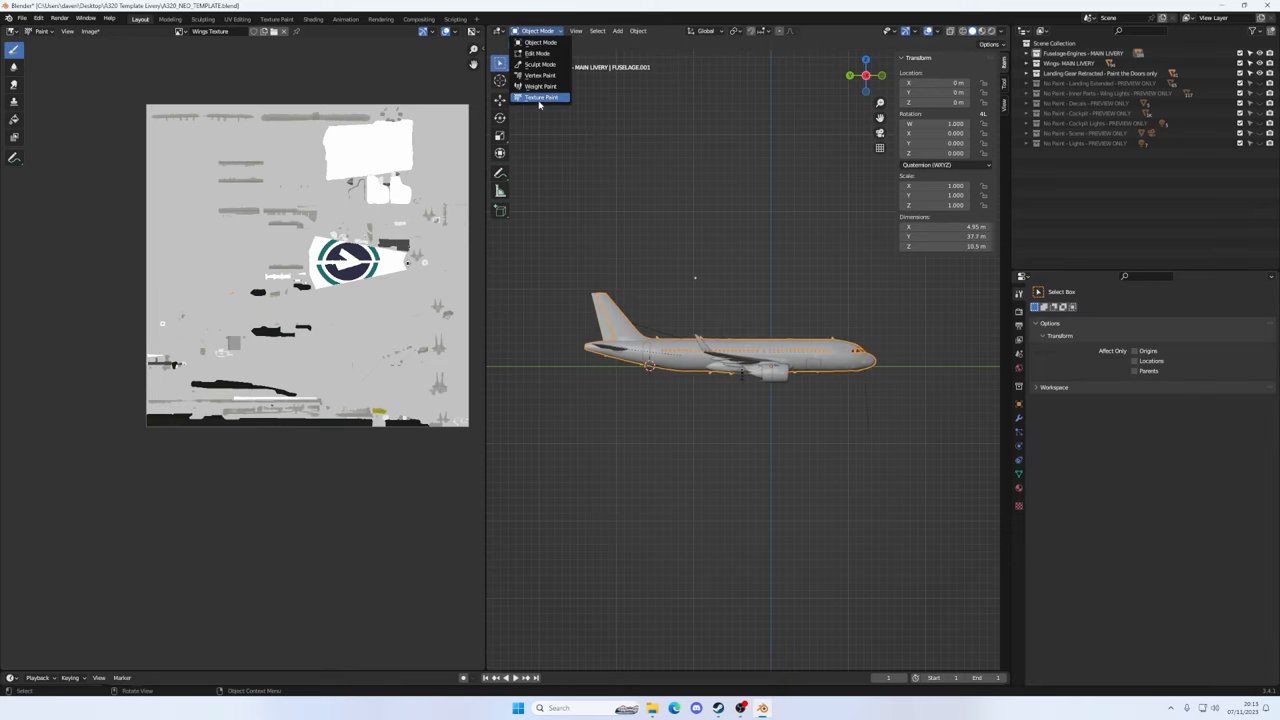
pyautogui.click(541, 97)
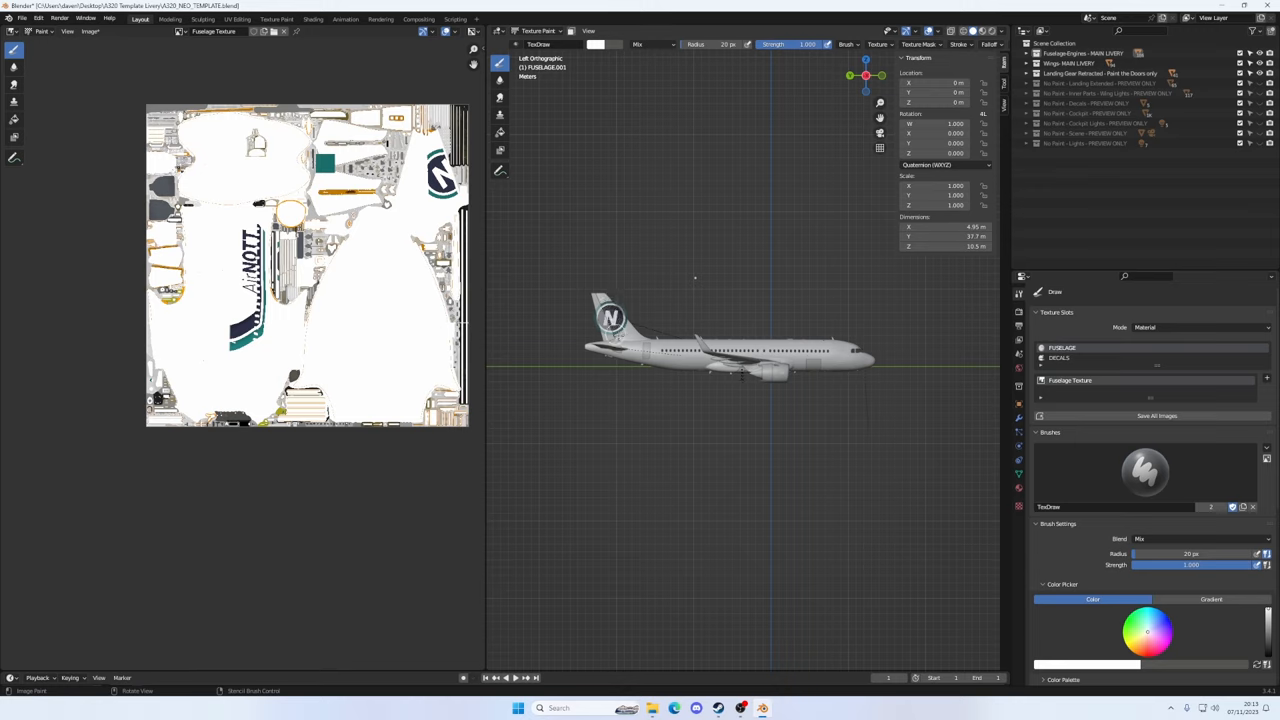
pyautogui.click(615, 320)
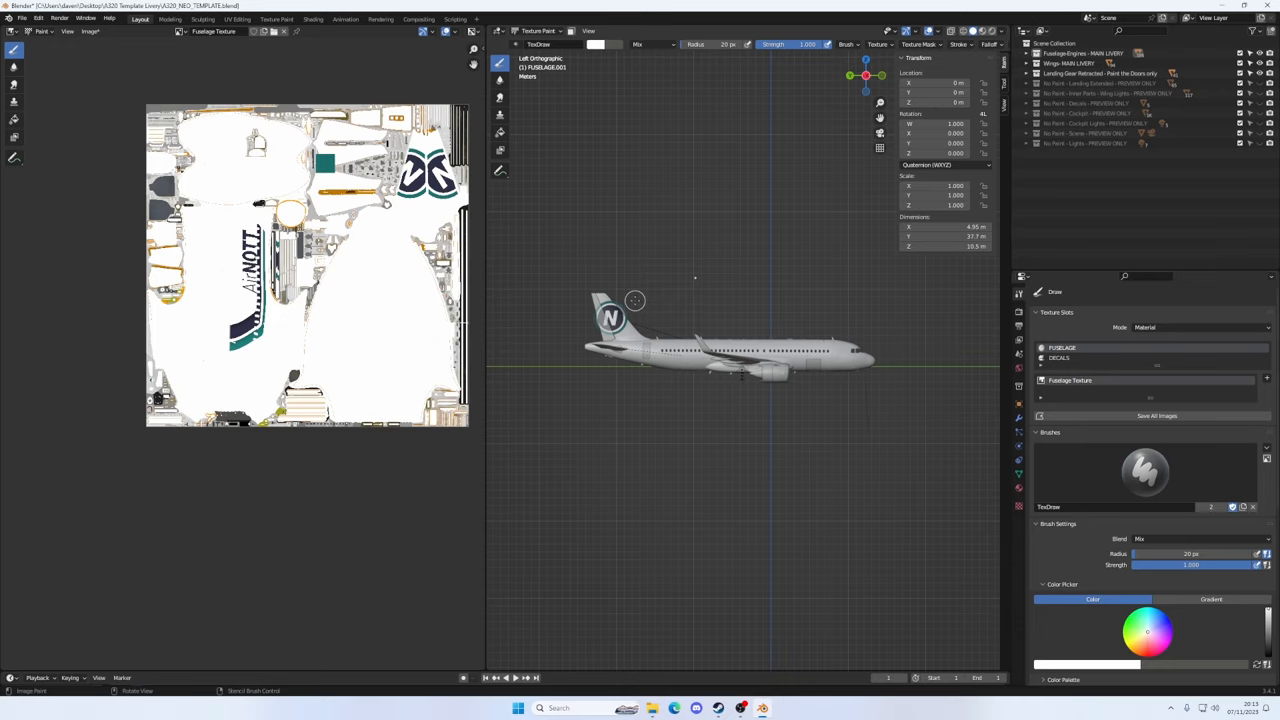
pyautogui.moveTo(642, 299)
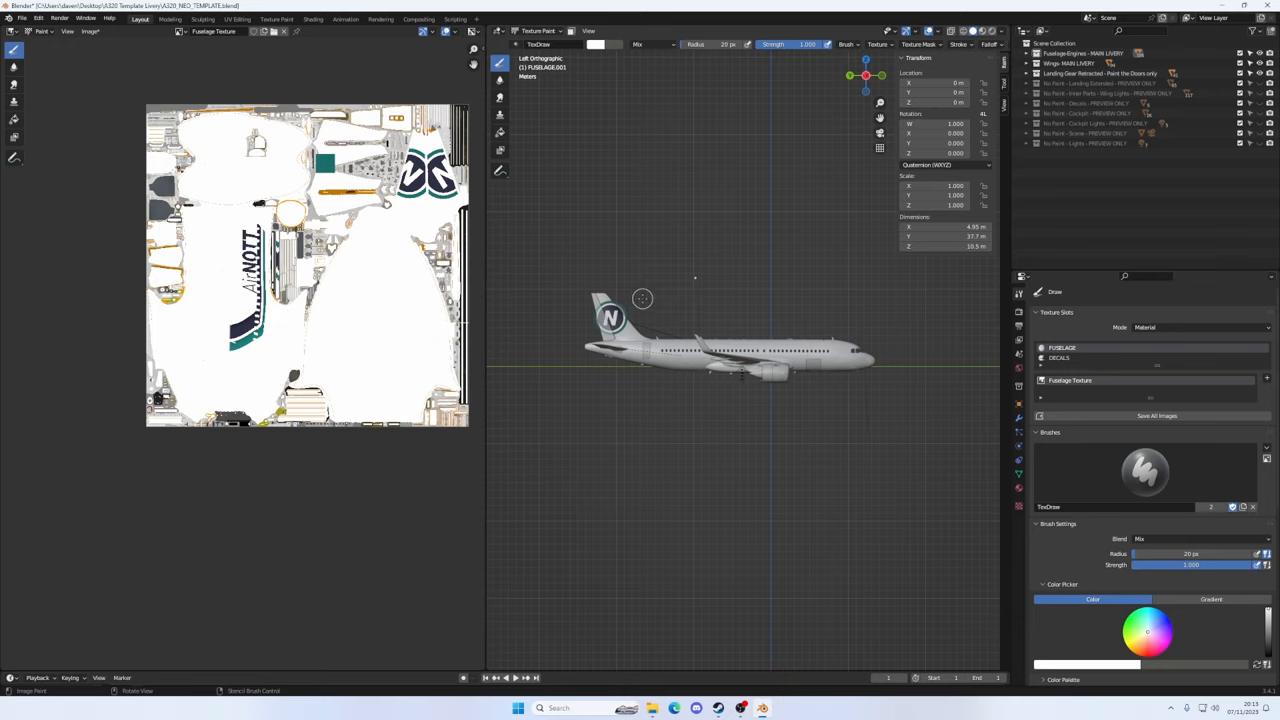
pyautogui.moveTo(902, 381)
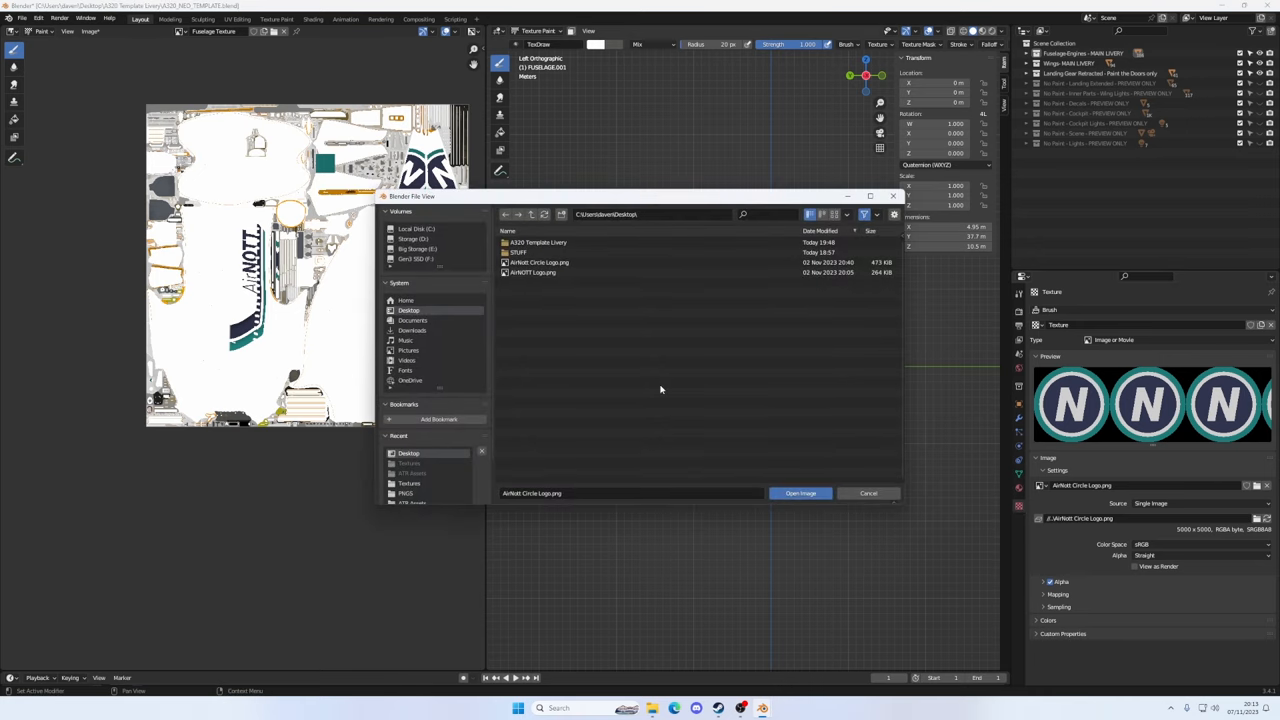
# Load AirNOTT Logo.png, paint the wordmark along the left fuselage, and switch the image editor to View
pyautogui.click(800, 492)
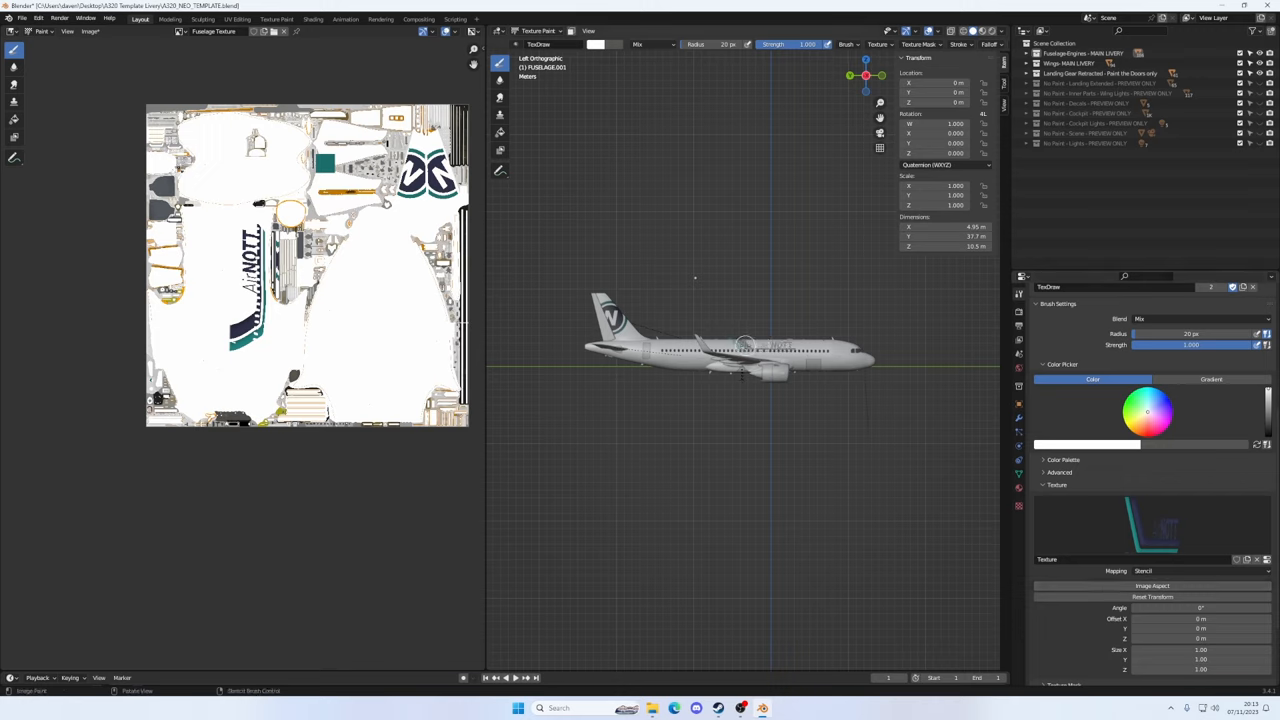
pyautogui.click(745, 347)
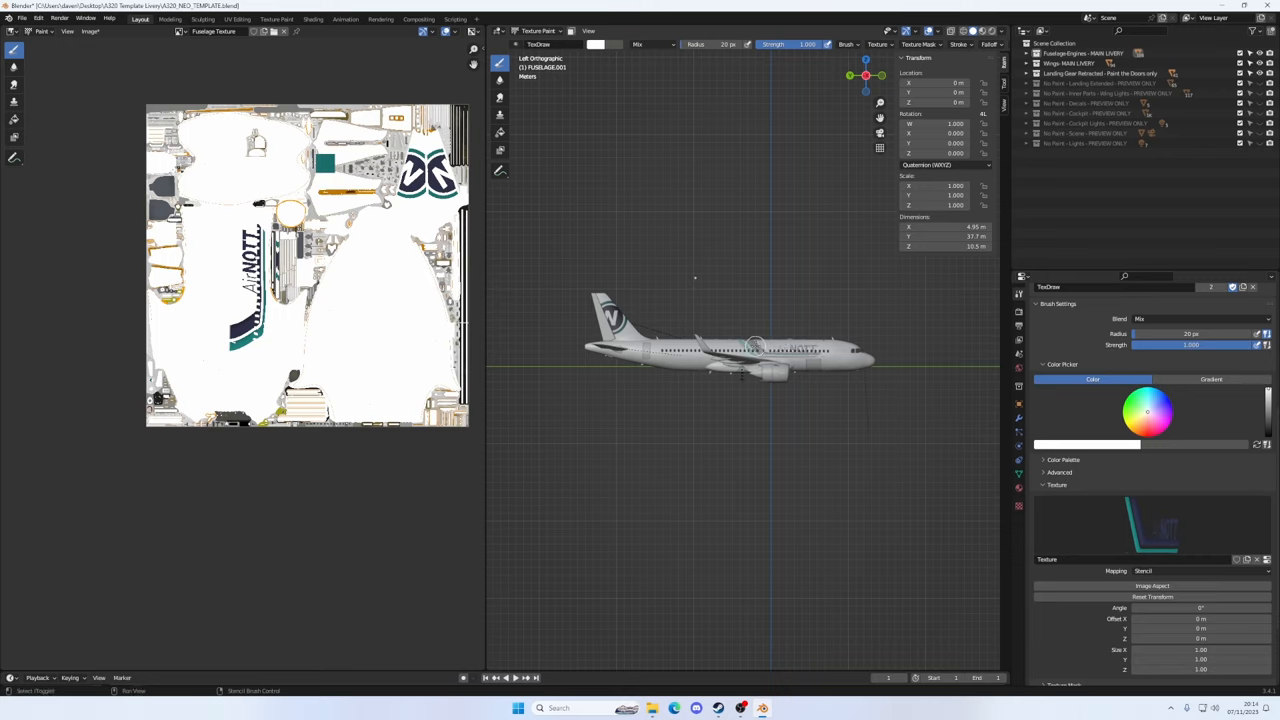
pyautogui.moveTo(740, 340)
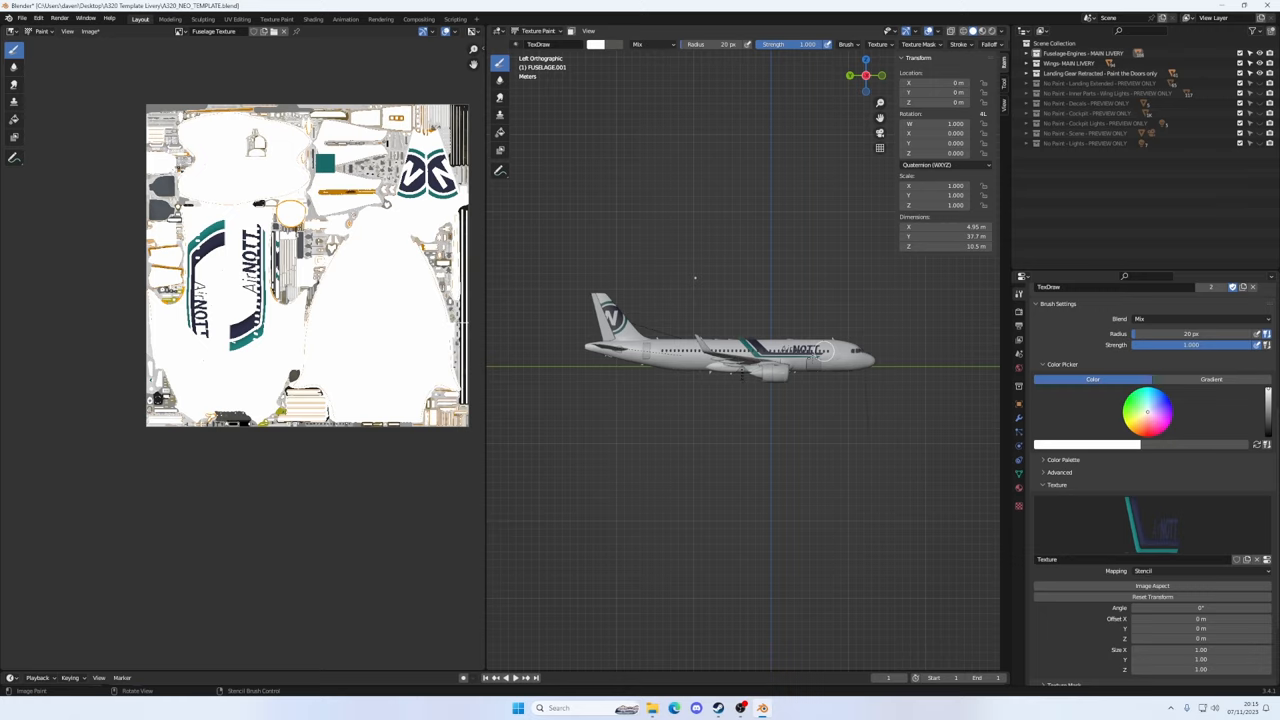
pyautogui.click(185, 31)
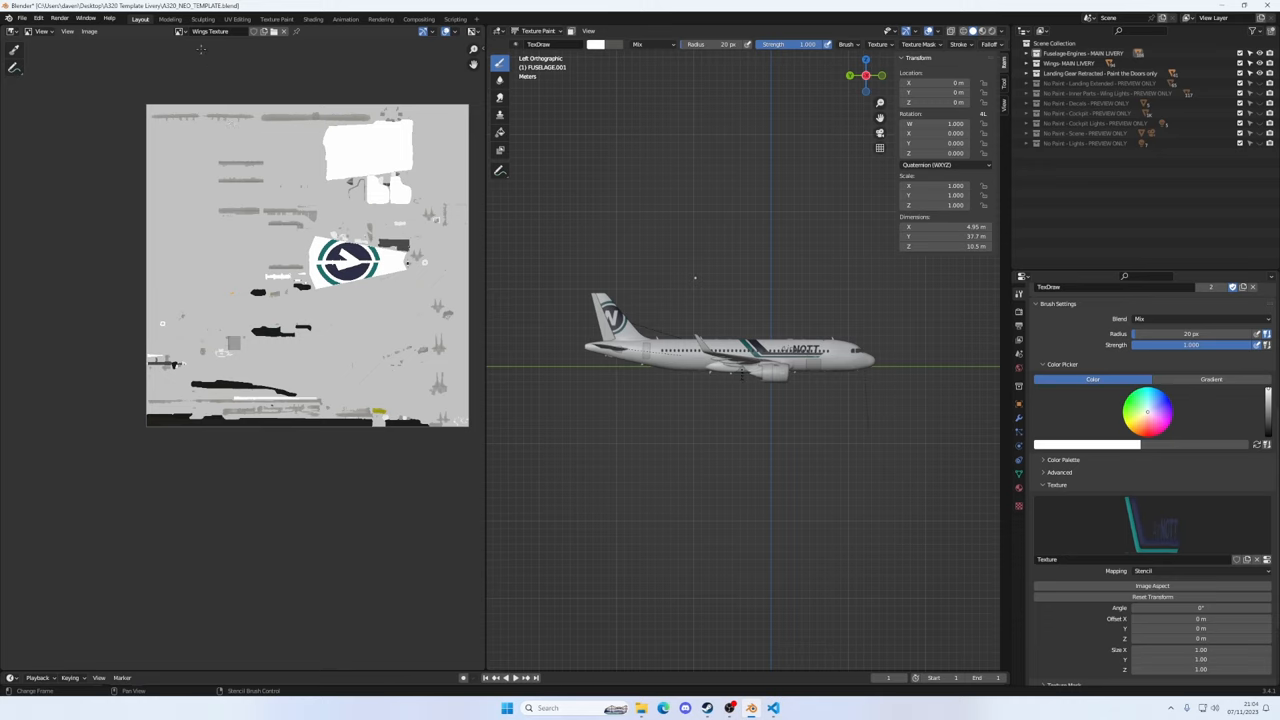
# Save the Engines Texture as a PNG on the desktop
pyautogui.click(182, 31)
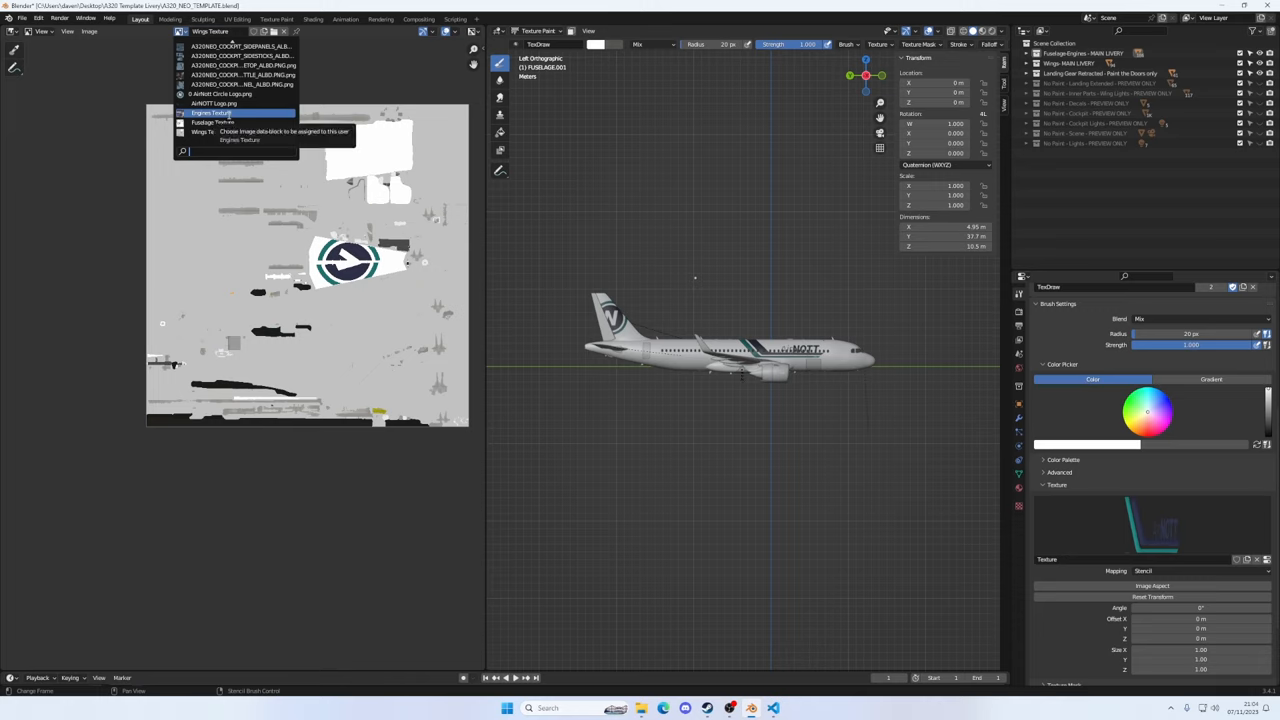
pyautogui.click(210, 112)
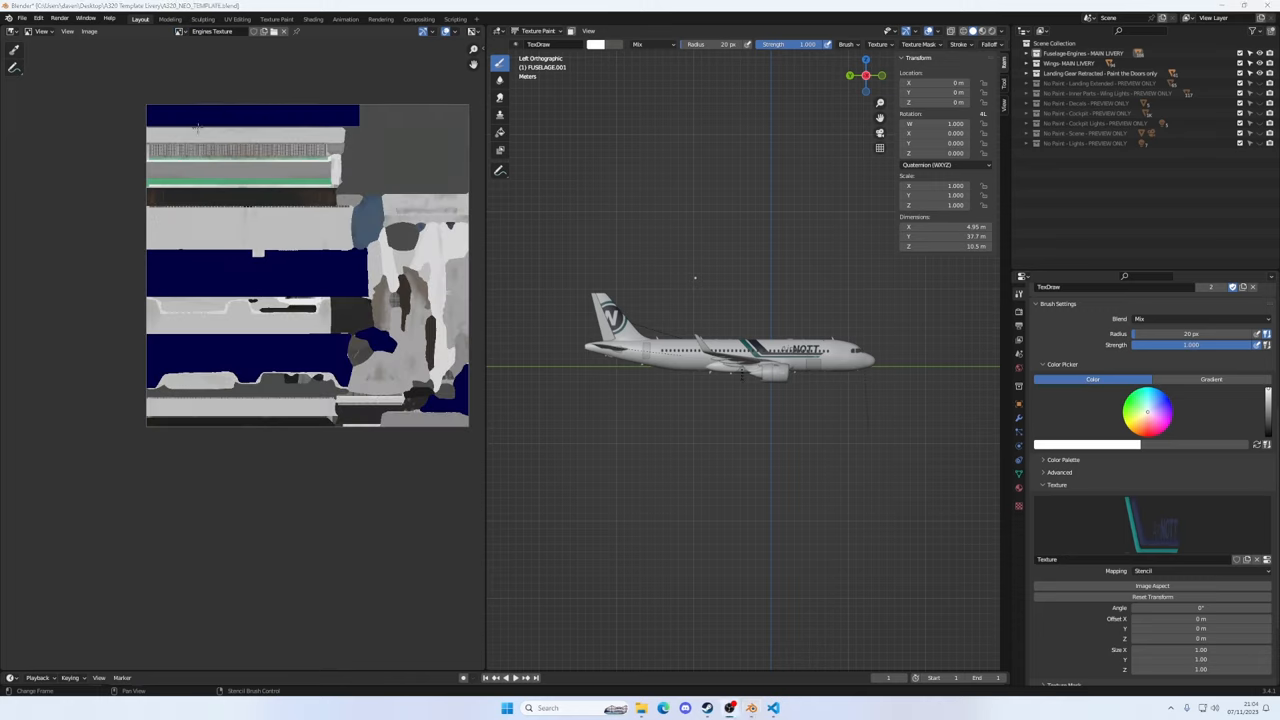
pyautogui.click(89, 31)
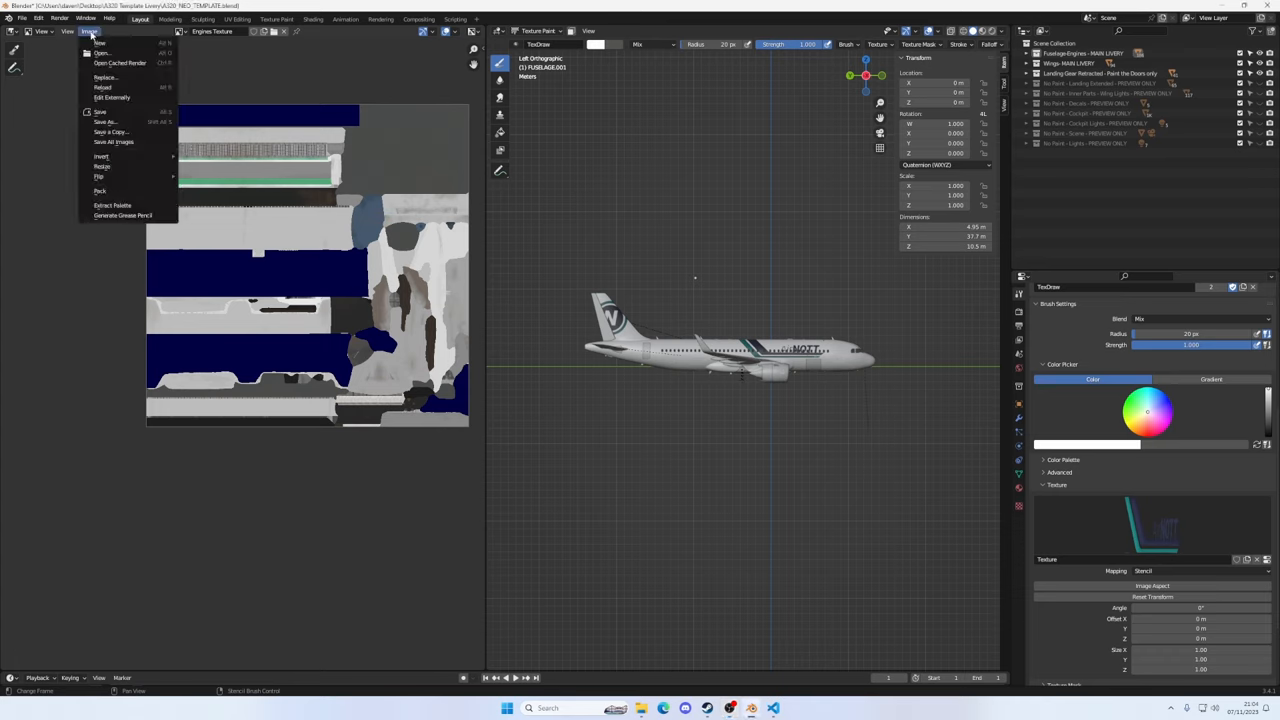
pyautogui.click(105, 121)
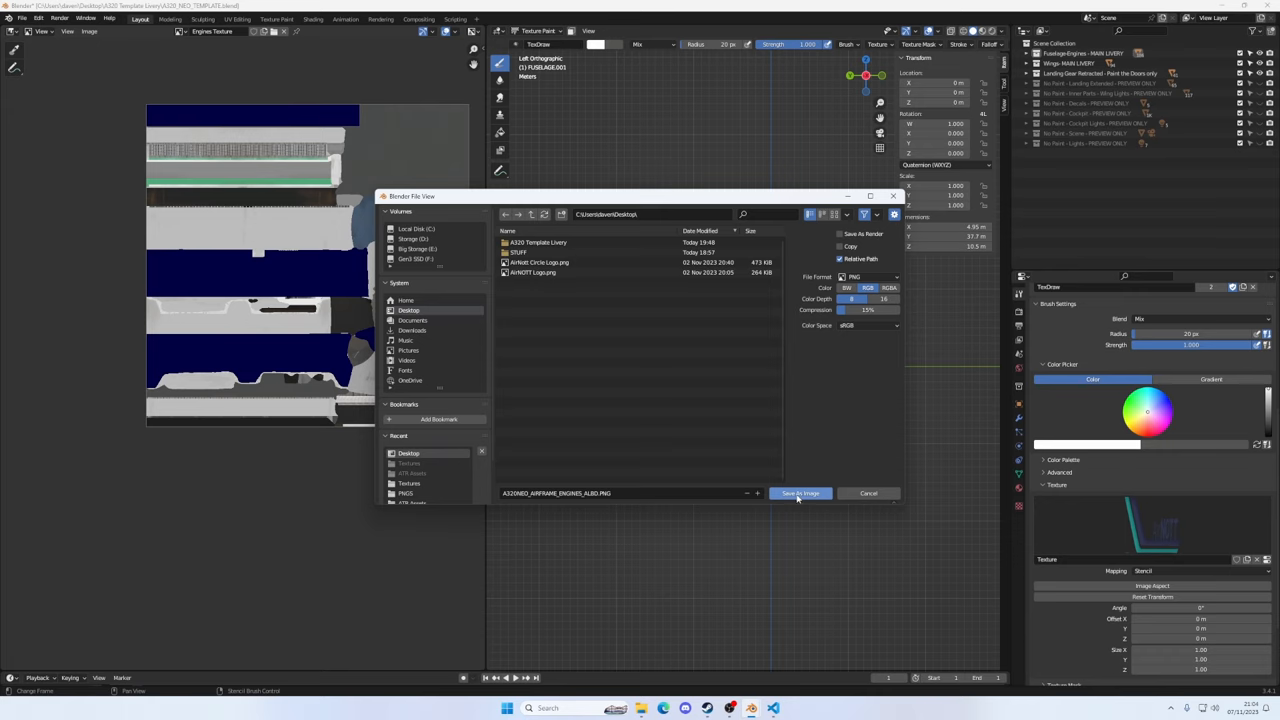
pyautogui.click(800, 492)
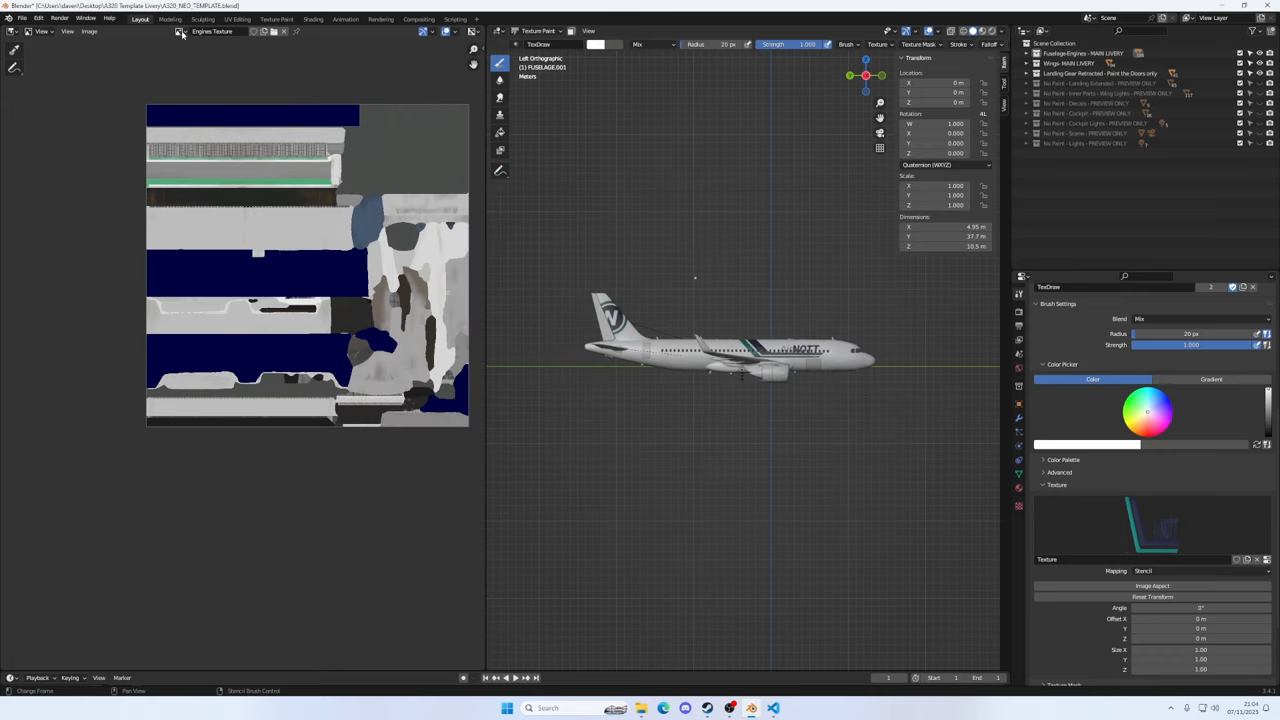
# Save the Fuselage Texture and Wings Texture as PNGs on the desktop
pyautogui.click(181, 31)
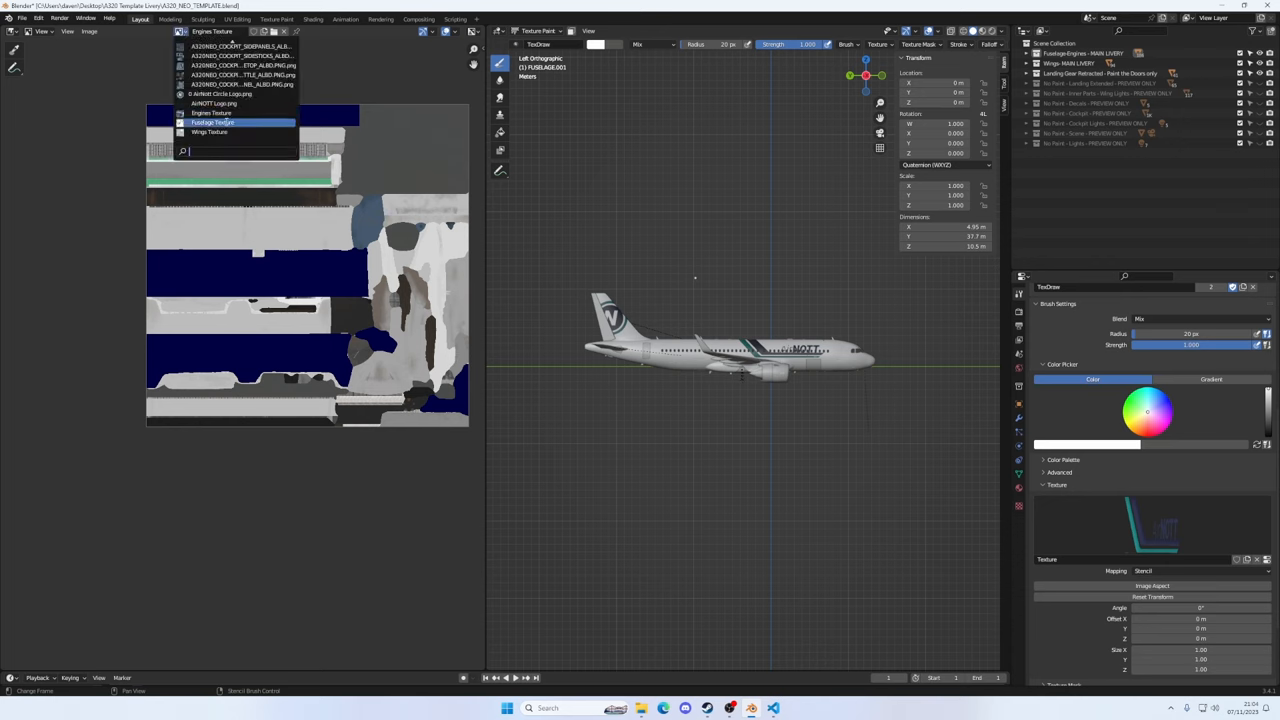
pyautogui.click(213, 122)
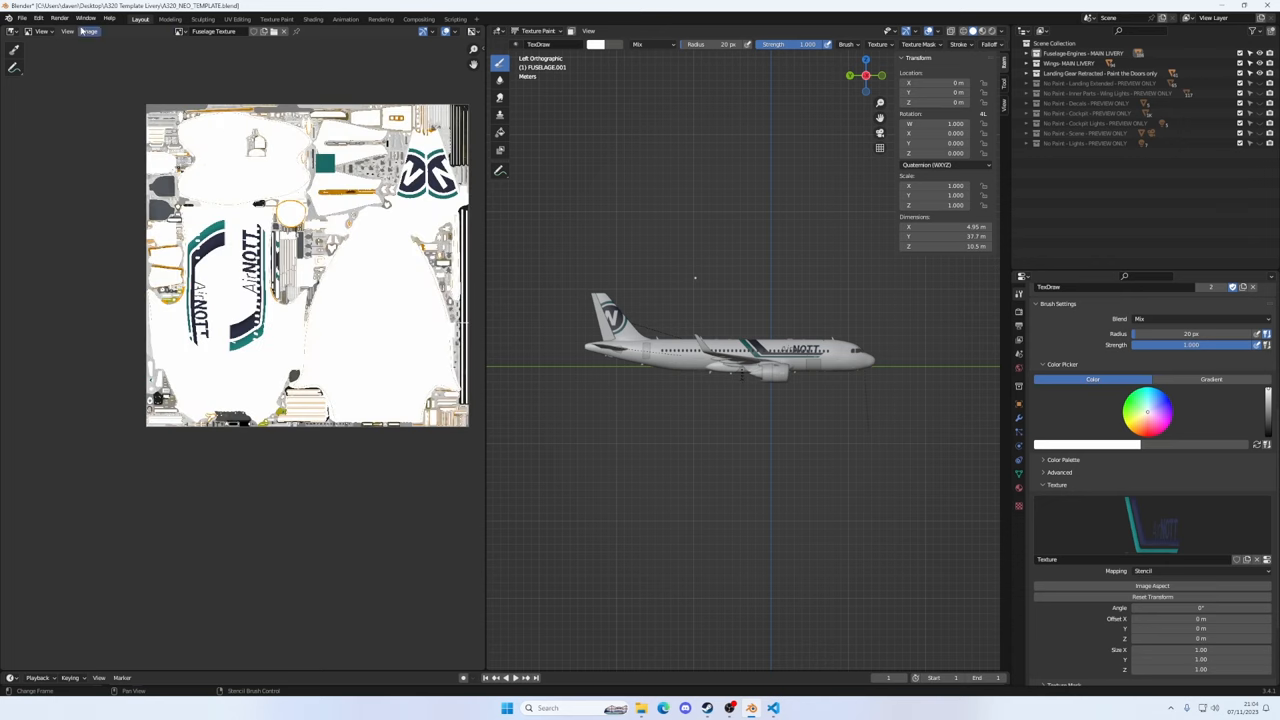
pyautogui.click(89, 31)
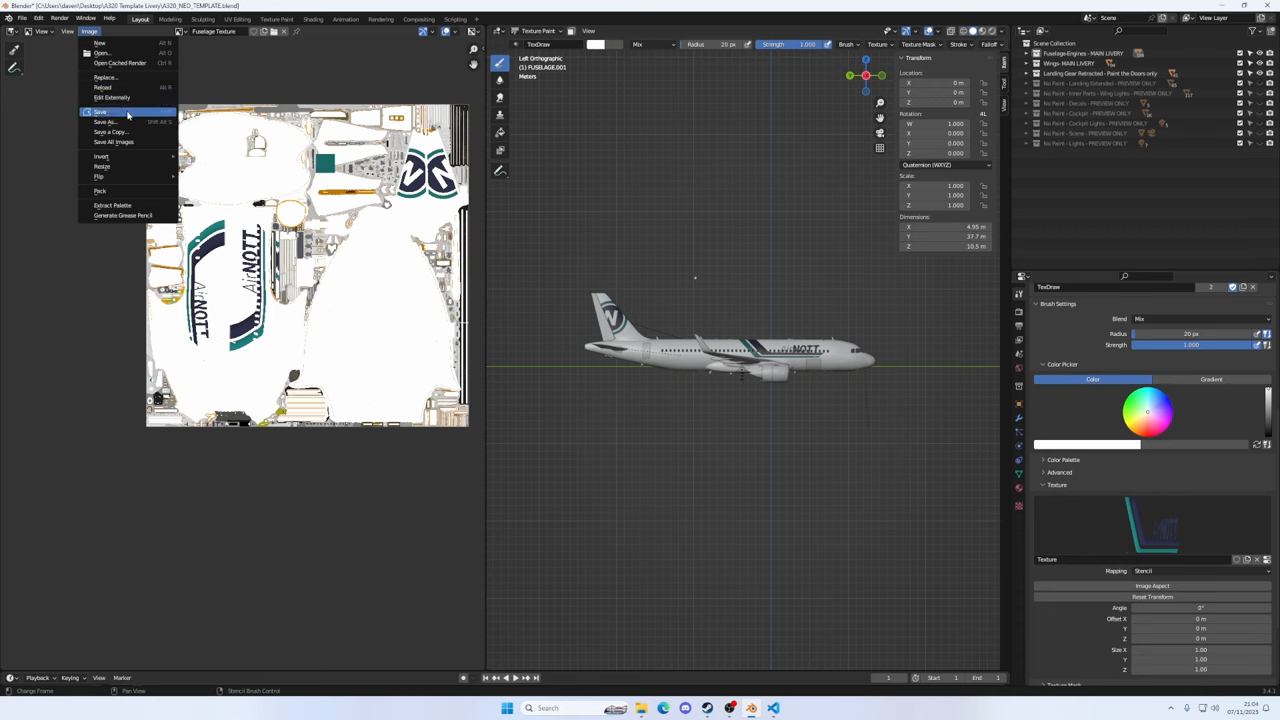
pyautogui.click(105, 122)
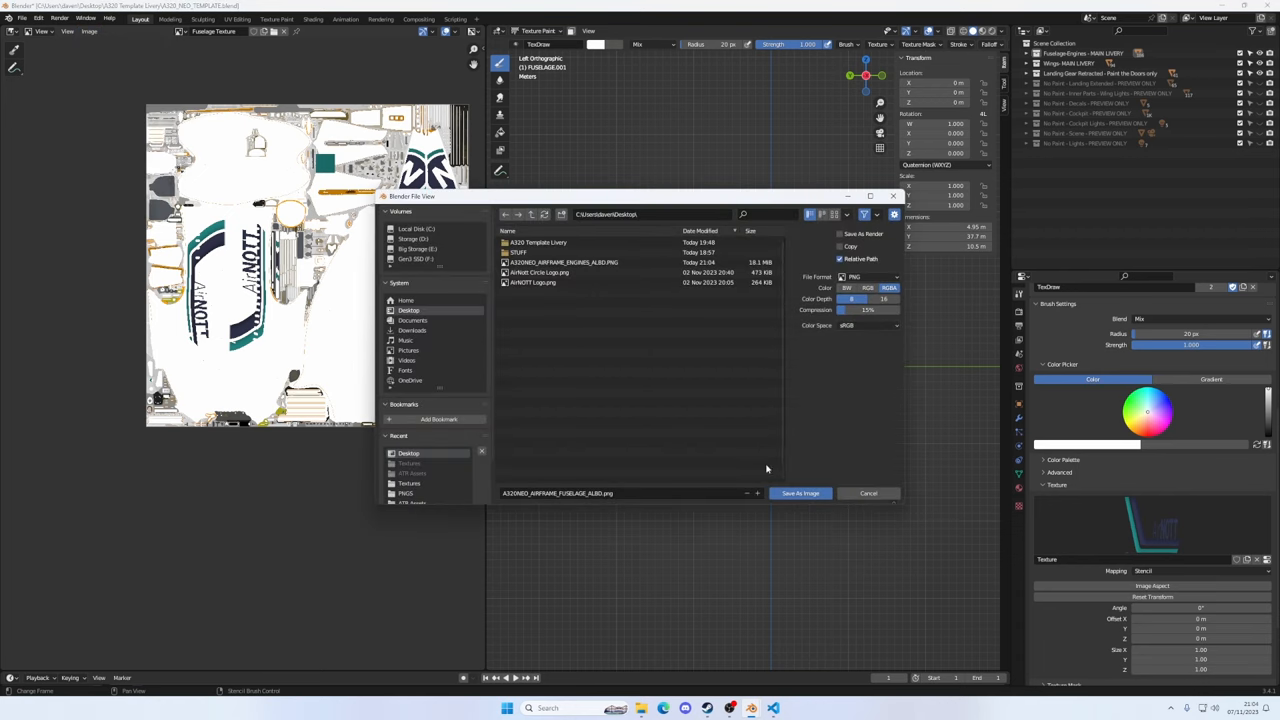
pyautogui.click(799, 492)
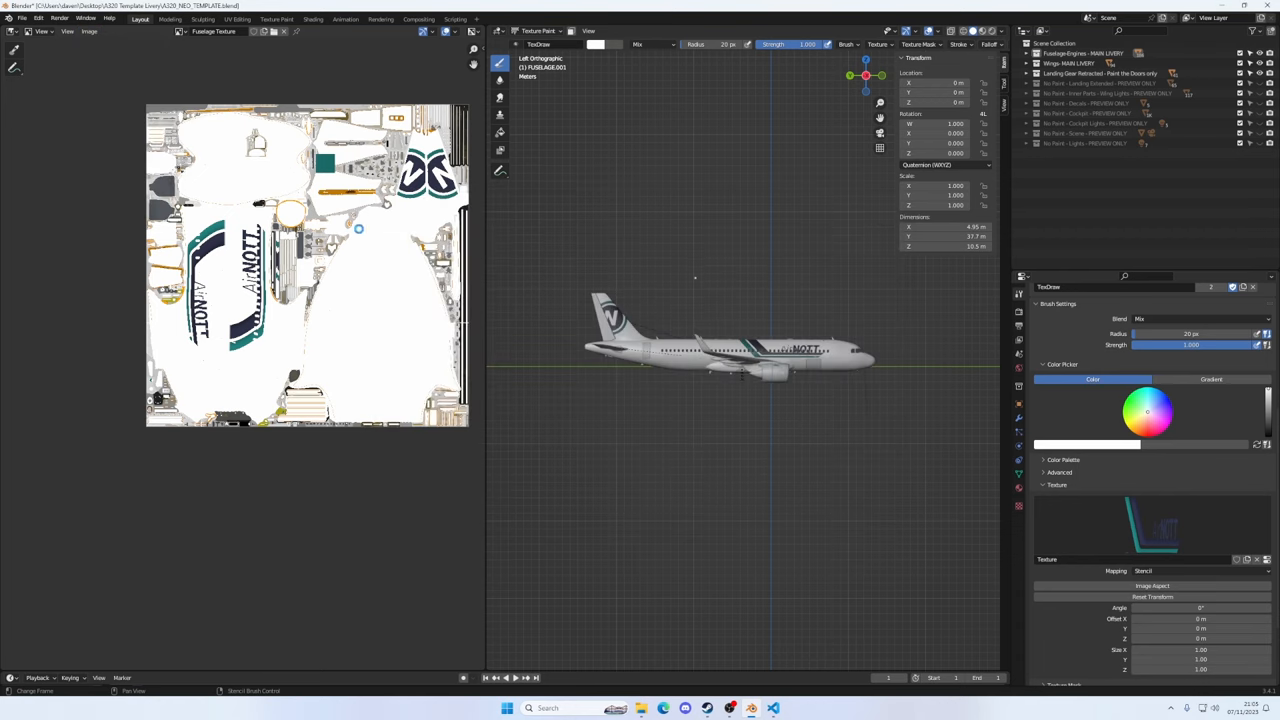
pyautogui.click(184, 31)
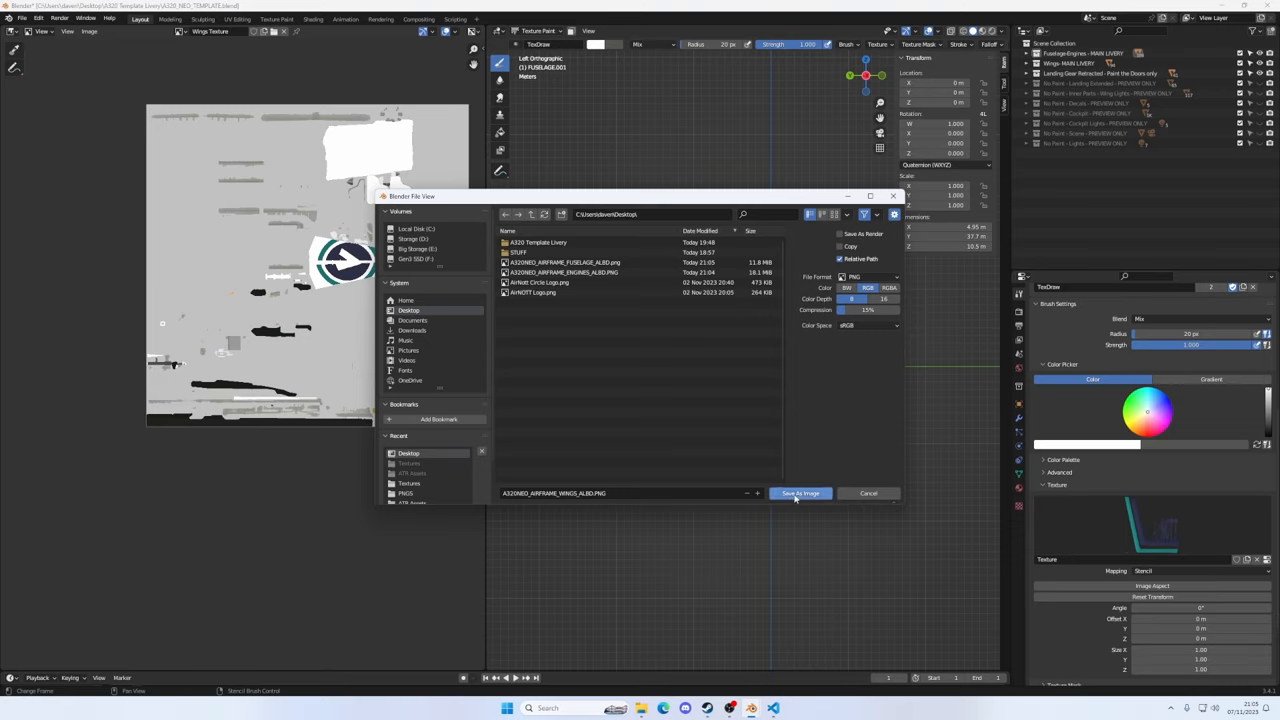
pyautogui.click(799, 493)
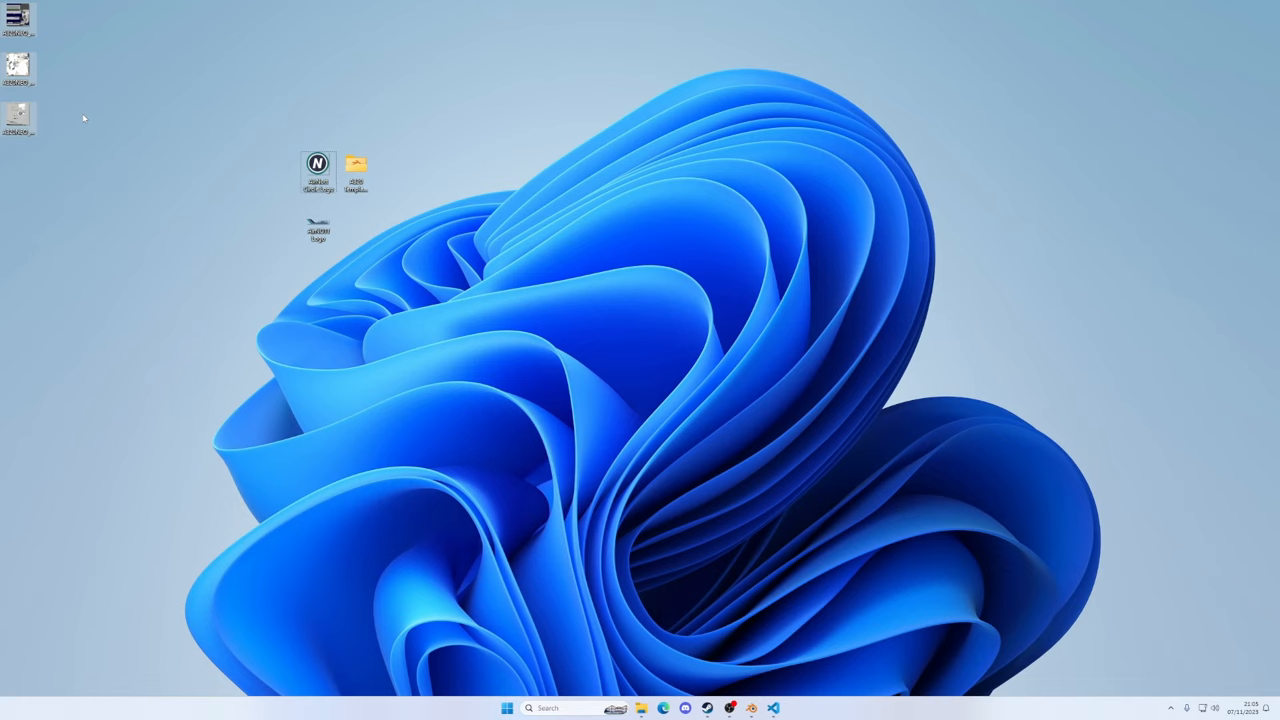
pyautogui.moveTo(100, 68)
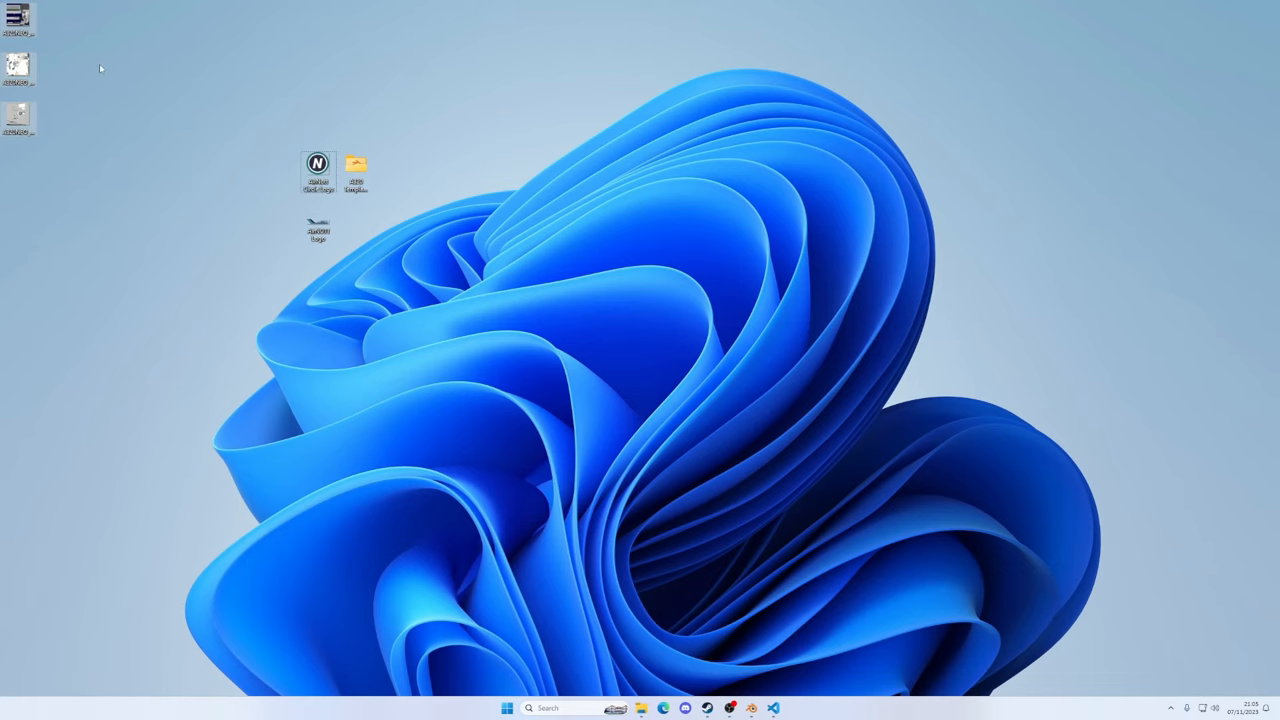
pyautogui.moveTo(110, 59)
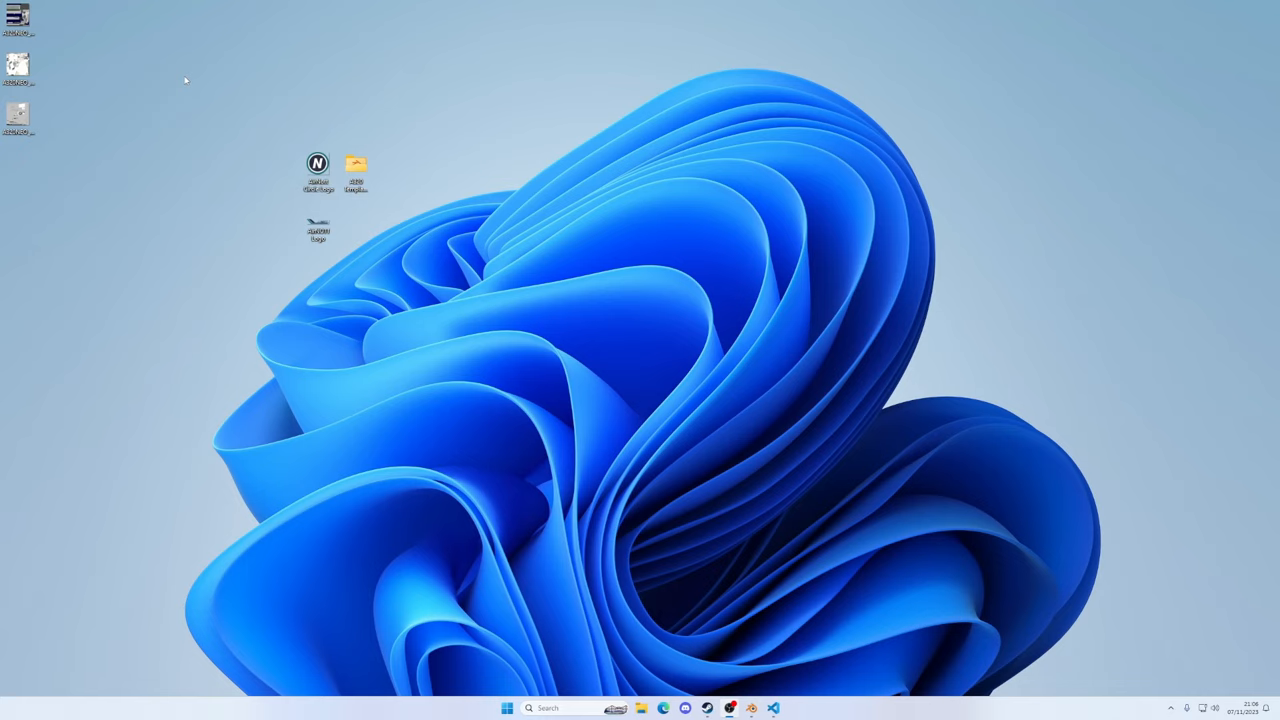
pyautogui.moveTo(57, 31)
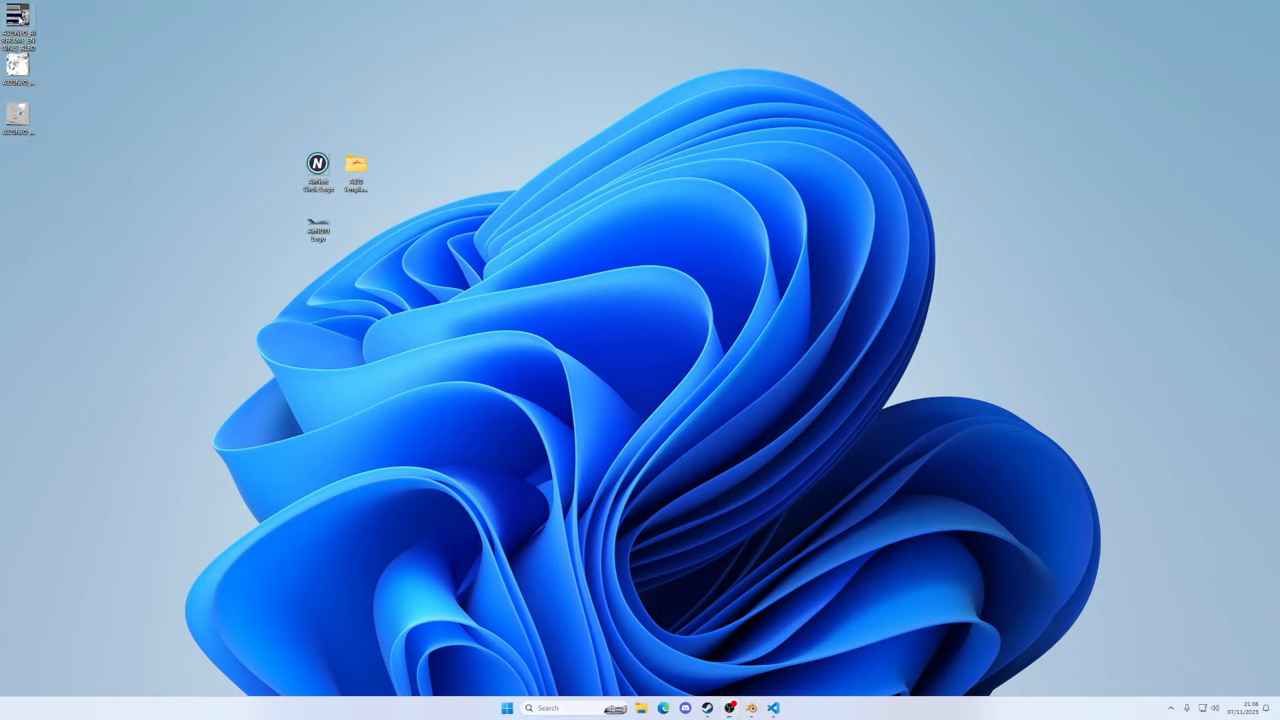
# Right-click the engines texture PNG on the desktop to show its options
pyautogui.rightClick(18, 20)
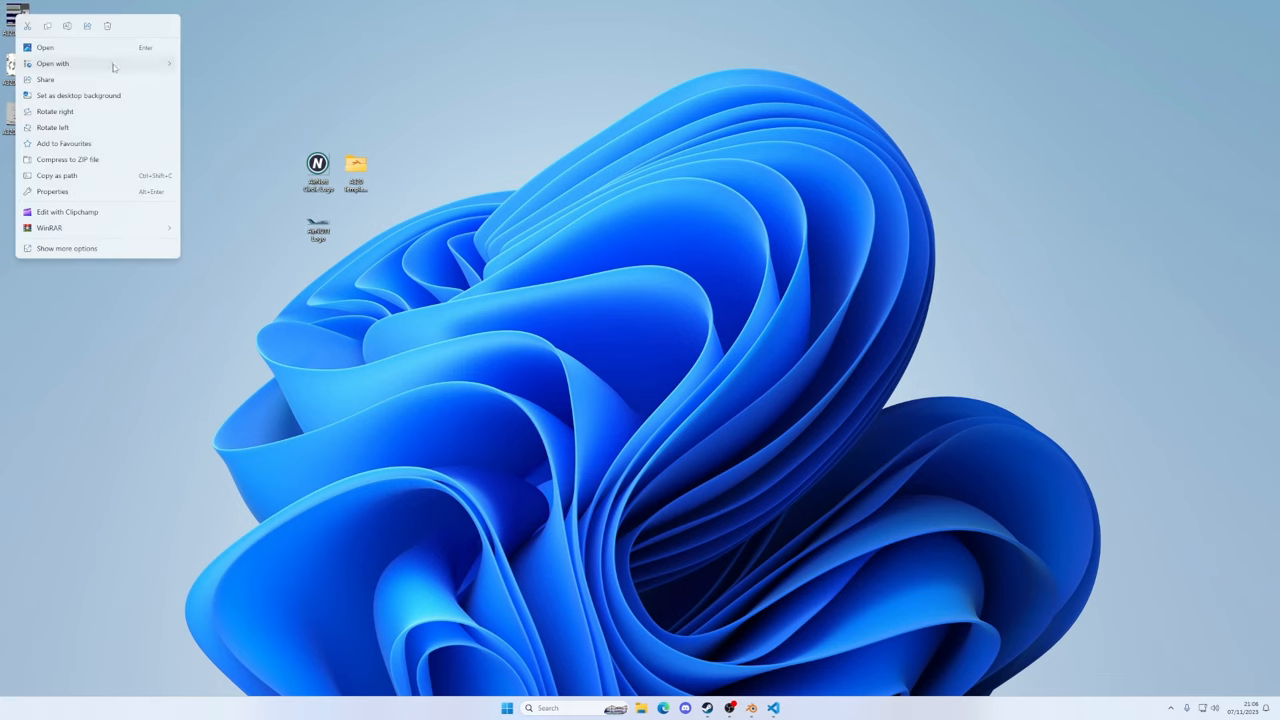
# Open the engines texture in paint.net and start saving it as DirectDraw Surface (DDS)
pyautogui.click(45, 47)
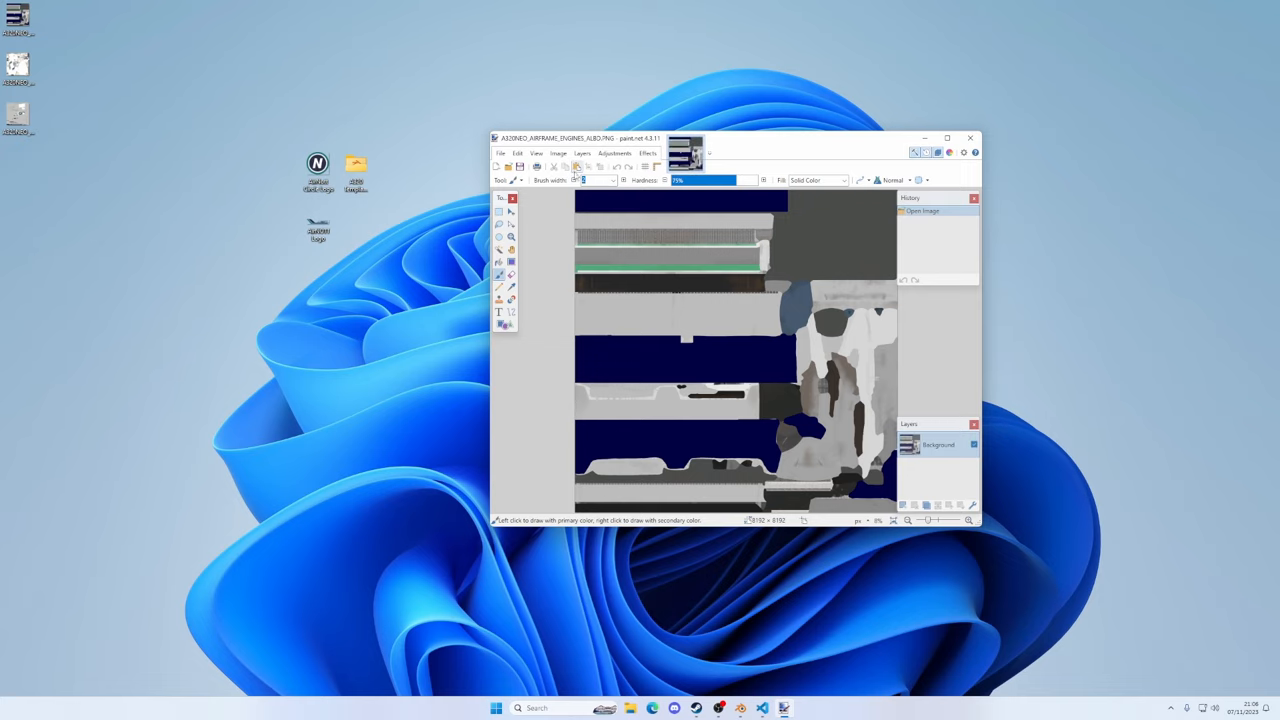
pyautogui.click(501, 153)
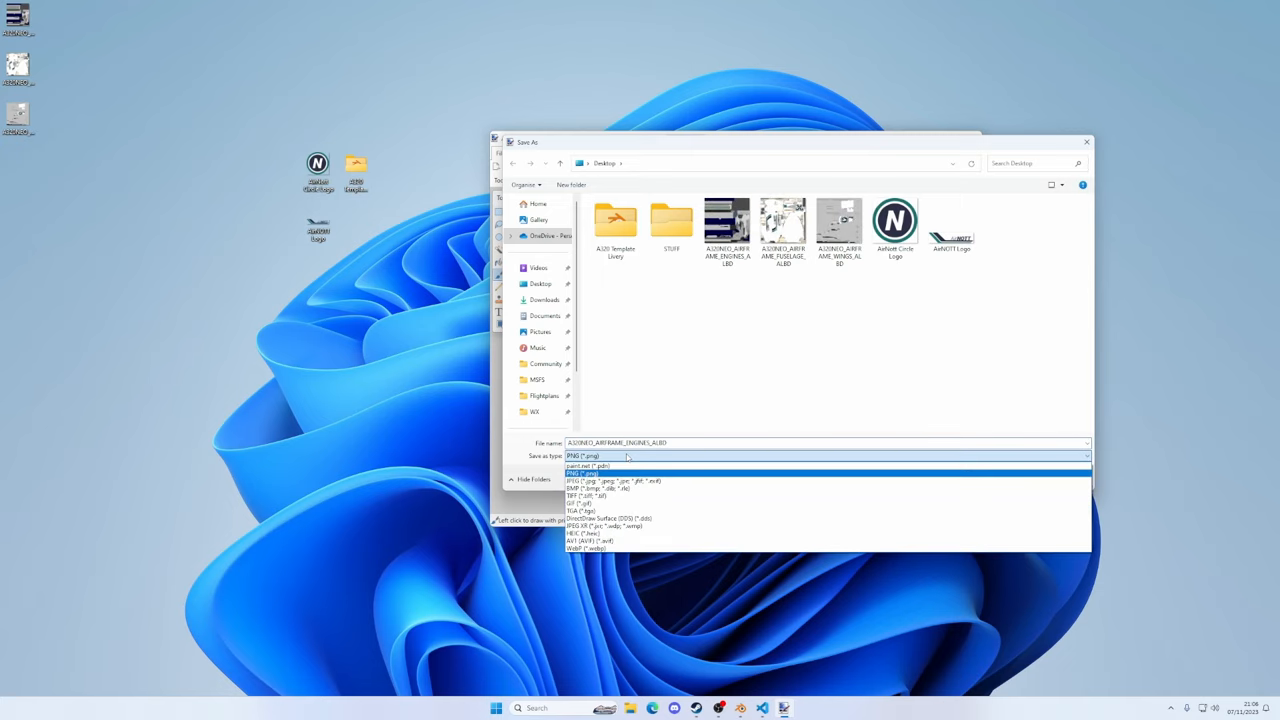
pyautogui.moveTo(610, 520)
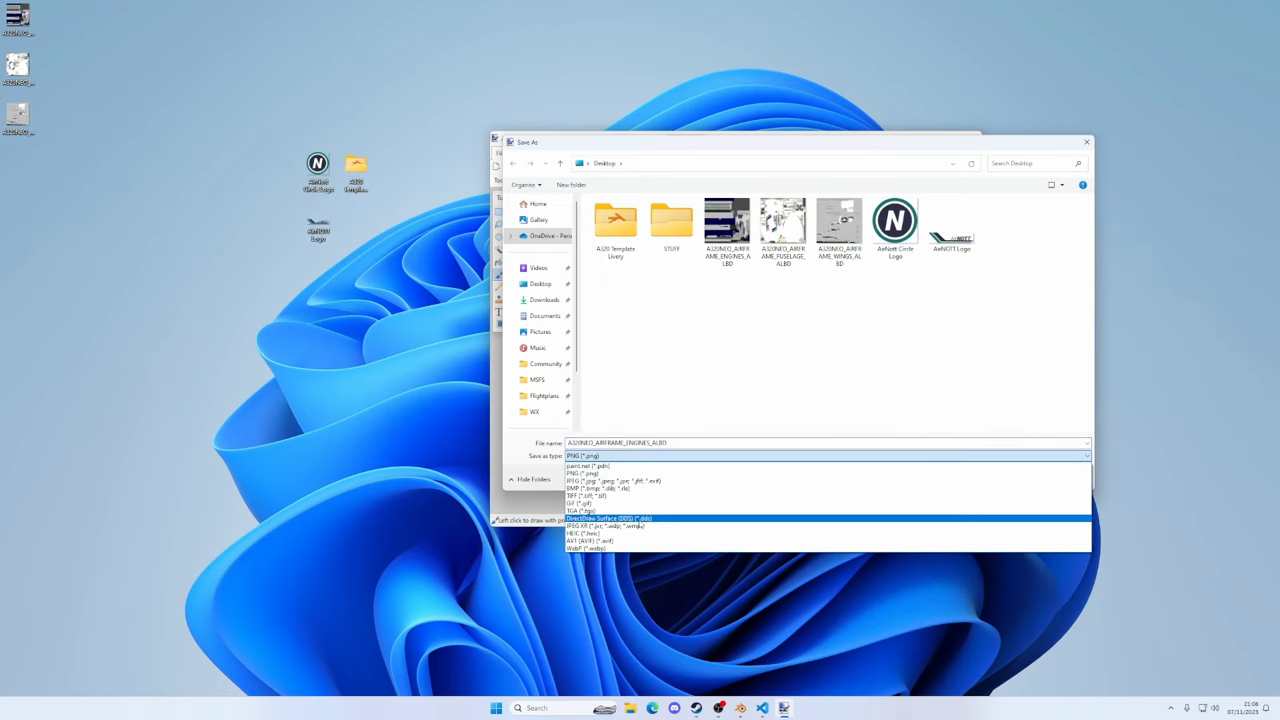
pyautogui.click(610, 519)
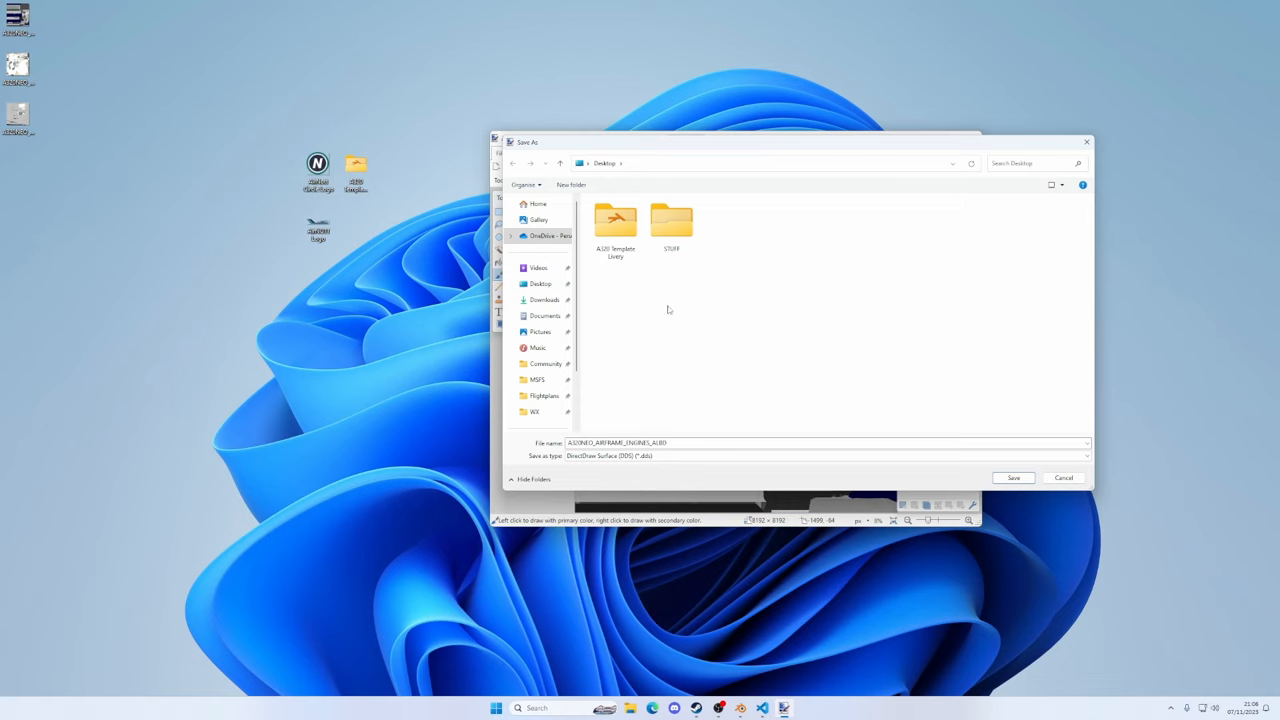
pyautogui.click(615, 220)
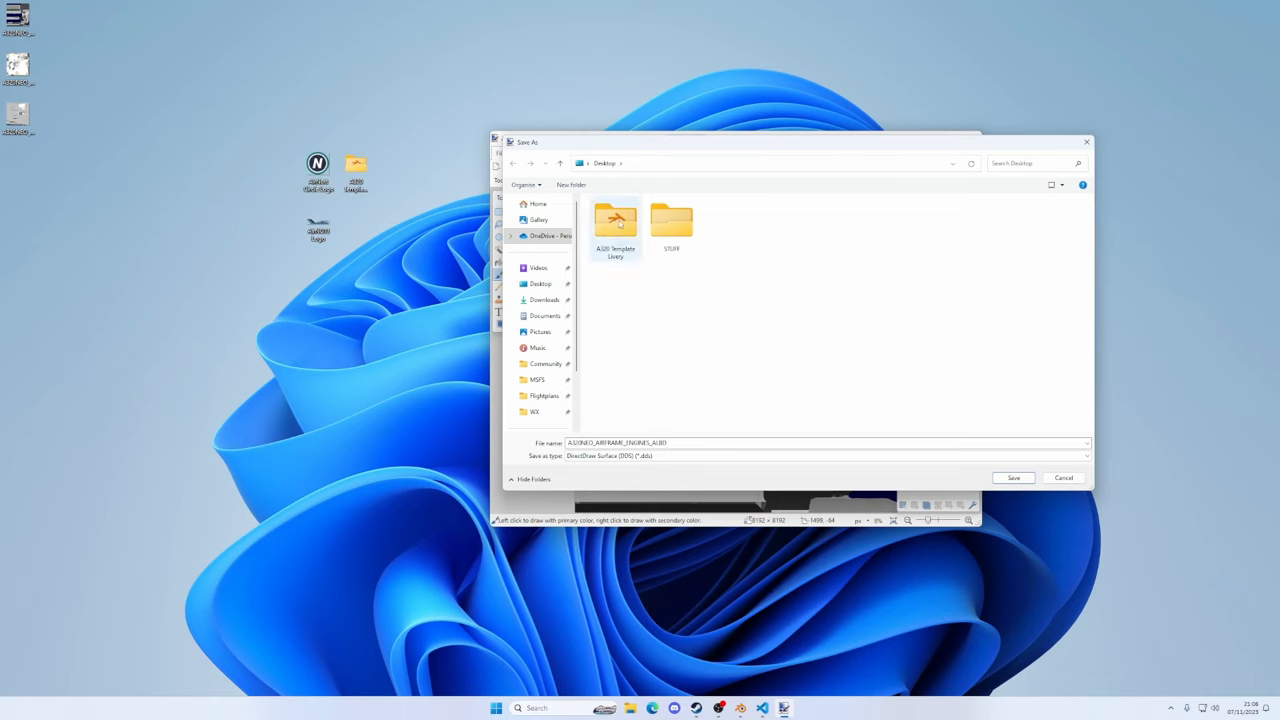
pyautogui.doubleClick(615, 218)
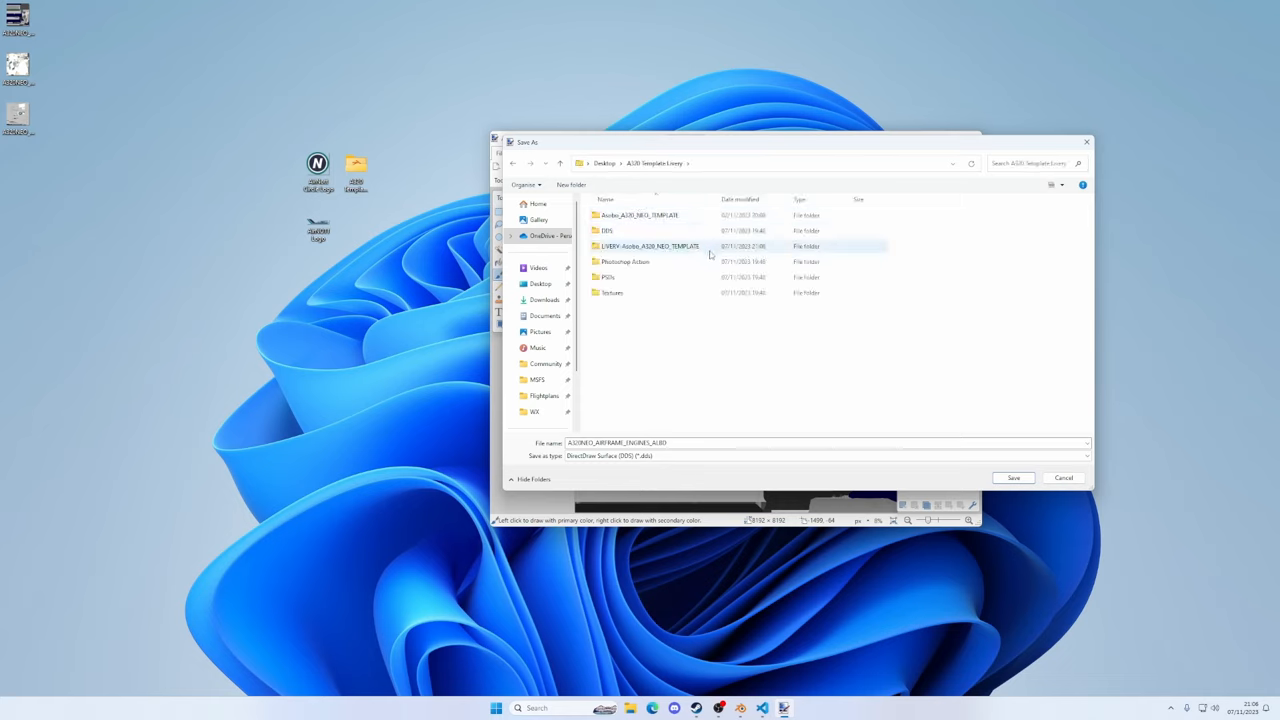
pyautogui.moveTo(650, 246)
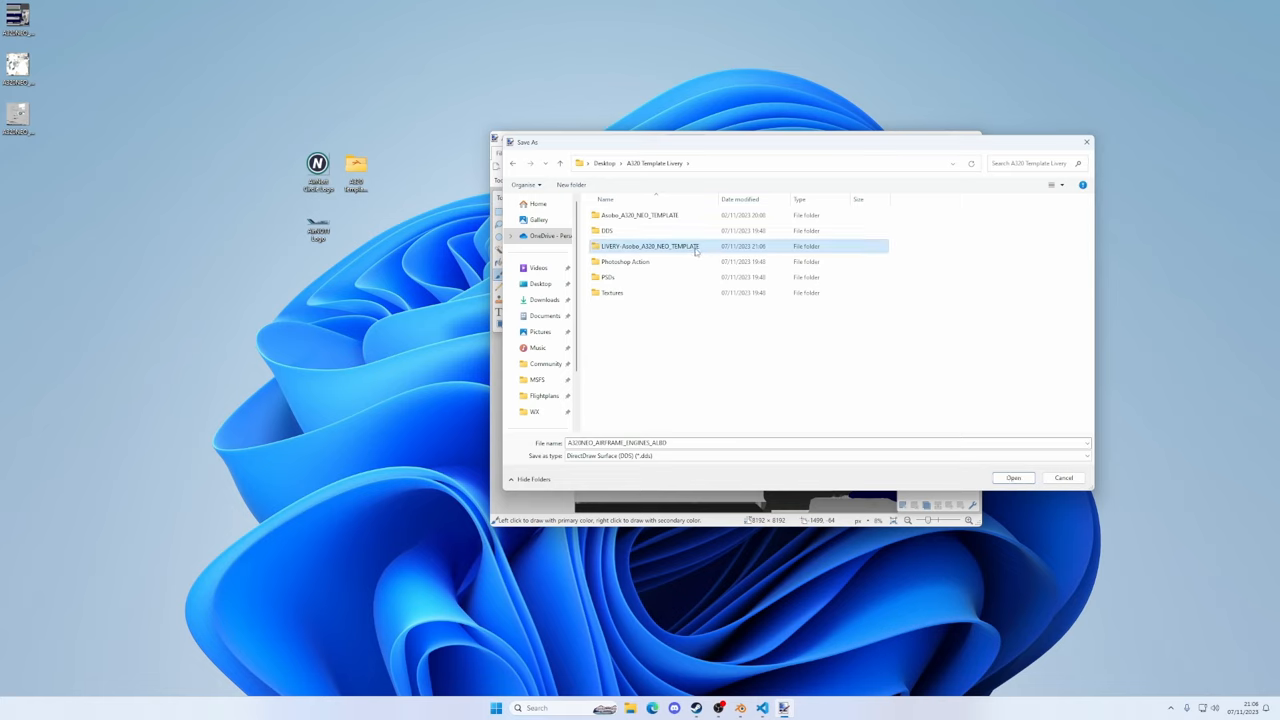
pyautogui.moveTo(648, 246)
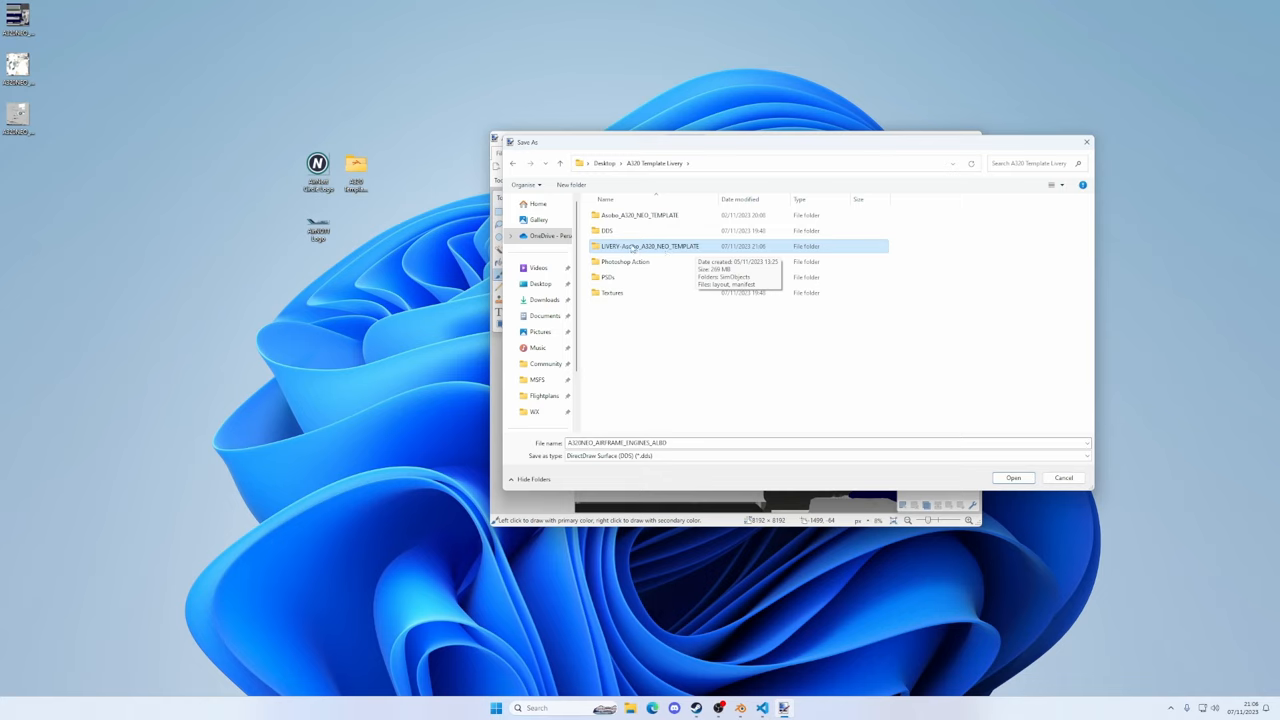
pyautogui.moveTo(695, 260)
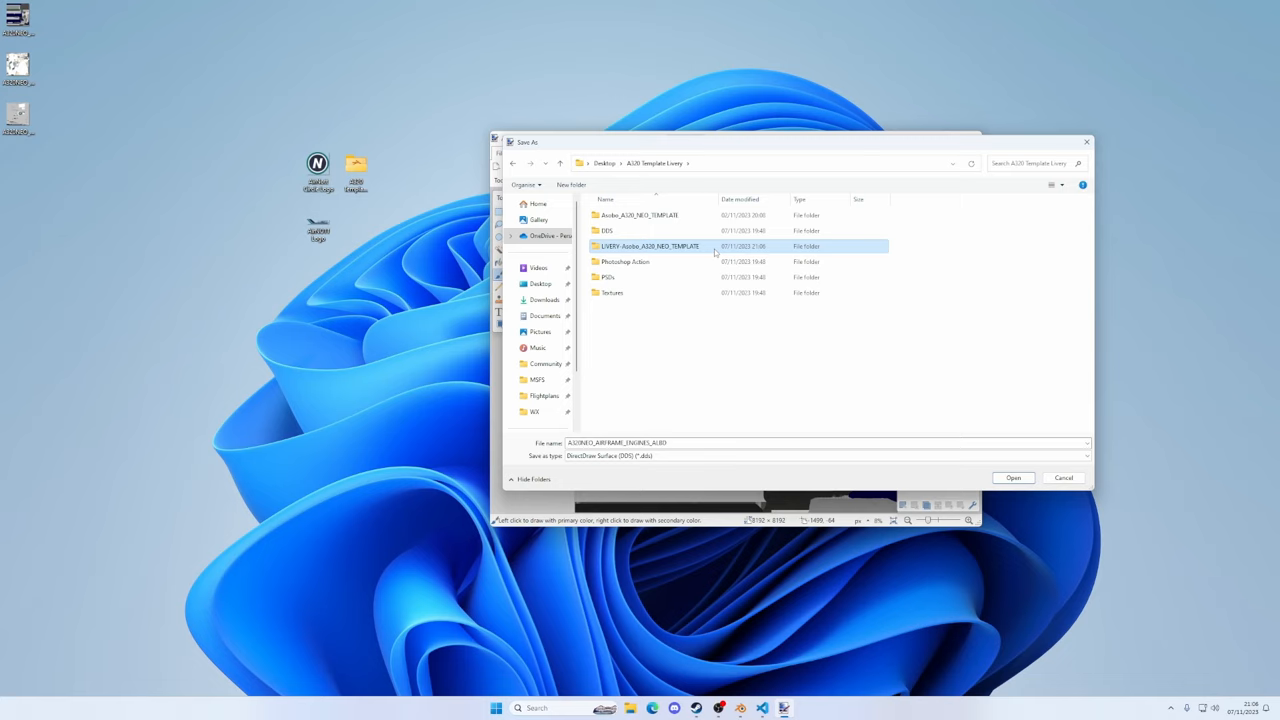
pyautogui.moveTo(700, 247)
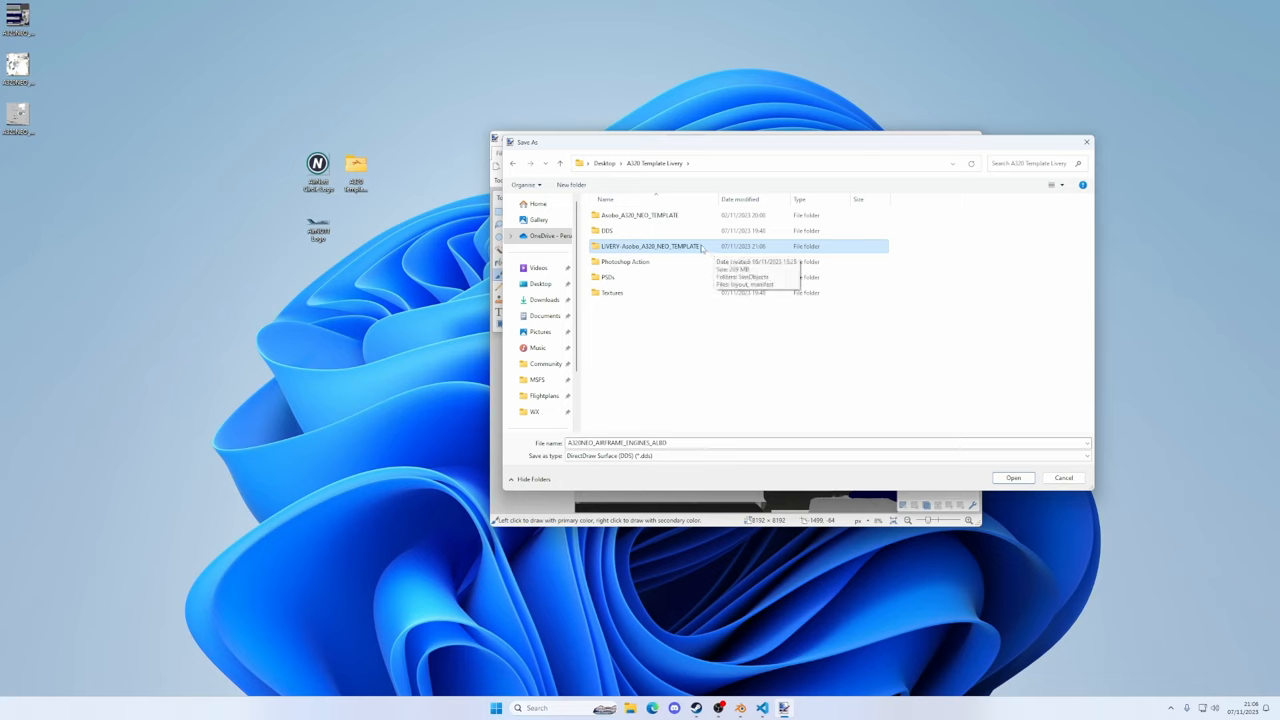
# Save it over the engines file in Asobo_A320_NEO_TEMPLATE's texture folder, confirming replacement
pyautogui.doubleClick(653, 246)
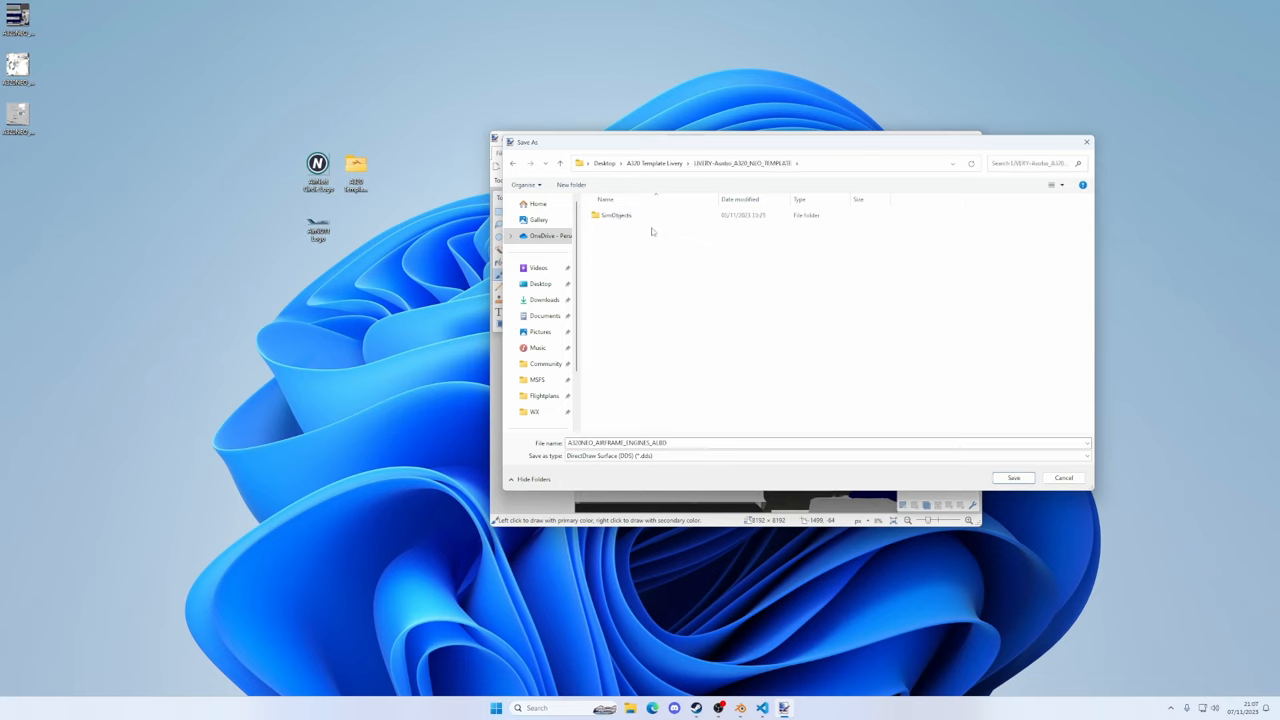
pyautogui.doubleClick(616, 215)
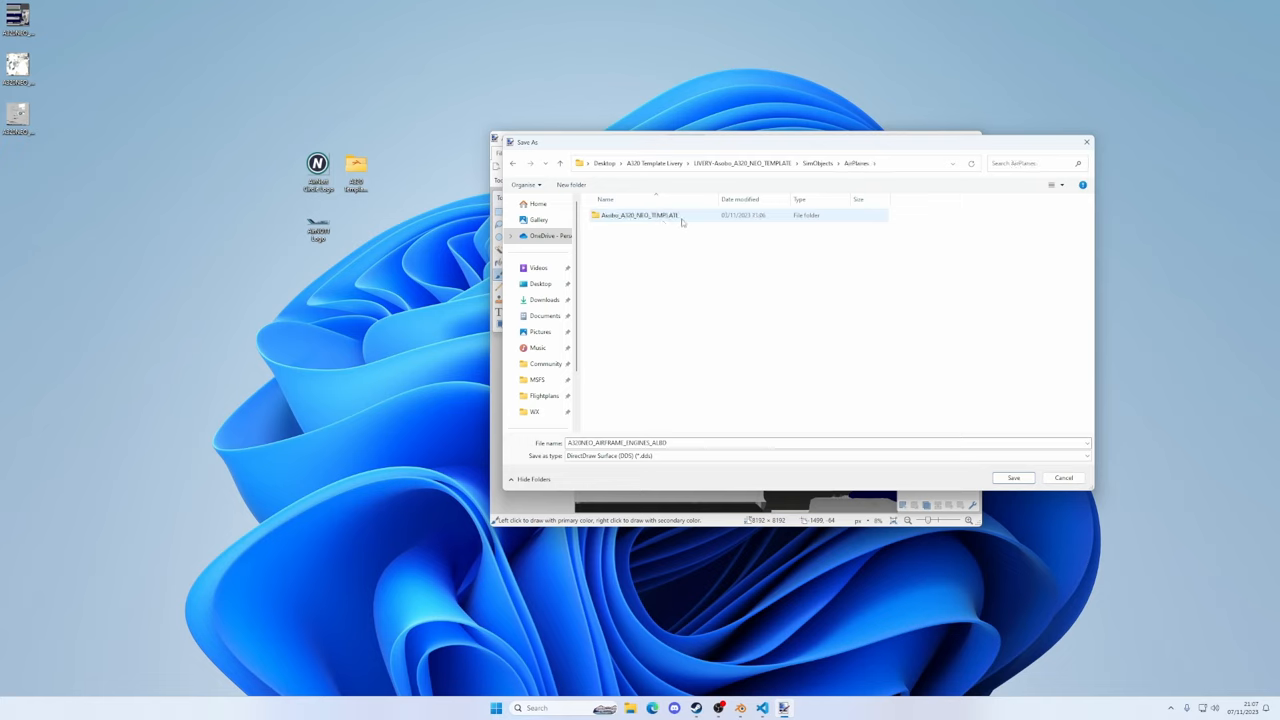
pyautogui.doubleClick(640, 215)
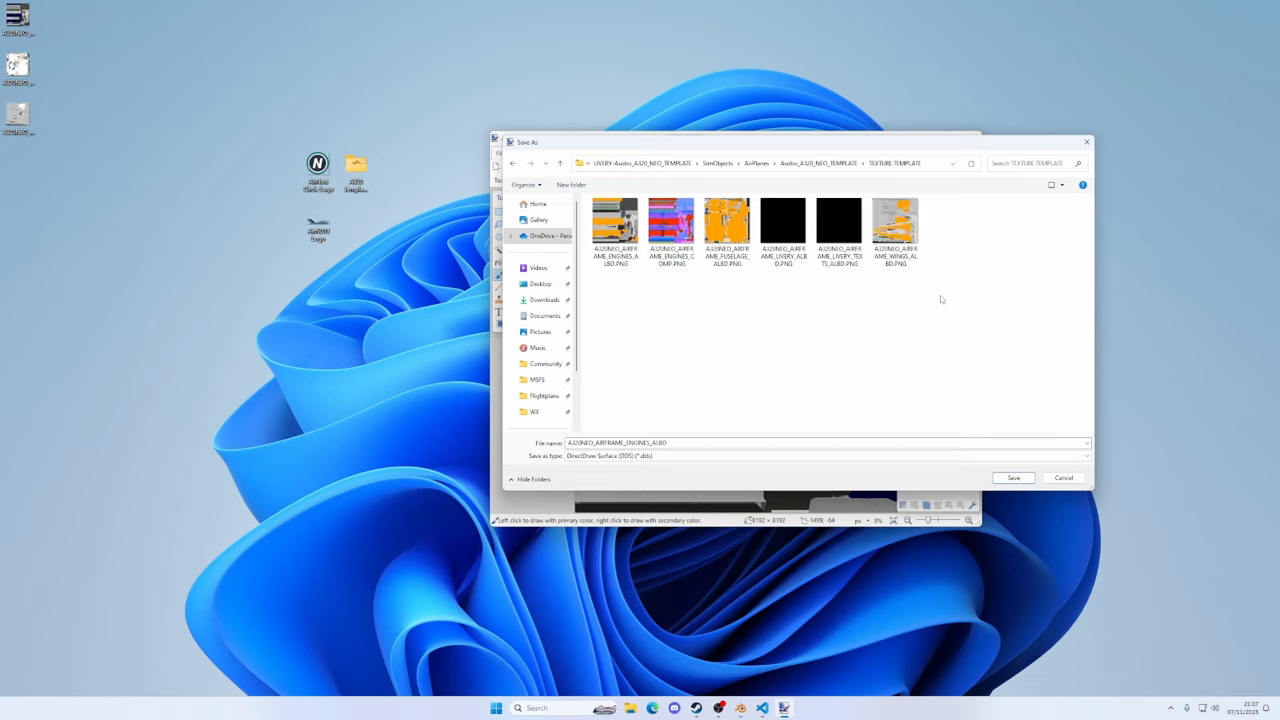
pyautogui.click(615, 225)
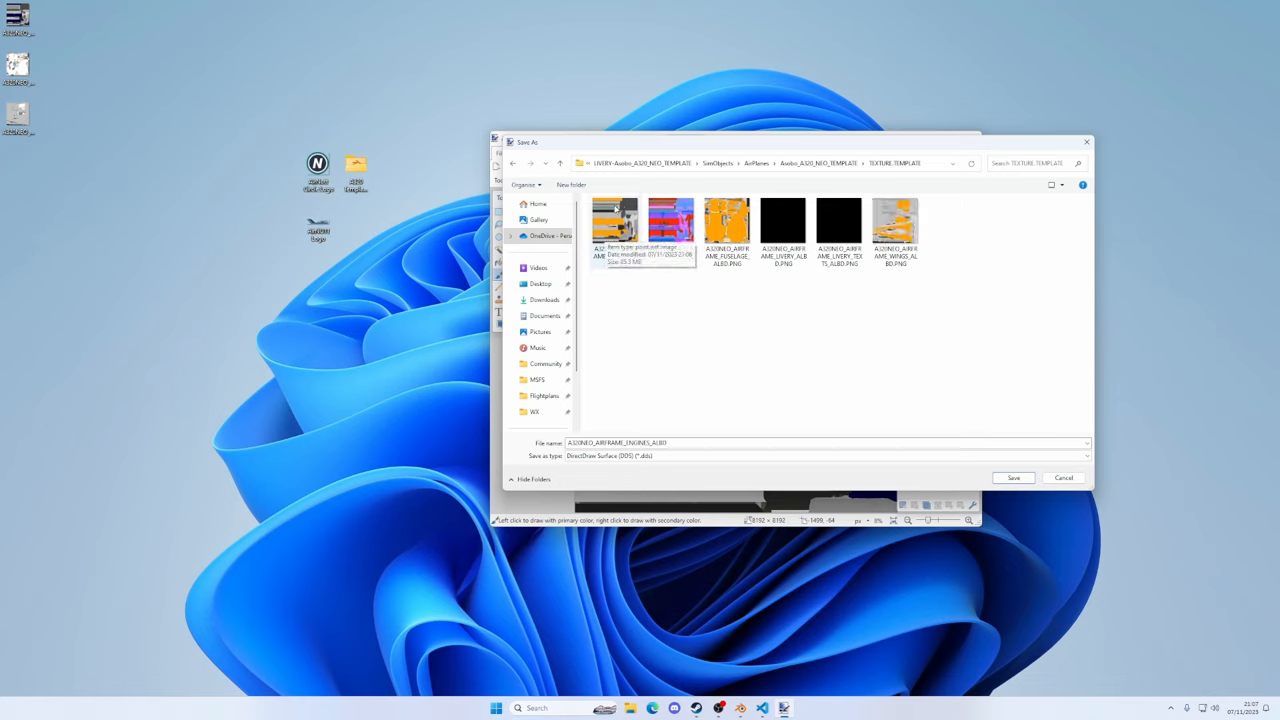
pyautogui.click(615, 220)
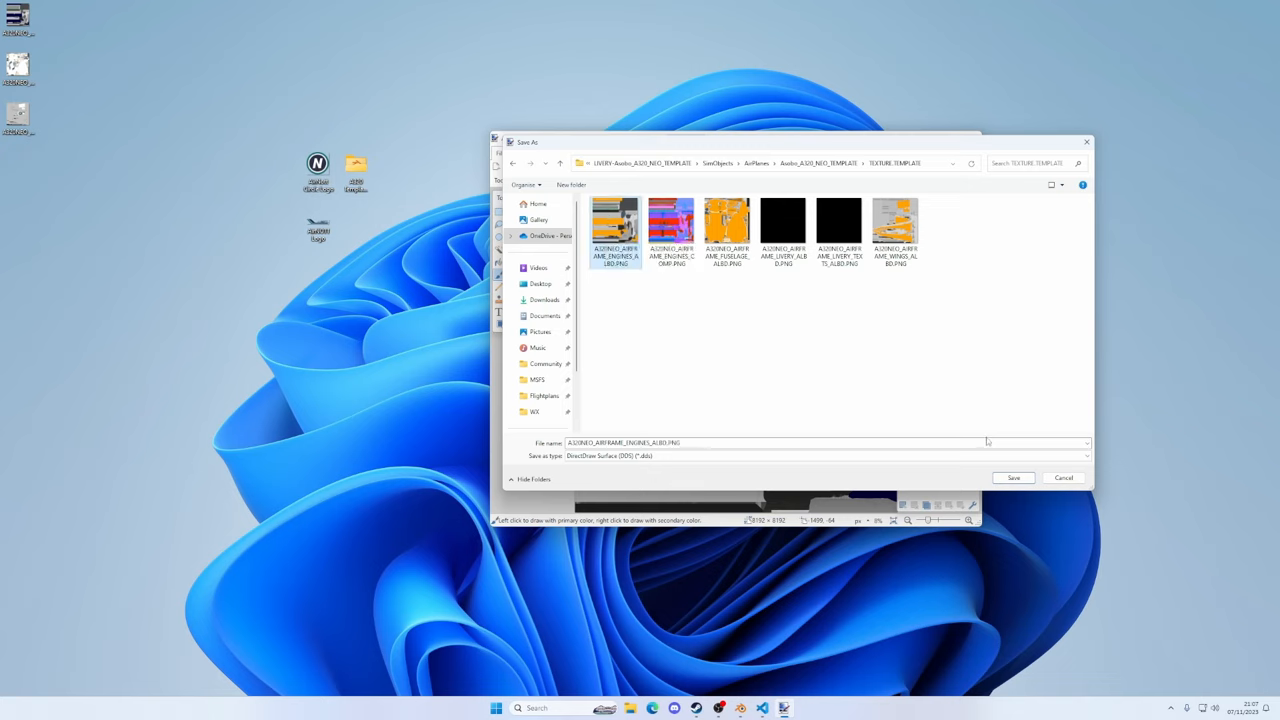
pyautogui.click(1013, 477)
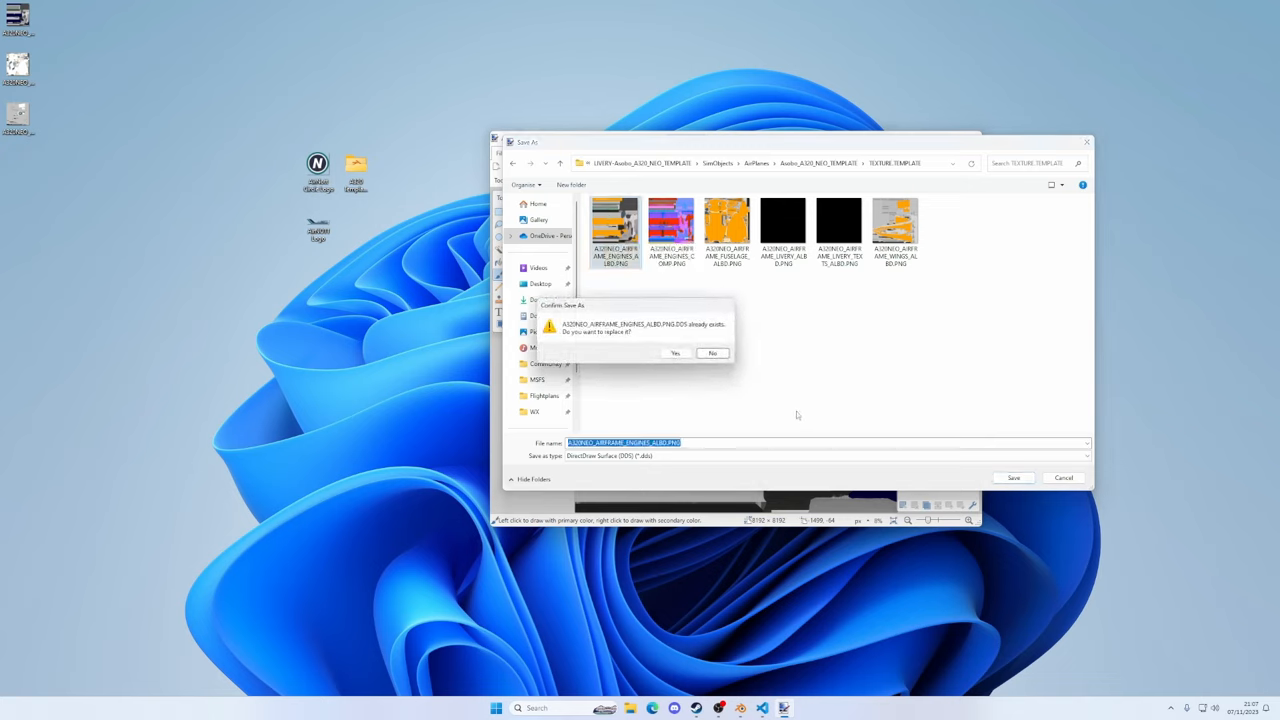
pyautogui.click(675, 353)
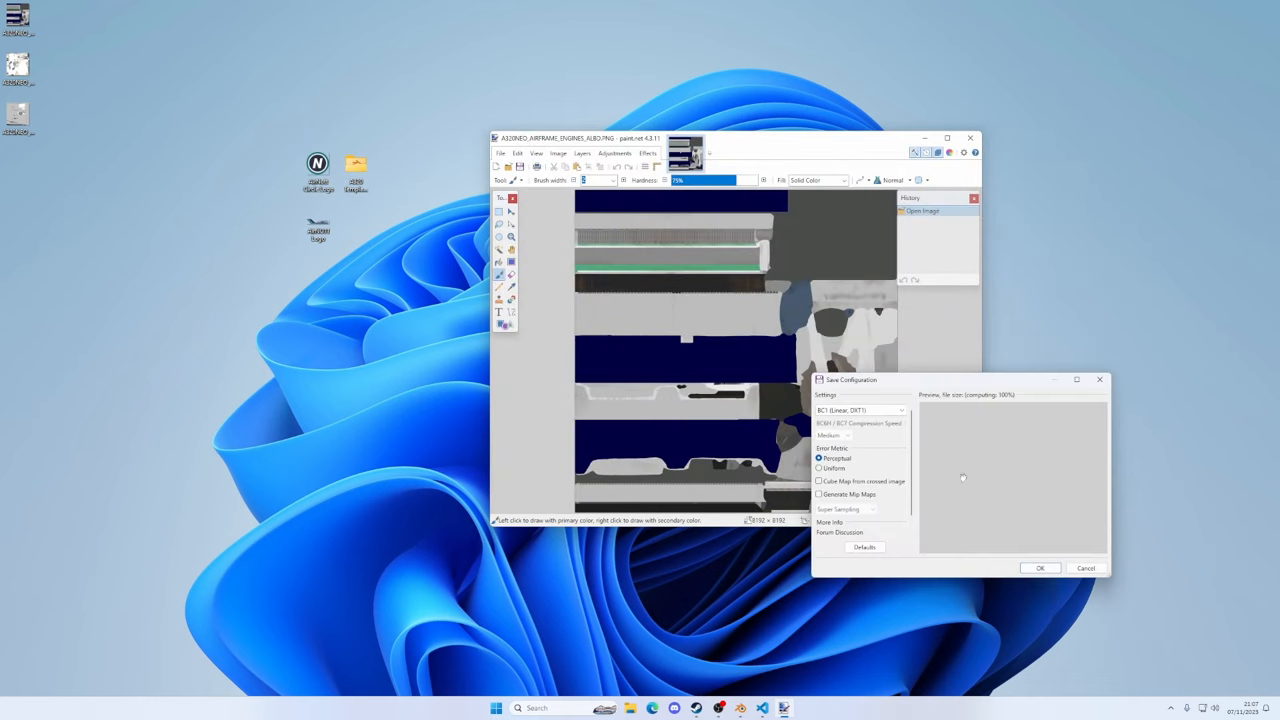
pyautogui.click(1040, 568)
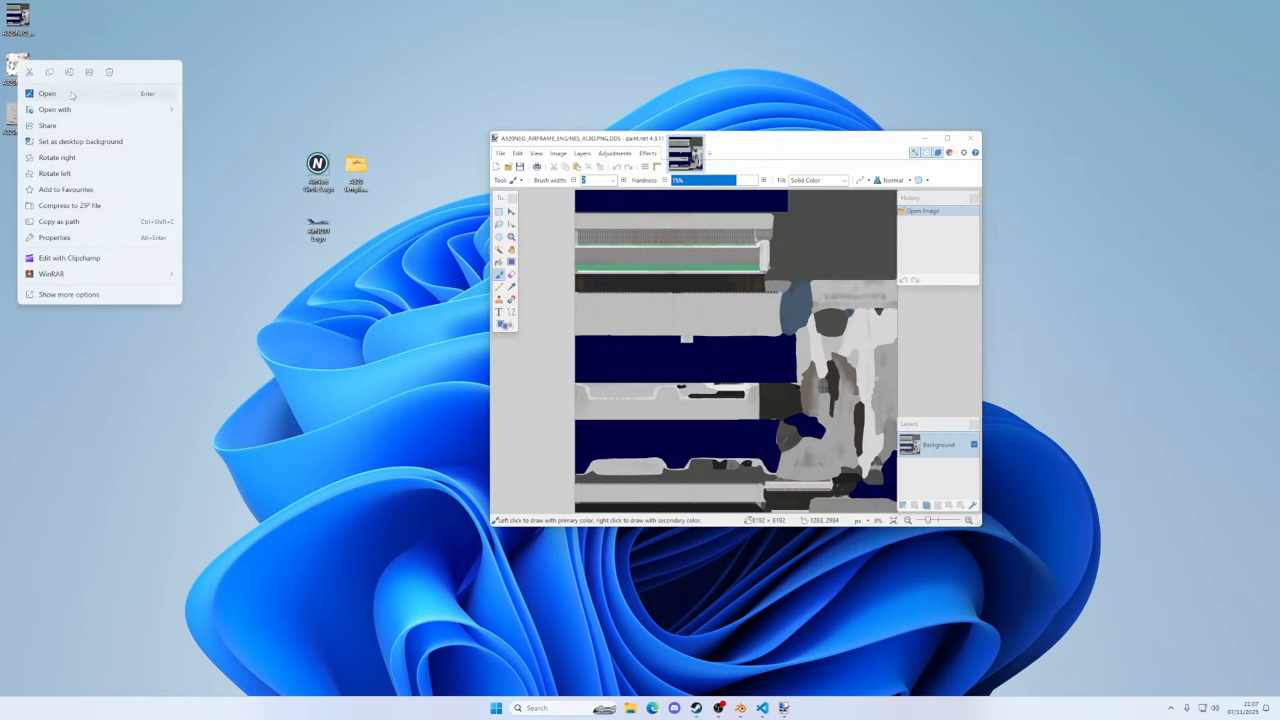
# Open the fuselage texture and save it as DDS in Asobo_A320_NEO_TEMPLATE/TEXTURE.TEMPLATE
pyautogui.click(381, 165)
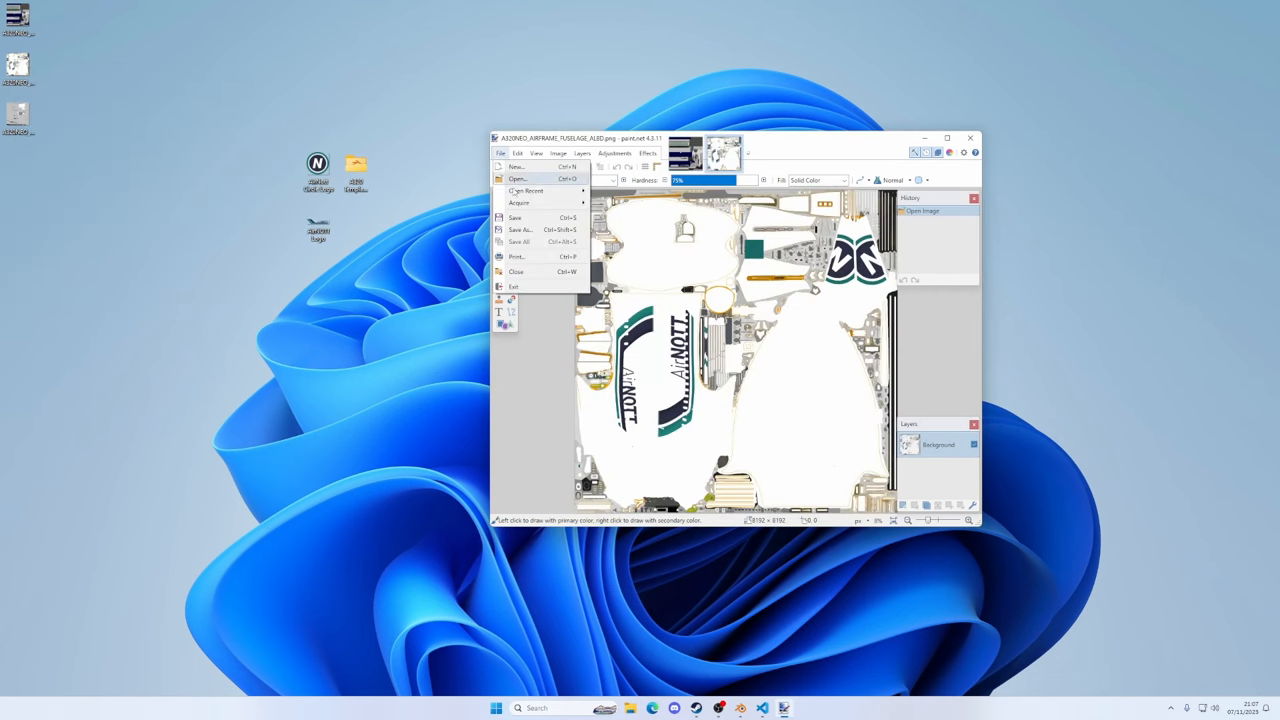
pyautogui.click(520, 229)
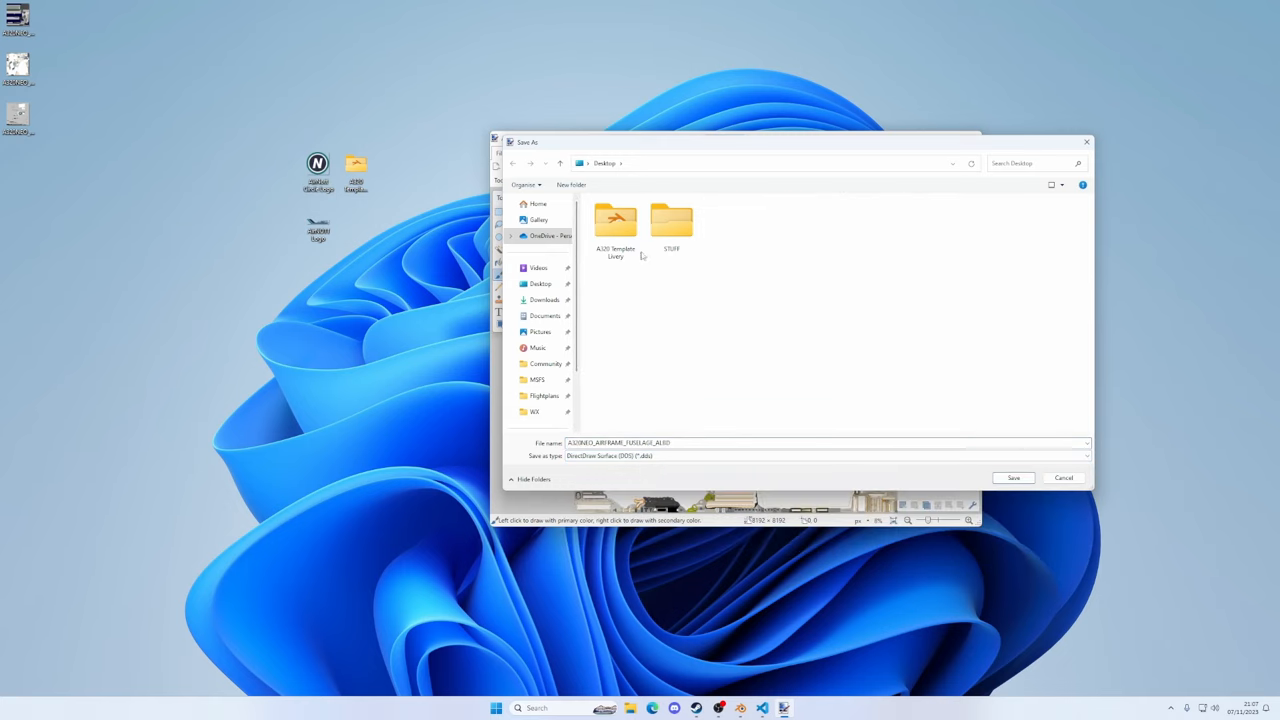
pyautogui.doubleClick(615, 220)
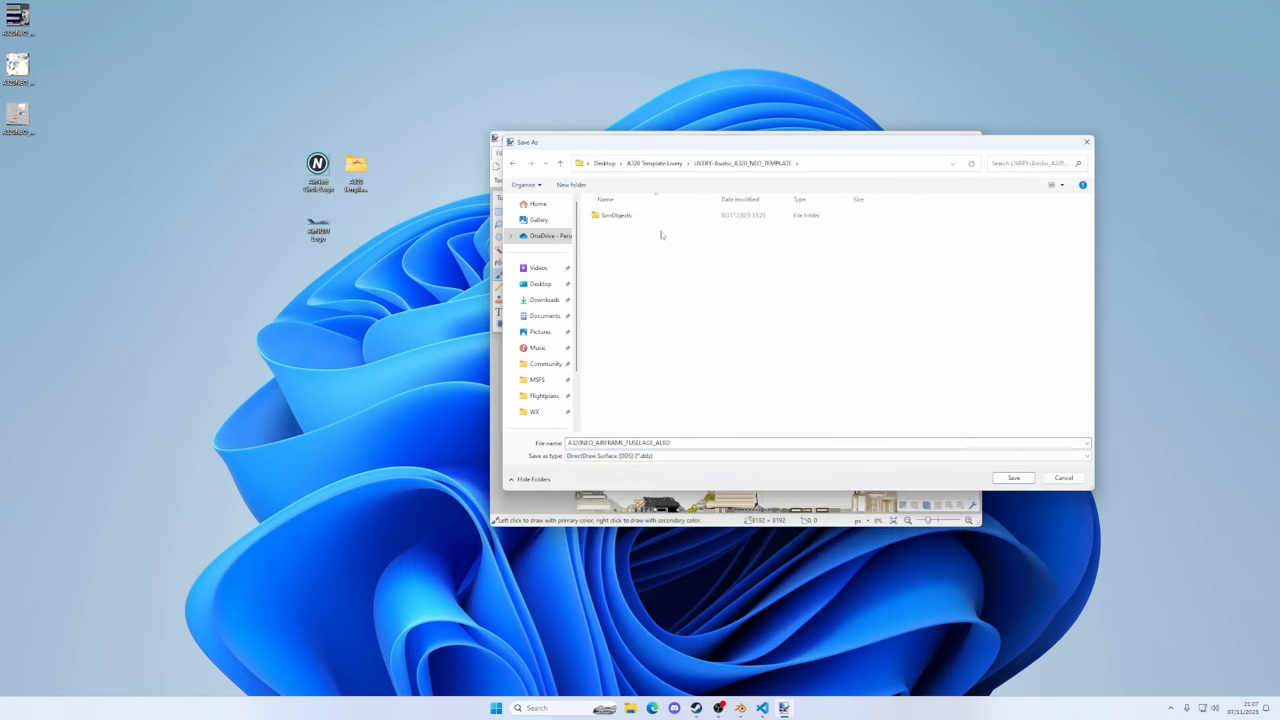
pyautogui.doubleClick(615, 215)
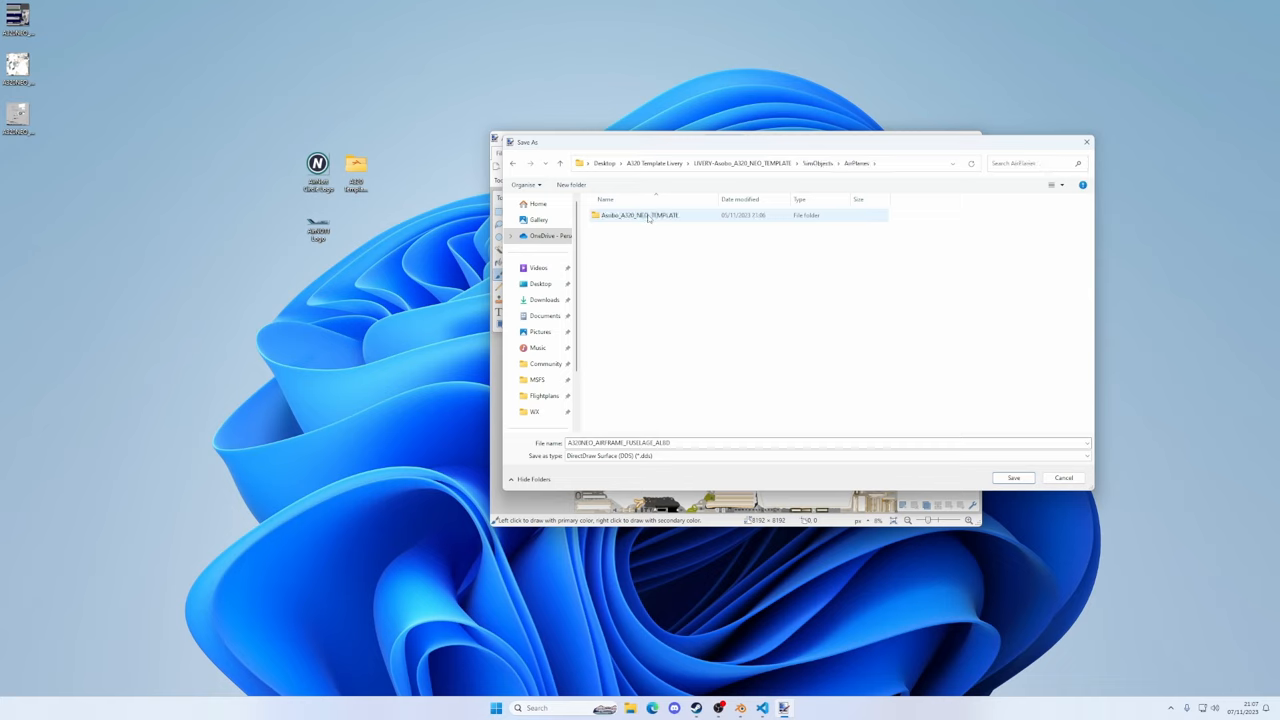
pyautogui.doubleClick(640, 215)
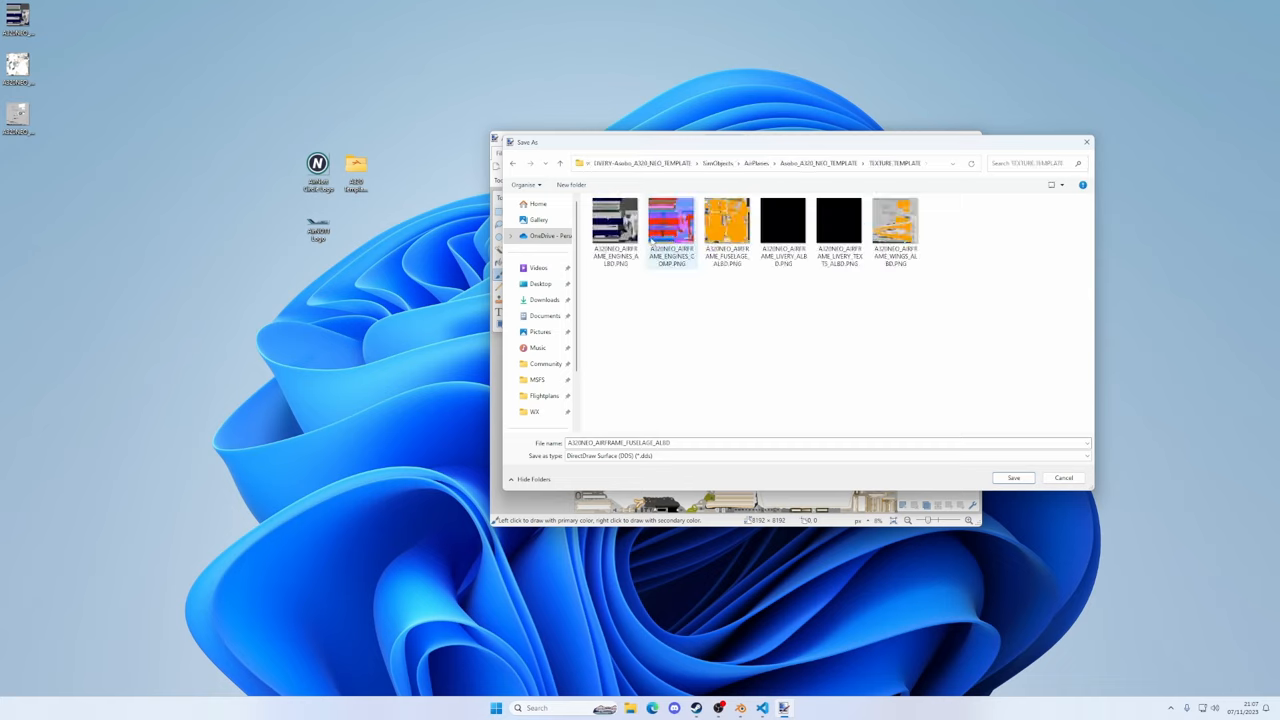
pyautogui.click(727, 220)
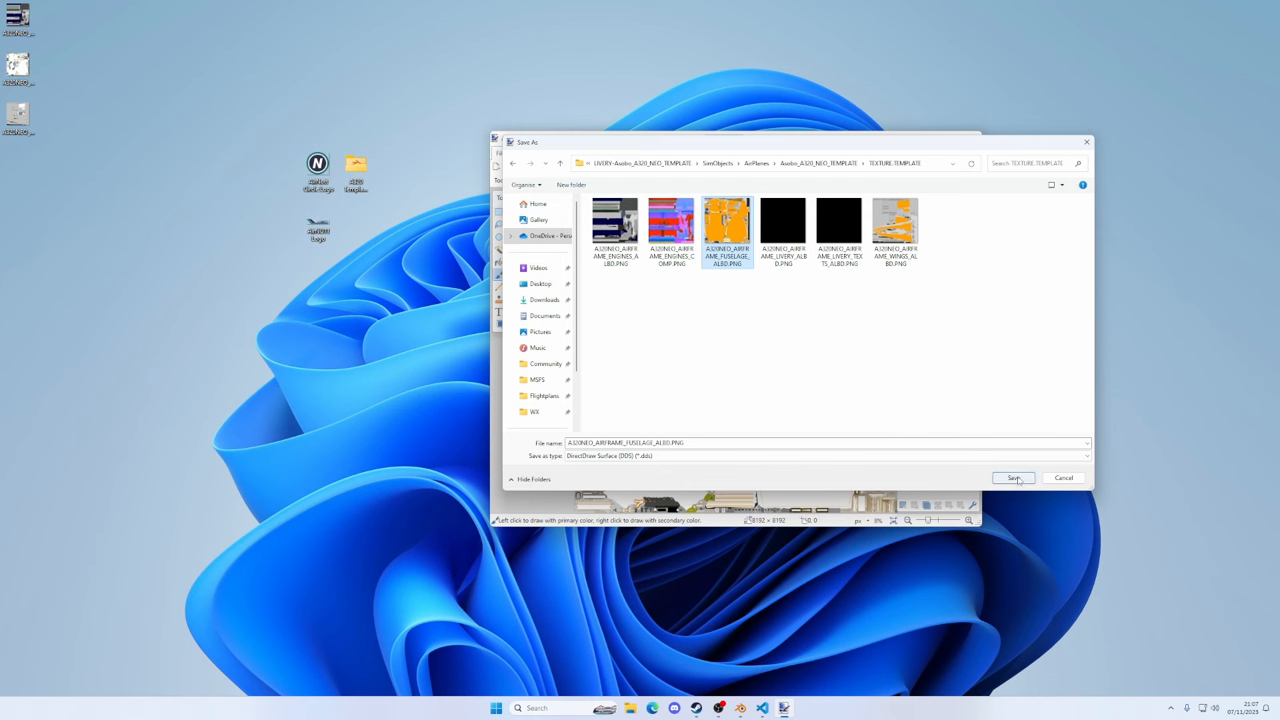
pyautogui.click(1013, 477)
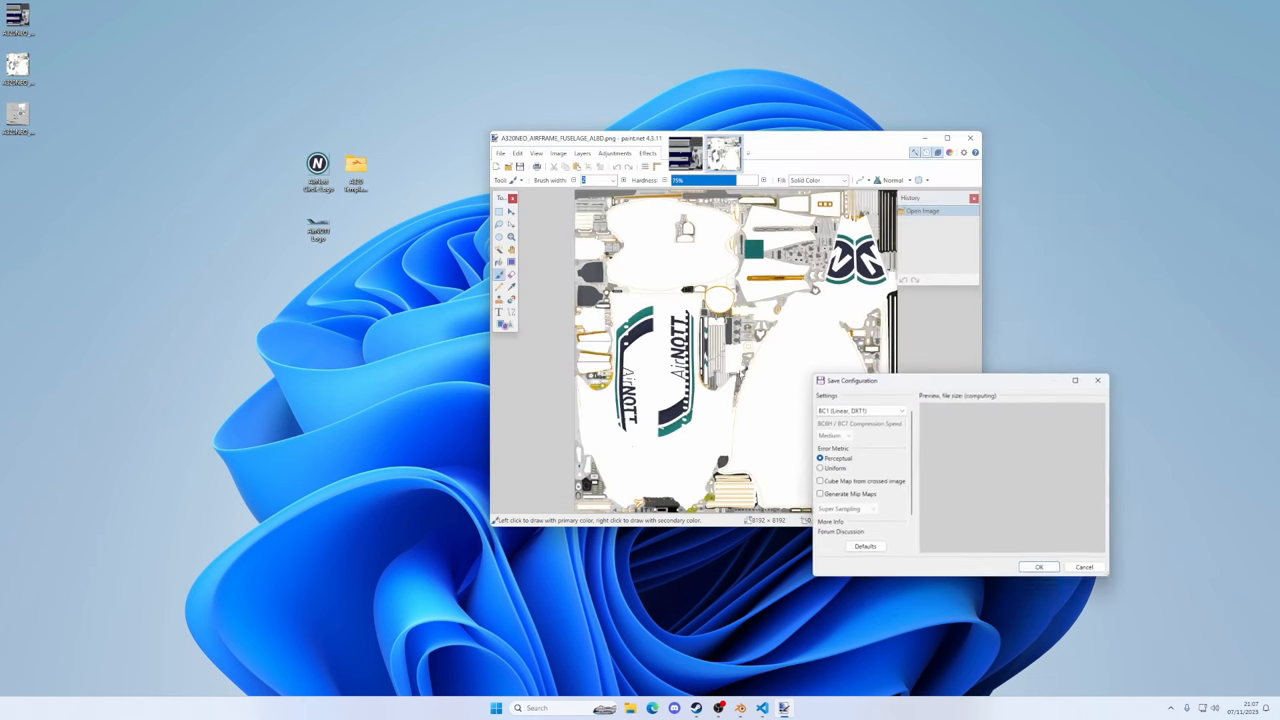
pyautogui.click(1038, 567)
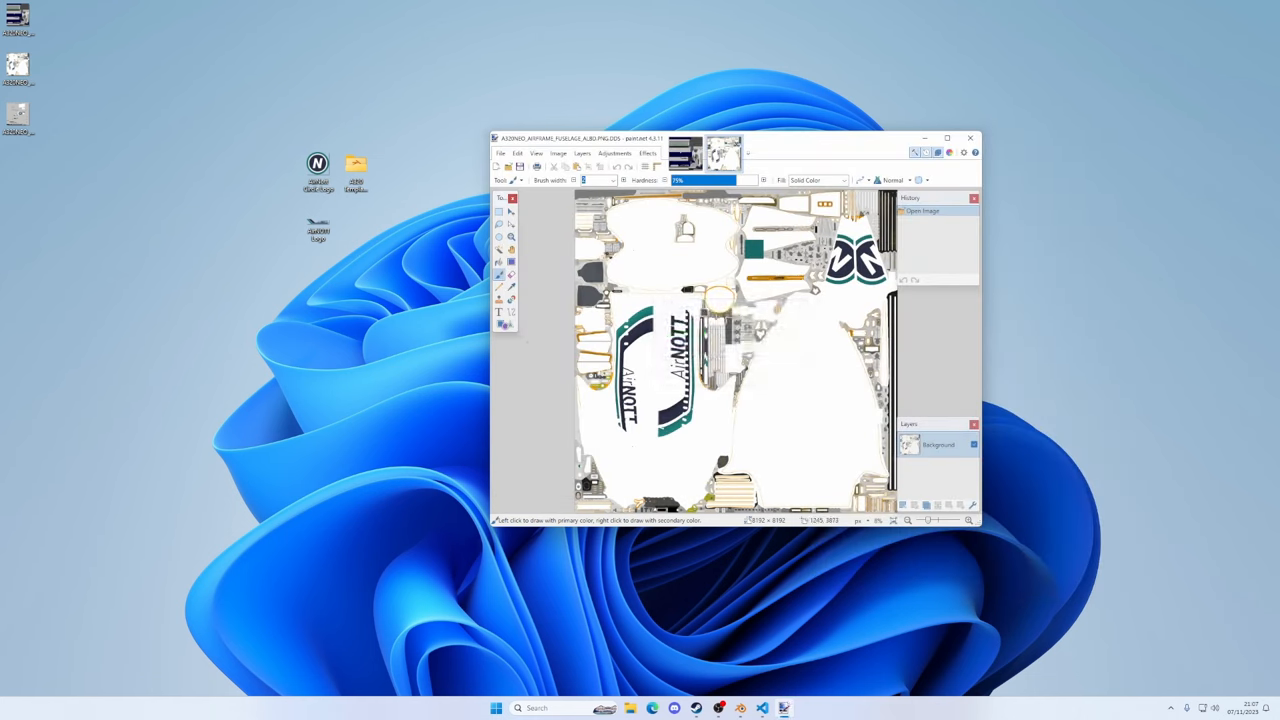
pyautogui.rightClick(17, 115)
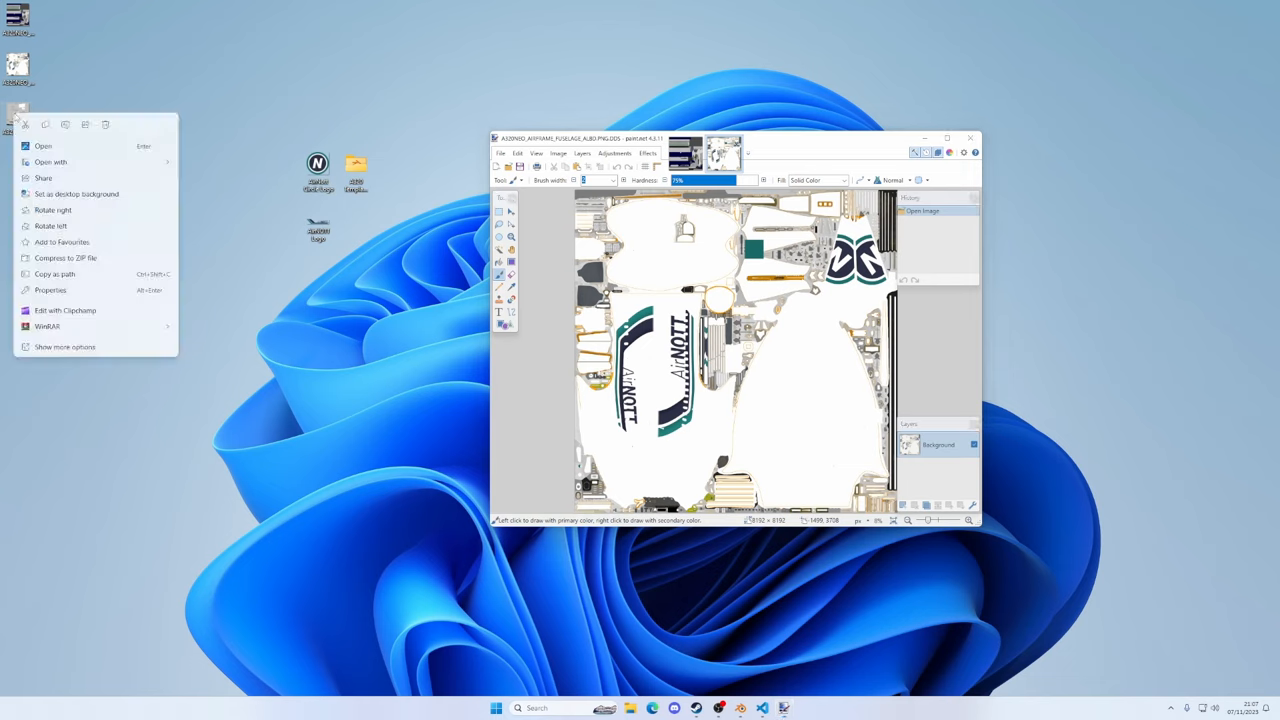
# Open the wings PNG and save it as DDS into TEXTURE.TEMPLATE, replacing the old file
pyautogui.click(51, 161)
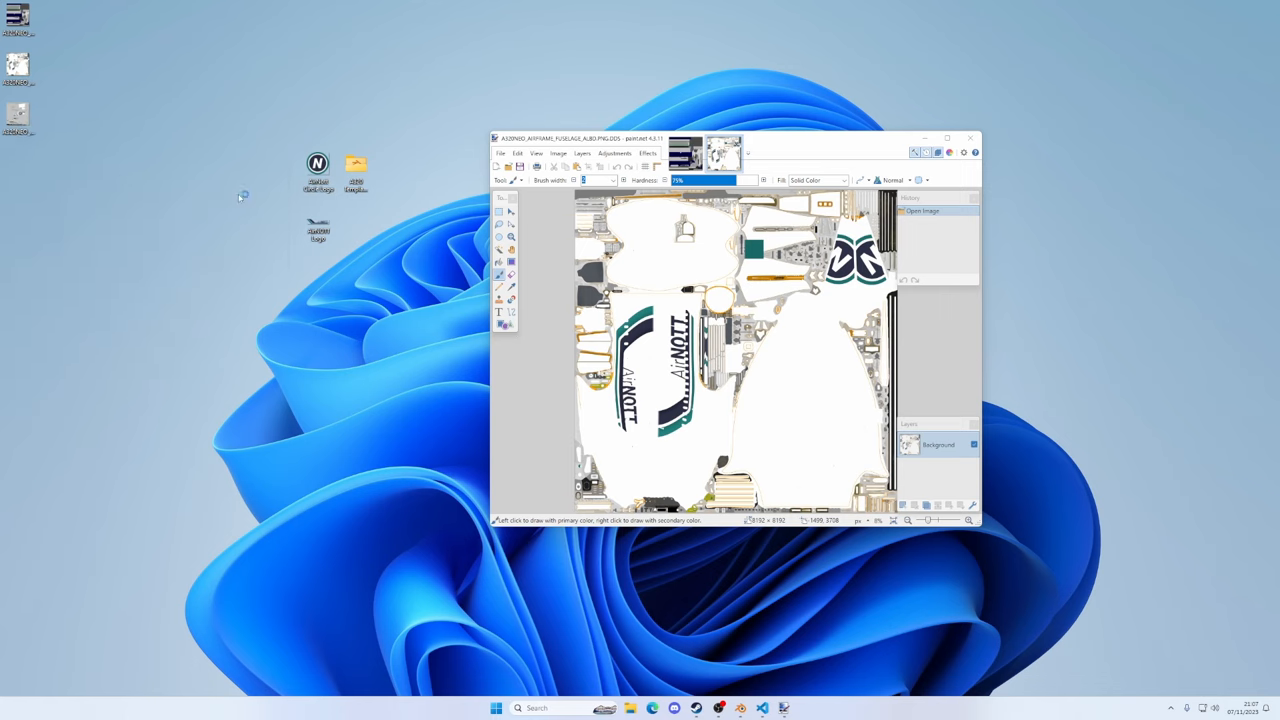
pyautogui.click(501, 153)
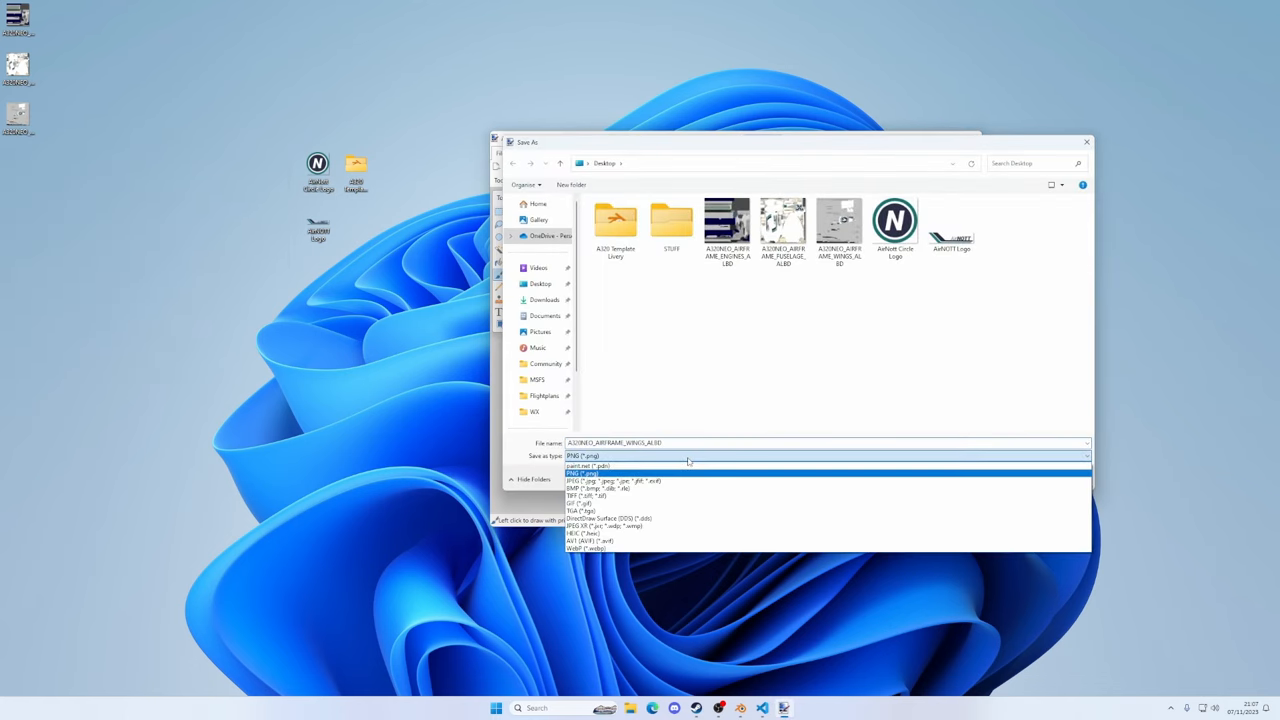
pyautogui.click(608, 518)
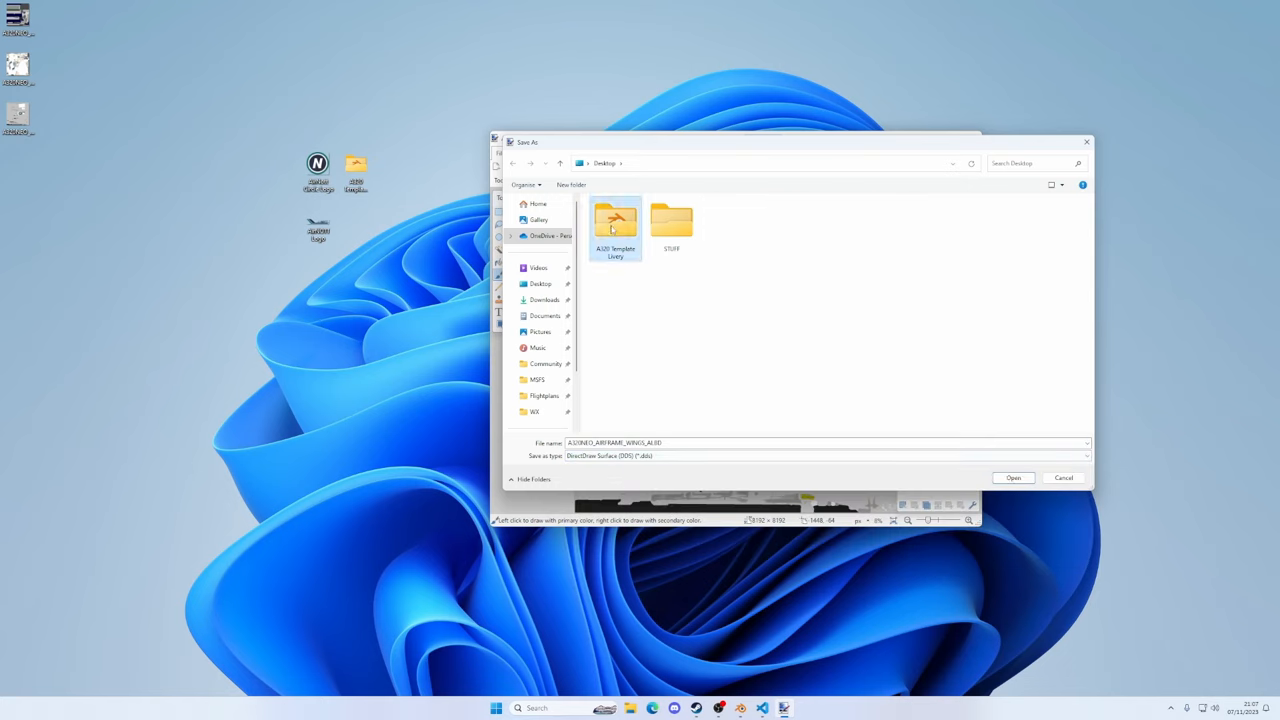
pyautogui.doubleClick(615, 225)
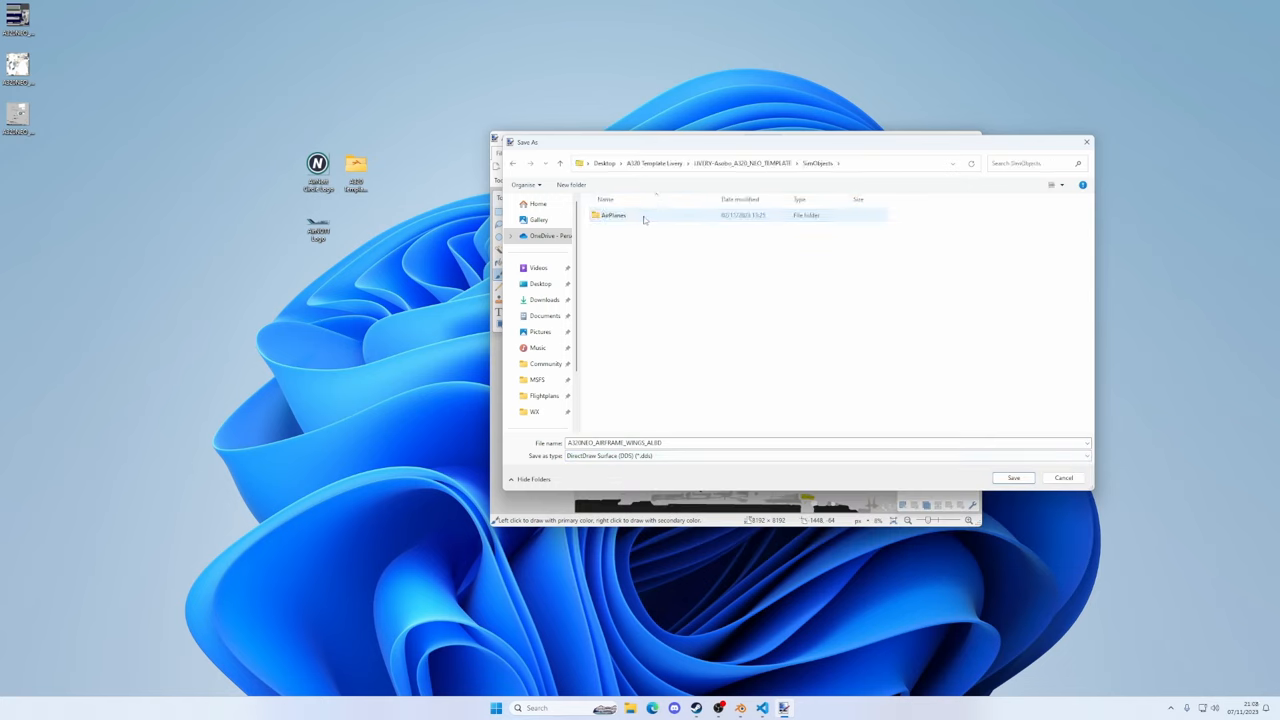
pyautogui.doubleClick(613, 215)
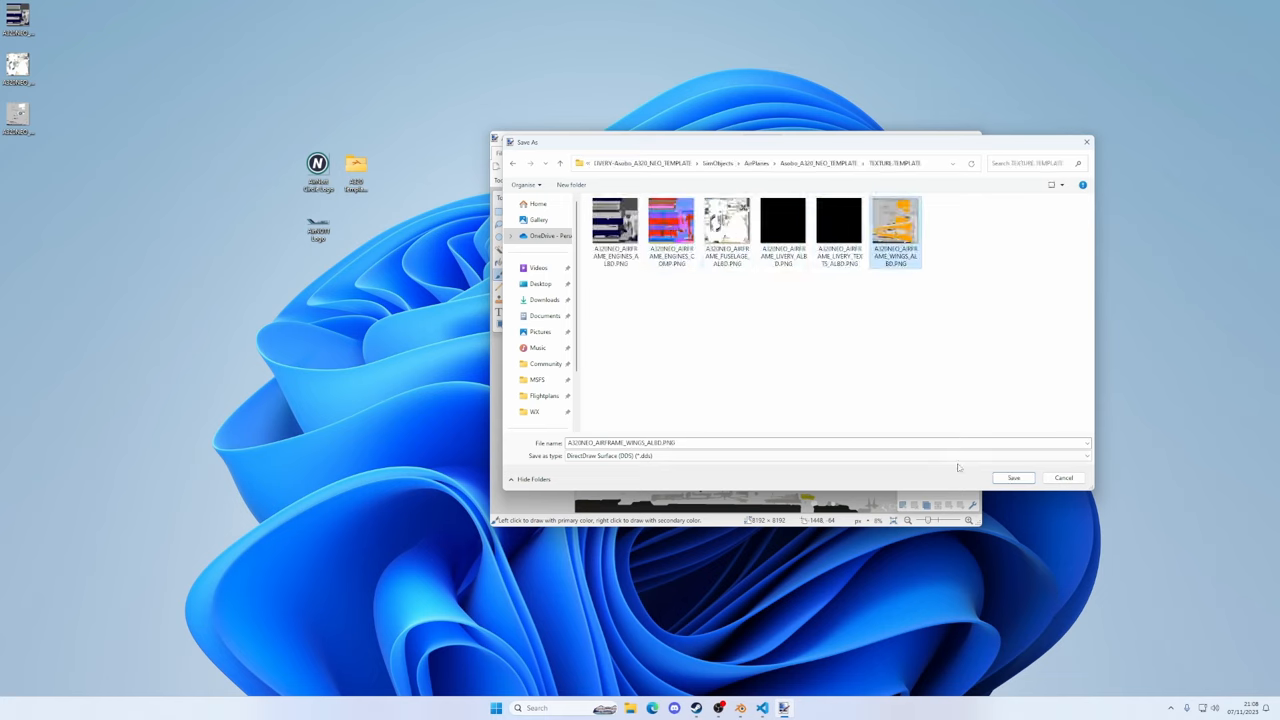
pyautogui.click(1013, 477)
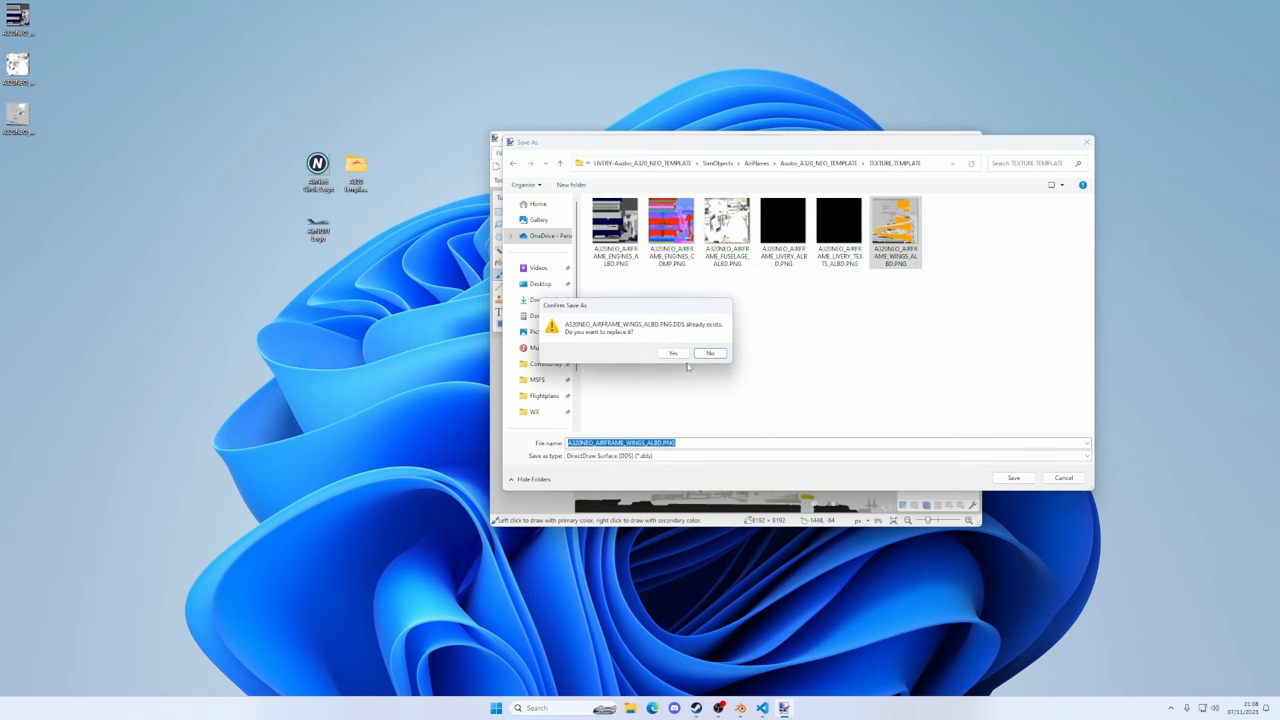
pyautogui.click(673, 352)
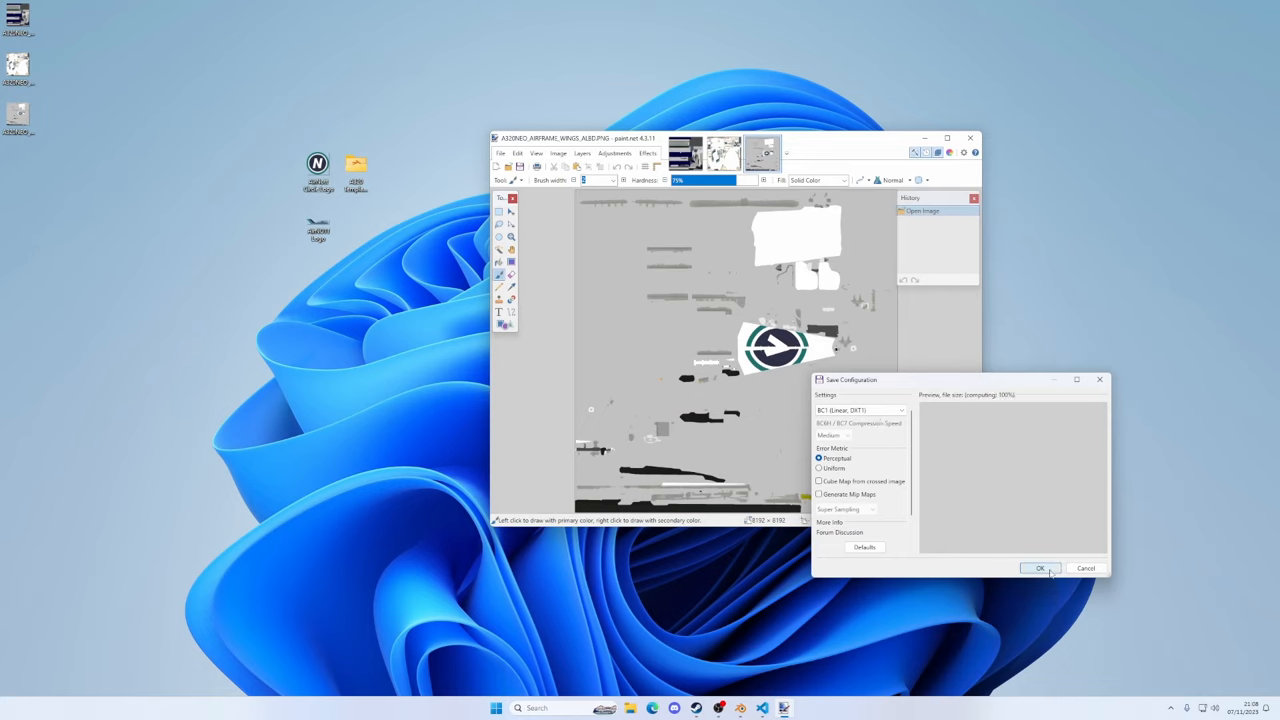
pyautogui.click(1040, 568)
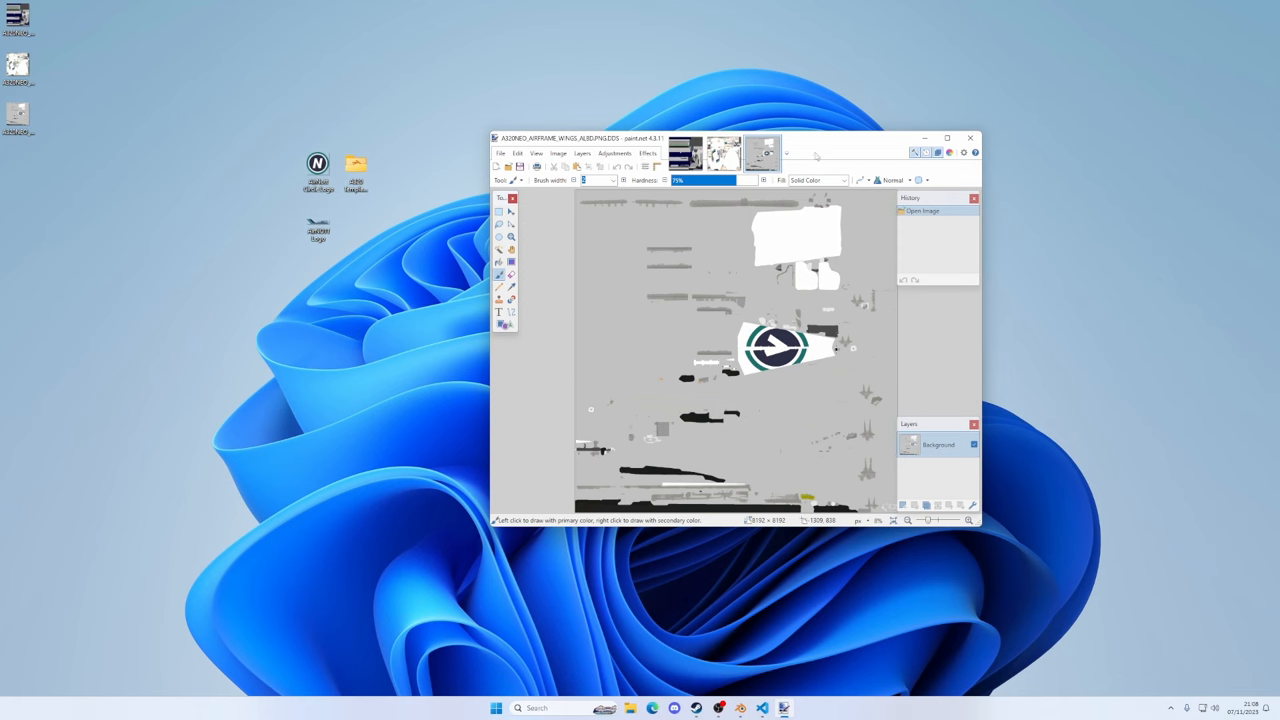
pyautogui.click(969, 137)
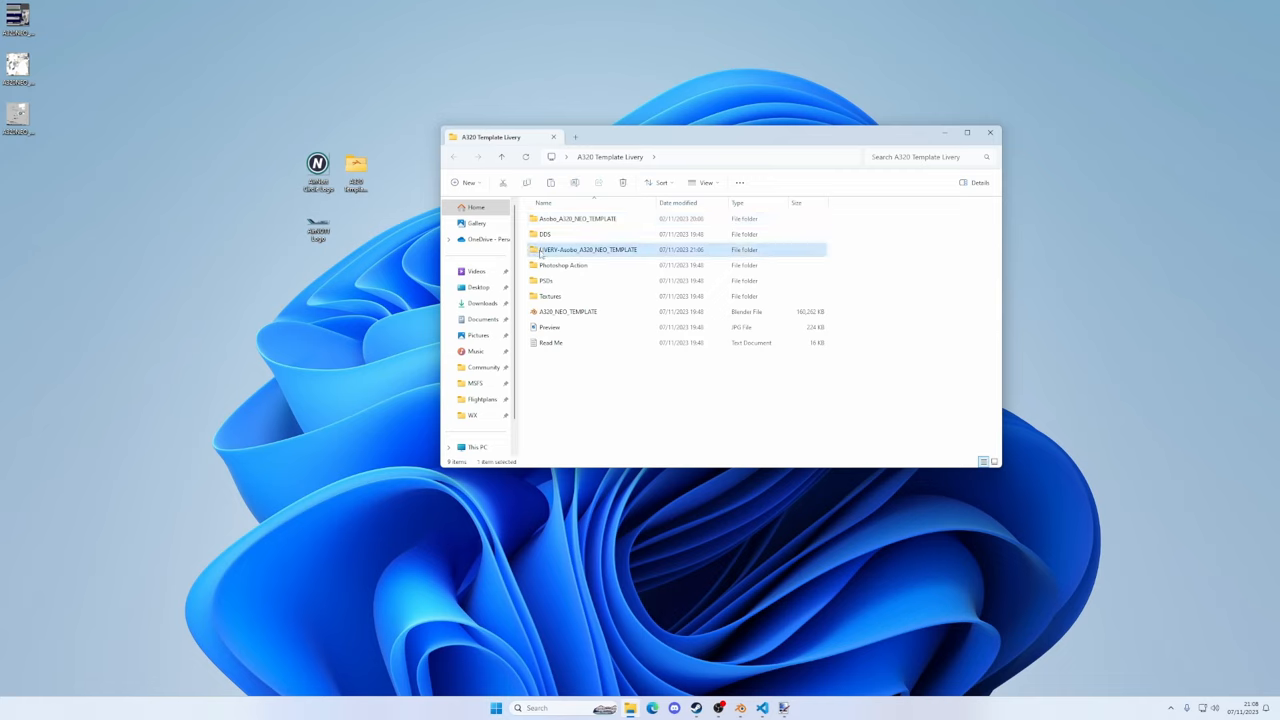
pyautogui.moveTo(588, 249)
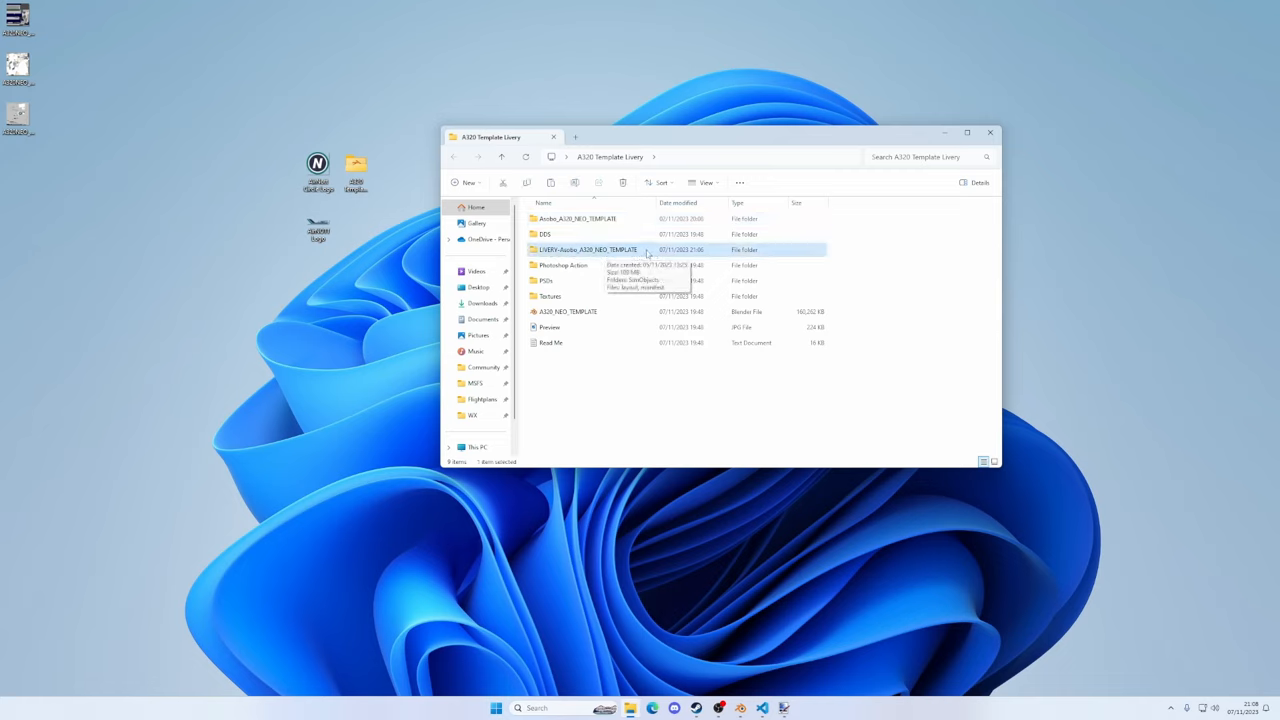
# Copy the LIVERY-Asobo_A320_NEO_TEMPLATE folder and paste it into the Community folder
pyautogui.rightClick(587, 249)
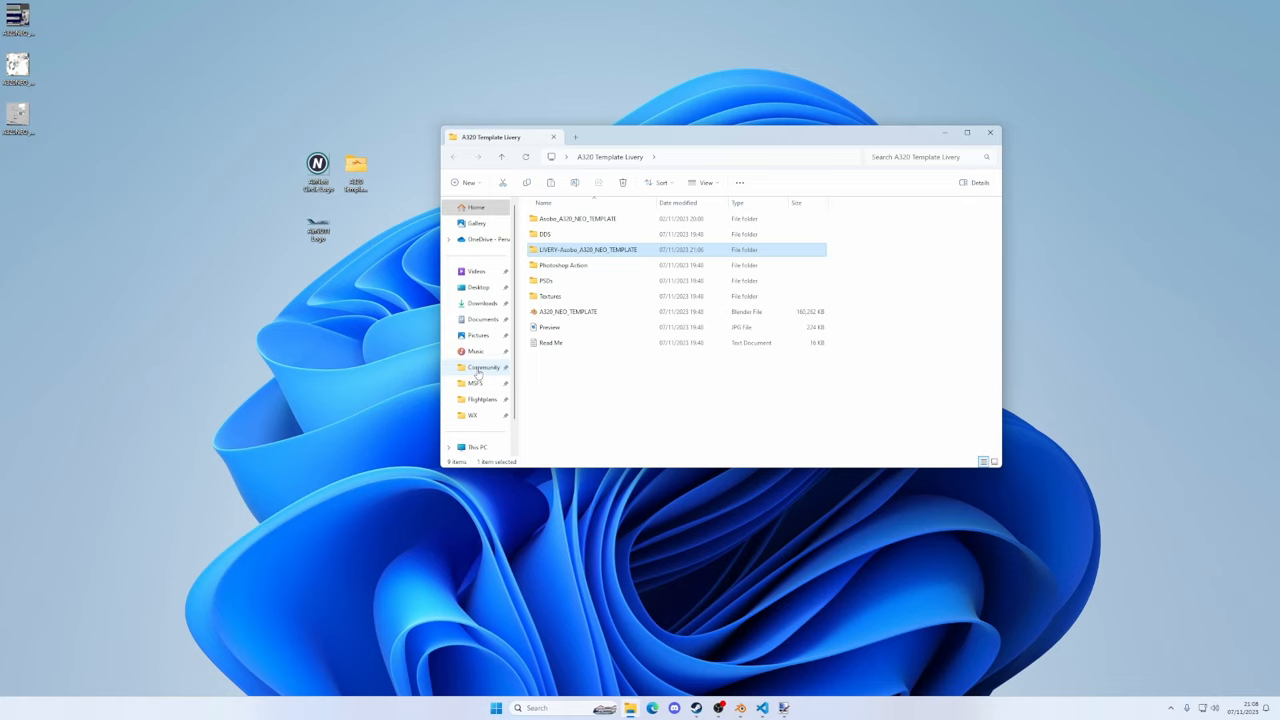
pyautogui.click(483, 367)
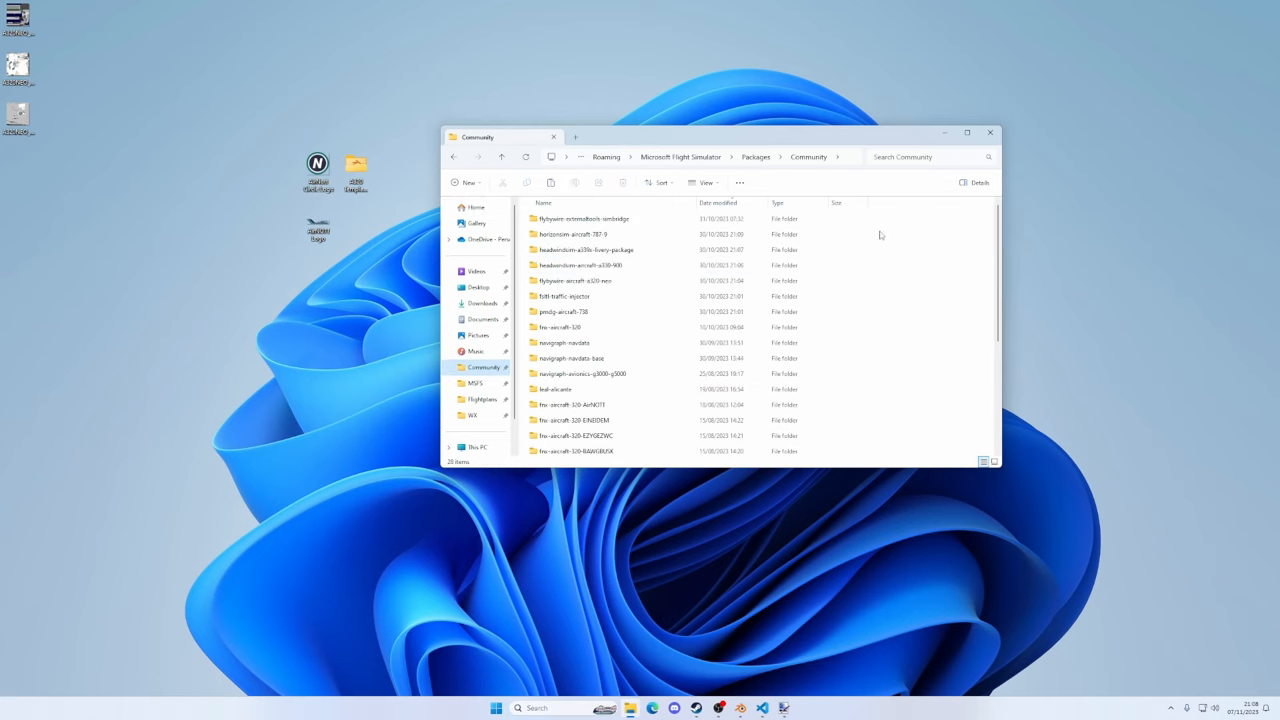
pyautogui.rightClick(880, 235)
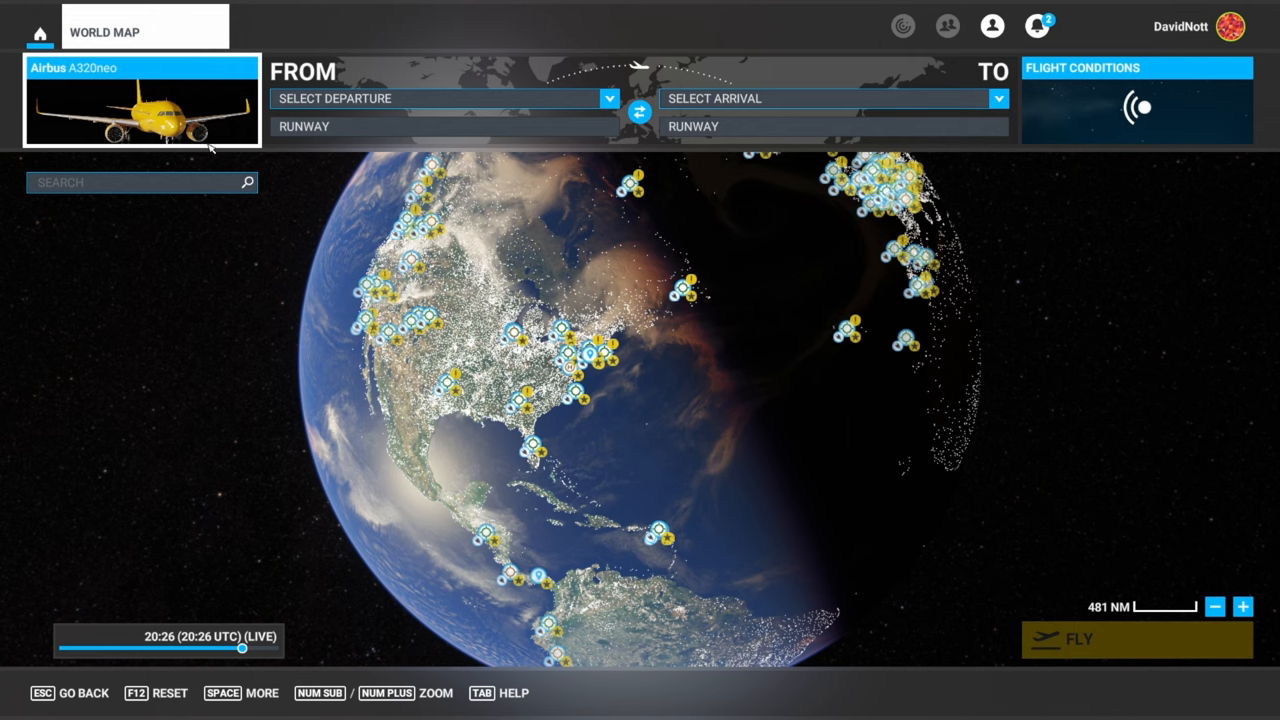
# Pick the yellow A320 Neo Template livery for the Airbus A320neo and close selection
pyautogui.click(140, 100)
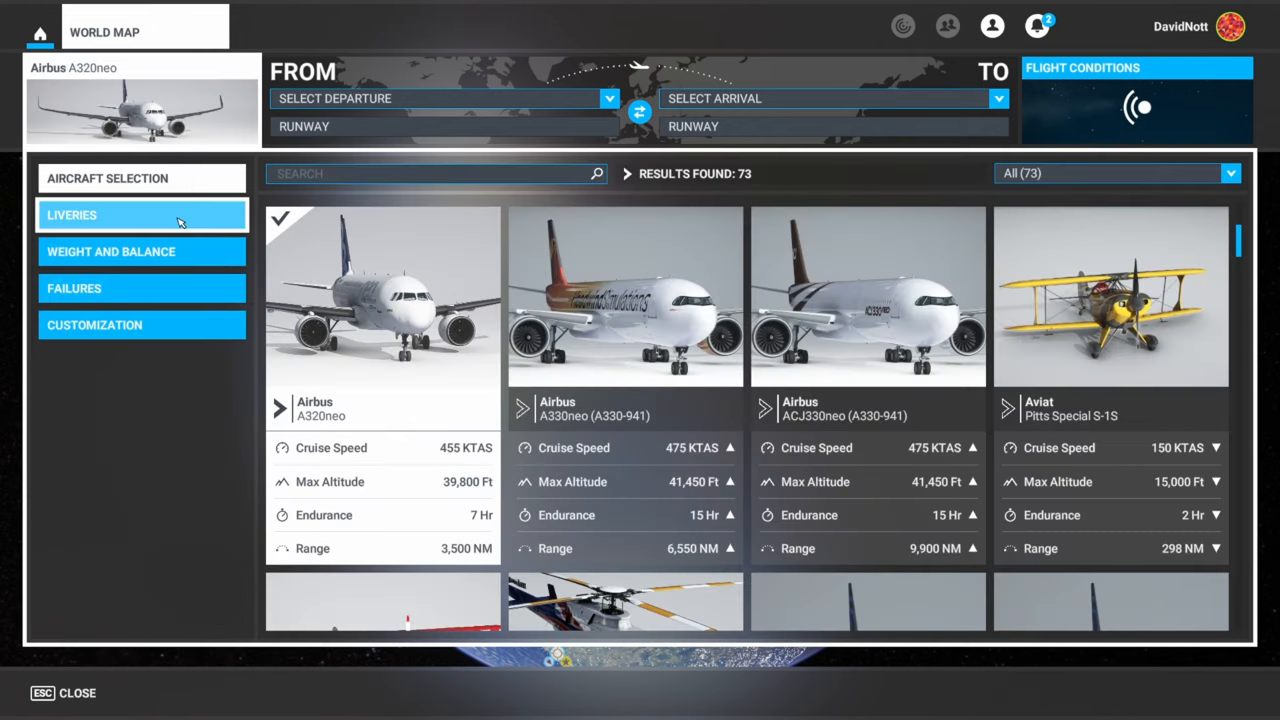
pyautogui.click(141, 214)
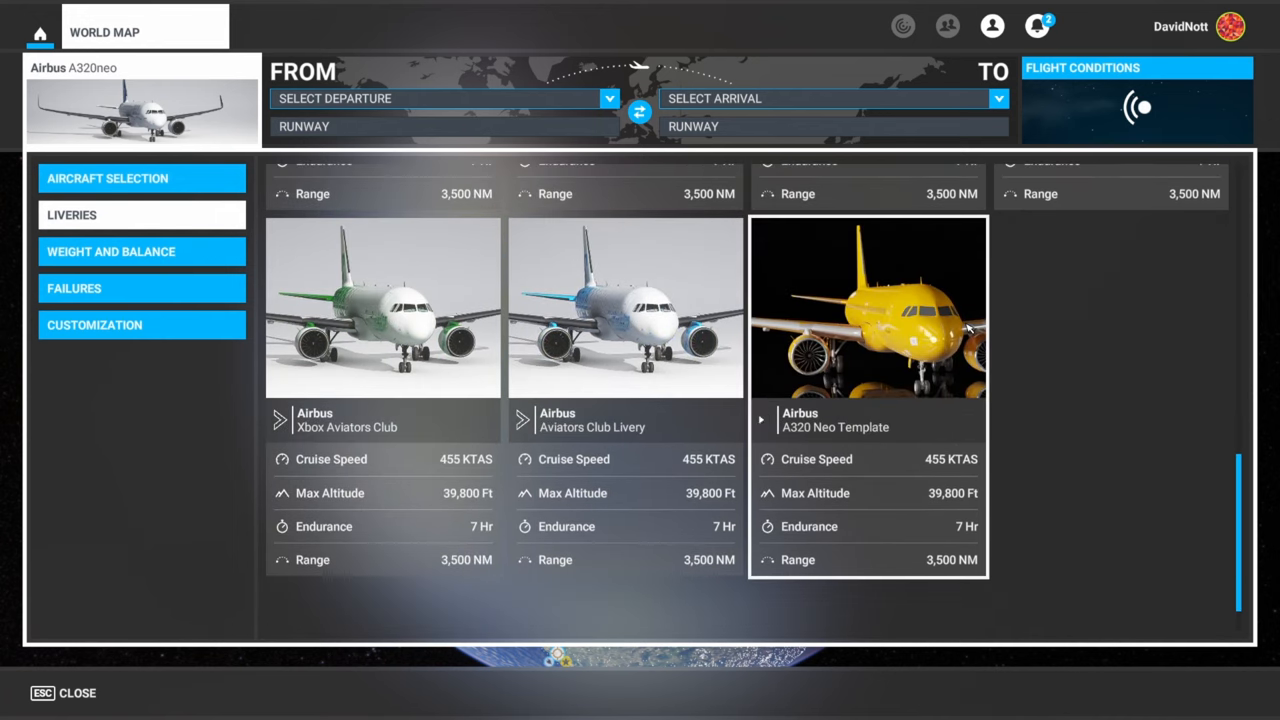
pyautogui.click(868, 307)
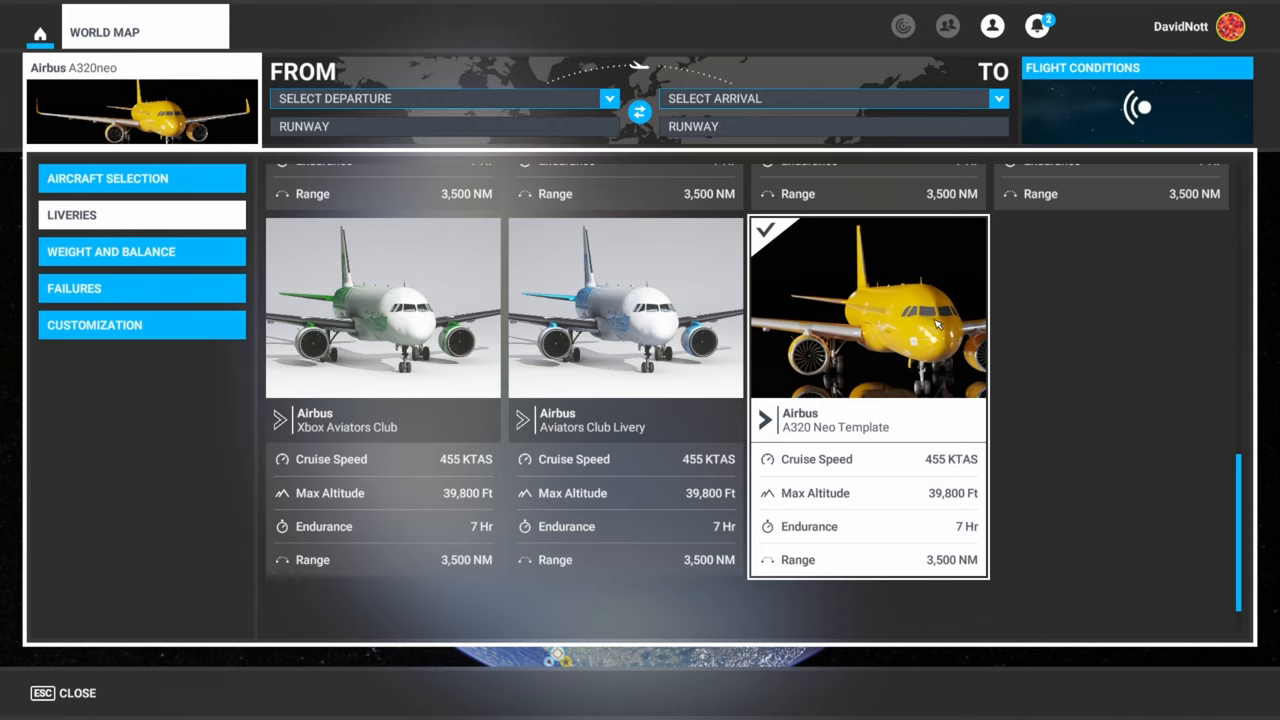
pyautogui.moveTo(795, 271)
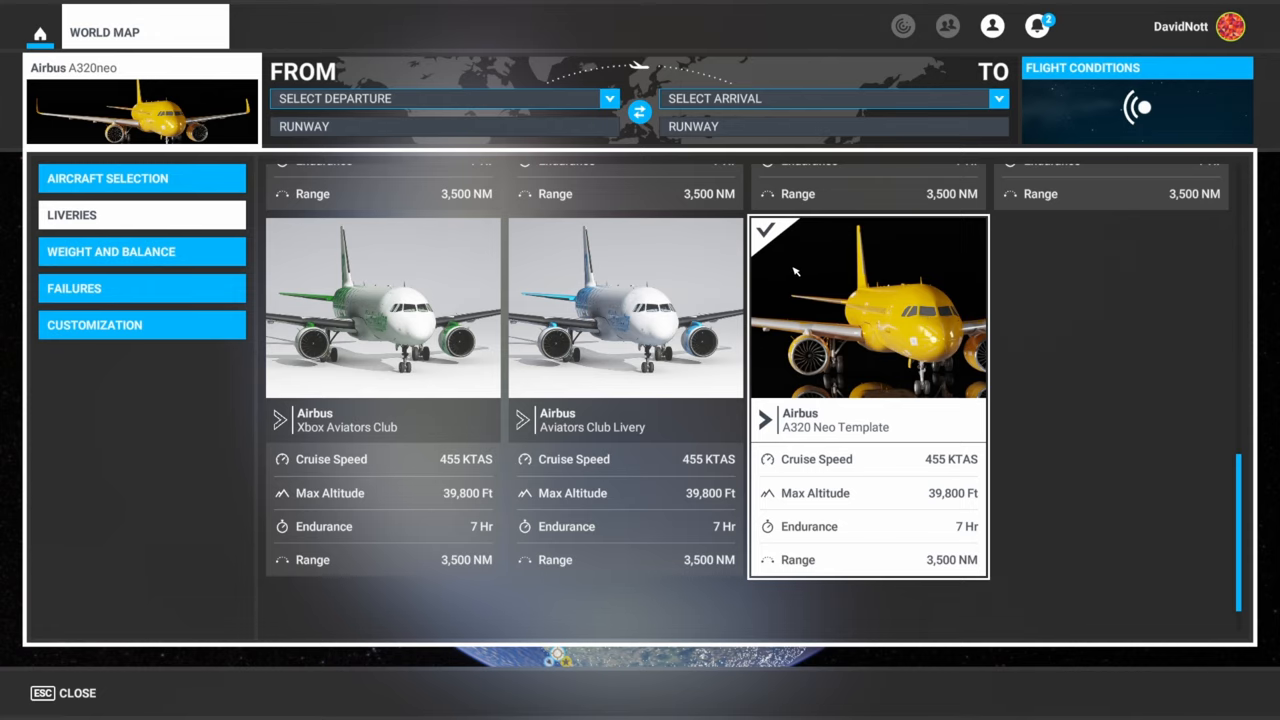
pyautogui.moveTo(690, 285)
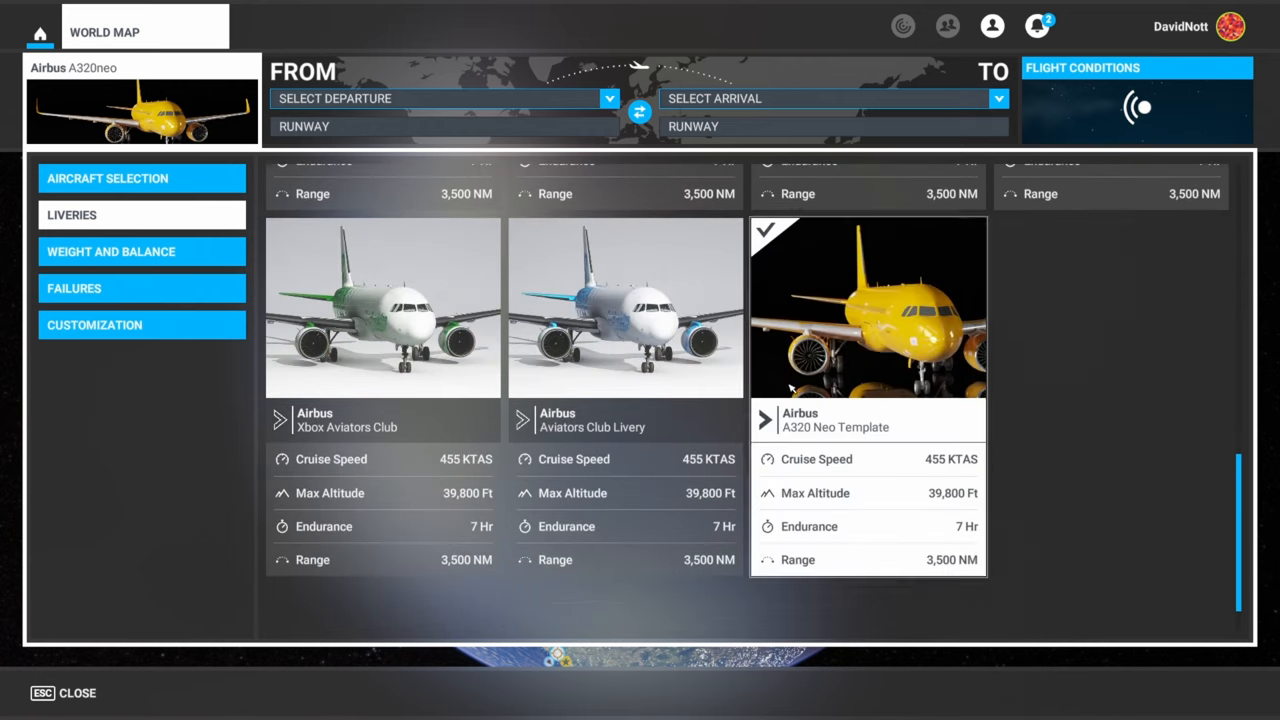
pyautogui.moveTo(610, 585)
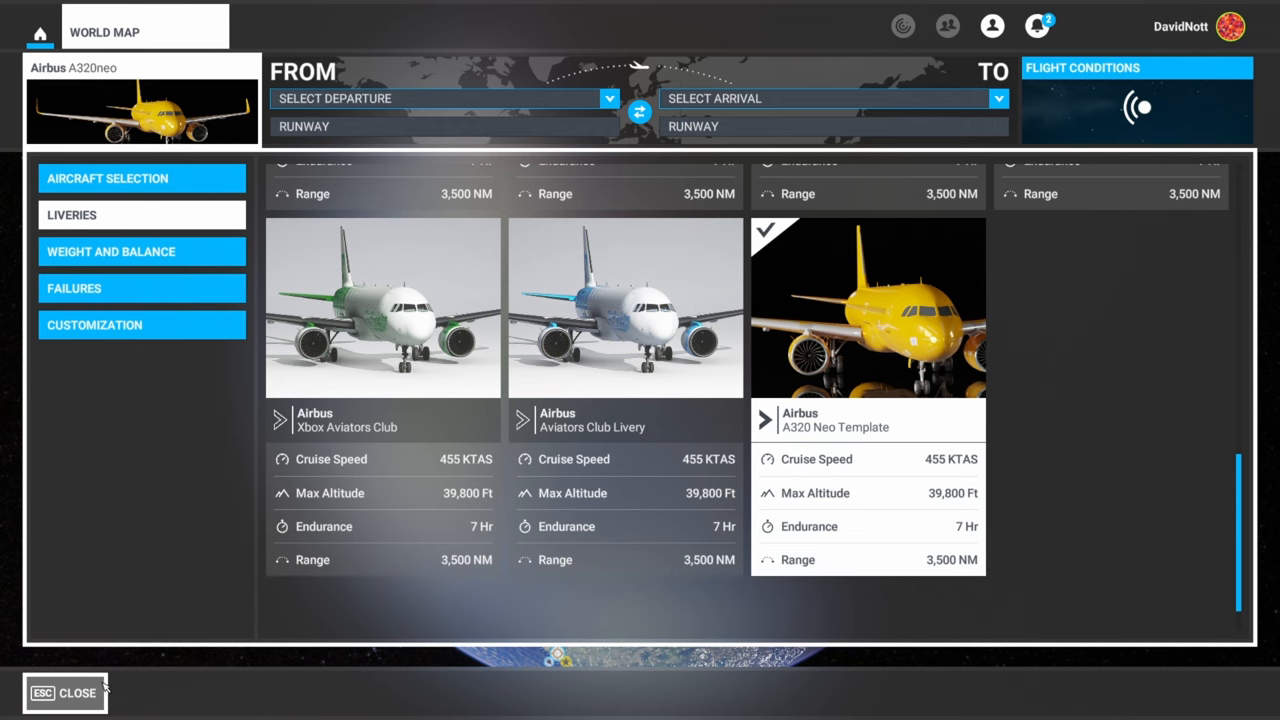
pyautogui.moveTo(95, 688)
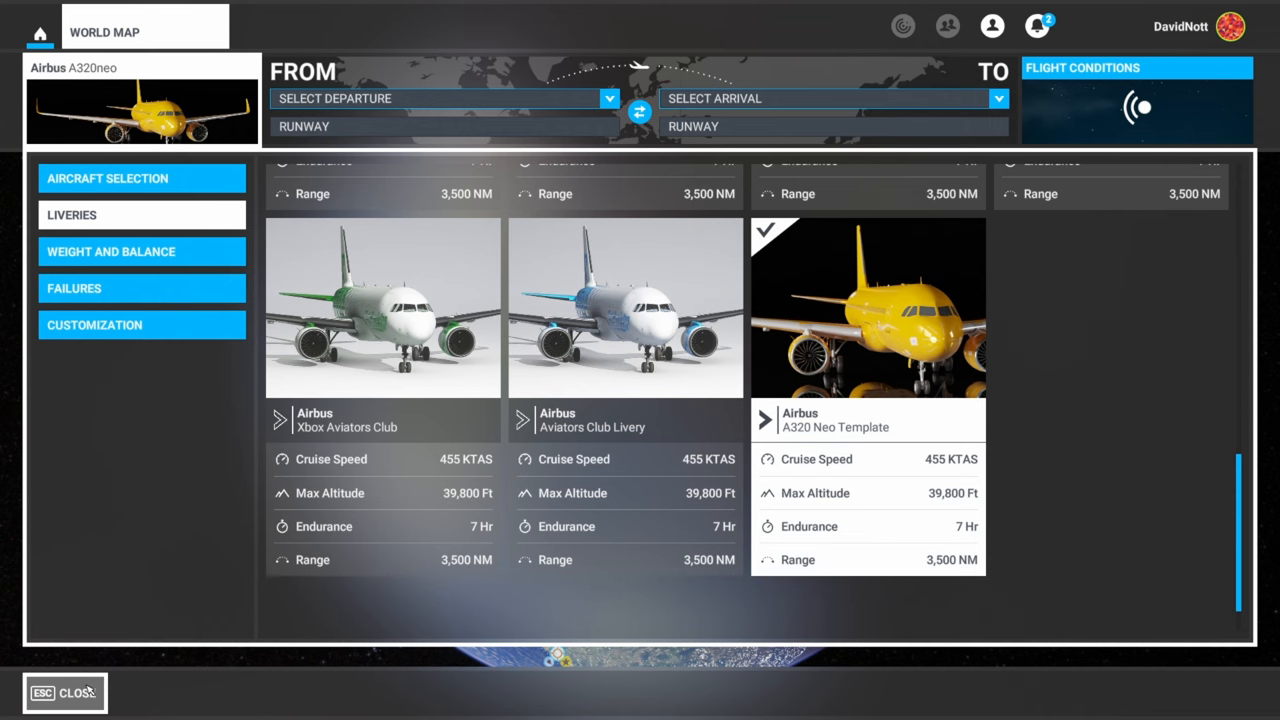
pyautogui.click(64, 692)
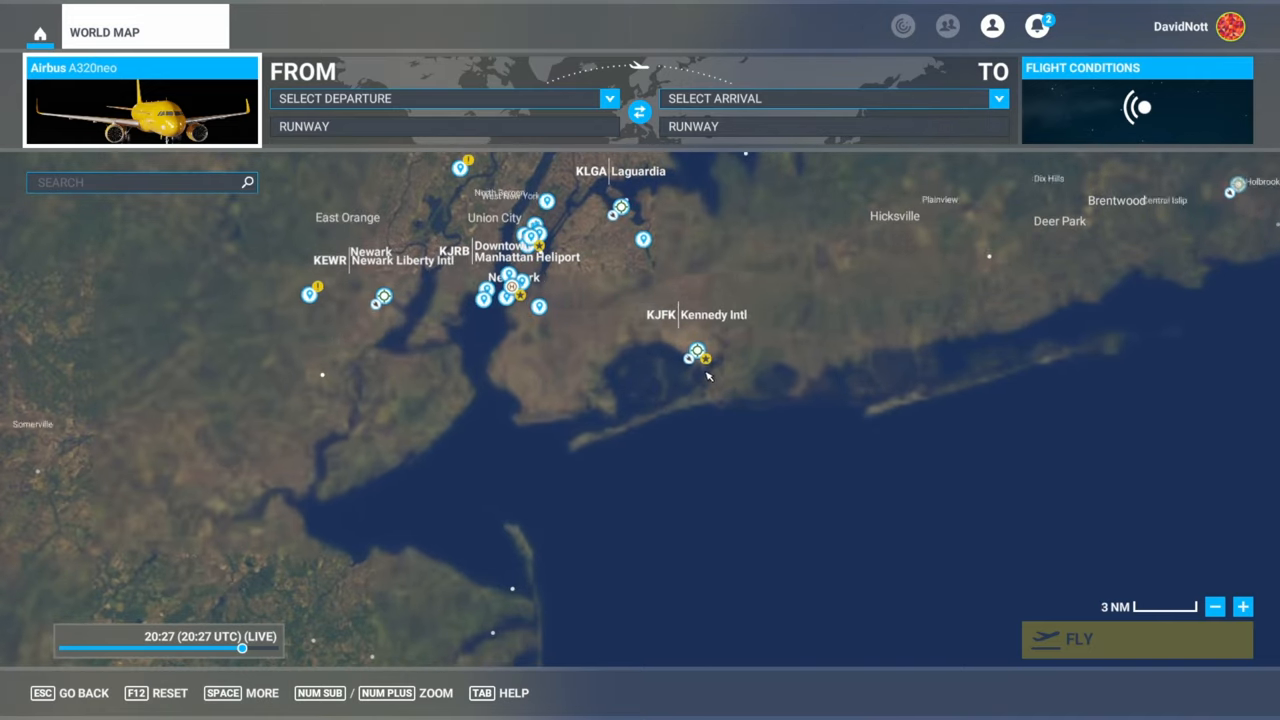
# Set Kennedy Intl (KJFK) as the departure airport, runway 31L
pyautogui.click(697, 354)
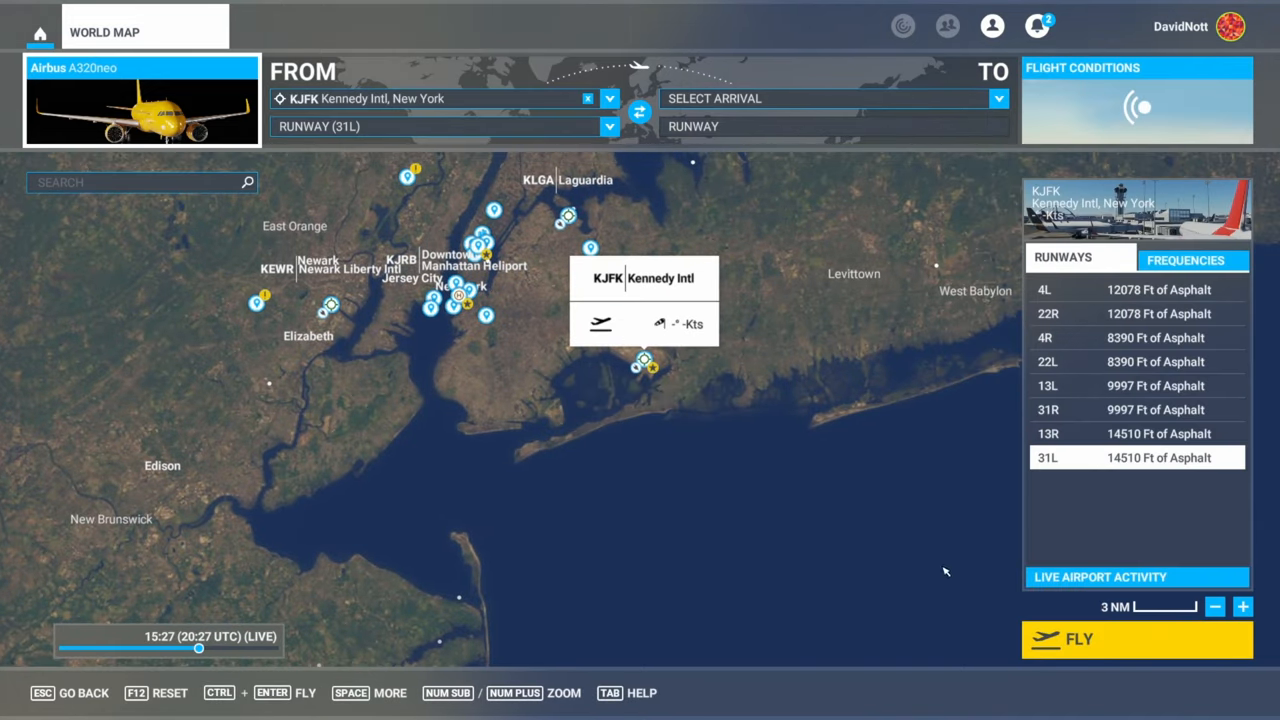